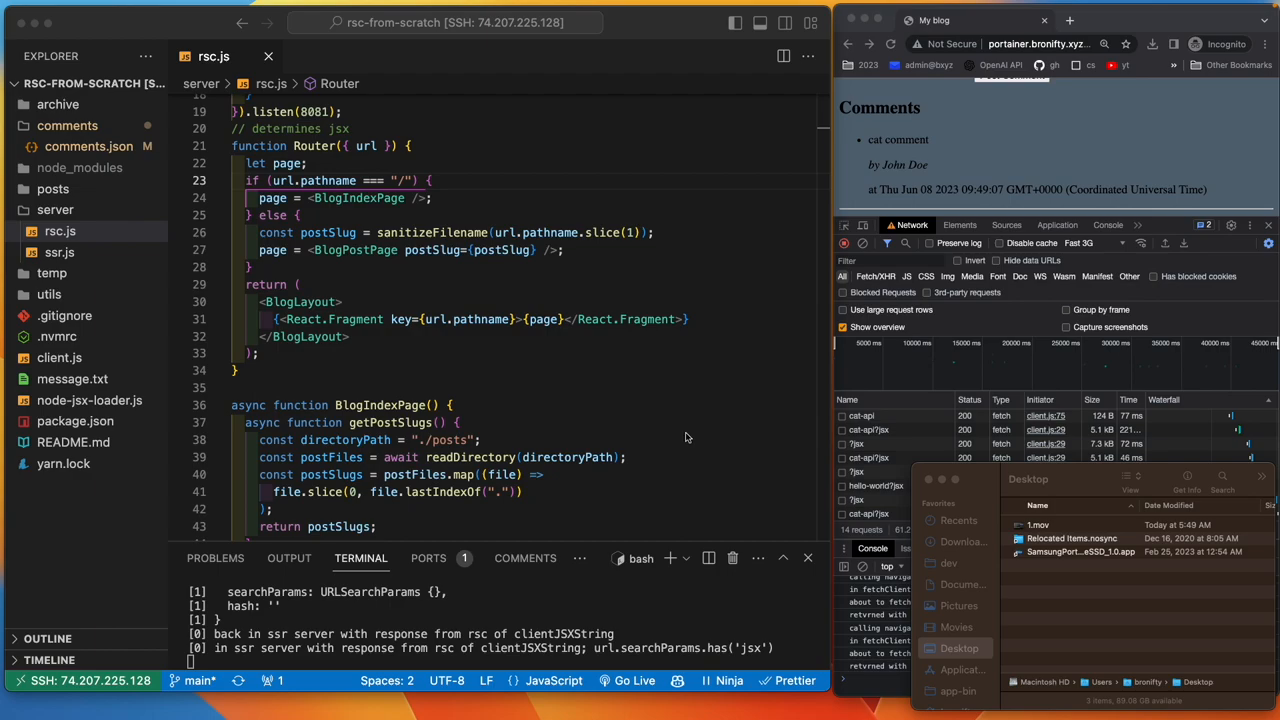
{"action": "mouse_move", "coordinate": [612, 404]}
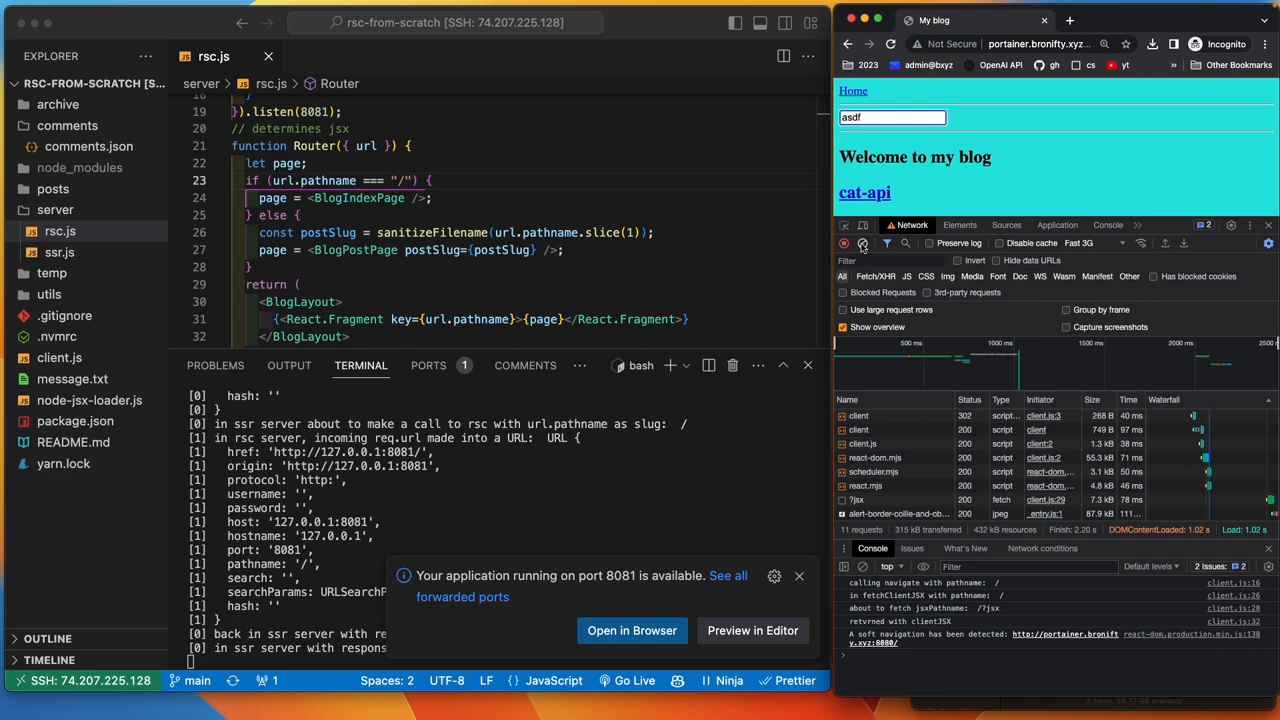
- Post the comment 'dog commie' on the dog blog post and watch the server log it
{"action": "left_click", "coordinate": [844, 244]}
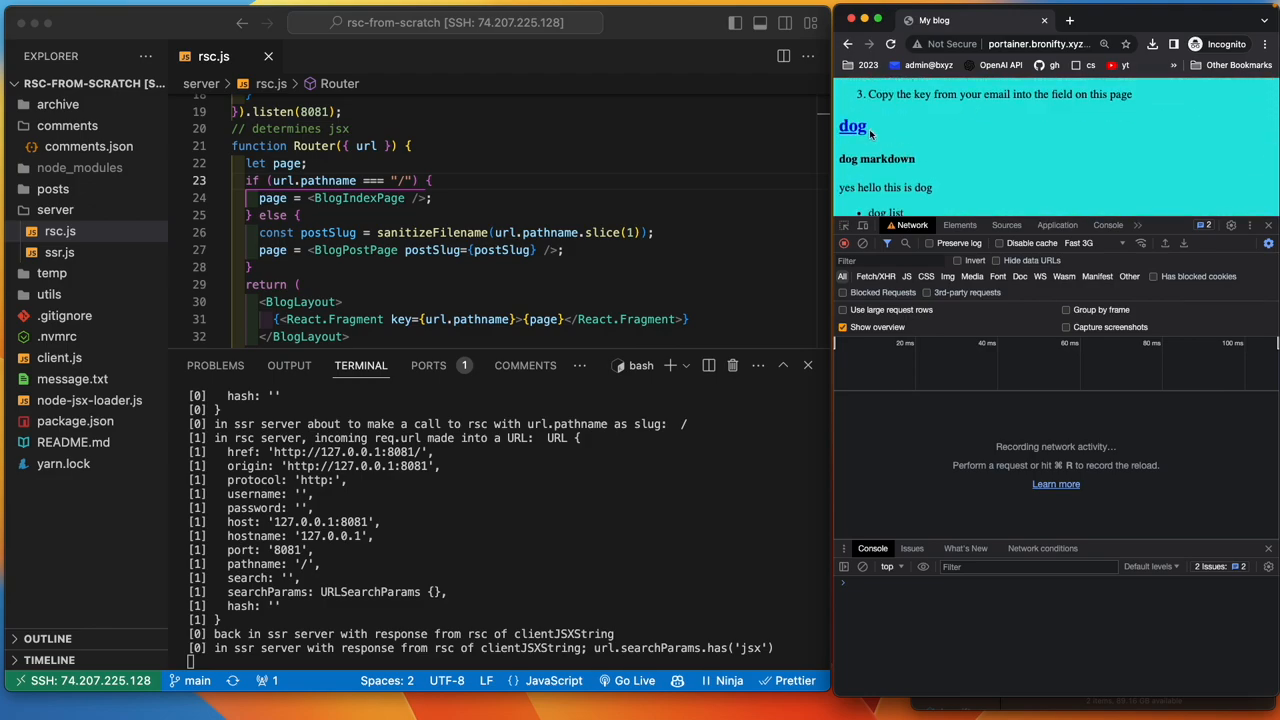
{"action": "left_click", "coordinate": [852, 124]}
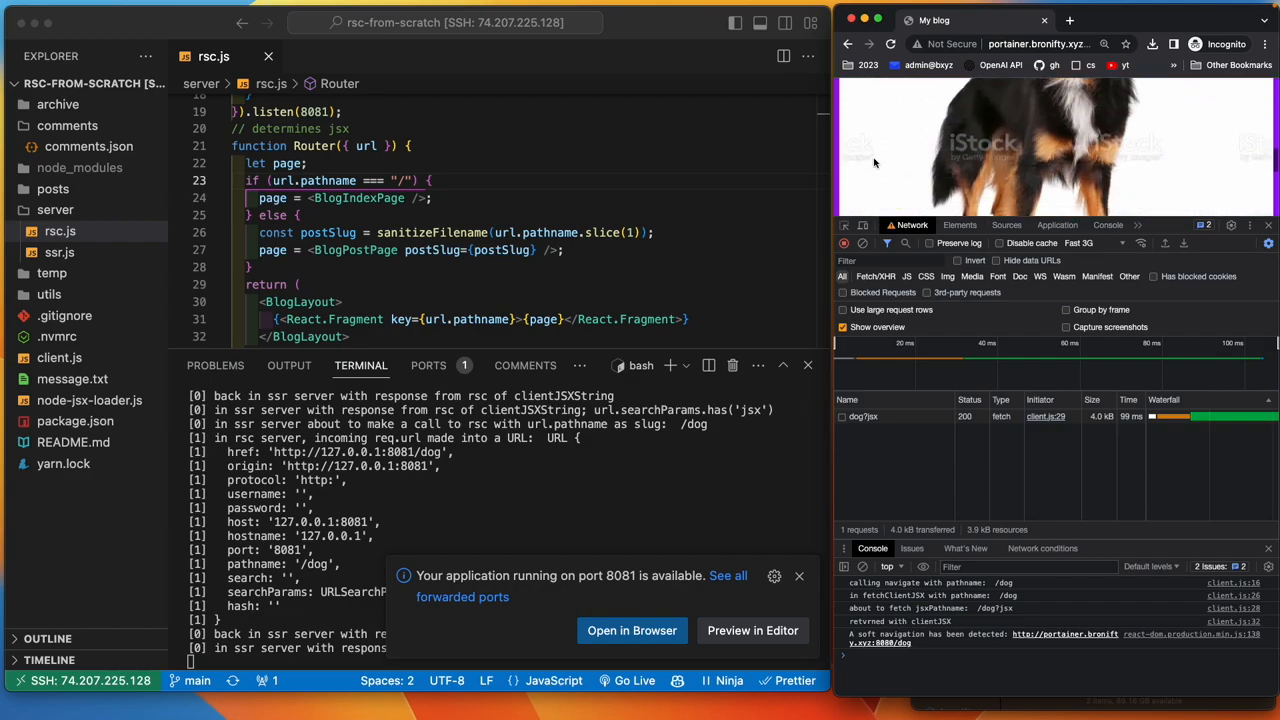
{"action": "scroll", "scroll_direction": "down", "scroll_amount": 3}
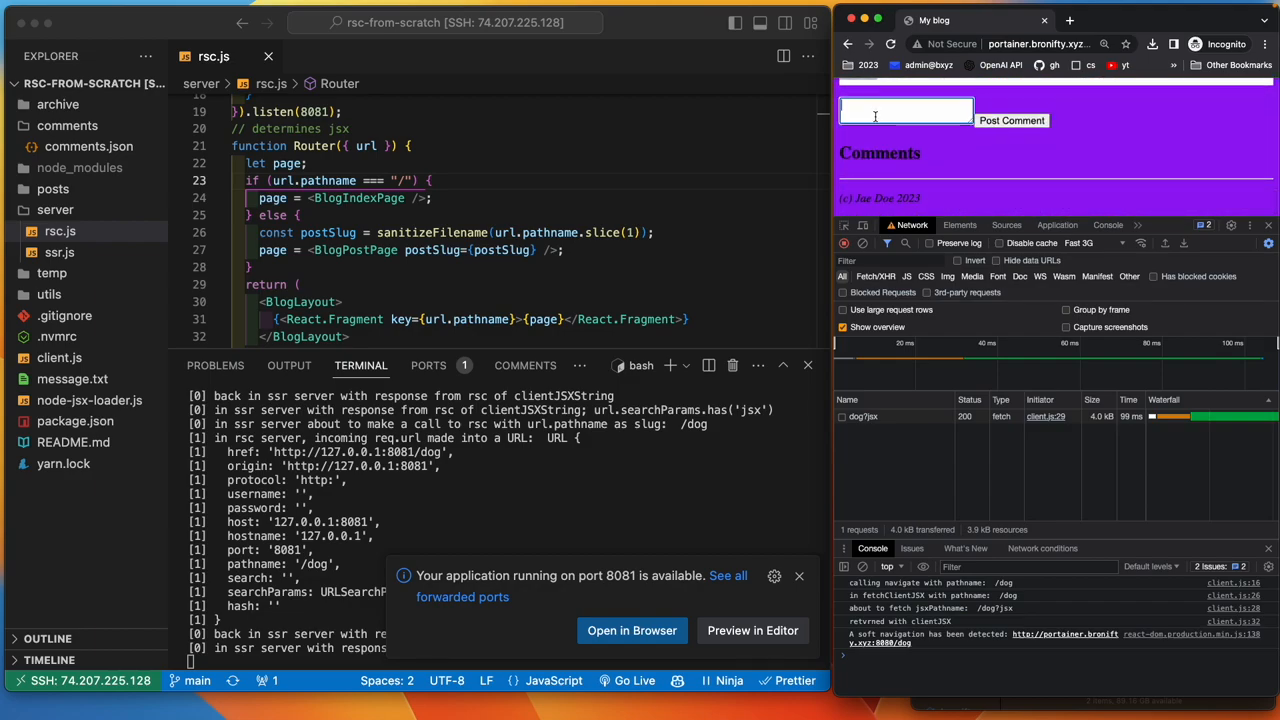
{"action": "type", "text": "dog commie"}
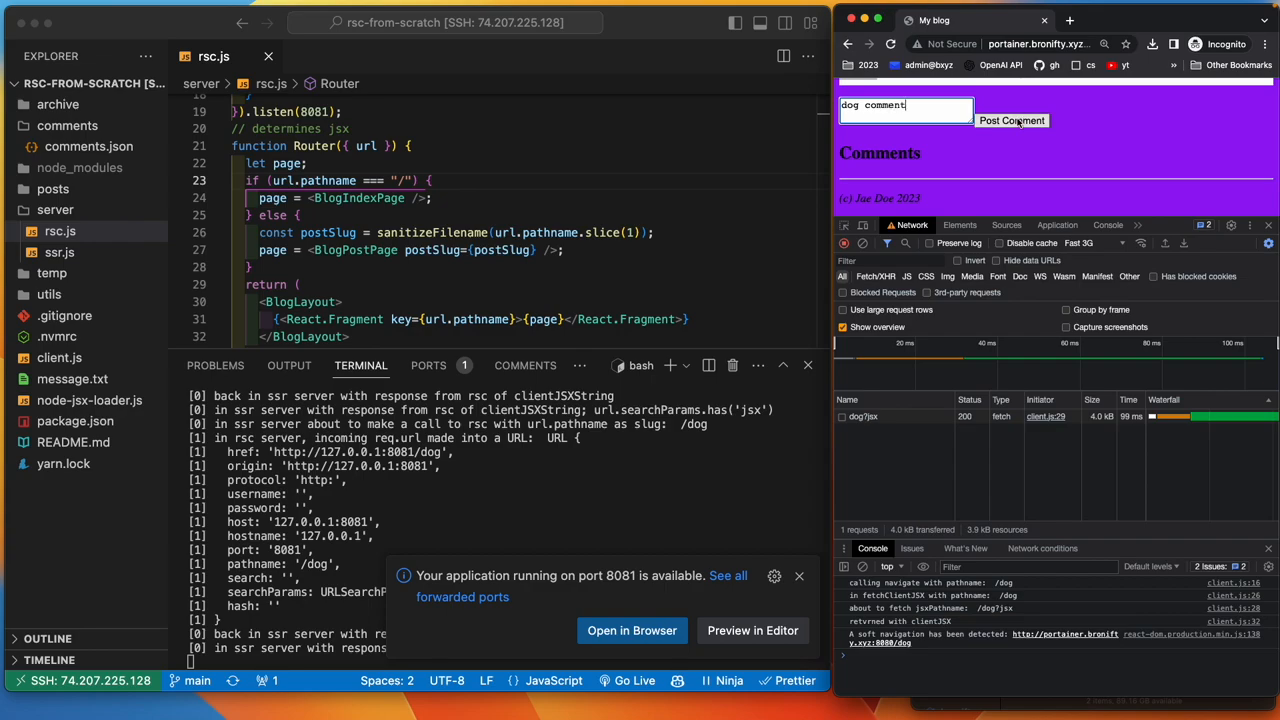
{"action": "left_click", "coordinate": [1012, 120]}
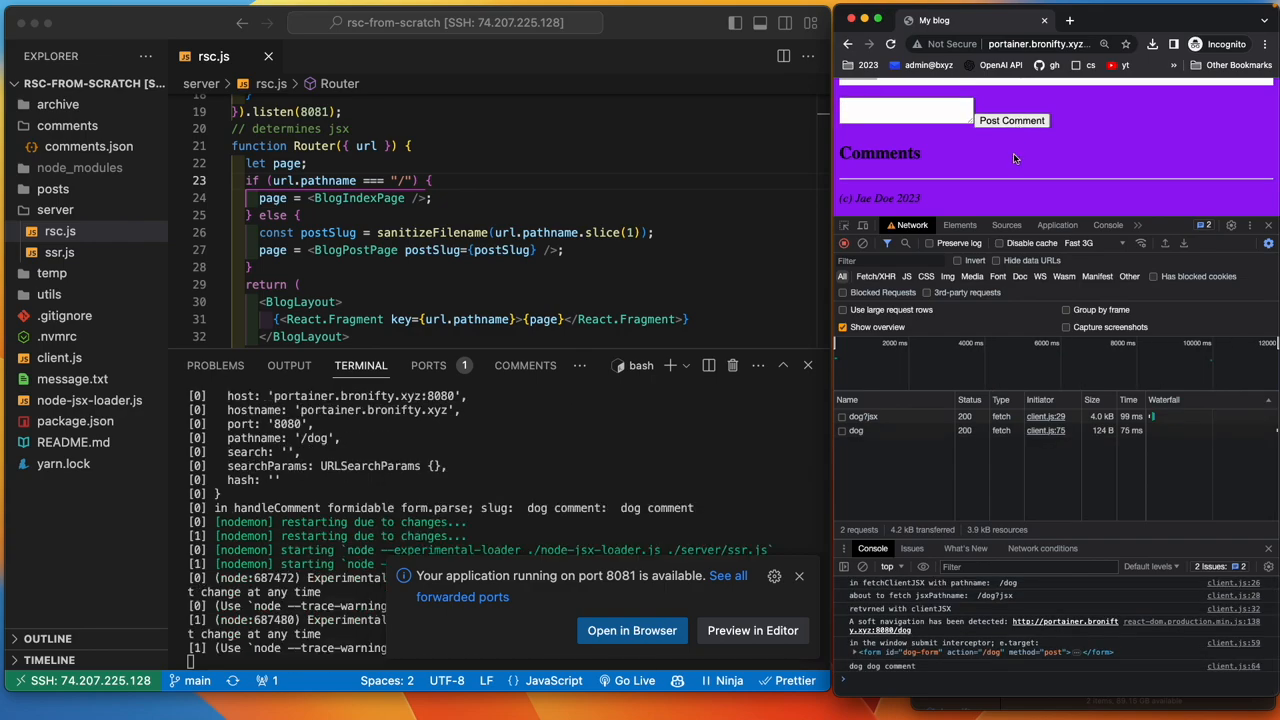
- Post the comment 'cat comment' on the cat-api post and return to its page
{"action": "left_click", "coordinate": [1012, 120]}
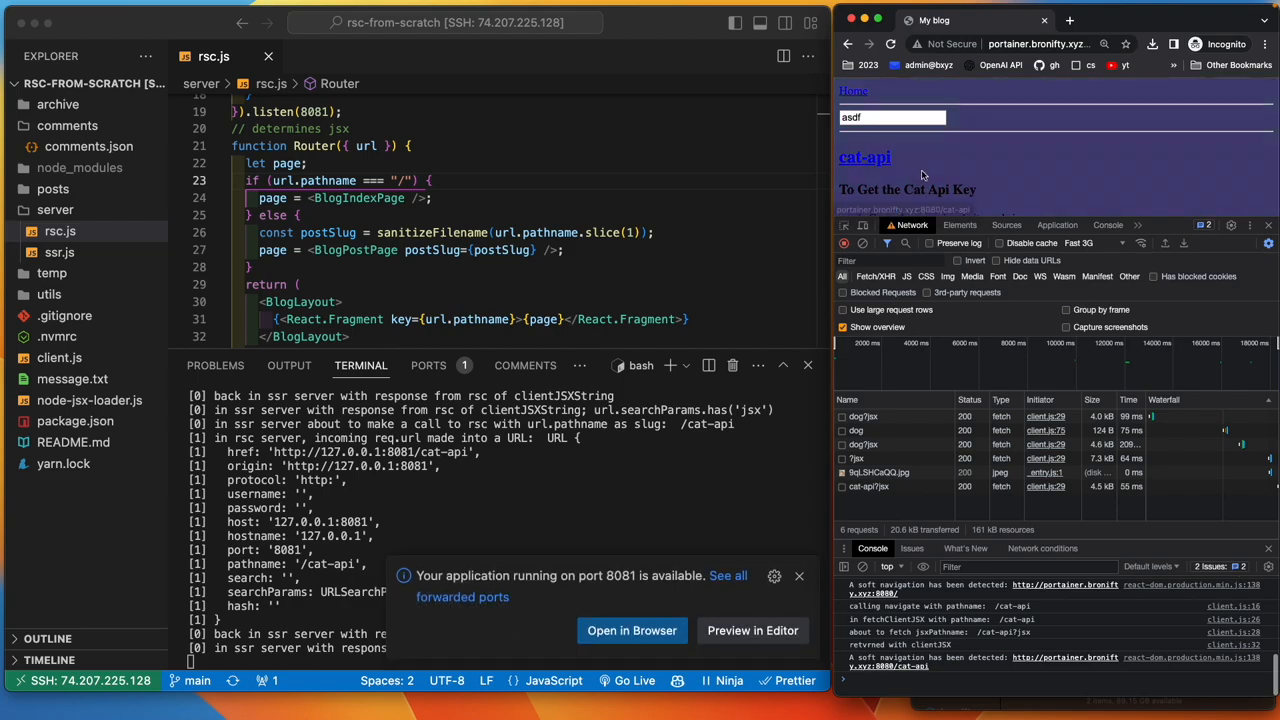
{"action": "scroll", "scroll_direction": "down", "scroll_amount": 3}
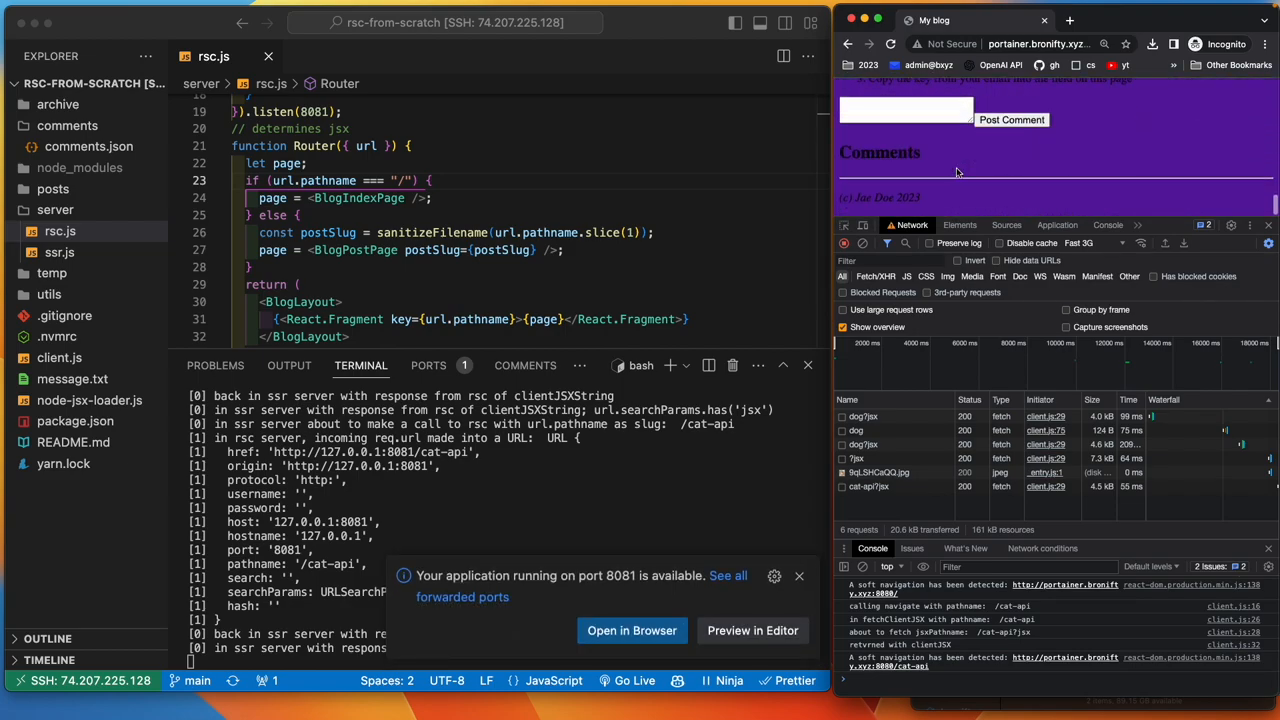
{"action": "type", "text": "cat c"}
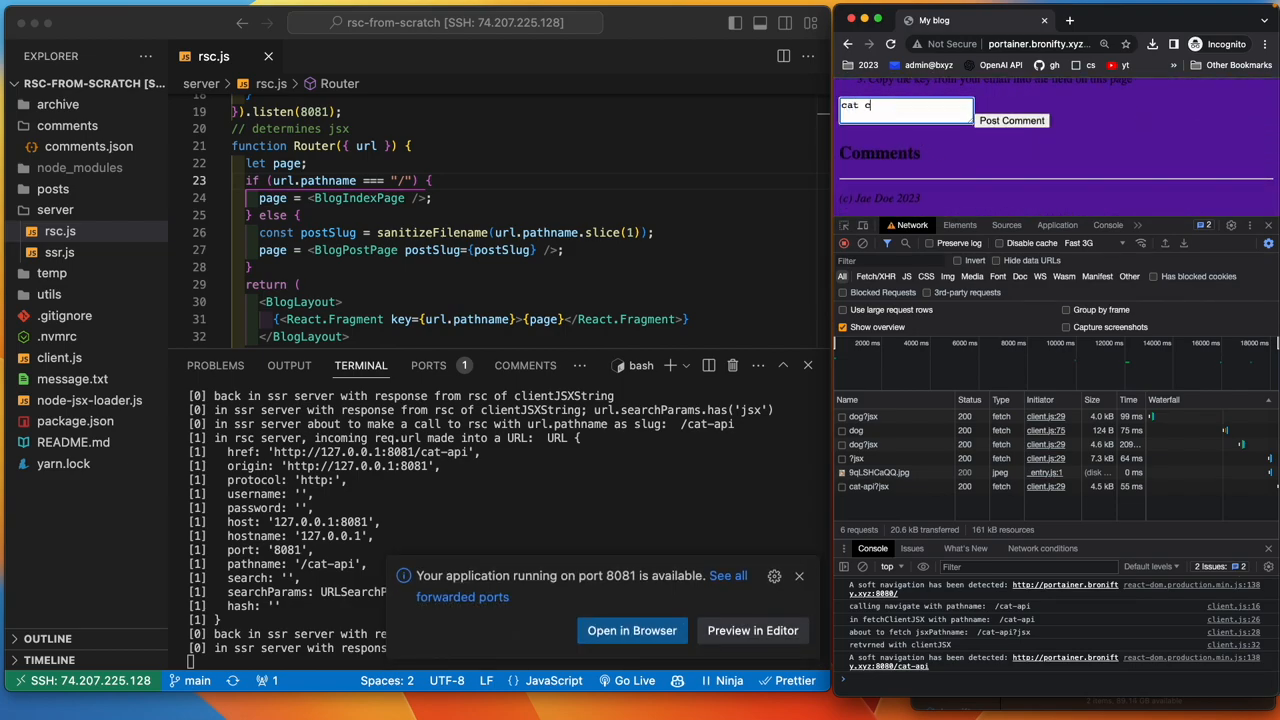
{"action": "type", "text": "omment"}
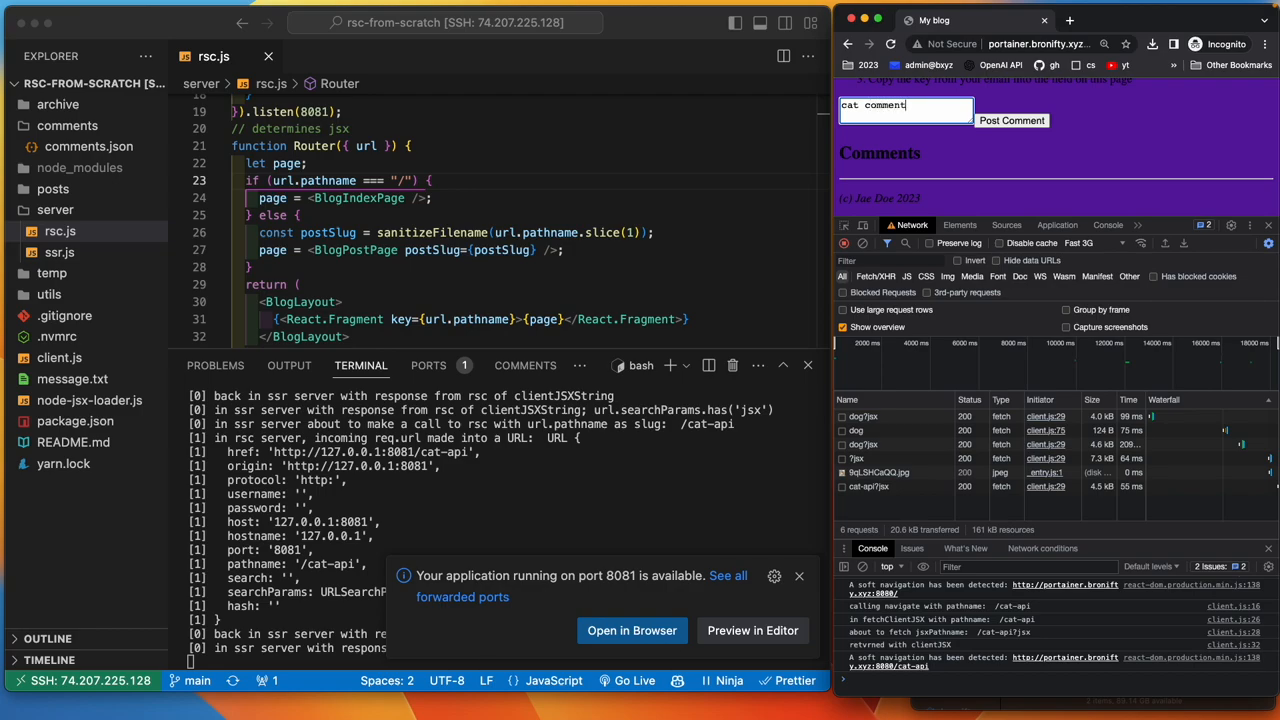
{"action": "left_click", "coordinate": [1012, 120]}
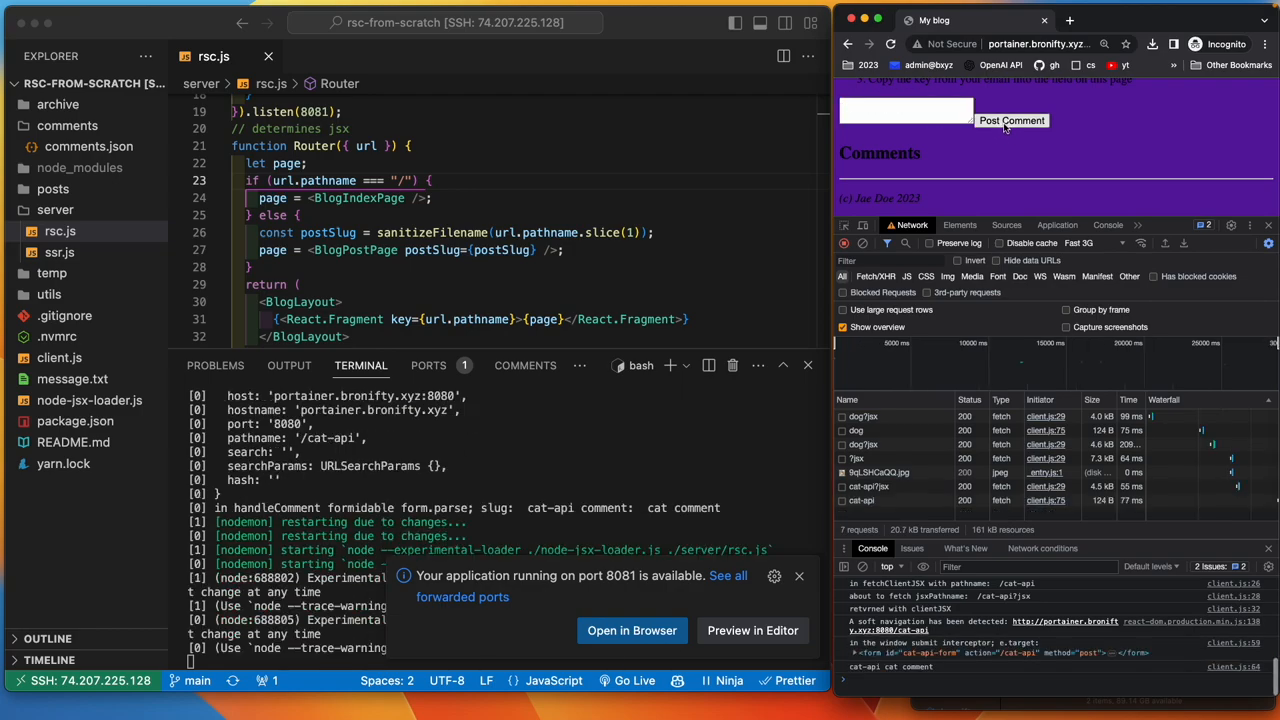
{"action": "left_click", "coordinate": [1010, 120]}
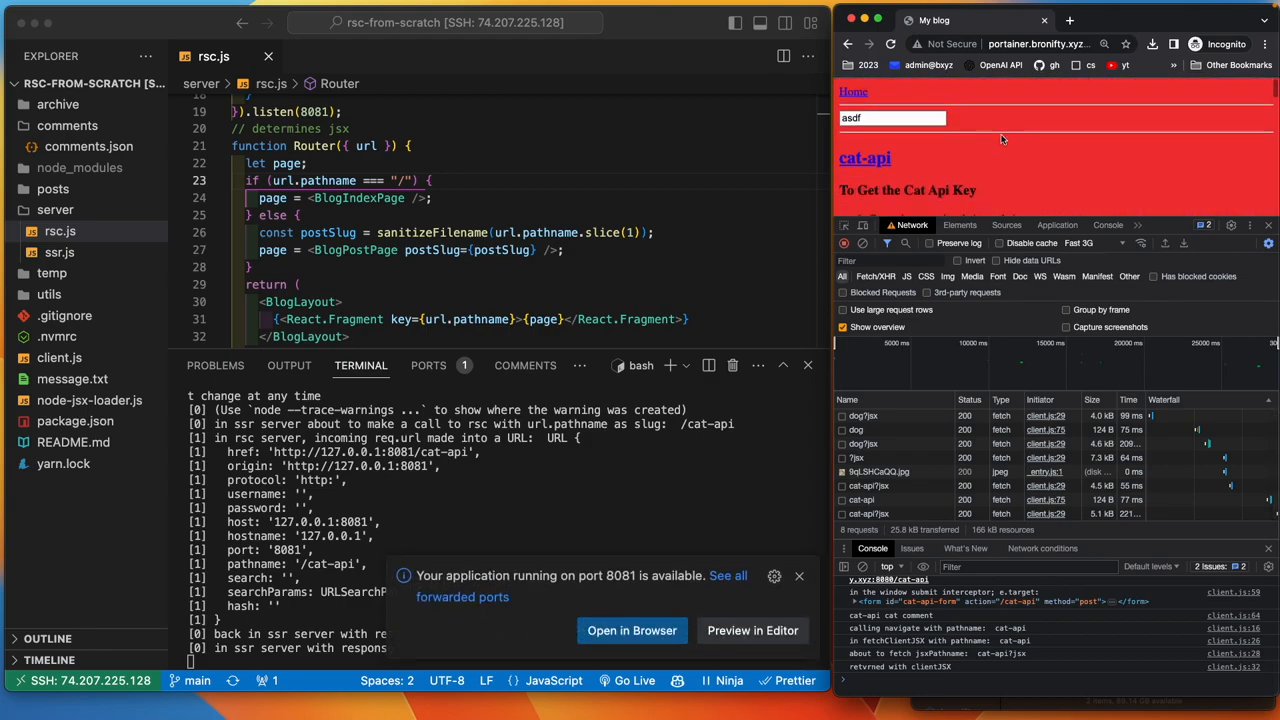
- Show the comments page with John Doe's cat comment beside the Router code in rsc.js
{"action": "left_click", "coordinate": [848, 44]}
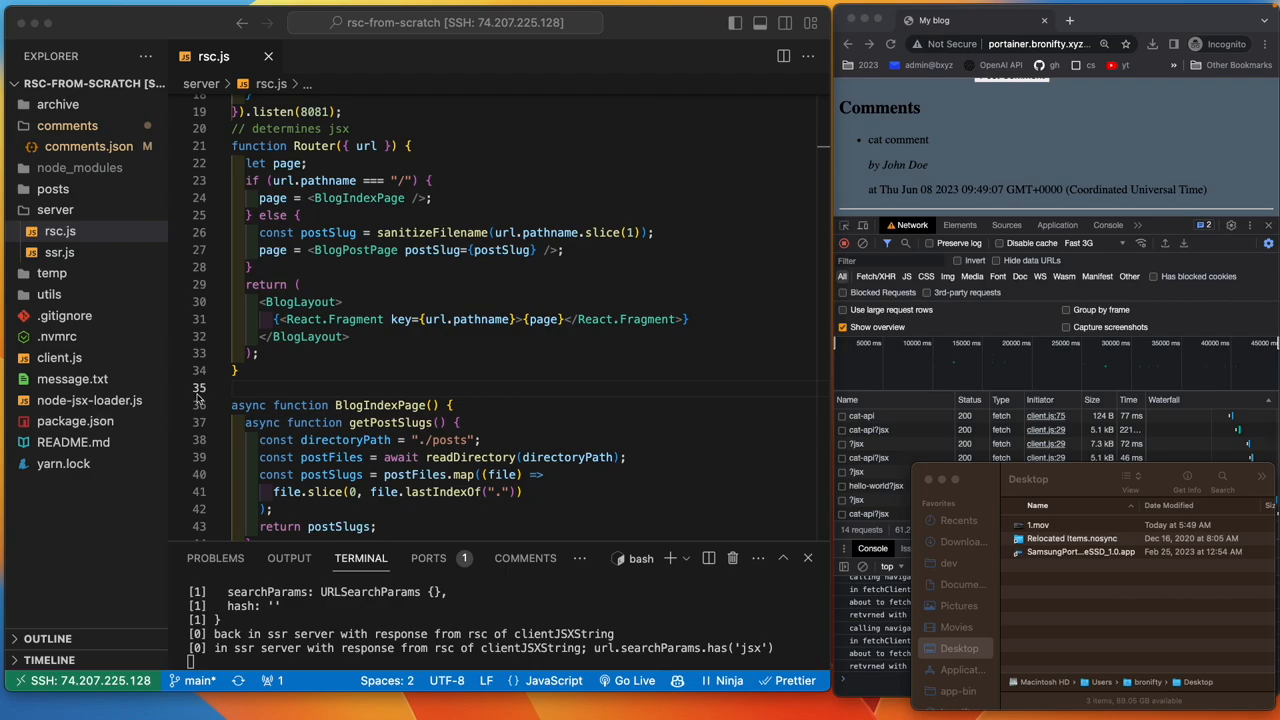
{"action": "mouse_move", "coordinate": [560, 352]}
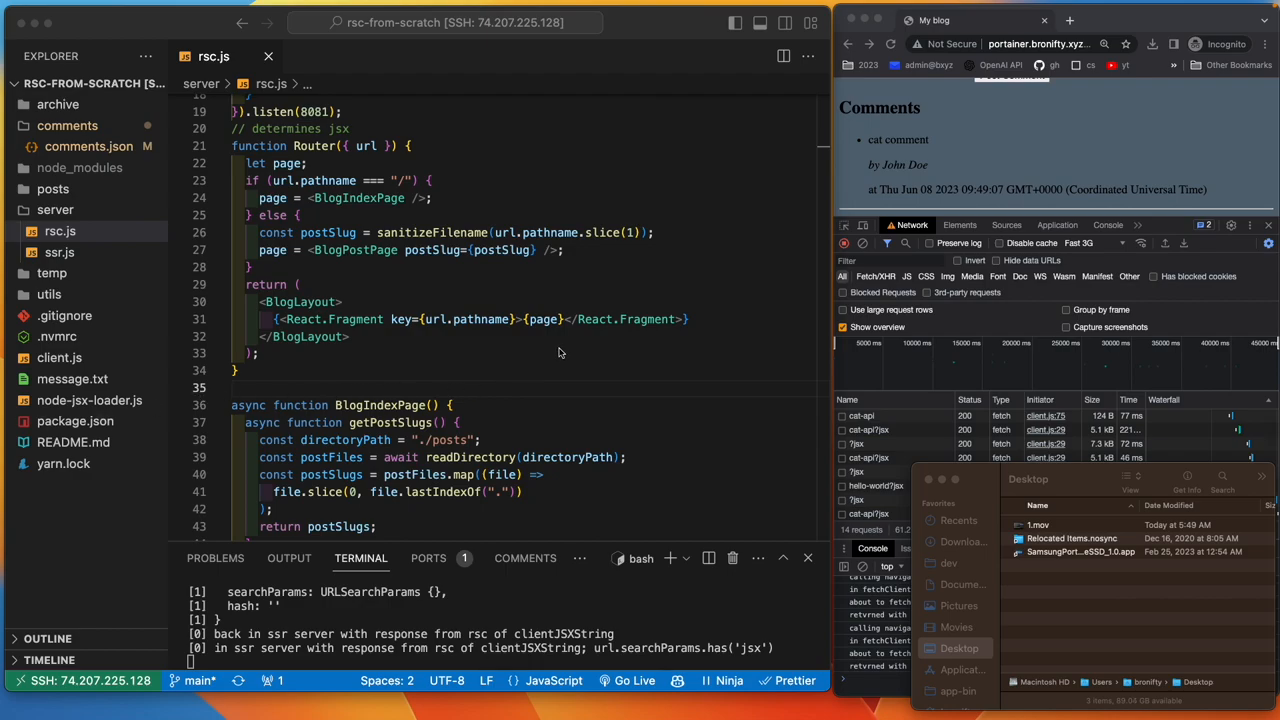
{"action": "mouse_move", "coordinate": [556, 352]}
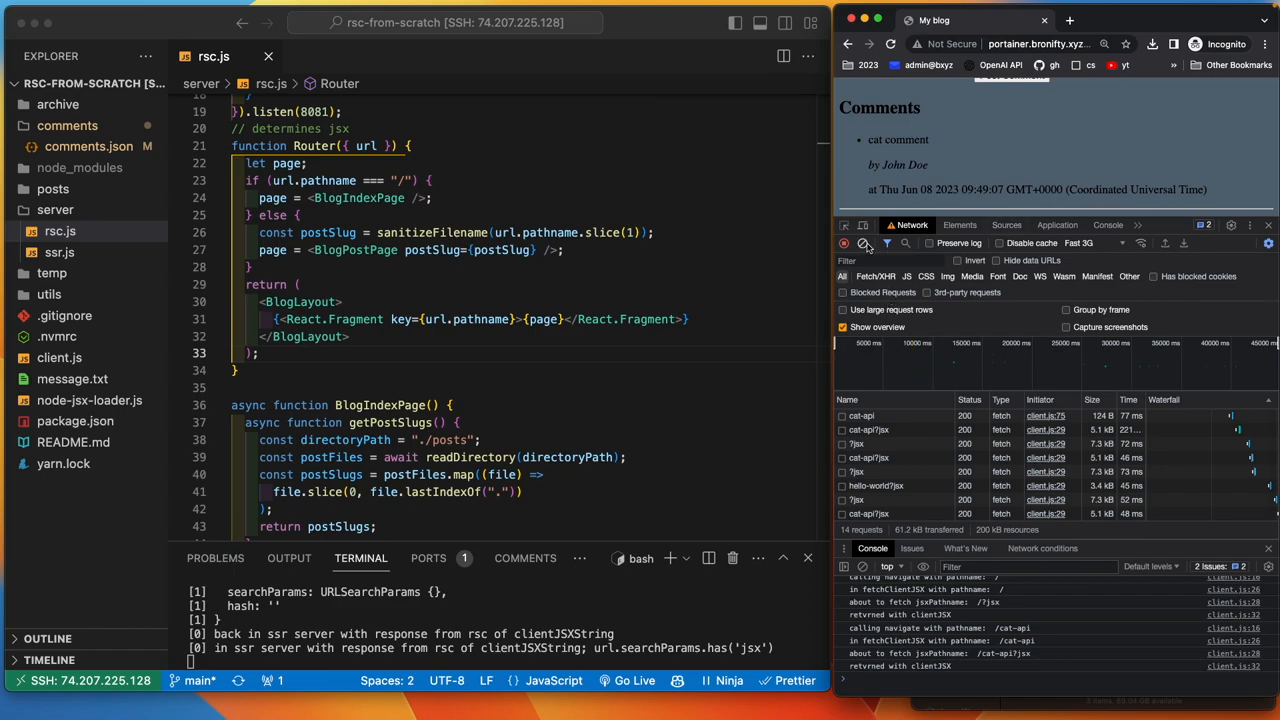
- Empty the cache and hard reload the post page, then the blog home page
{"action": "left_click", "coordinate": [890, 44]}
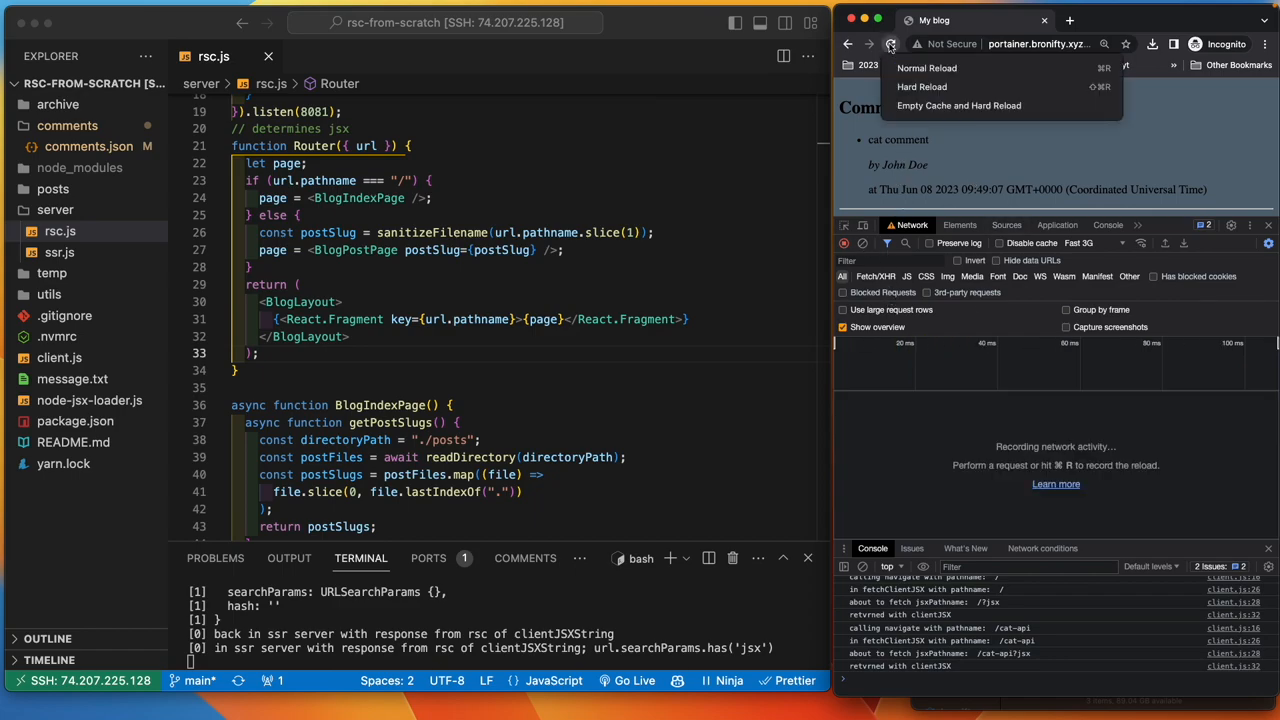
{"action": "left_click", "coordinate": [890, 44]}
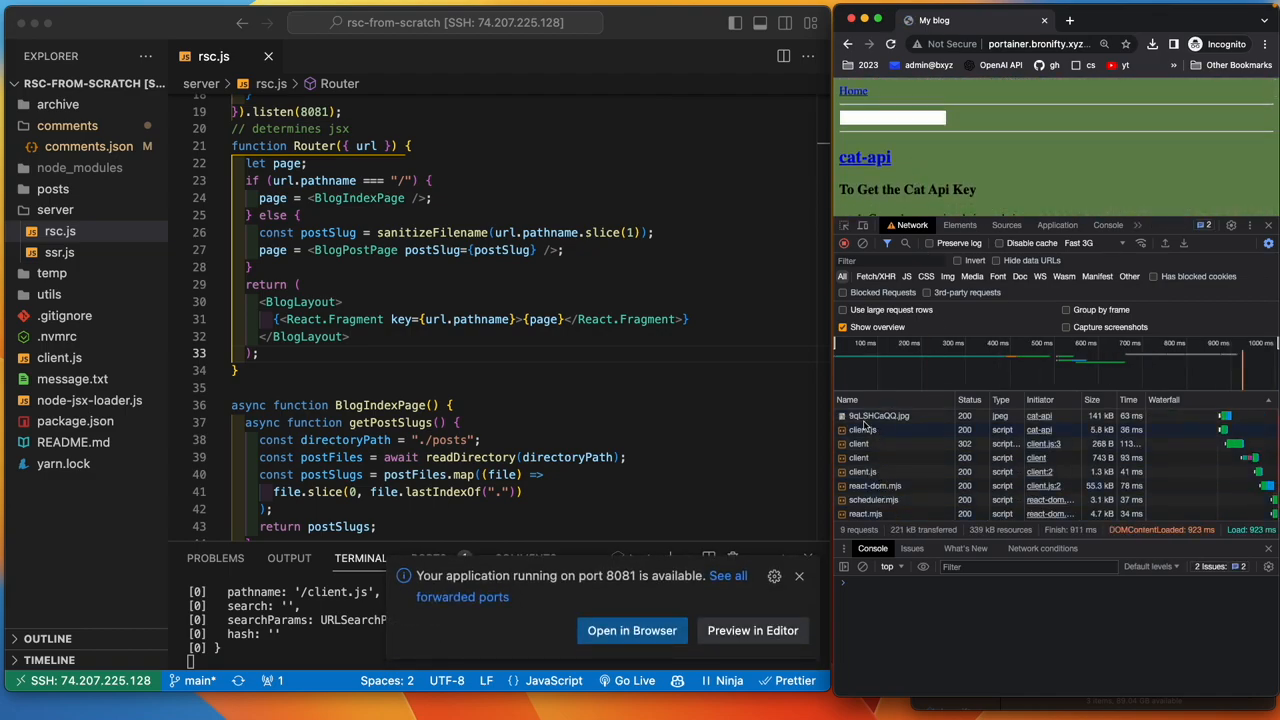
{"action": "left_click", "coordinate": [864, 156]}
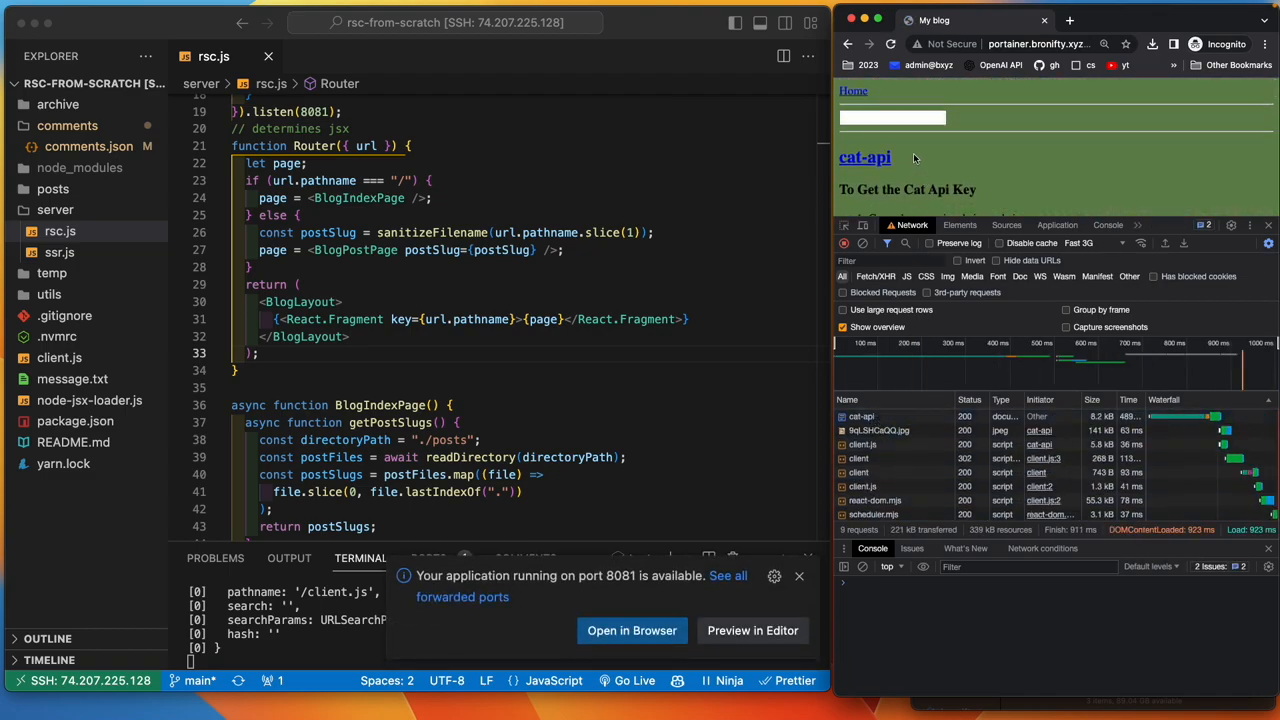
{"action": "left_click", "coordinate": [852, 92]}
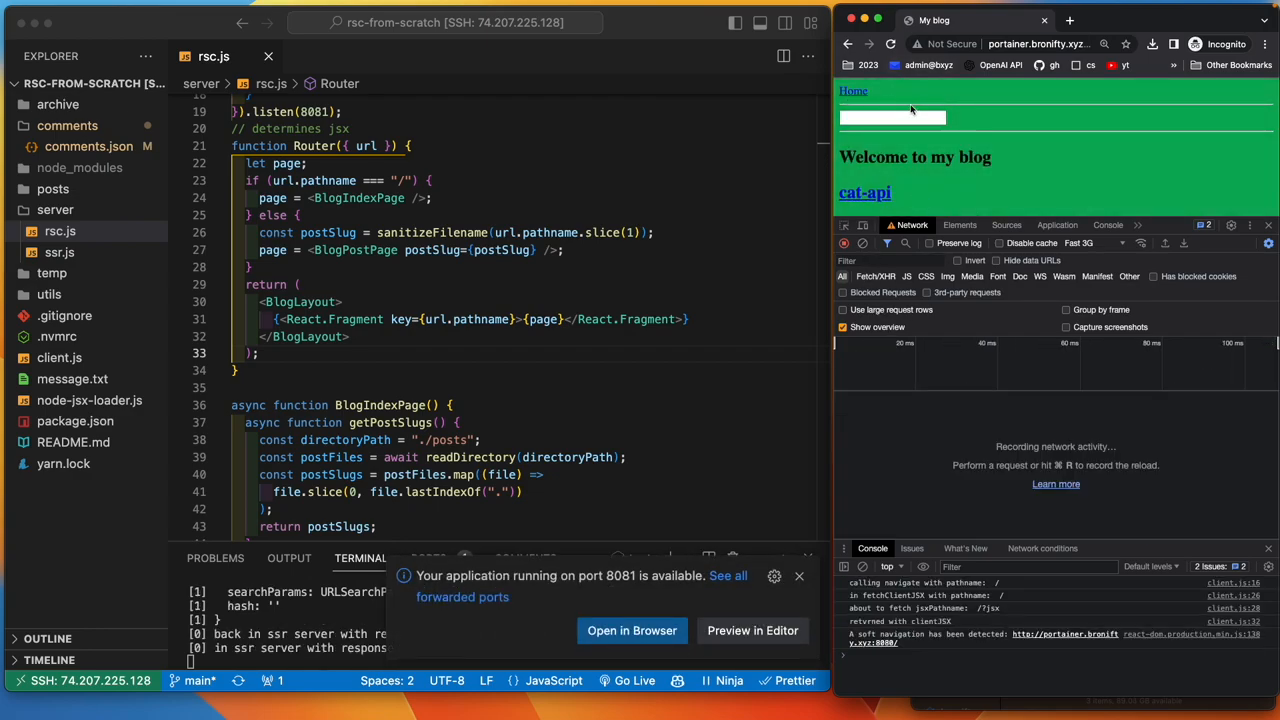
{"action": "left_click", "coordinate": [890, 44]}
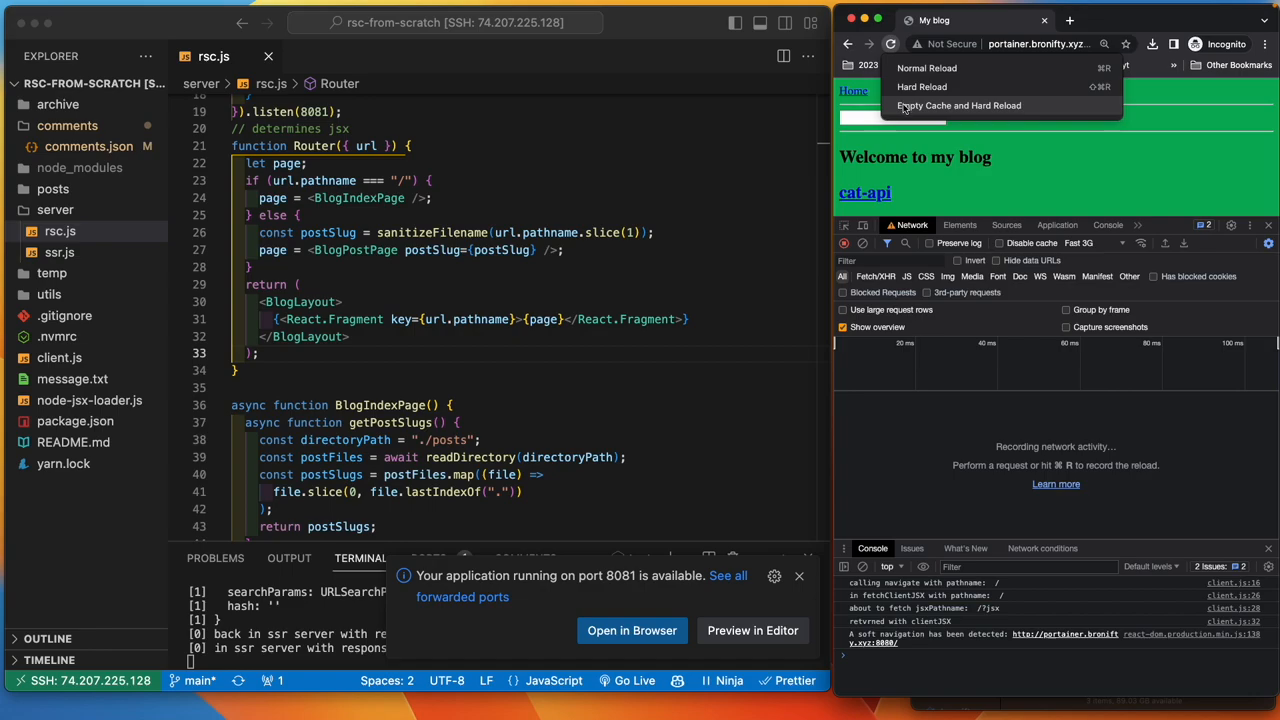
{"action": "left_click", "coordinate": [922, 88]}
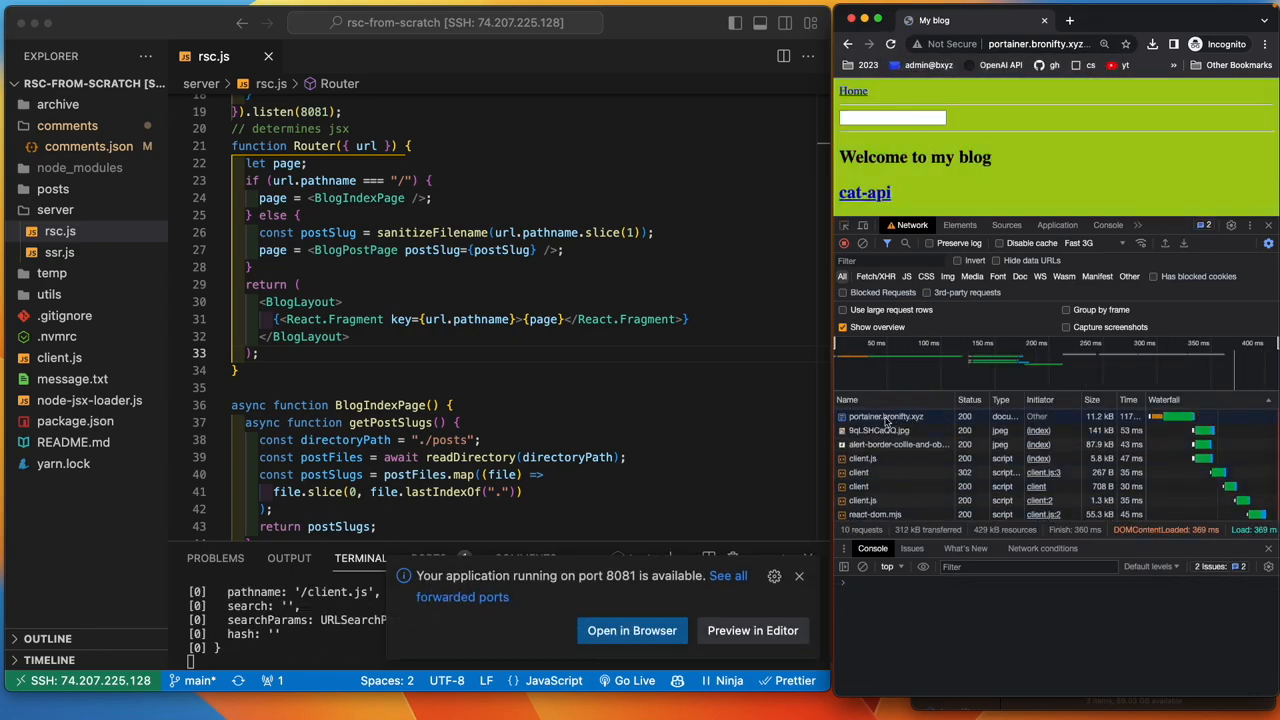
- Preview the page document request and locate the script tag in ssr.js that loads client.js
{"action": "left_click", "coordinate": [884, 416]}
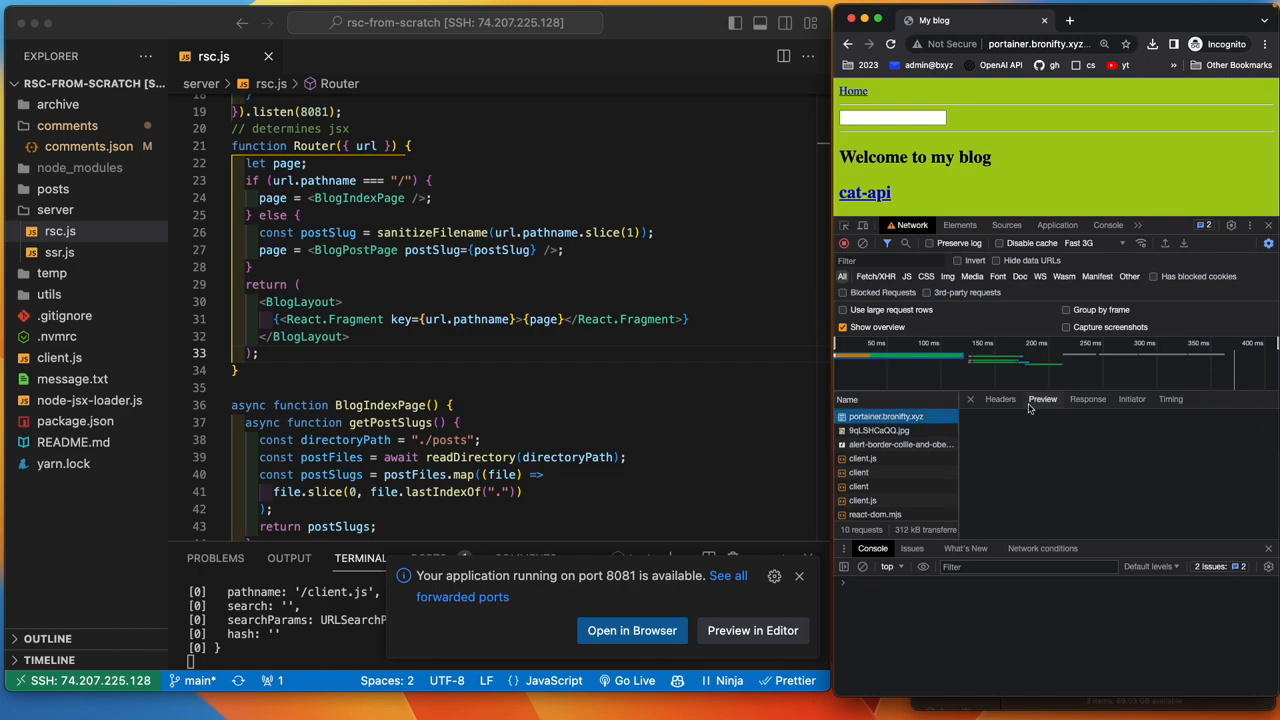
{"action": "left_click", "coordinate": [1000, 400]}
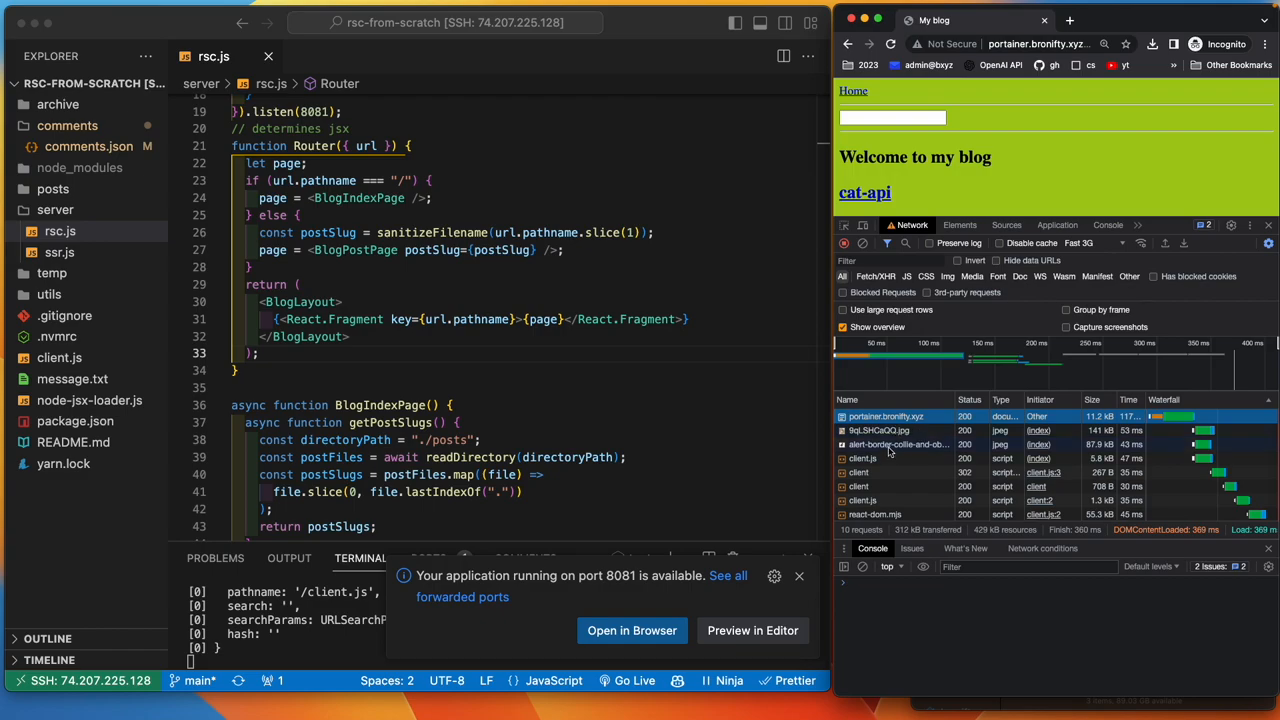
{"action": "mouse_move", "coordinate": [876, 462]}
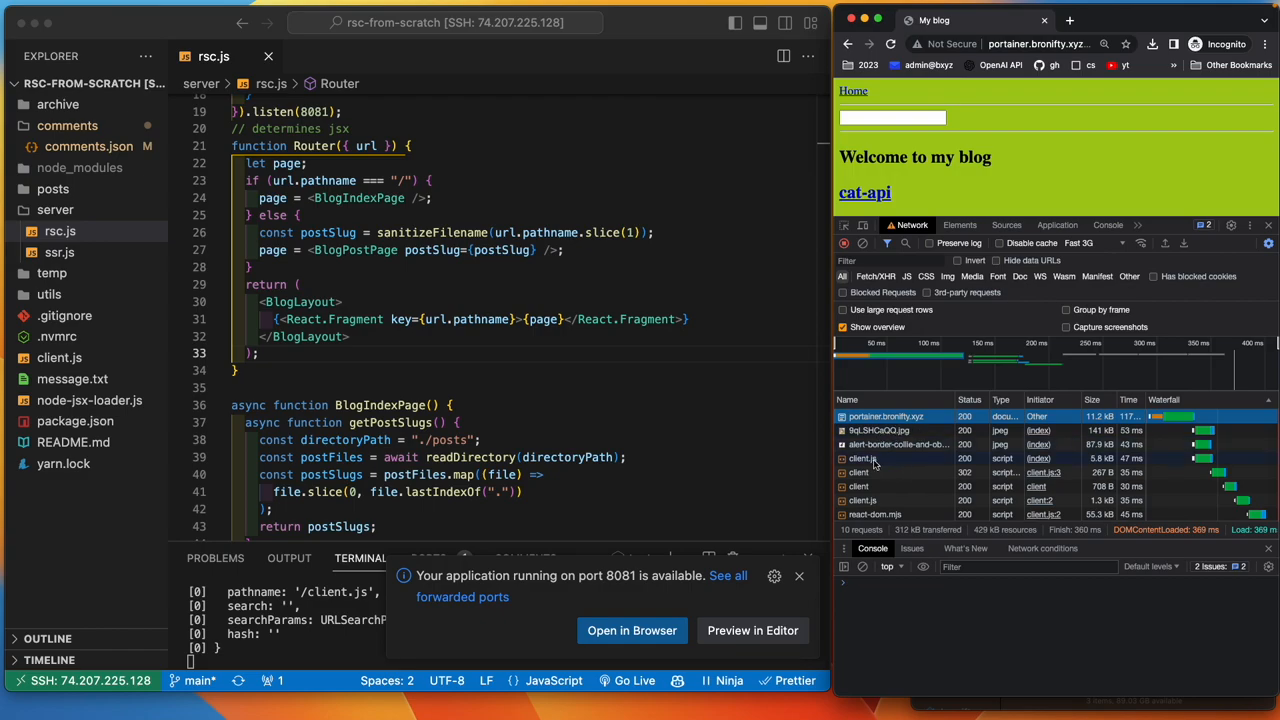
{"action": "left_click", "coordinate": [864, 458]}
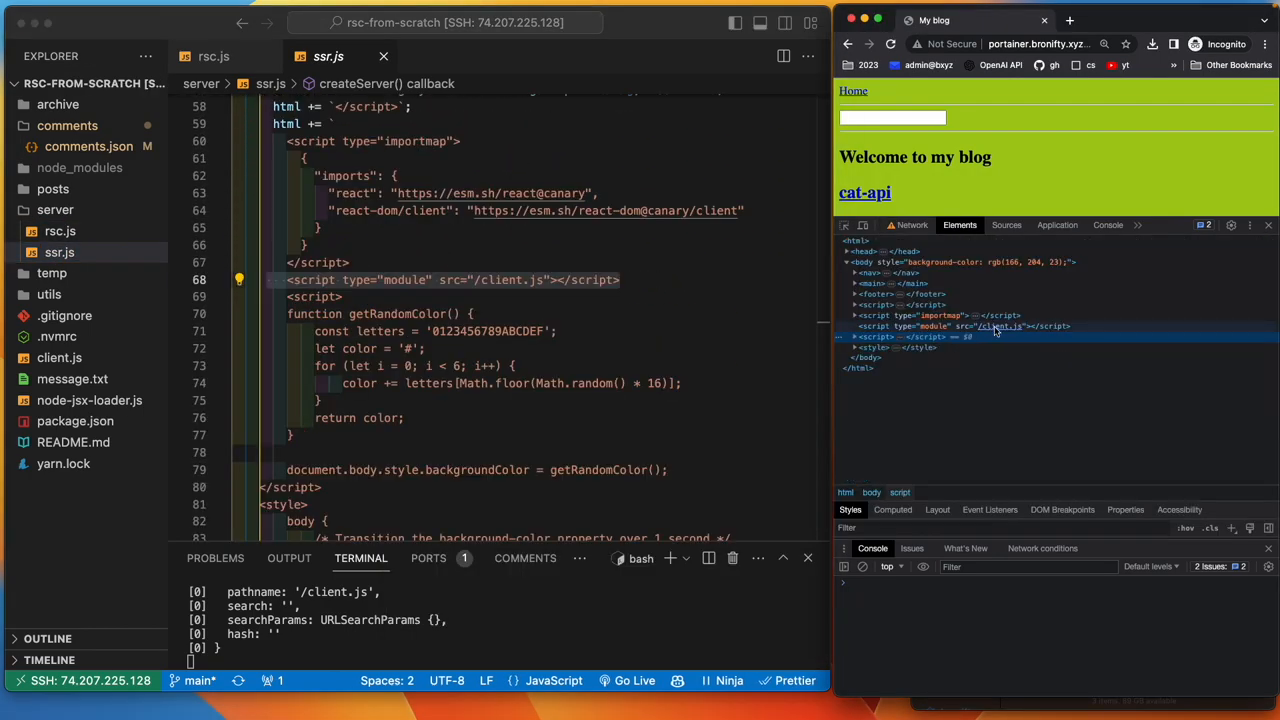
- Inspect the client.js and esm.sh react-dom/client requests in the Network list
{"action": "left_click", "coordinate": [912, 224]}
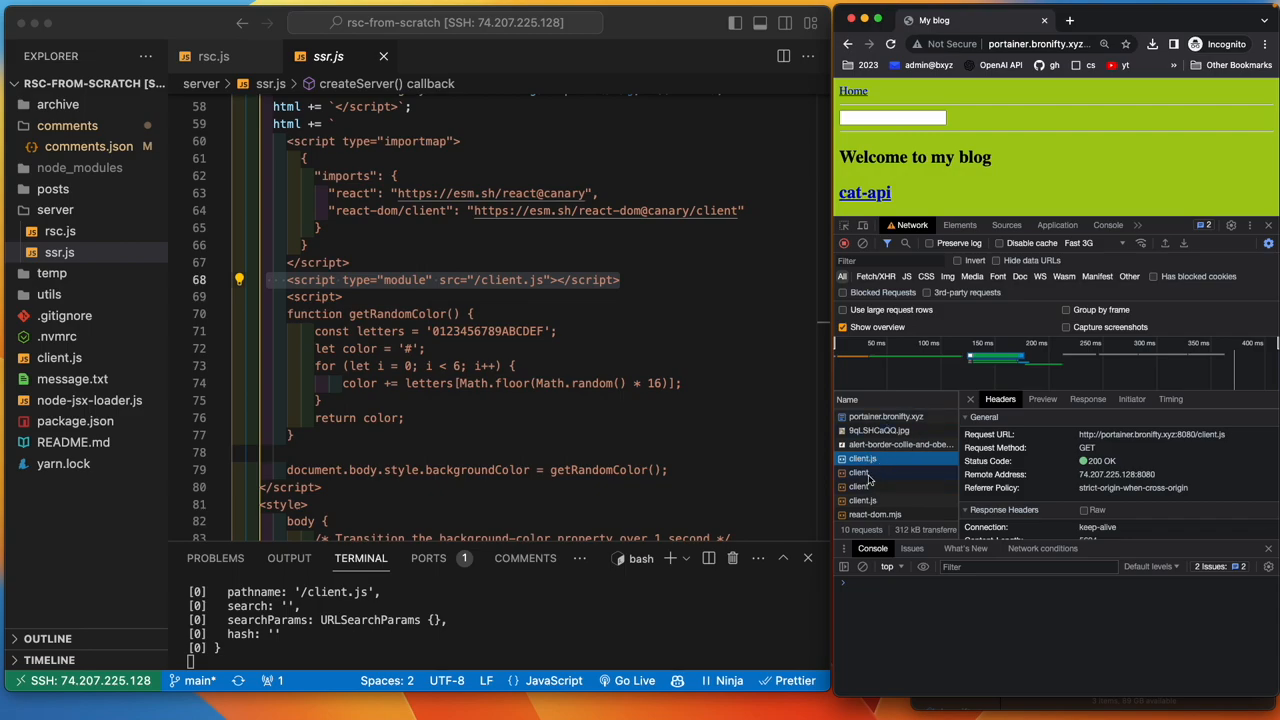
{"action": "left_click", "coordinate": [862, 444]}
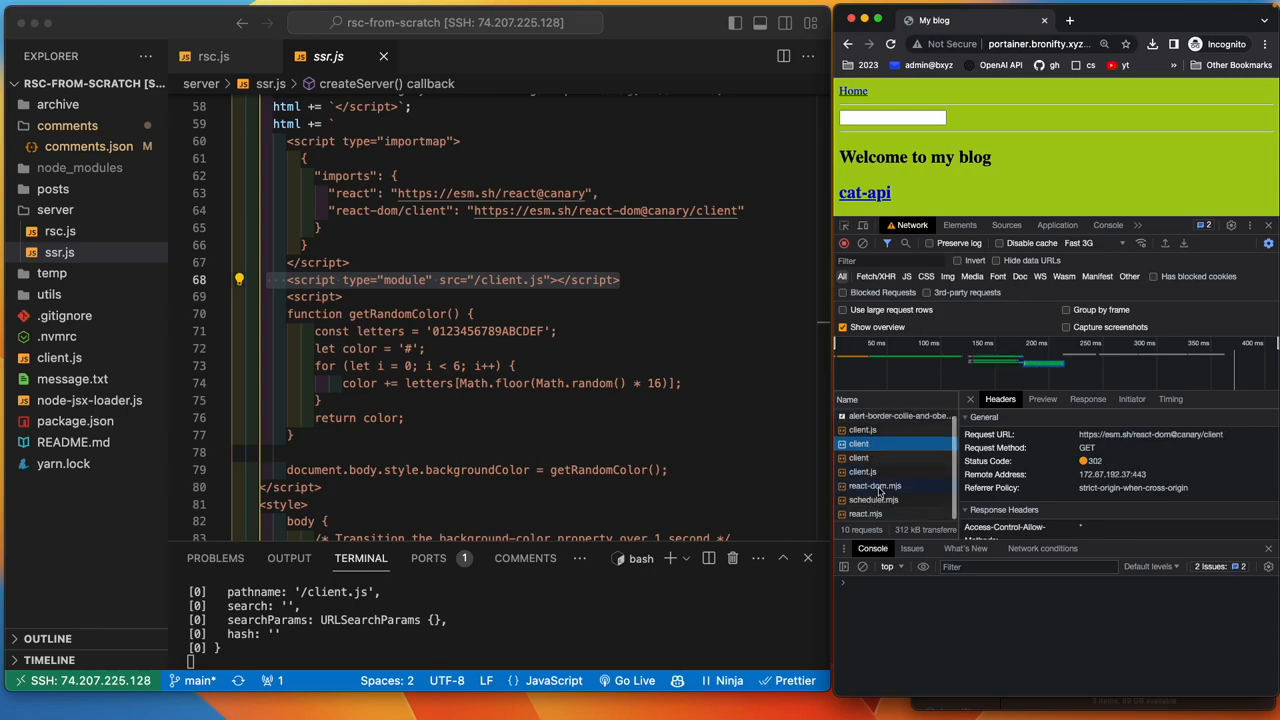
{"action": "left_click", "coordinate": [860, 512]}
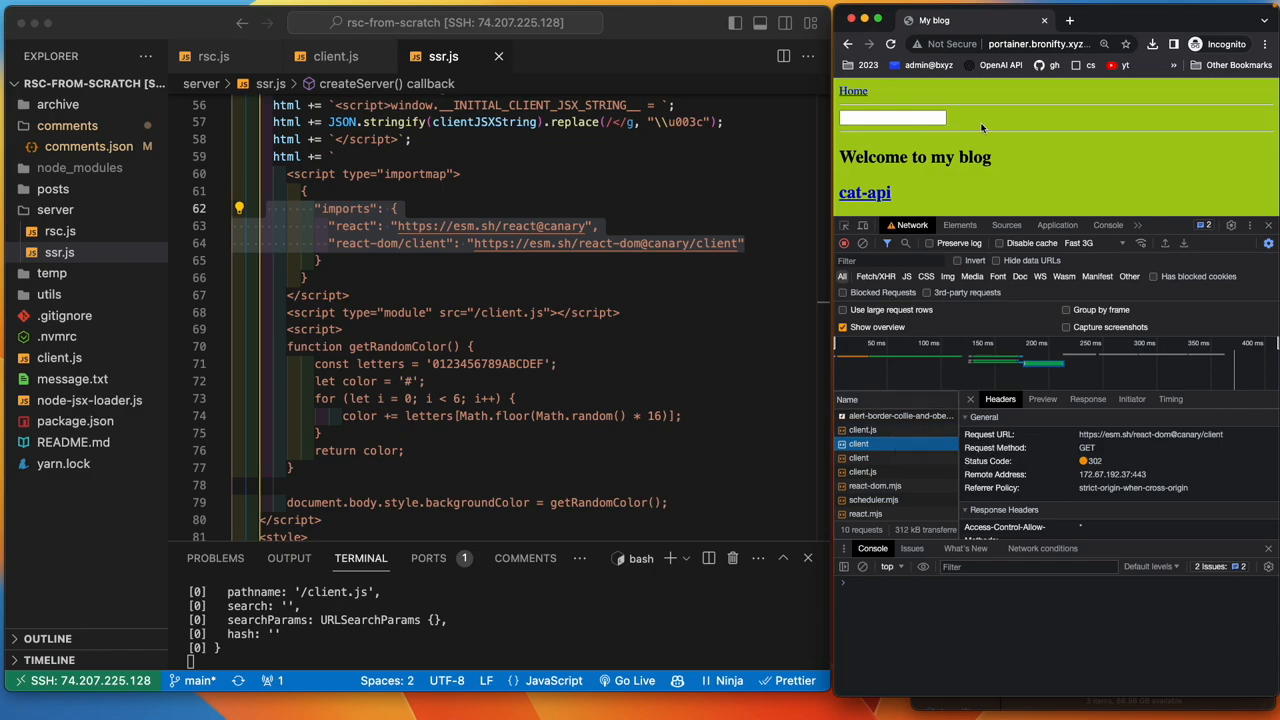
- Enter 'asdf' in the blog's text field and navigate to the cat-api post, triggering a client.js JSX fetch
{"action": "left_click", "coordinate": [892, 118]}
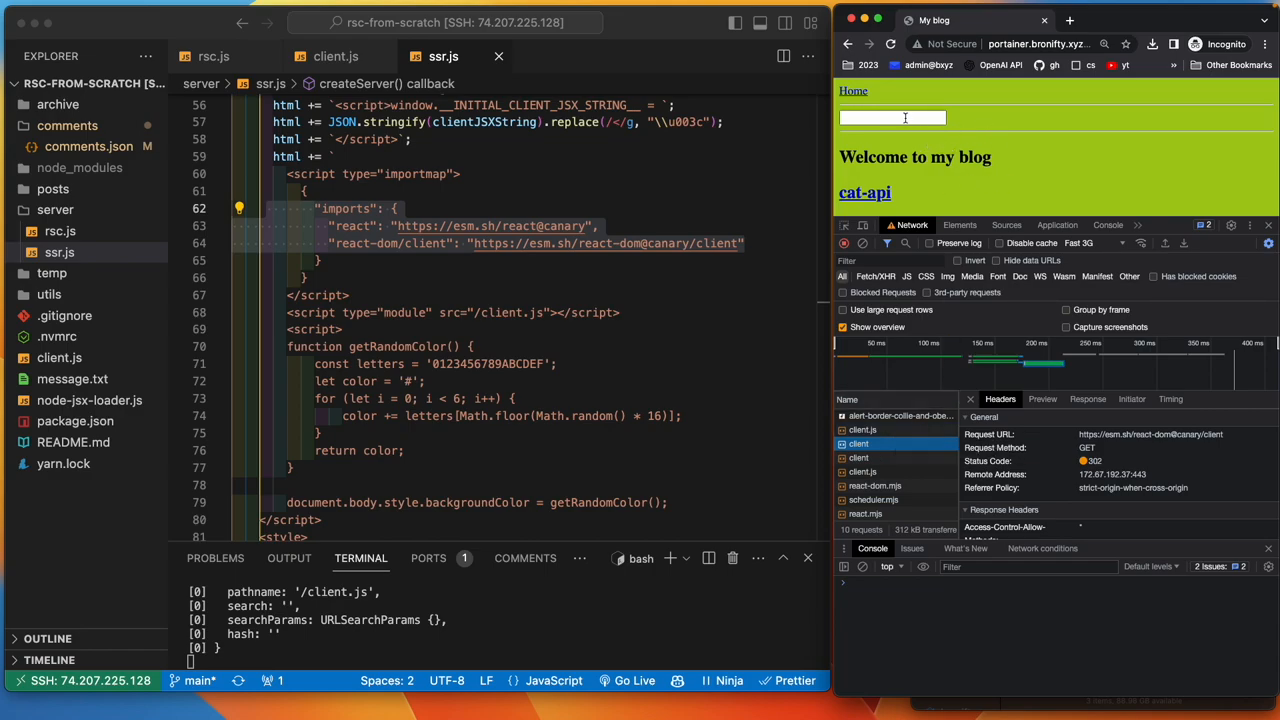
{"action": "type", "text": "asdf"}
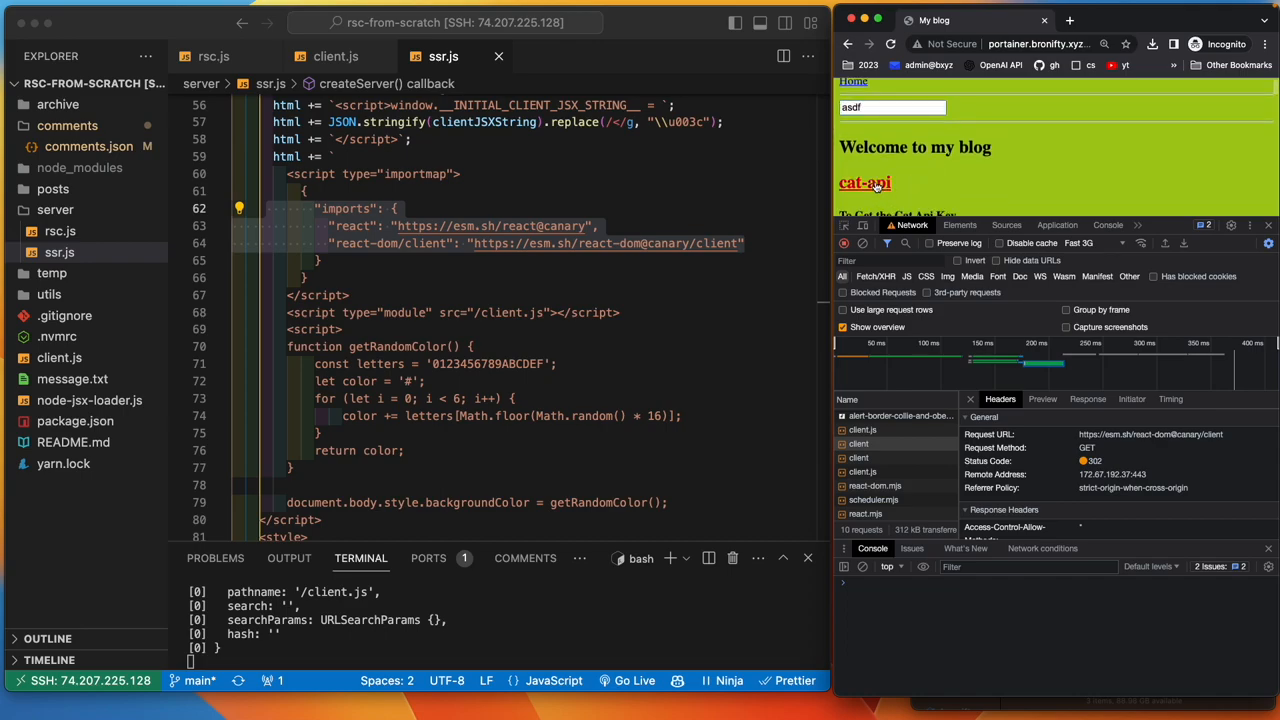
{"action": "left_click", "coordinate": [864, 182]}
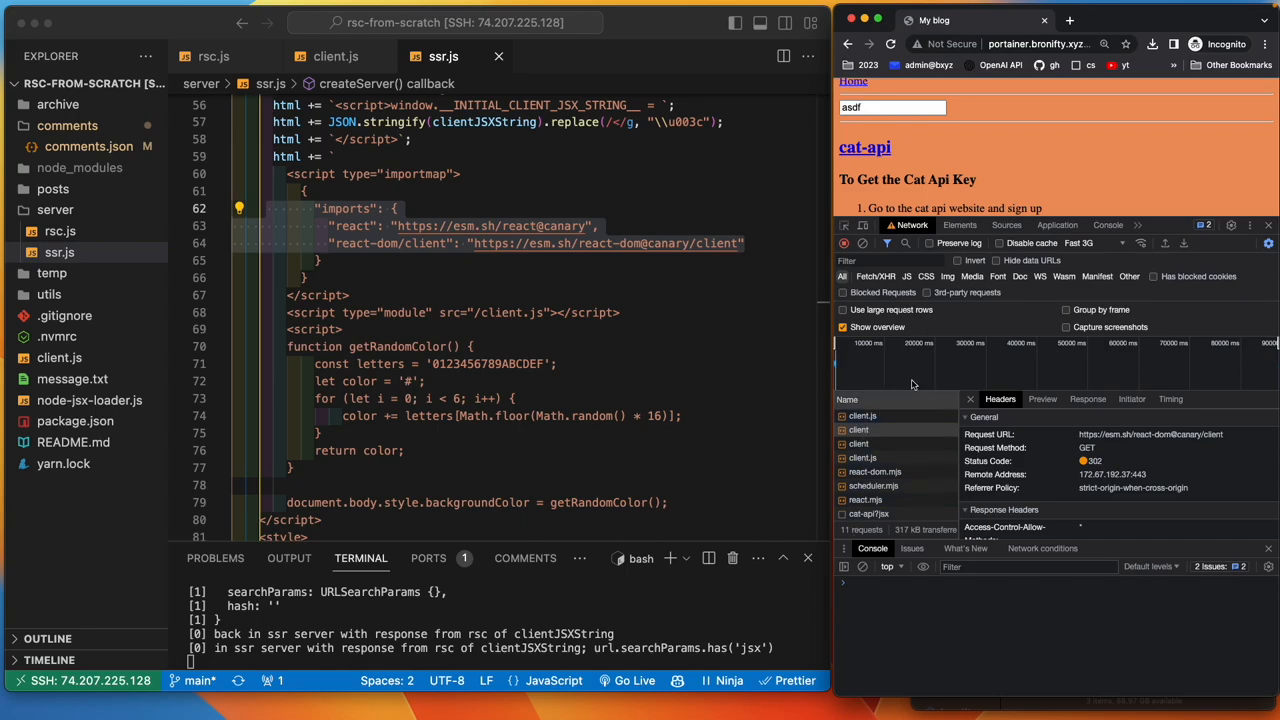
{"action": "left_click", "coordinate": [844, 244]}
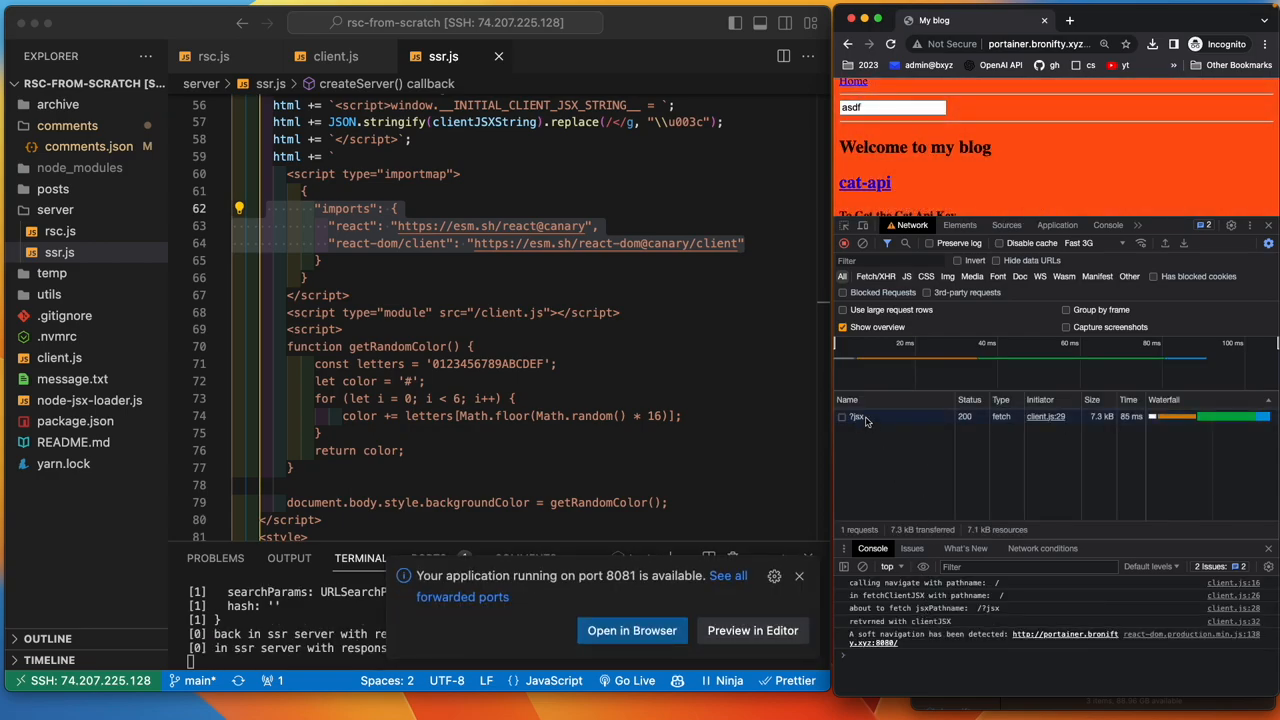
{"action": "mouse_move", "coordinate": [1050, 418]}
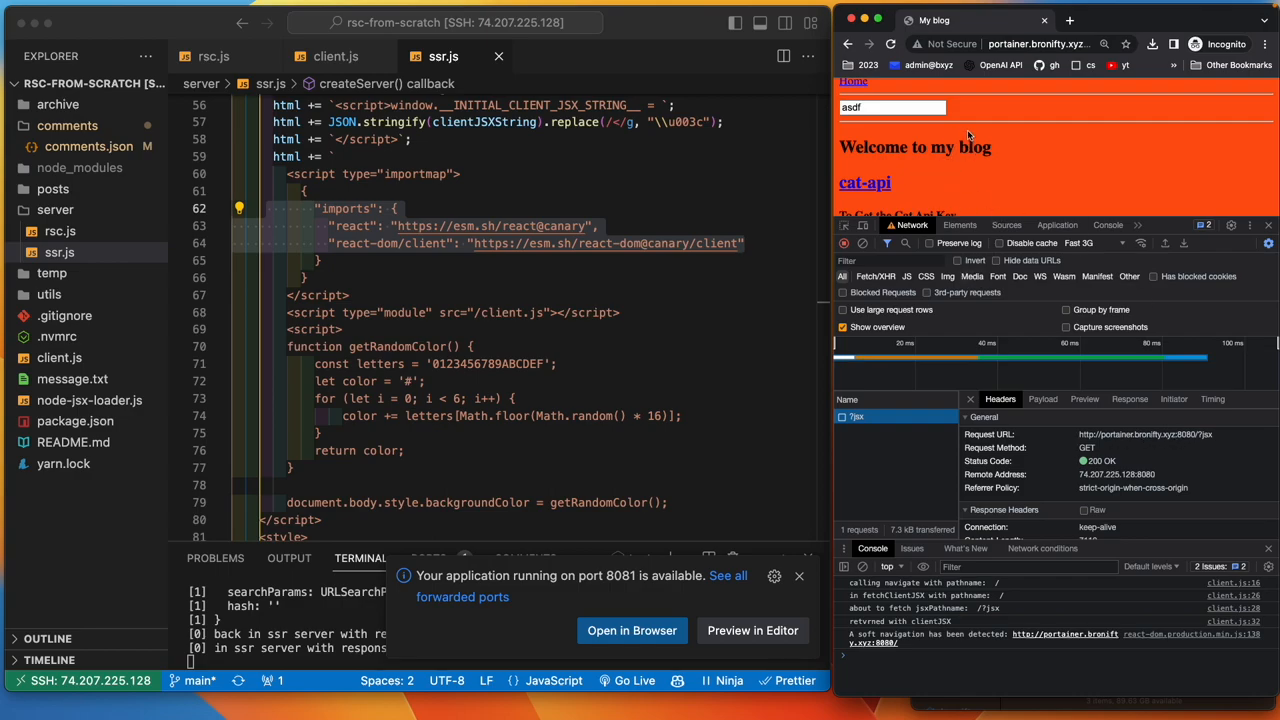
{"action": "mouse_move", "coordinate": [804, 150]}
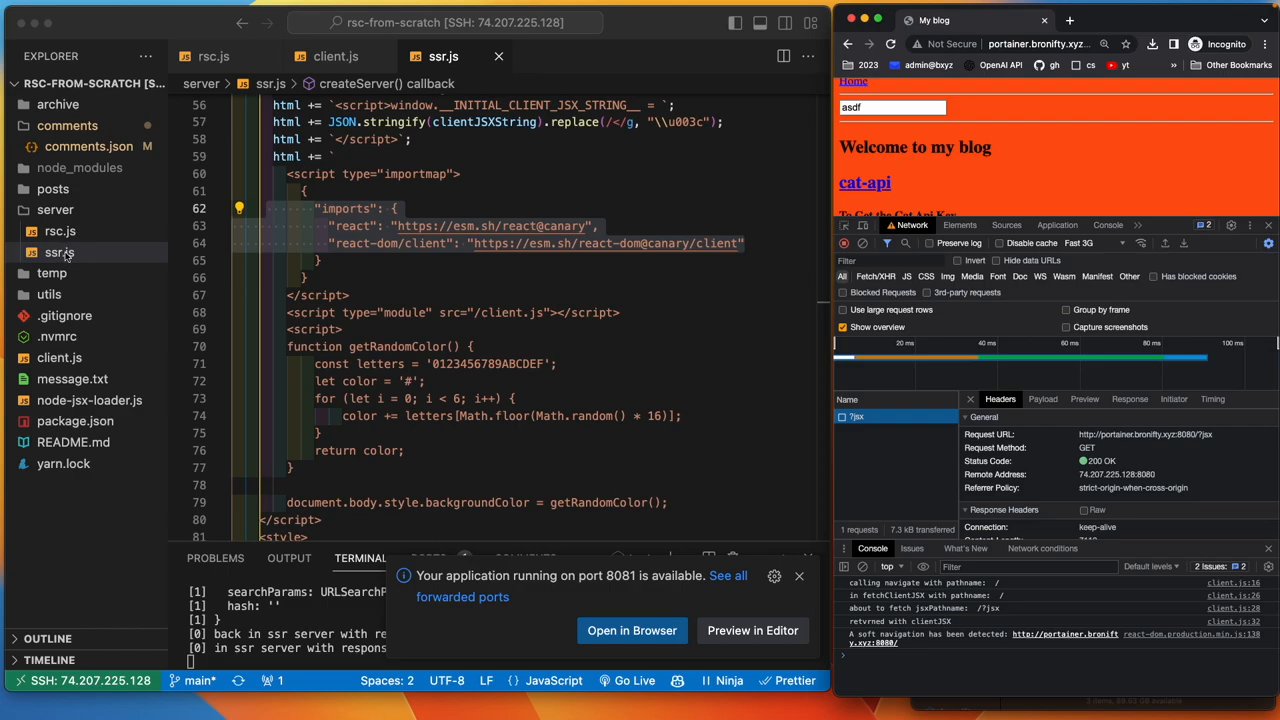
{"action": "mouse_move", "coordinate": [656, 278]}
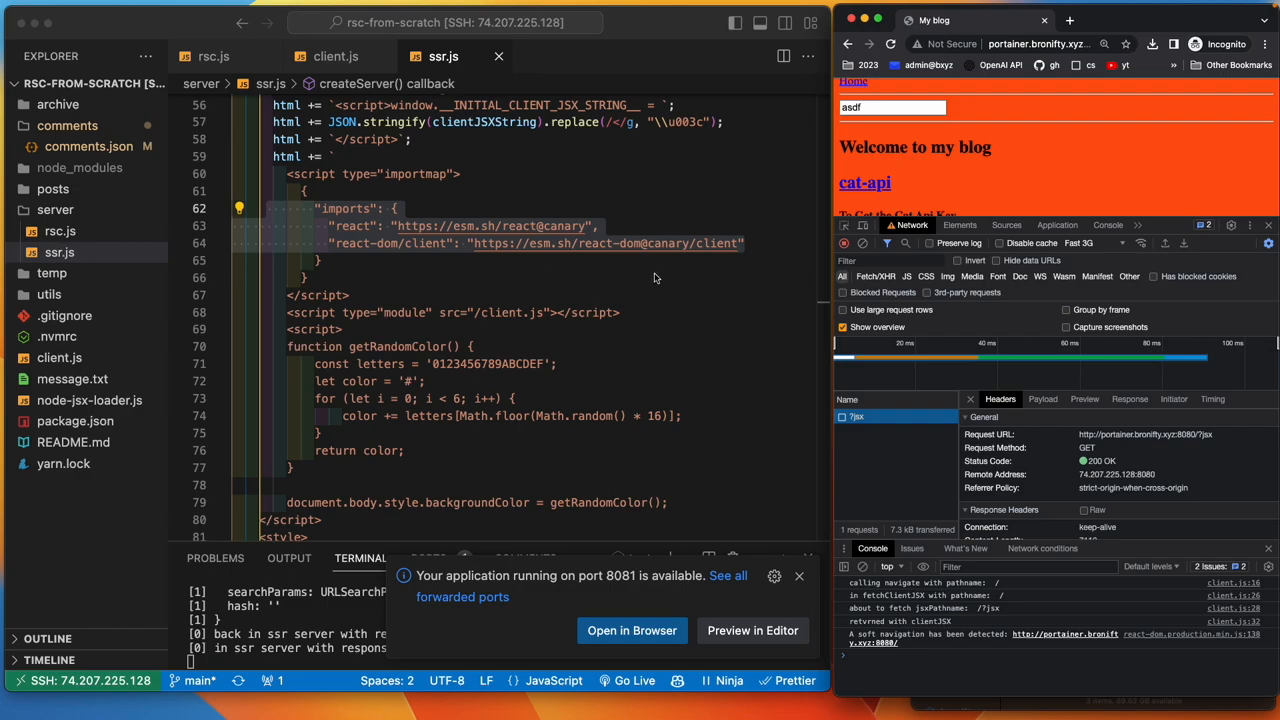
- Review ssr.js from createServer down to the fetch to 127.0.0.1:8081 and response.text()
{"action": "left_click", "coordinate": [800, 576]}
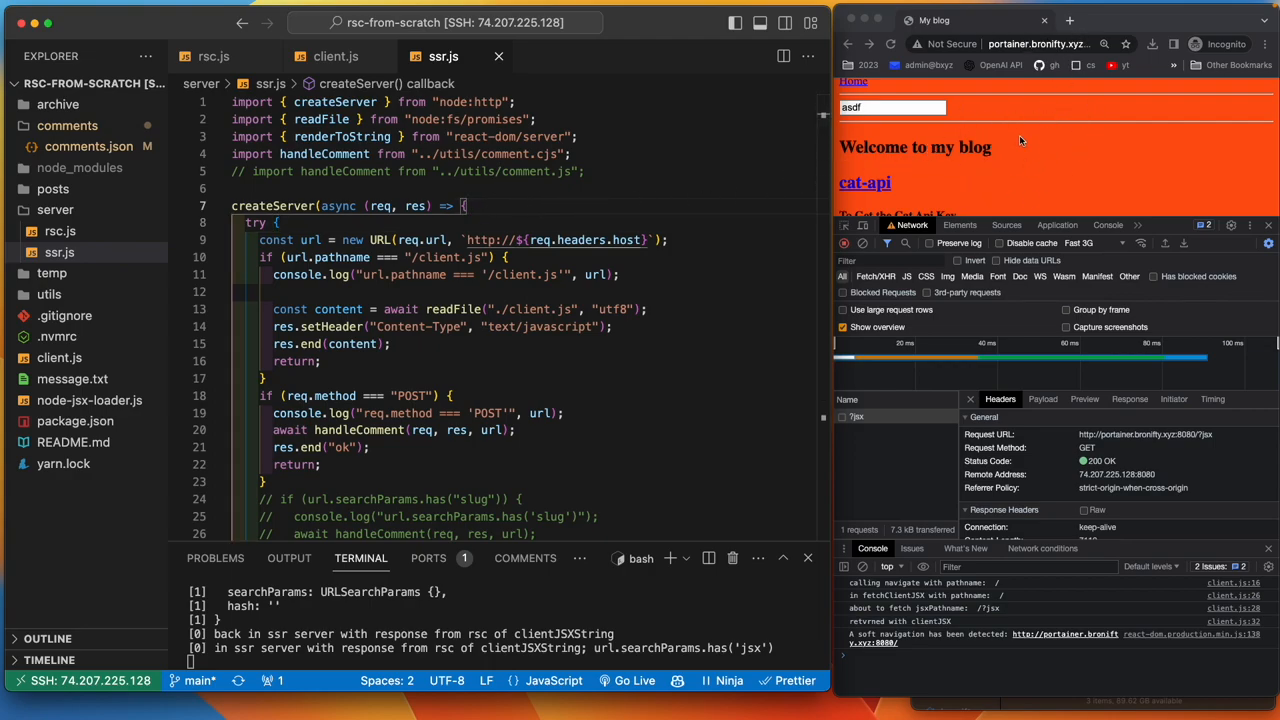
{"action": "mouse_move", "coordinate": [1020, 156]}
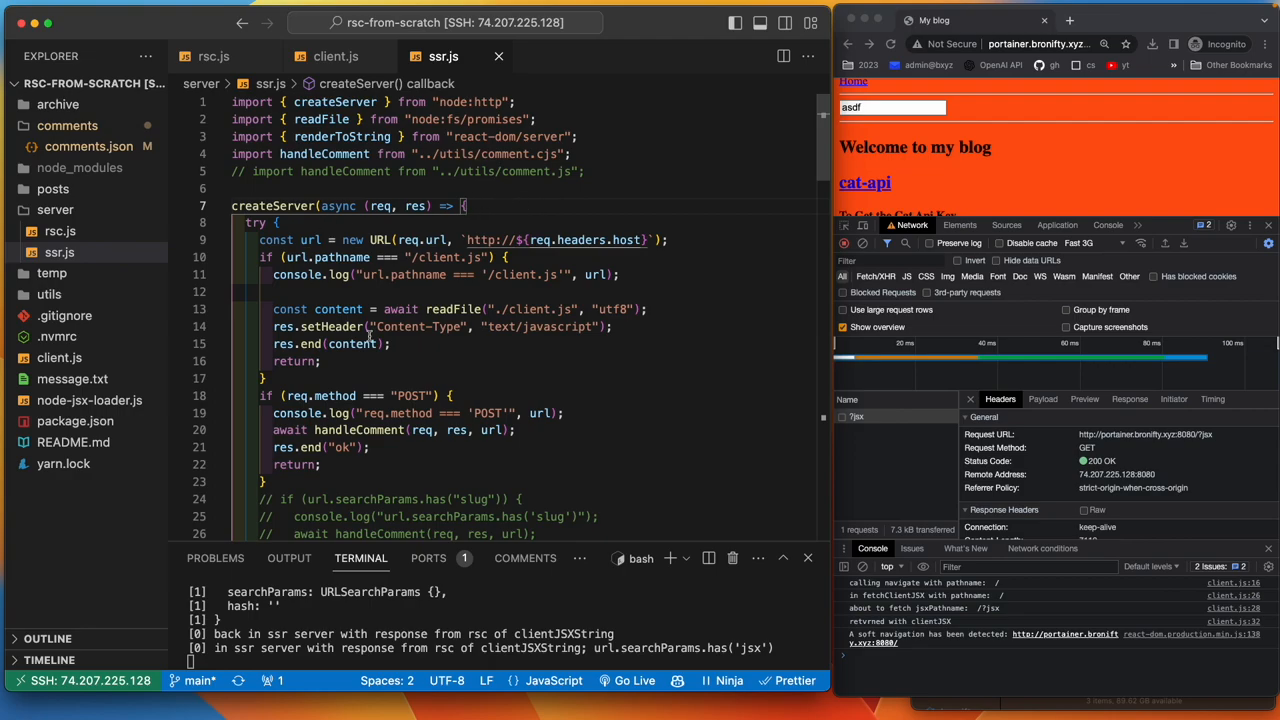
{"action": "mouse_move", "coordinate": [688, 312]}
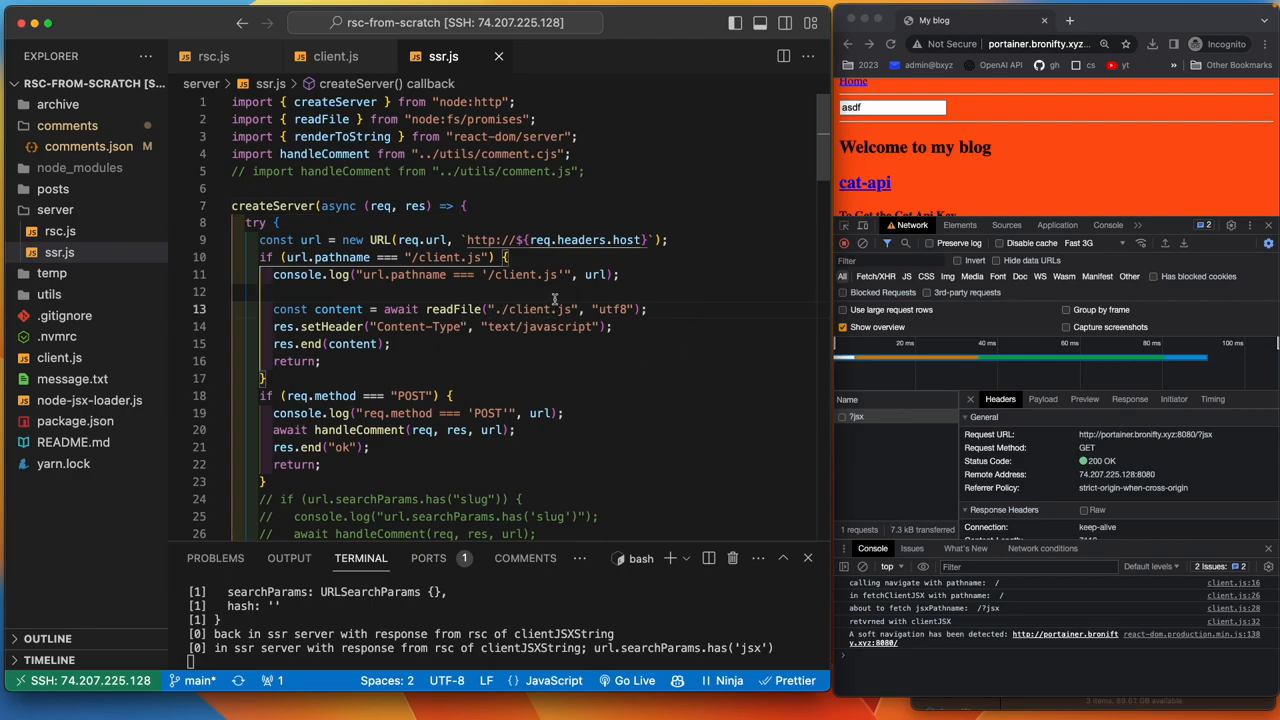
{"action": "scroll", "scroll_direction": "down", "scroll_amount": 3}
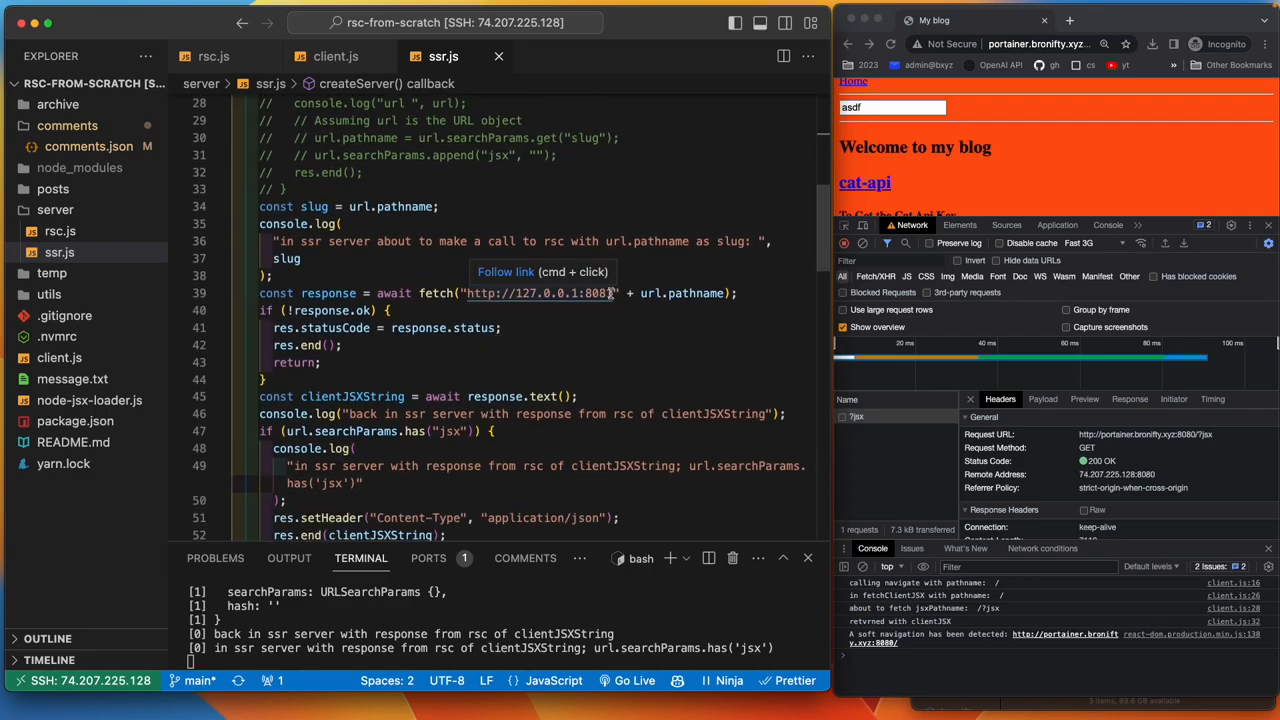
{"action": "mouse_move", "coordinate": [698, 292]}
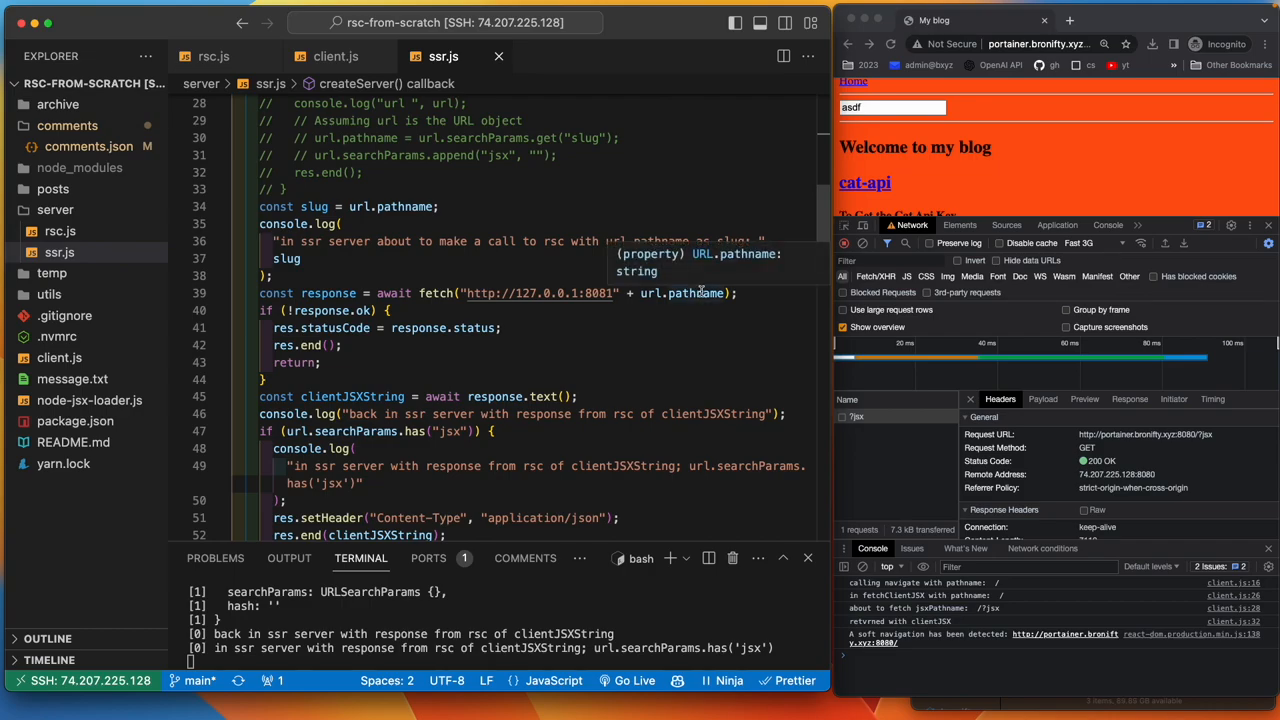
{"action": "mouse_move", "coordinate": [312, 190]}
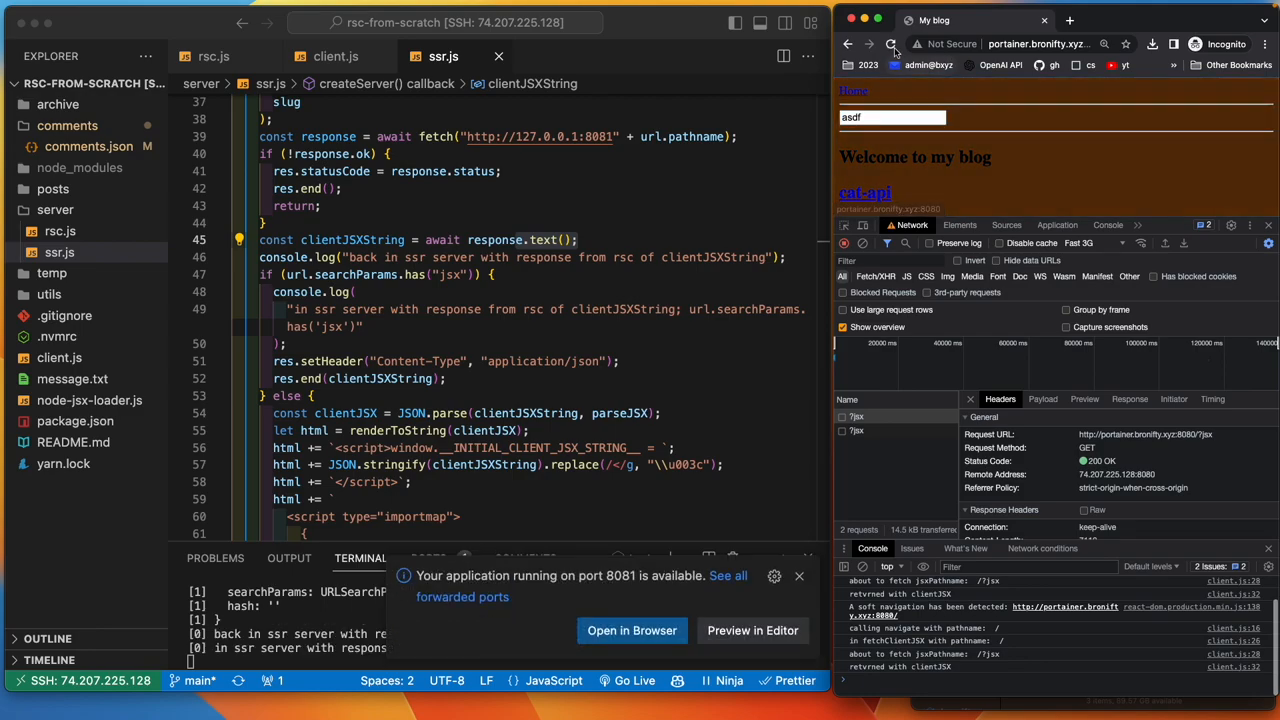
- Reload the page and review ssr.js's template escaping '<' in the serialized client JSX, then pick the document request
{"action": "right_click", "coordinate": [890, 44]}
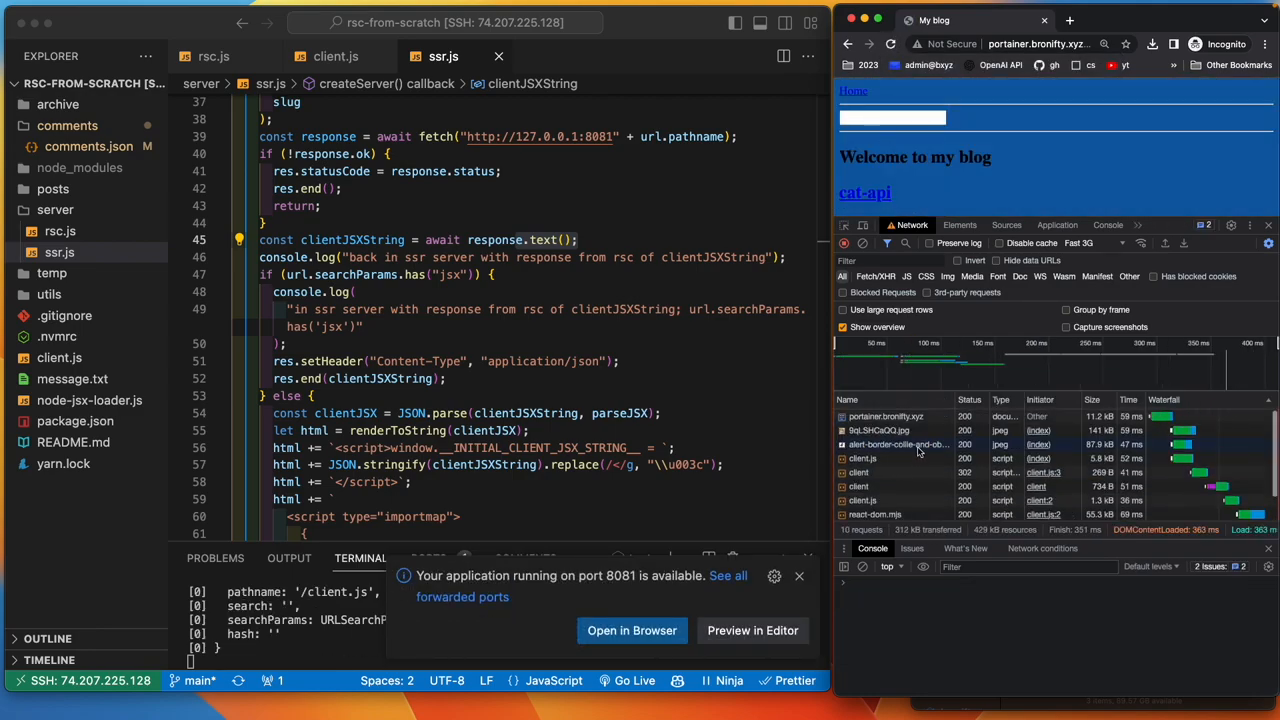
{"action": "left_click", "coordinate": [886, 416]}
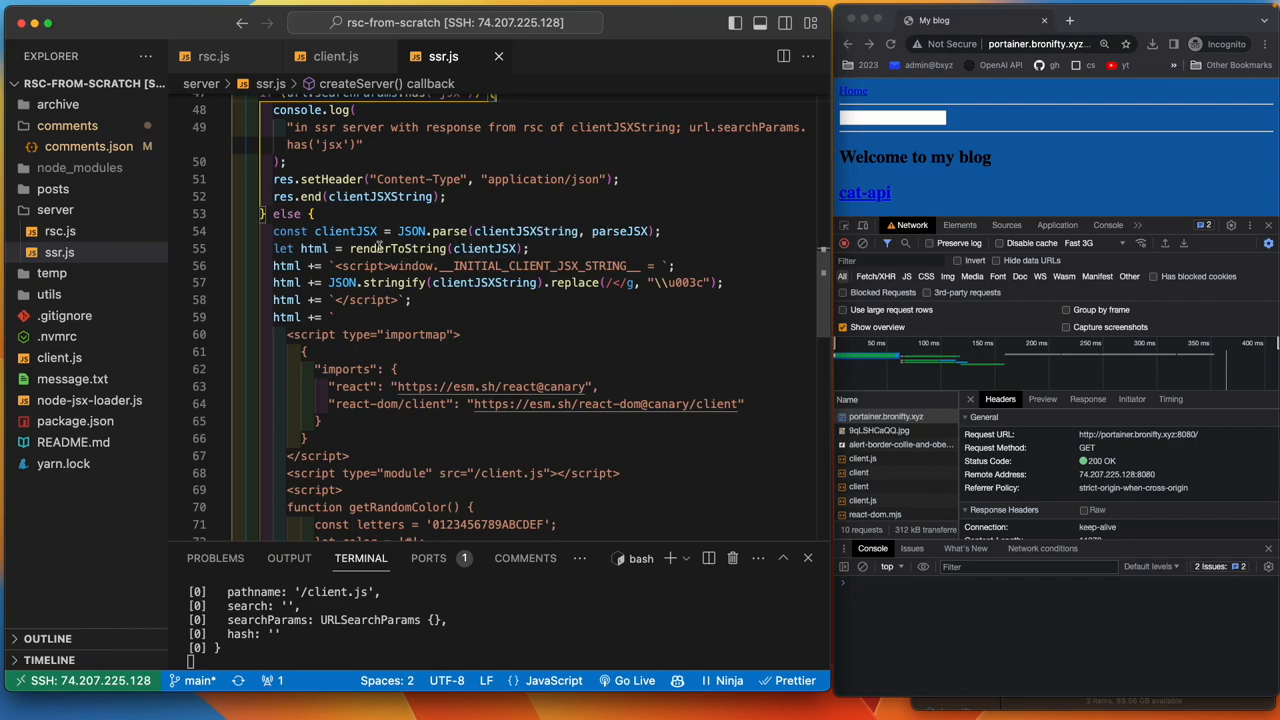
{"action": "mouse_move", "coordinate": [344, 232]}
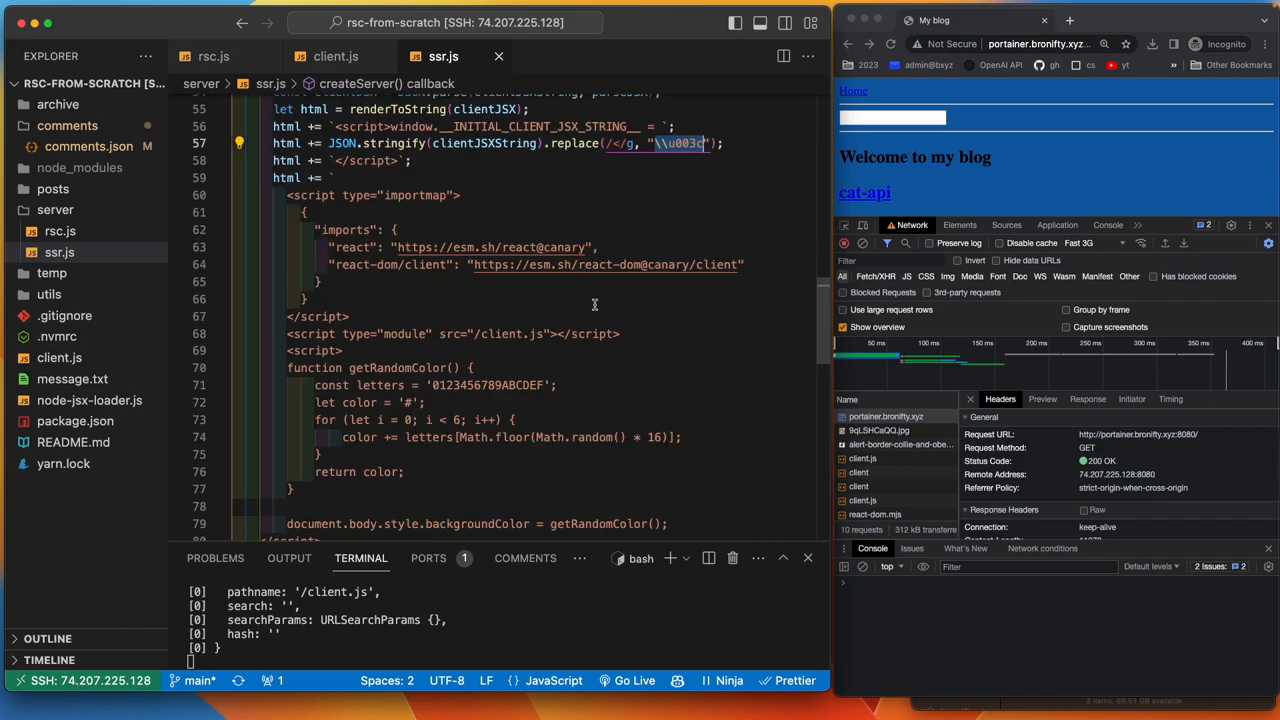
{"action": "scroll", "scroll_direction": "down", "scroll_amount": 3}
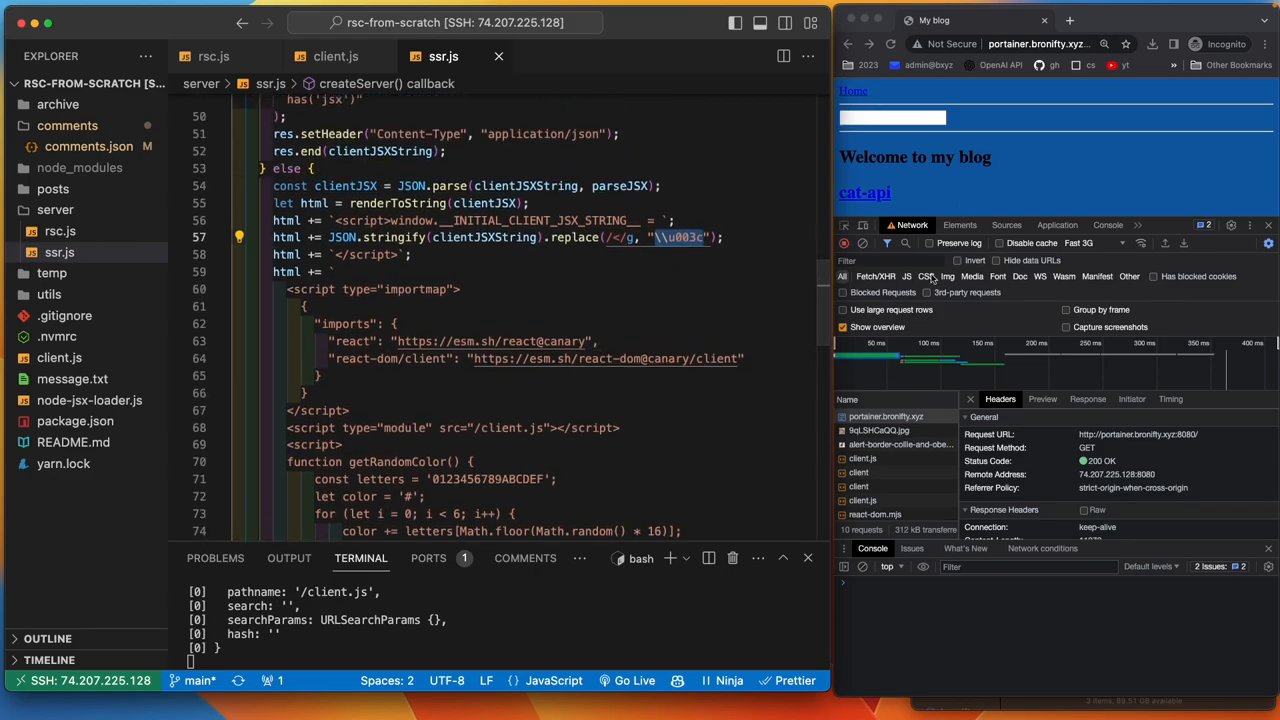
{"action": "left_click", "coordinate": [884, 416]}
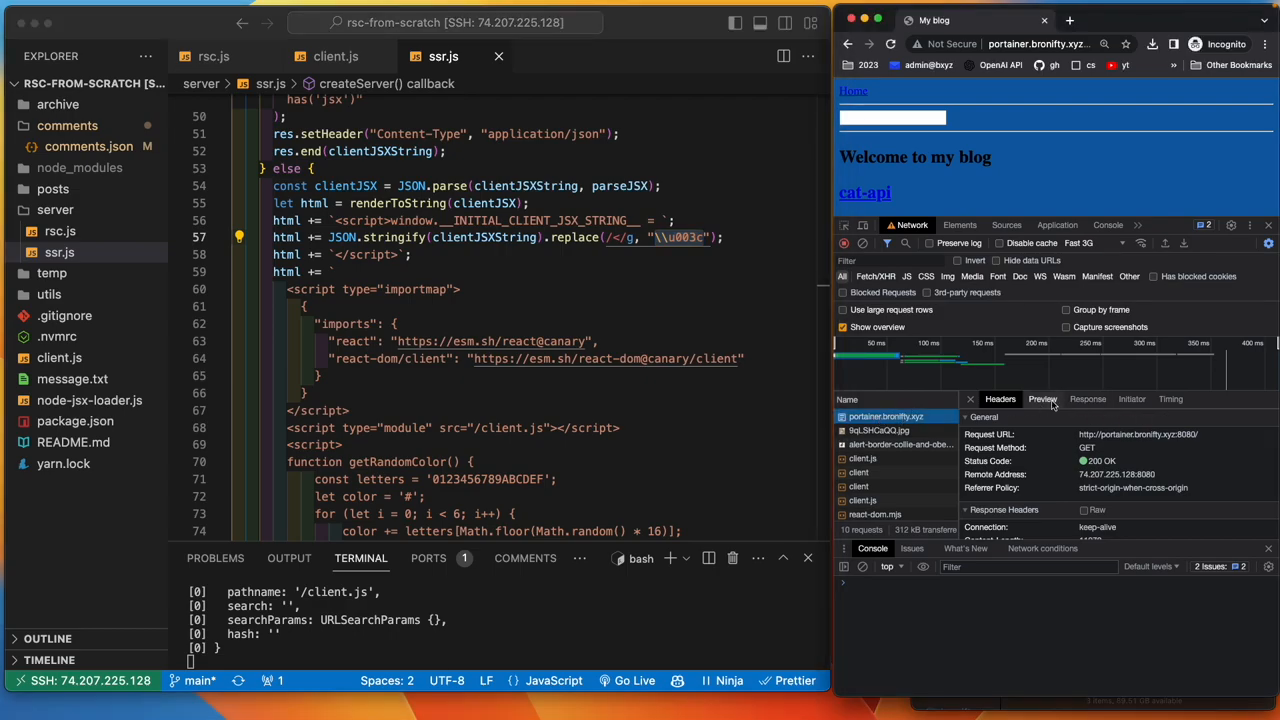
- View the page's HTML response and the client.js script received, then show client.js at getInitialClientJSX
{"action": "left_click", "coordinate": [1088, 400]}
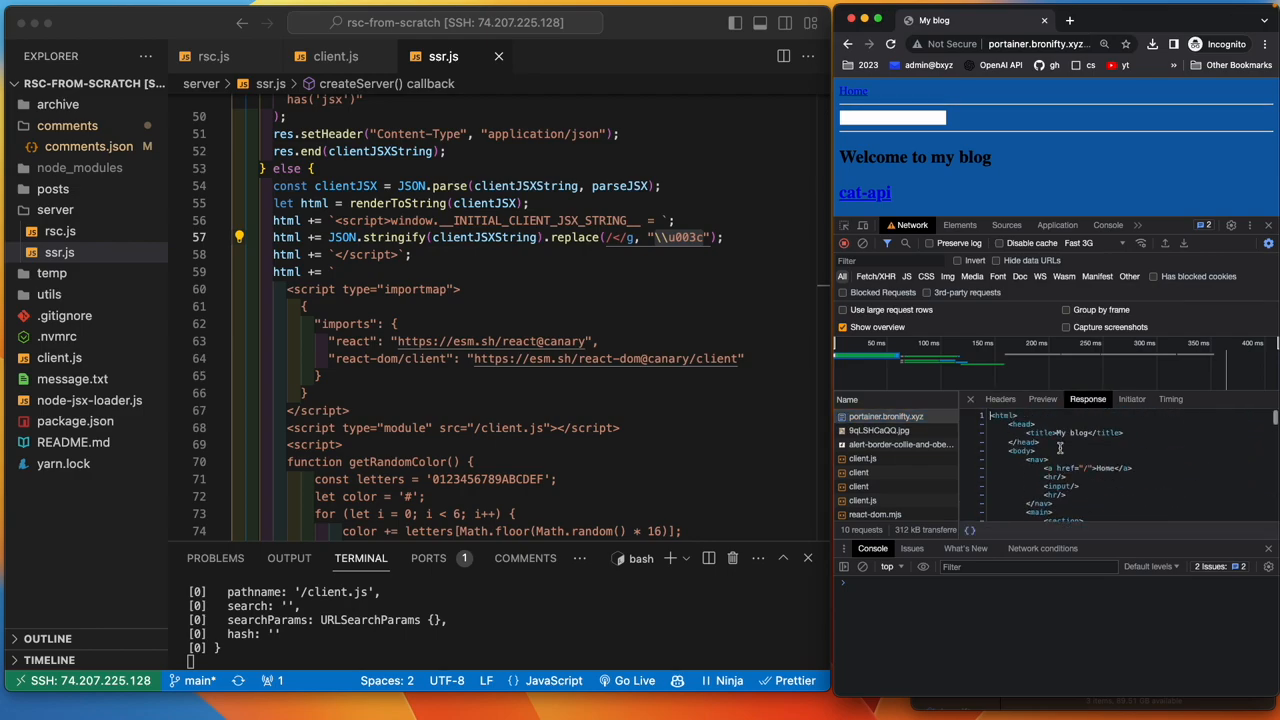
{"action": "scroll", "scroll_direction": "down", "scroll_amount": 3}
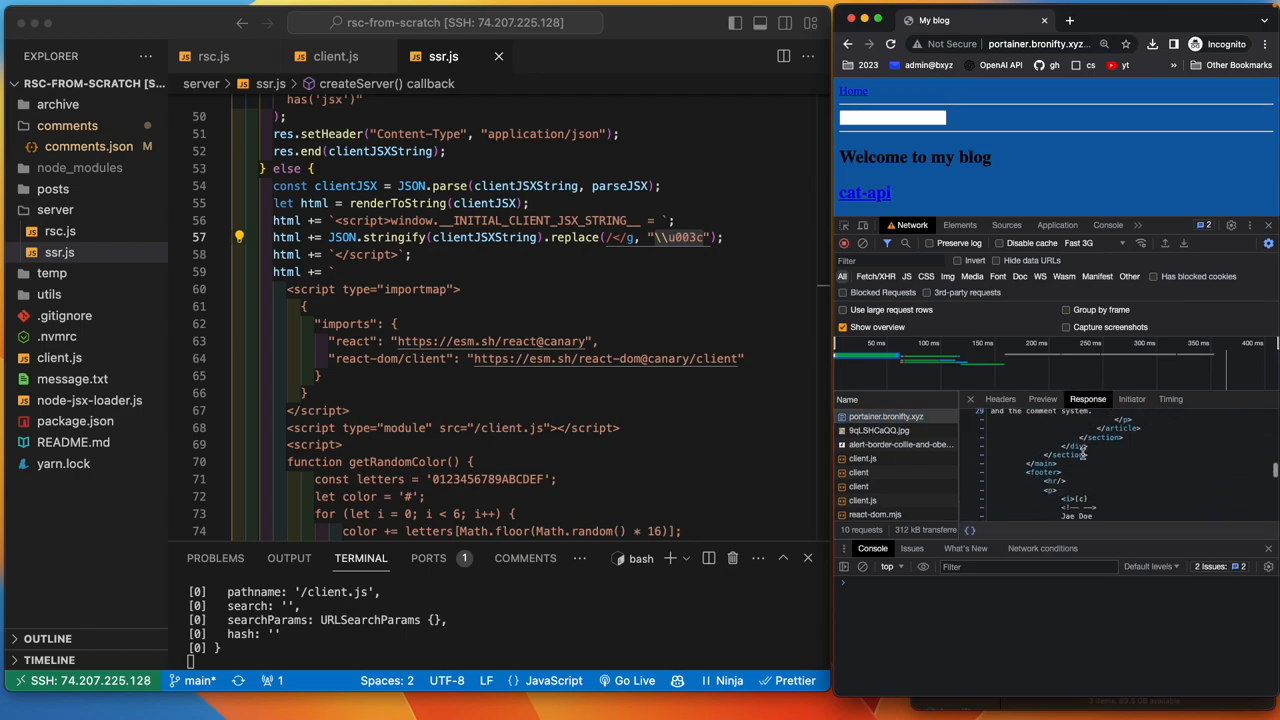
{"action": "scroll", "scroll_direction": "down", "scroll_amount": 3}
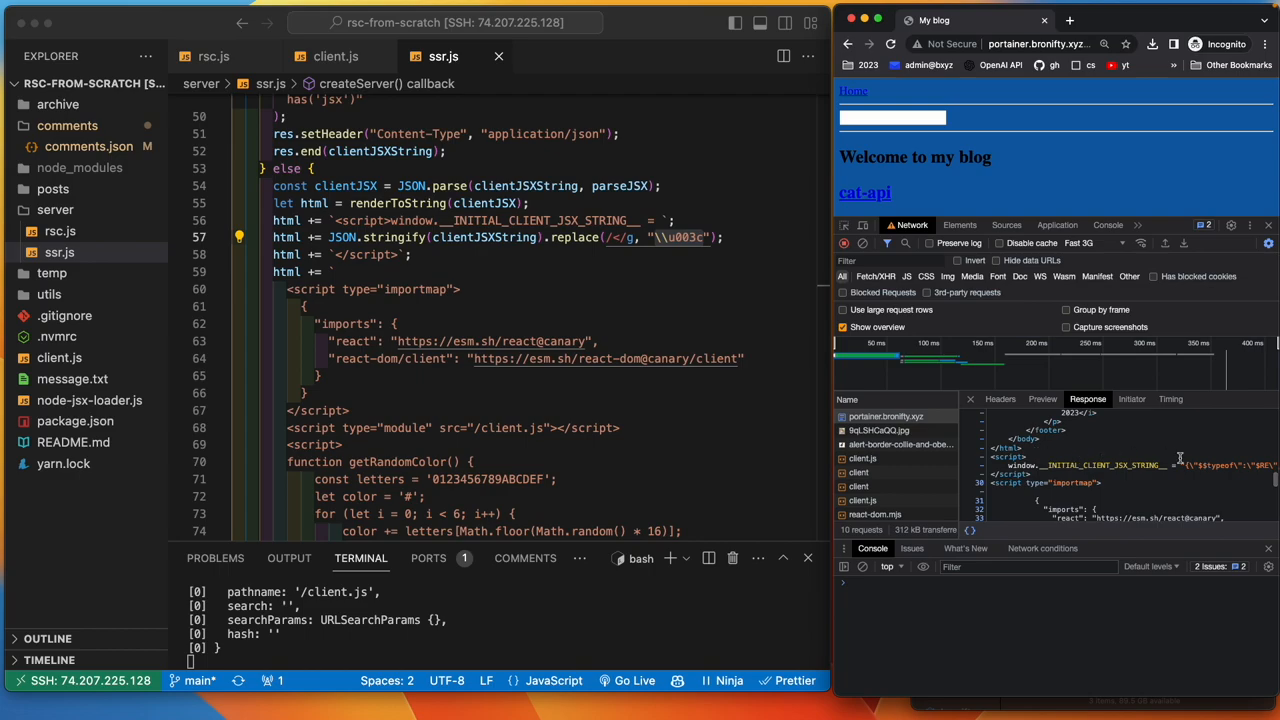
{"action": "left_click", "coordinate": [862, 458]}
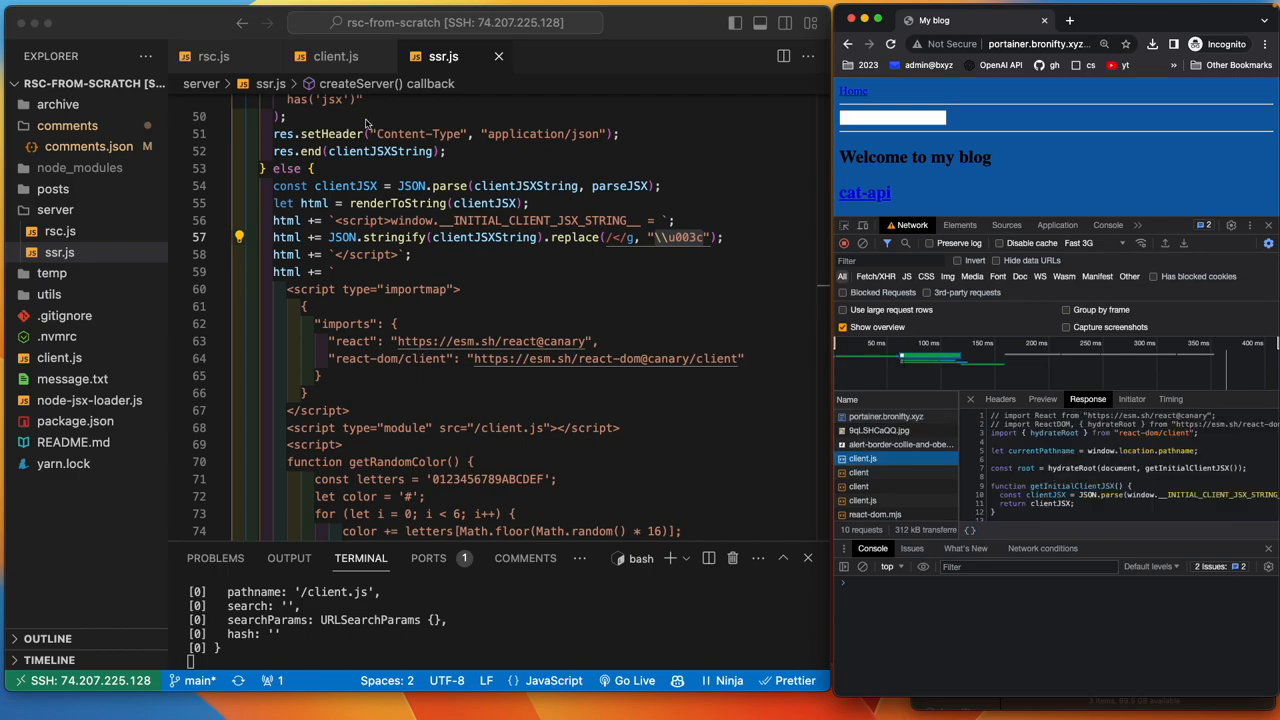
{"action": "left_click", "coordinate": [336, 56]}
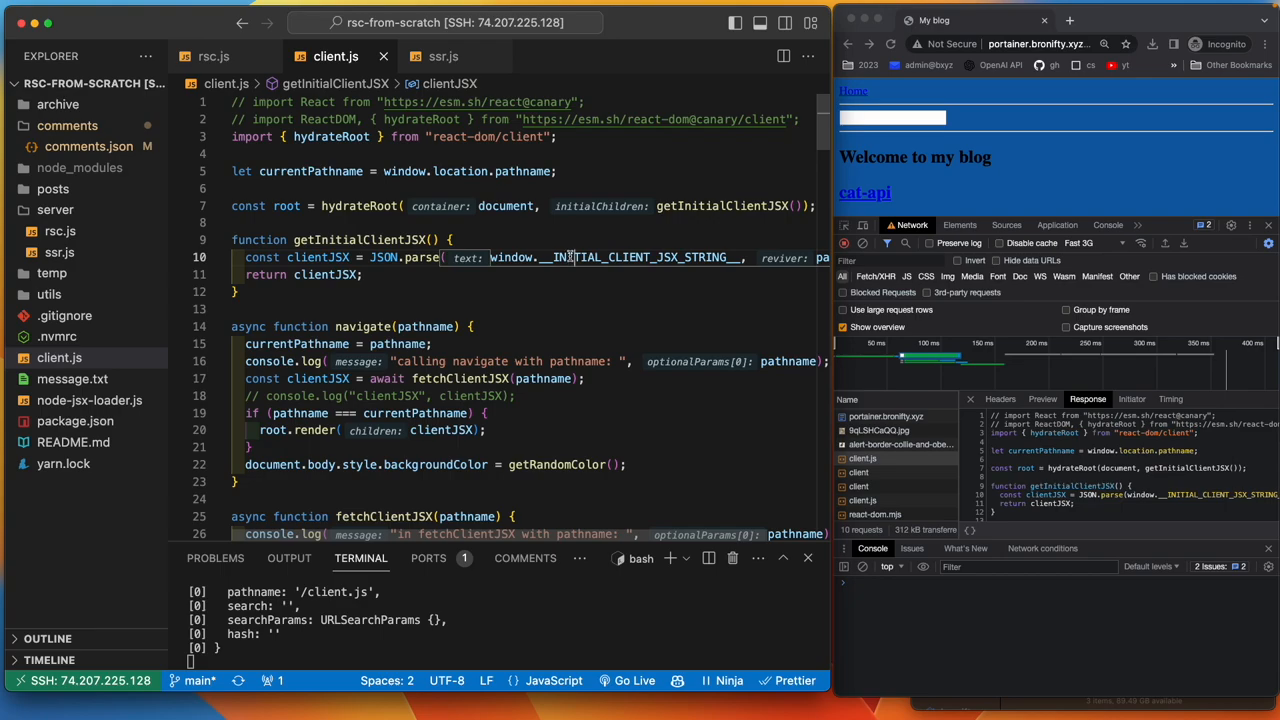
{"action": "mouse_move", "coordinate": [398, 200]}
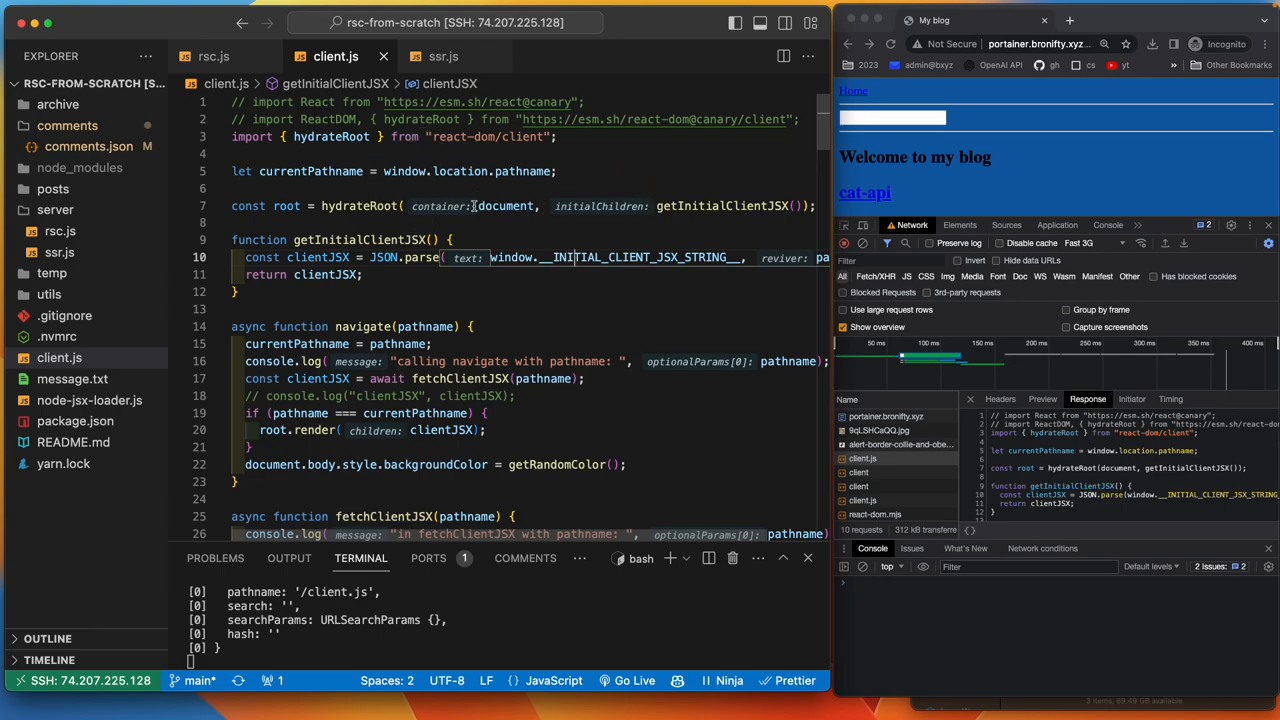
- Inspect the rendered element tree, mark __INITIAL_CLIENT_JSX_STRING__, and clear the network log
{"action": "left_click", "coordinate": [960, 224]}
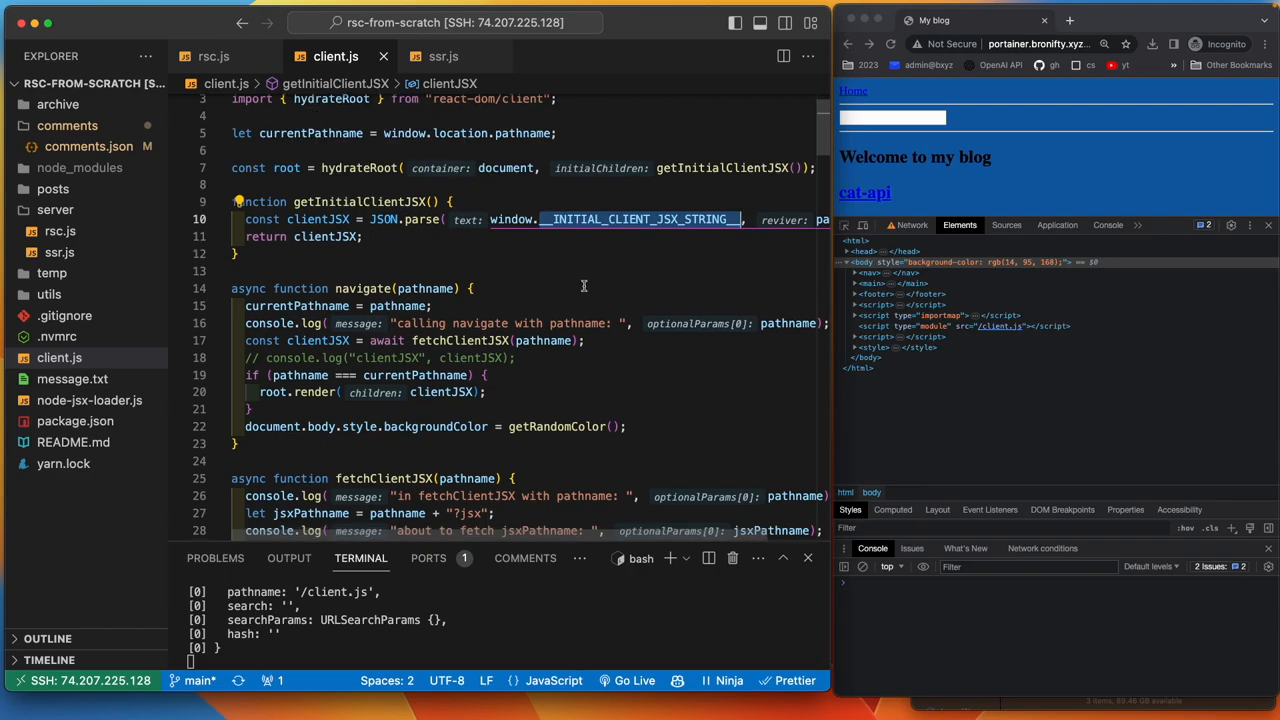
{"action": "left_click", "coordinate": [912, 224]}
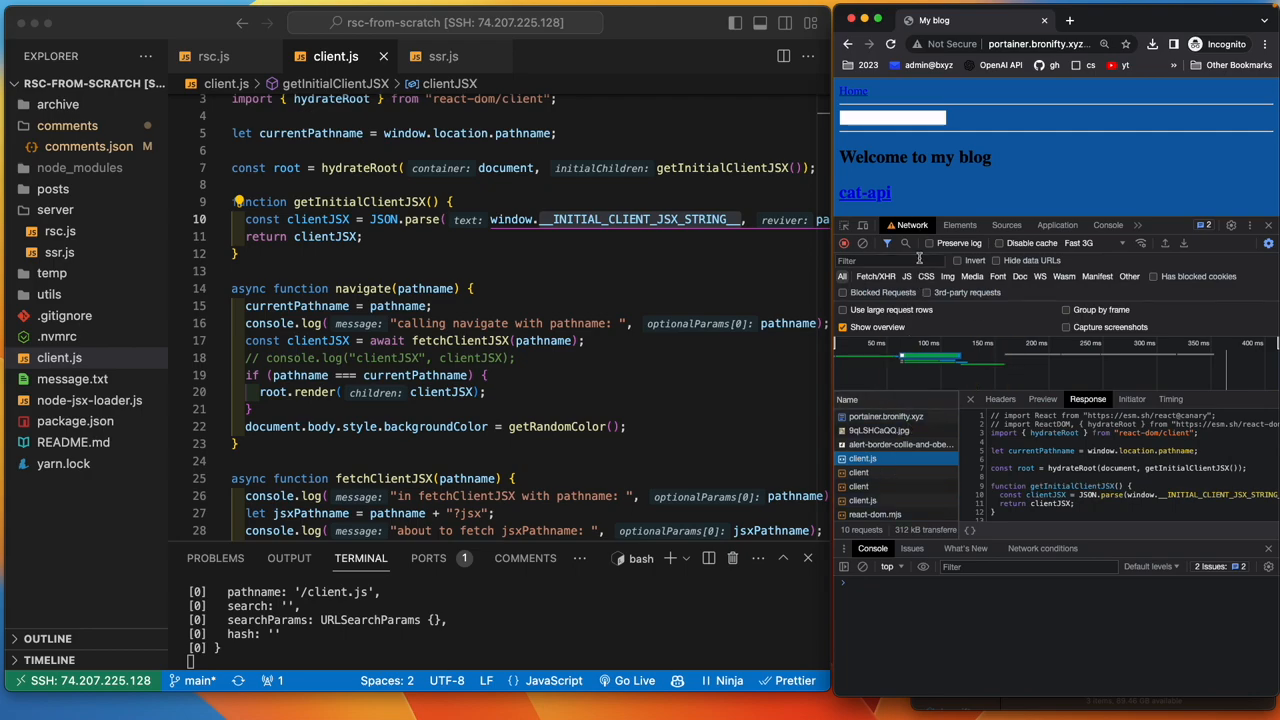
{"action": "left_click", "coordinate": [844, 244]}
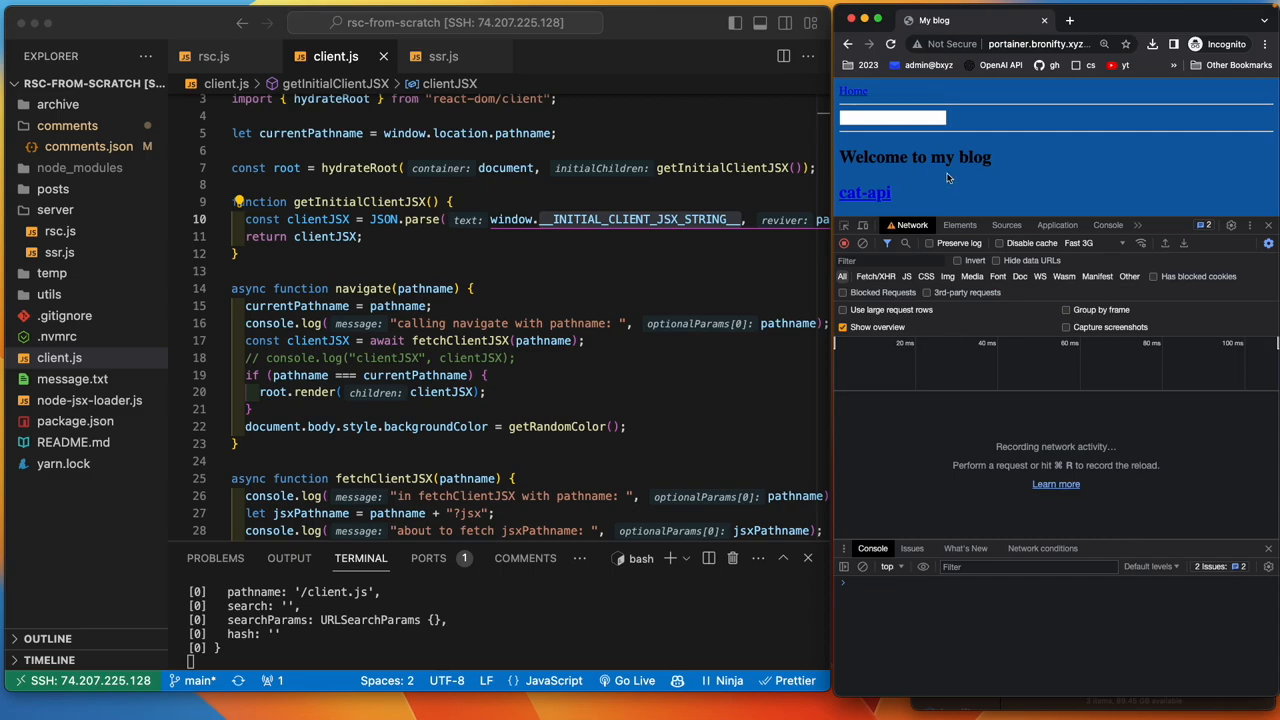
- Inspect the JSX payload returned for /cat-api?jsx and read fetchClientJSX in client.js
{"action": "type", "text": "asdf"}
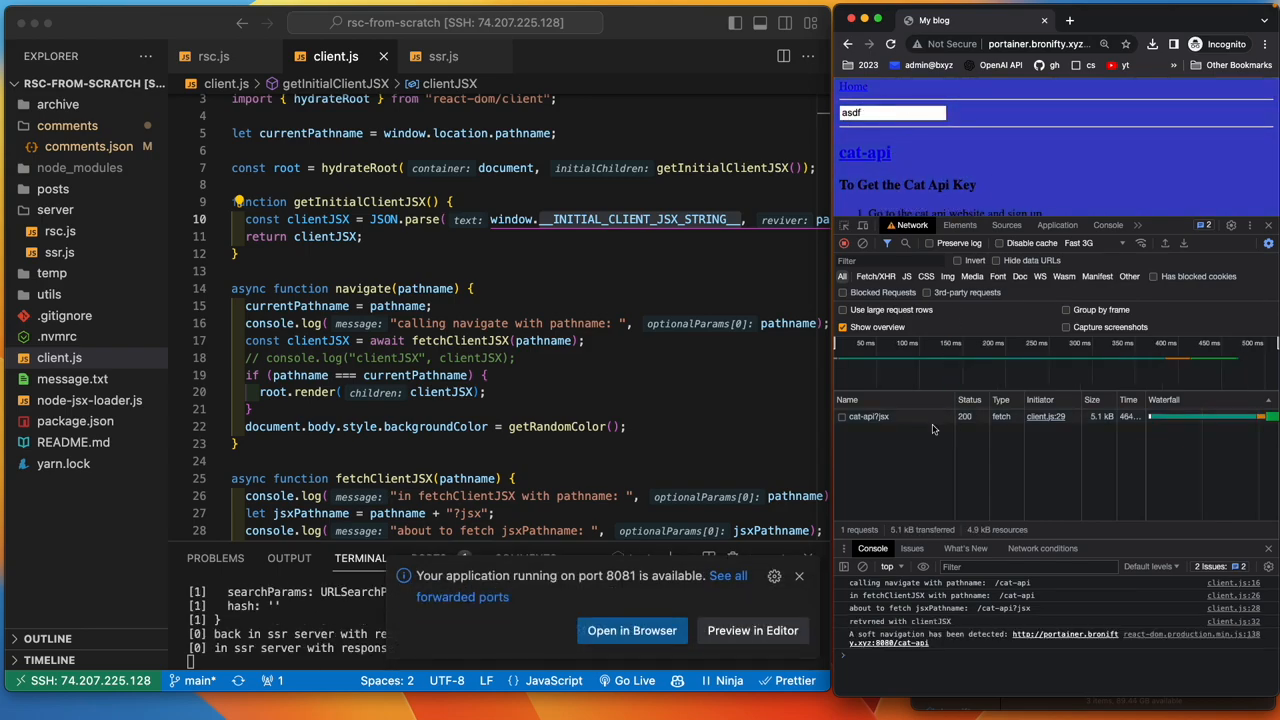
{"action": "left_click", "coordinate": [868, 416]}
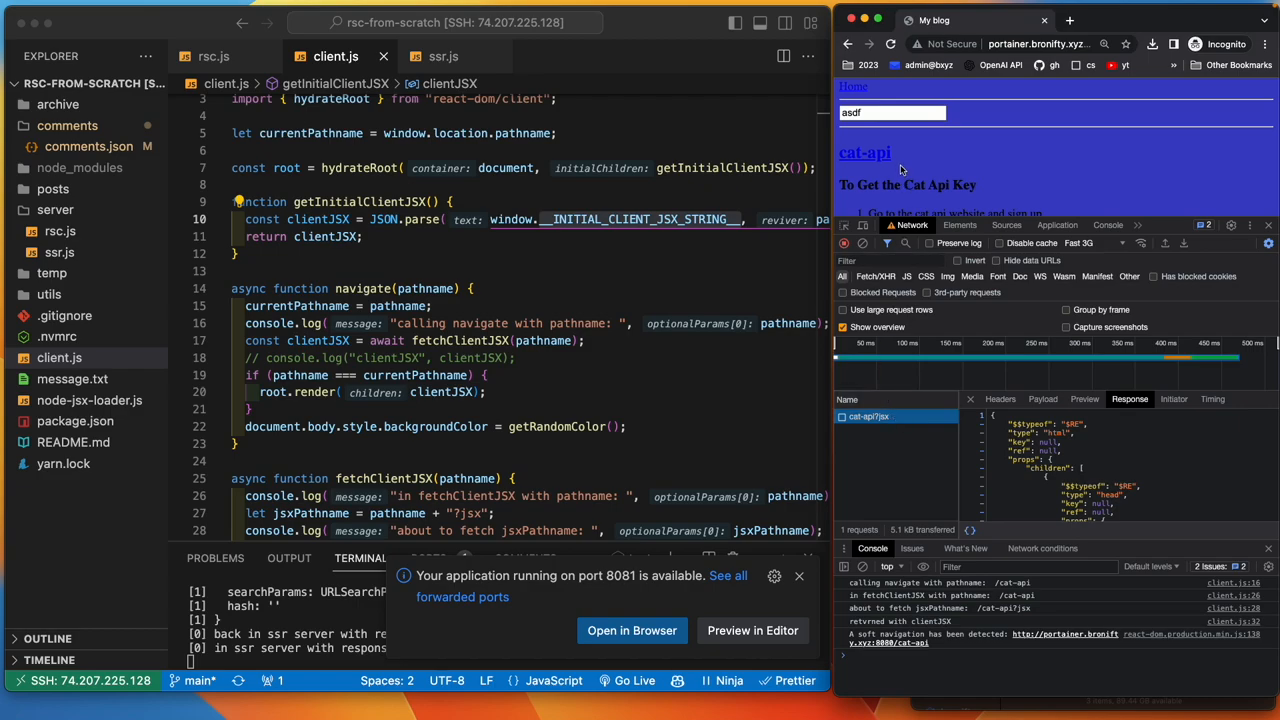
{"action": "mouse_move", "coordinate": [898, 160]}
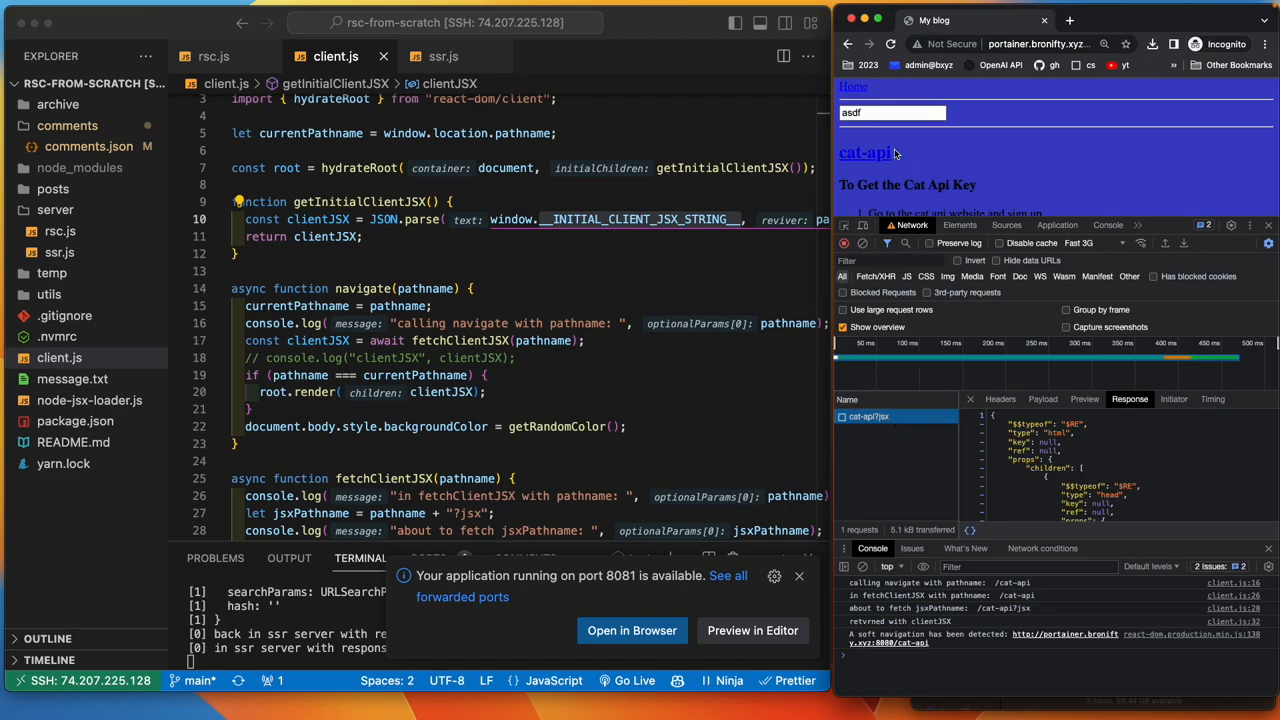
{"action": "mouse_move", "coordinate": [898, 164]}
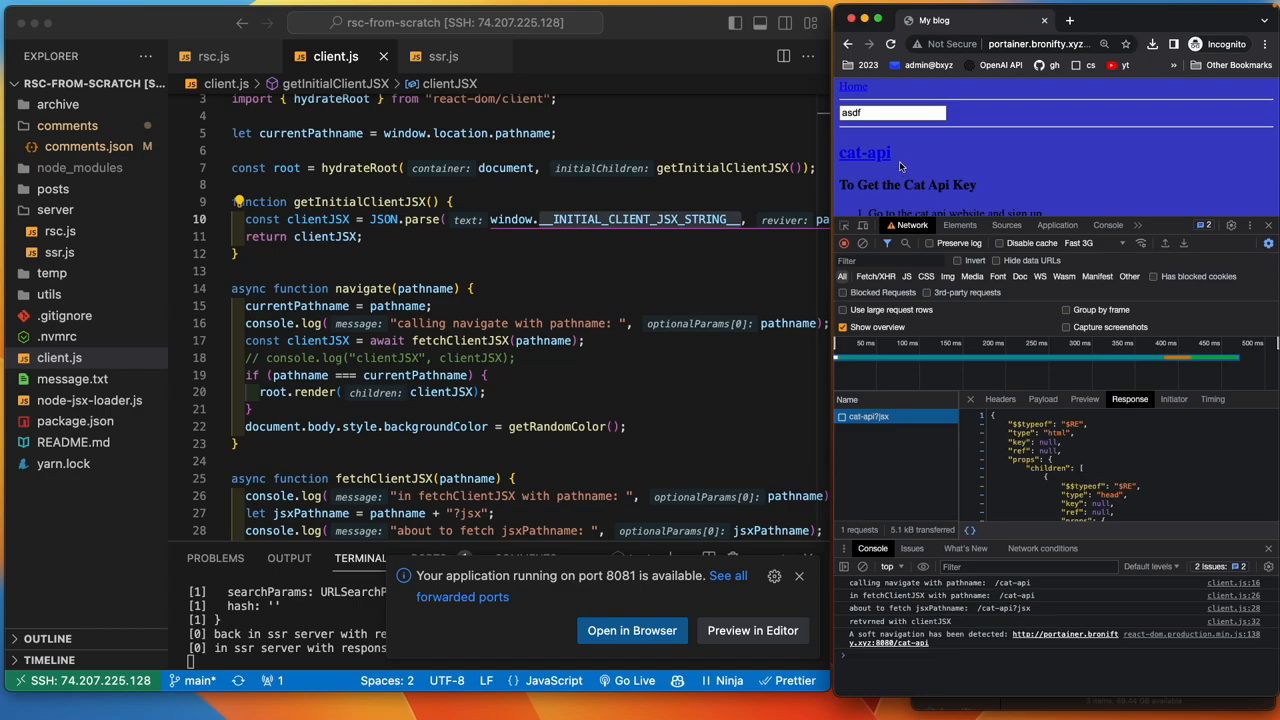
{"action": "mouse_move", "coordinate": [644, 142]}
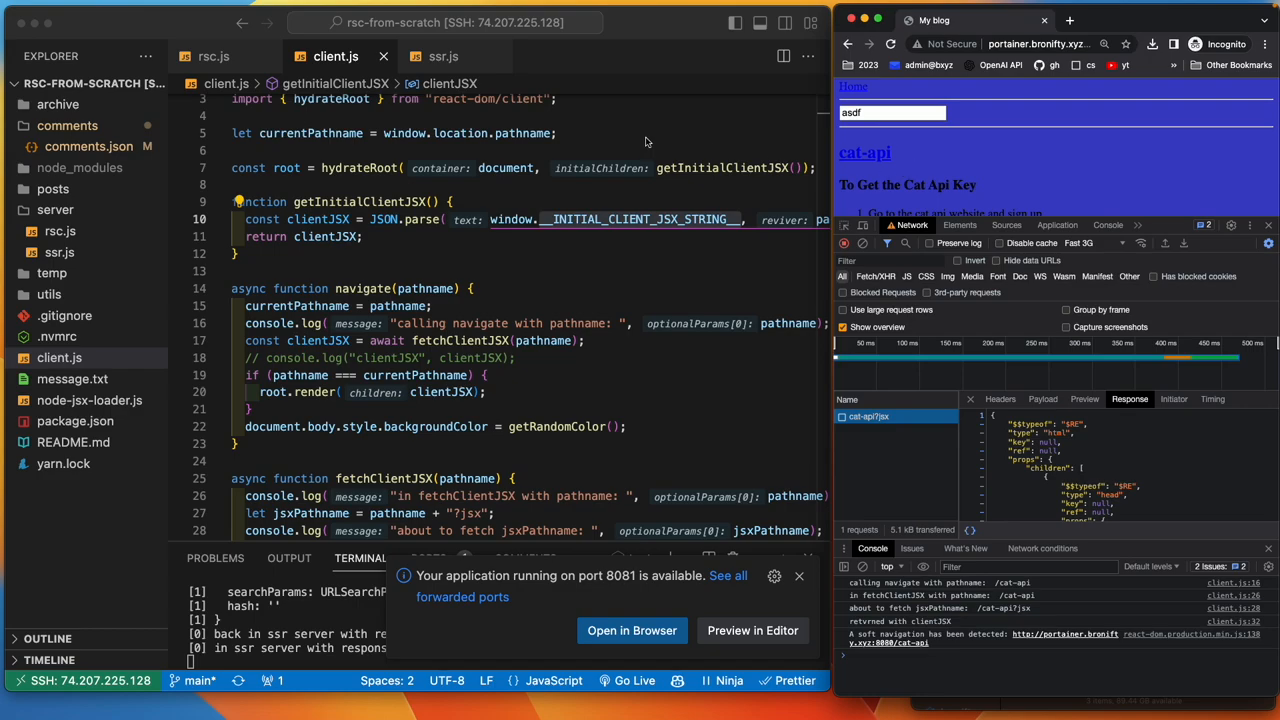
{"action": "scroll", "scroll_direction": "down", "scroll_amount": 3}
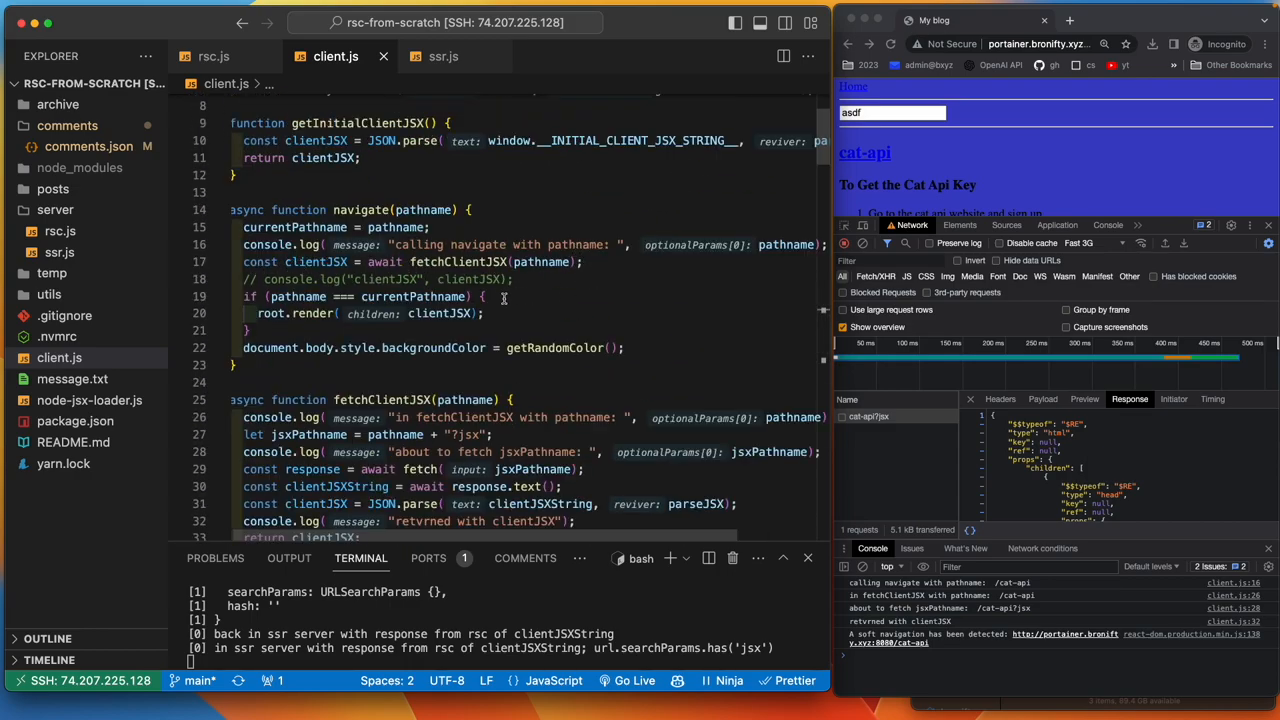
{"action": "mouse_move", "coordinate": [540, 260]}
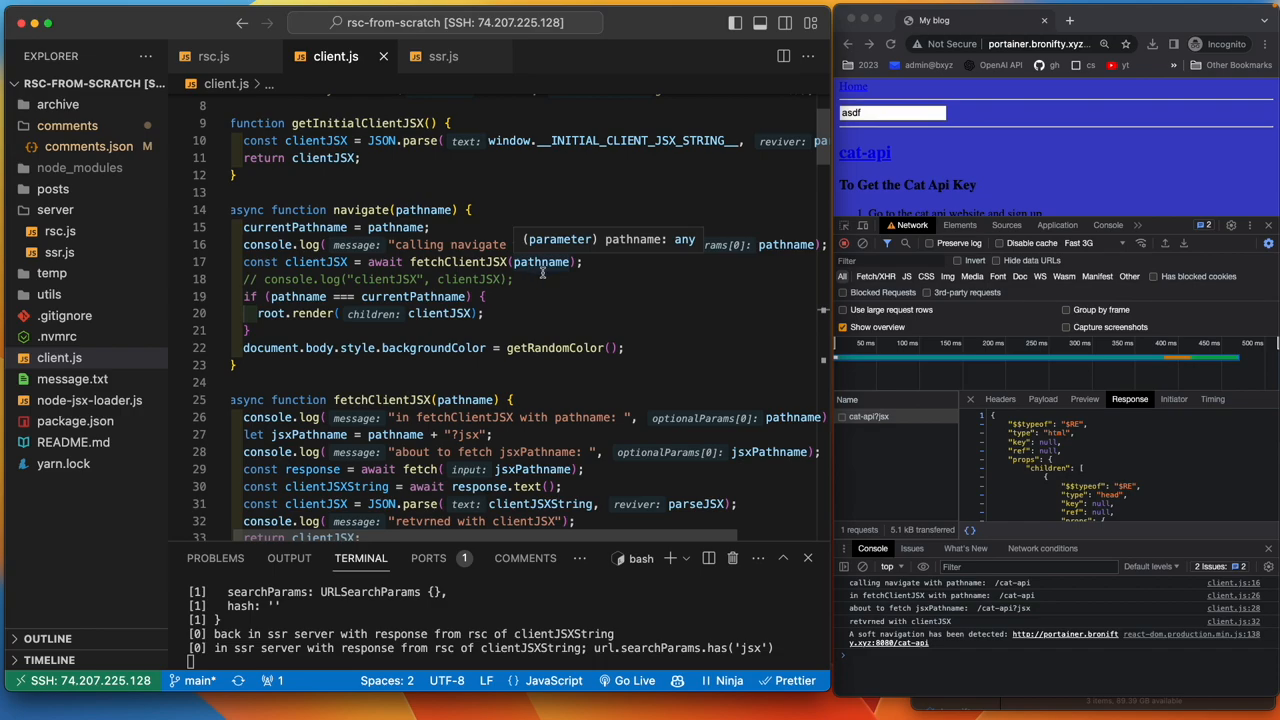
{"action": "mouse_move", "coordinate": [458, 260]}
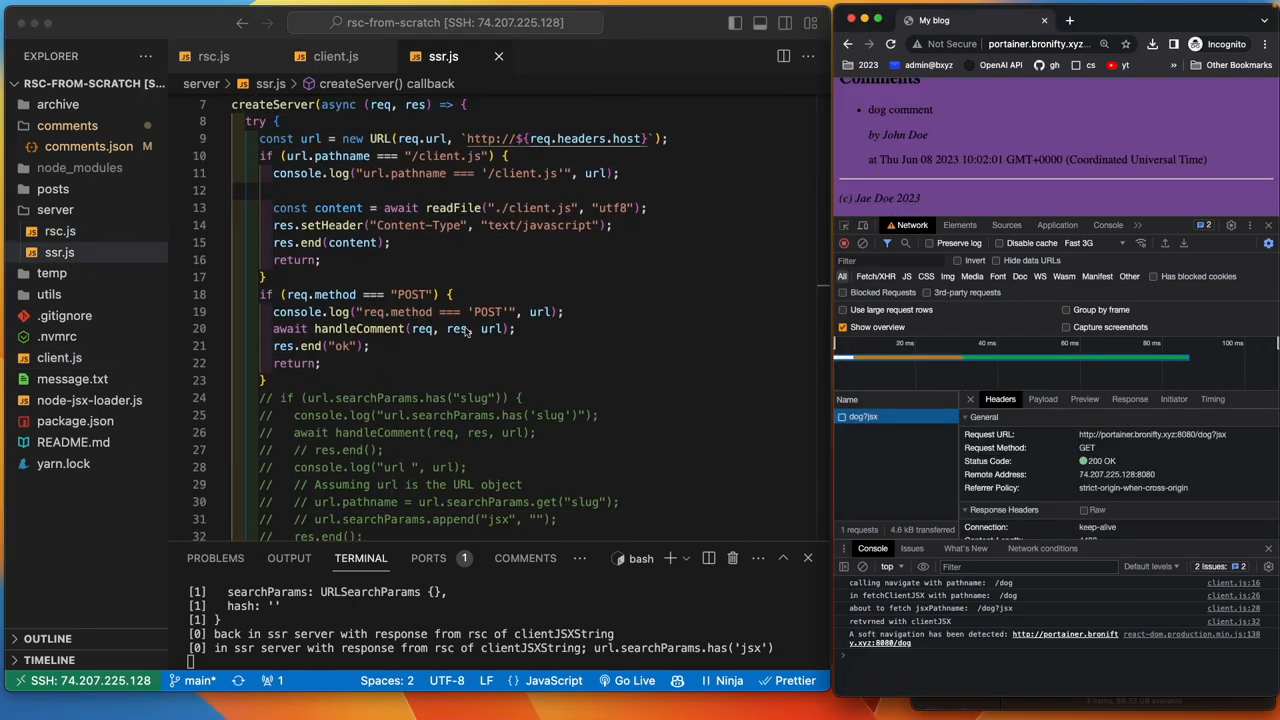
{"action": "scroll", "scroll_direction": "down", "scroll_amount": 3}
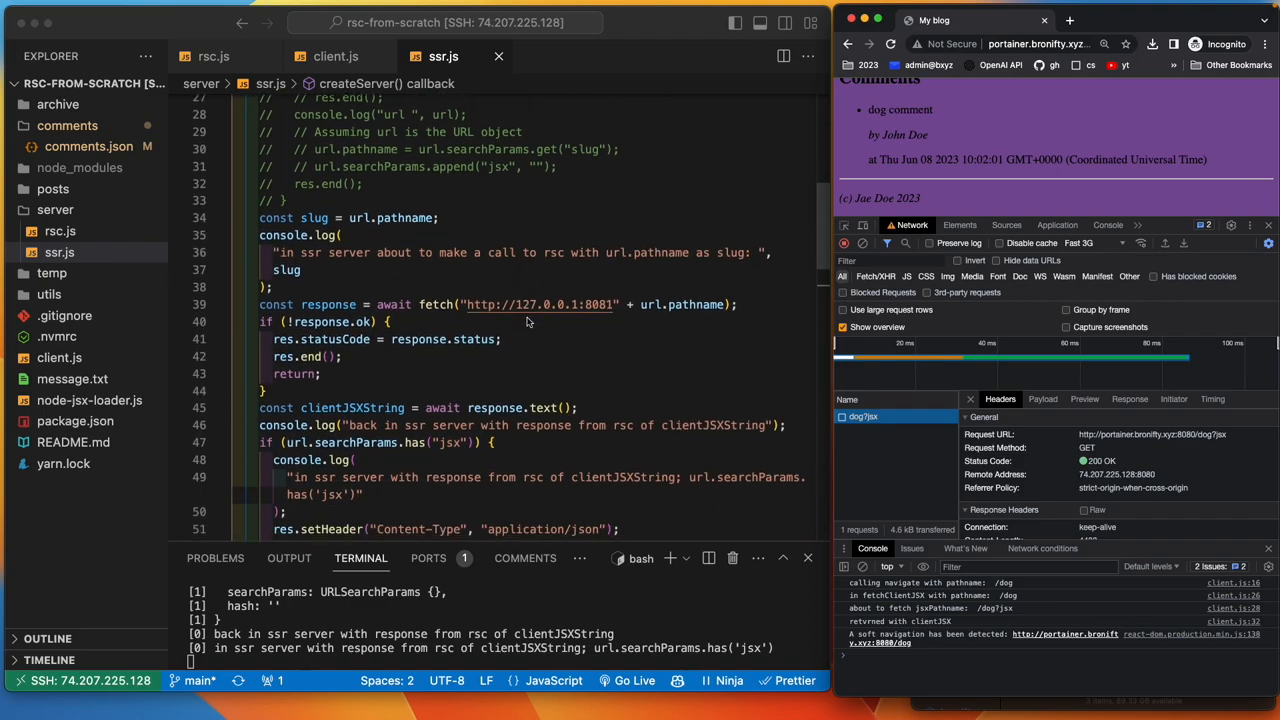
{"action": "mouse_move", "coordinate": [444, 284]}
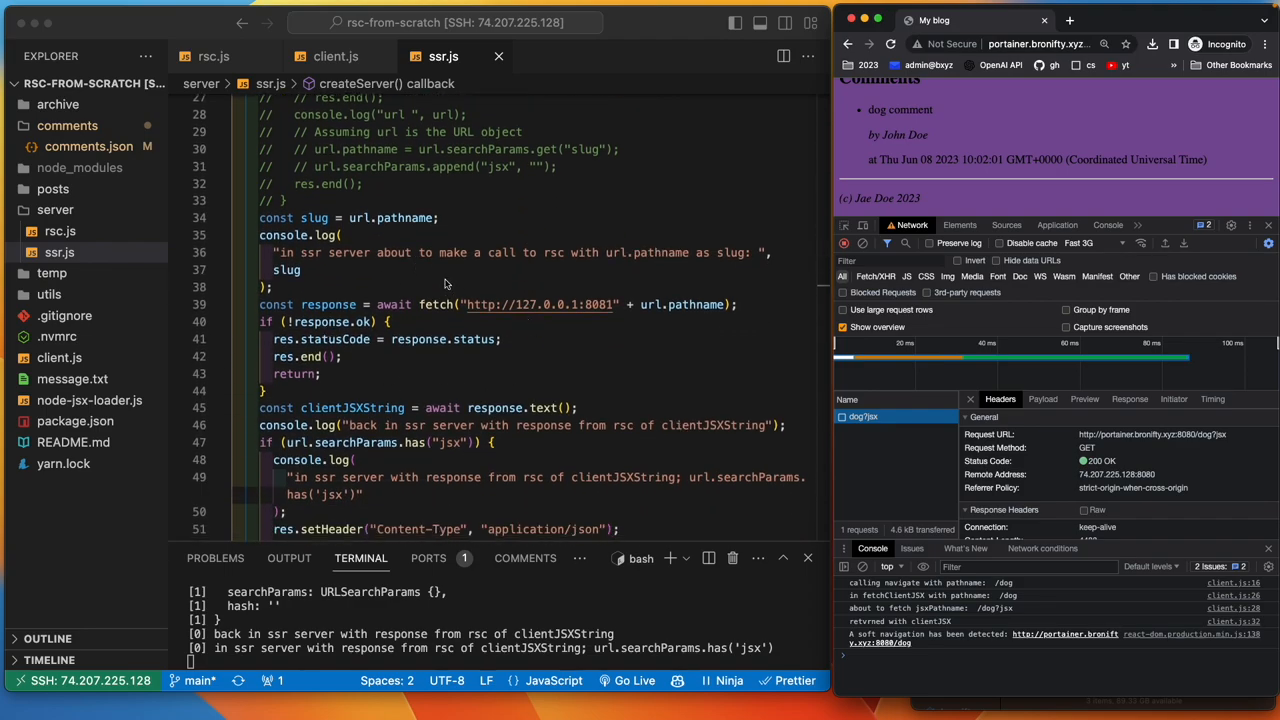
{"action": "left_click", "coordinate": [212, 56]}
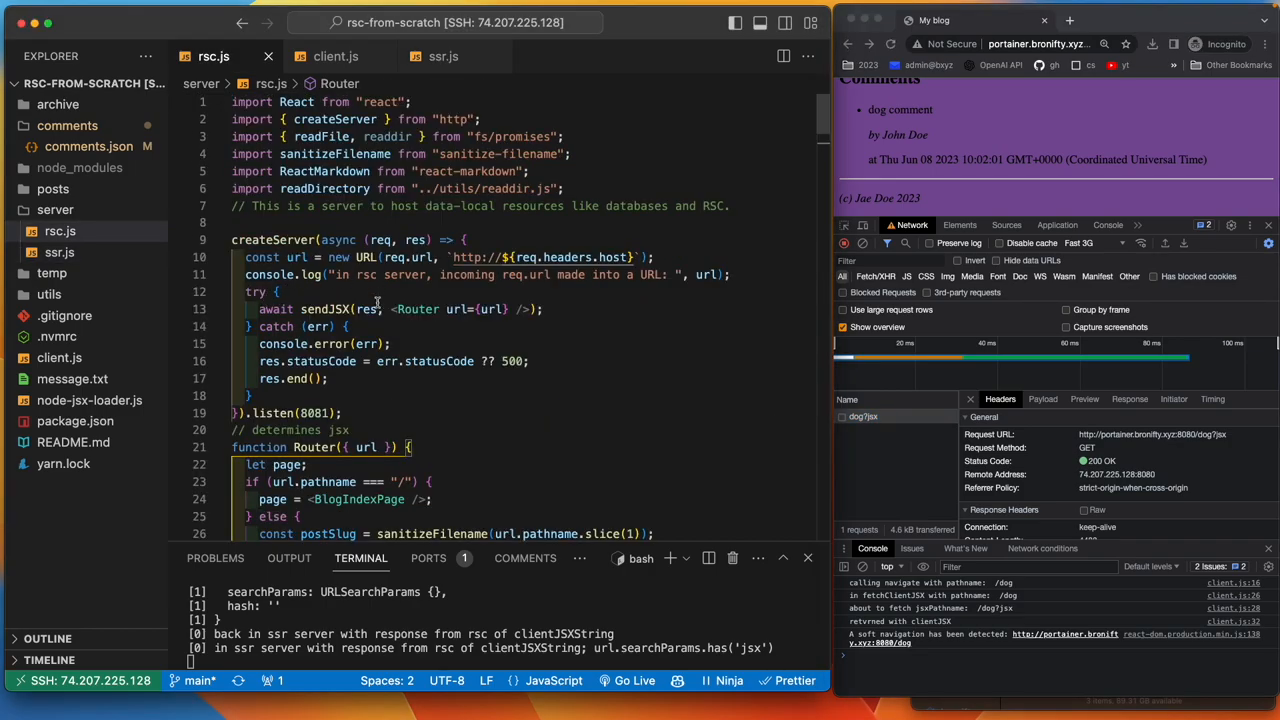
{"action": "mouse_move", "coordinate": [492, 308]}
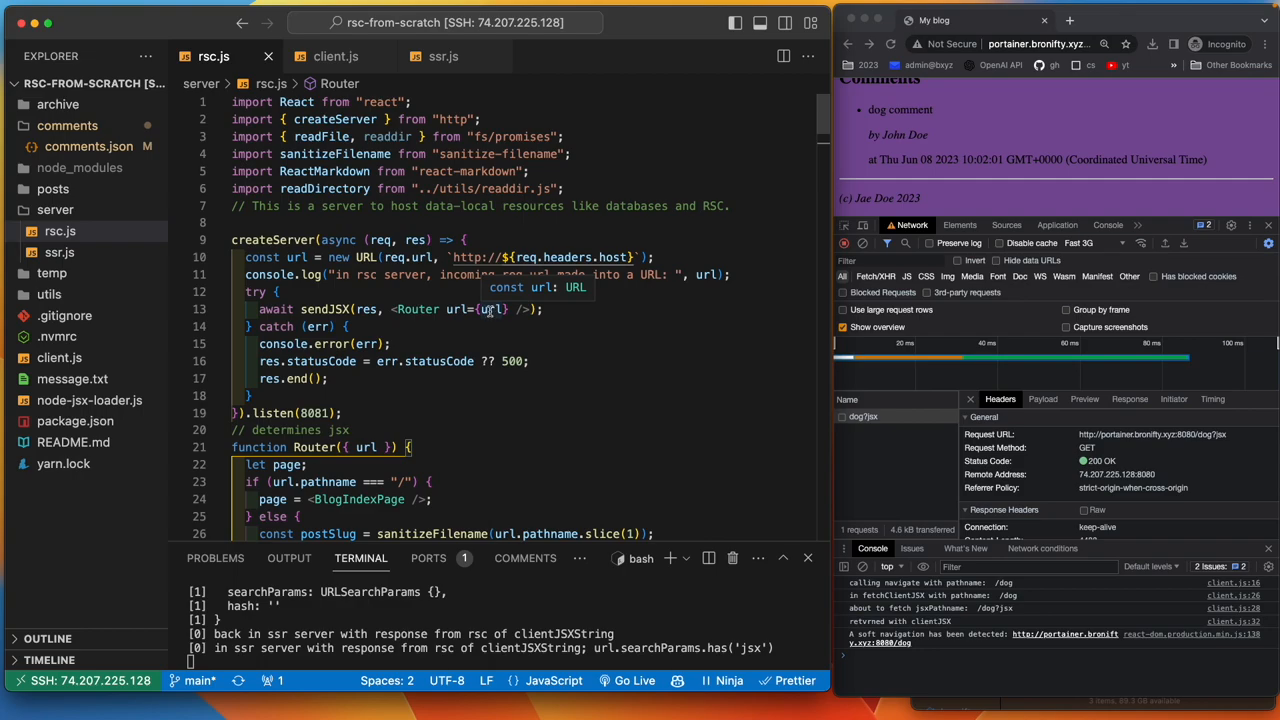
{"action": "left_click", "coordinate": [444, 56]}
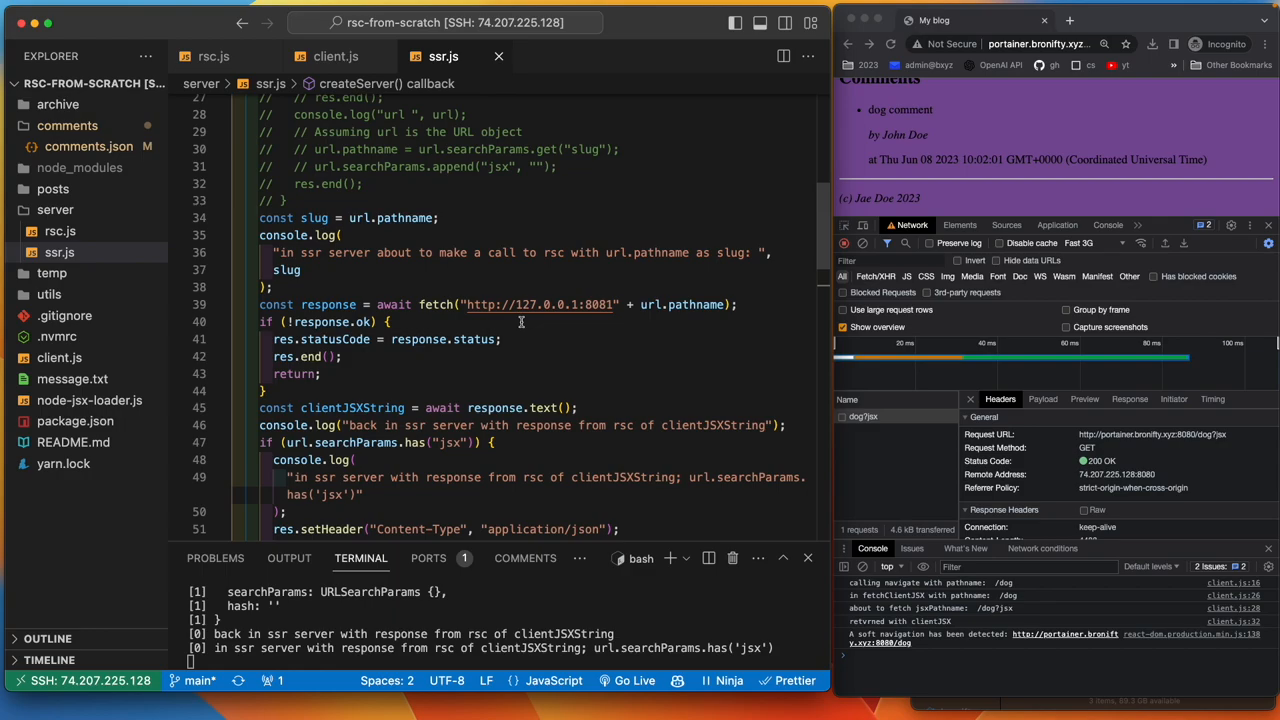
{"action": "scroll", "scroll_direction": "down", "scroll_amount": 3}
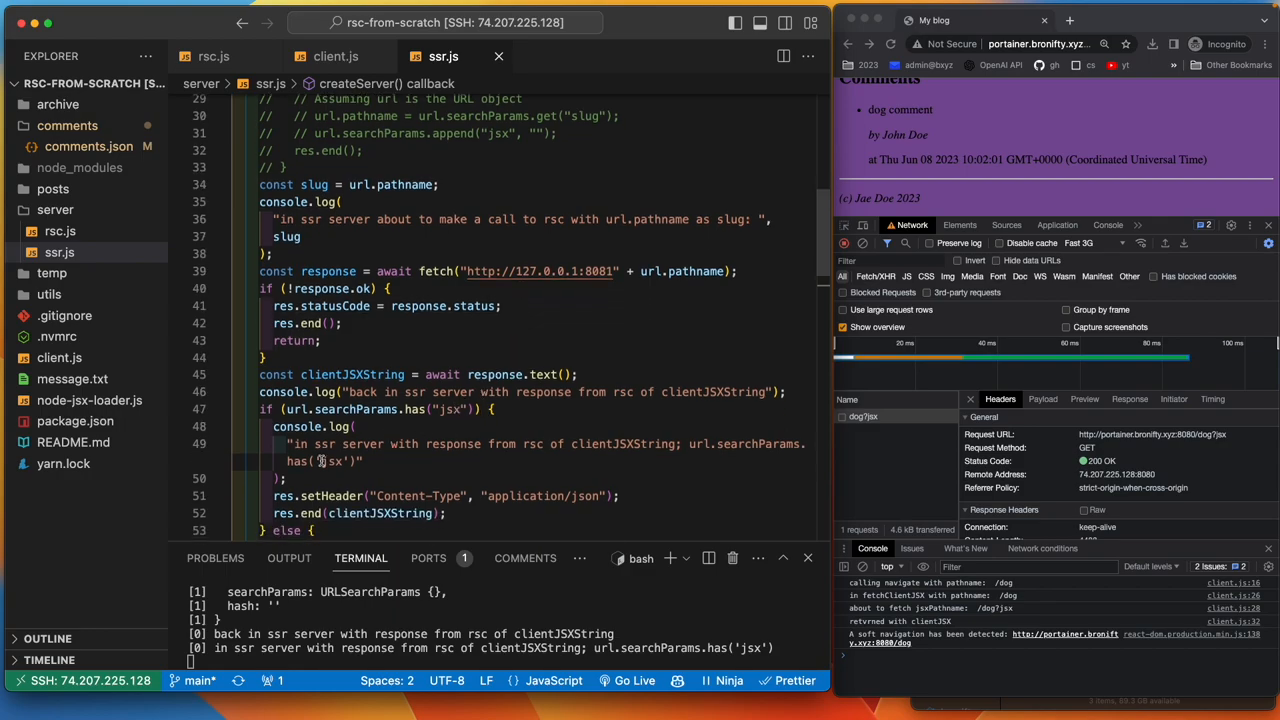
{"action": "scroll", "scroll_direction": "down", "scroll_amount": 3}
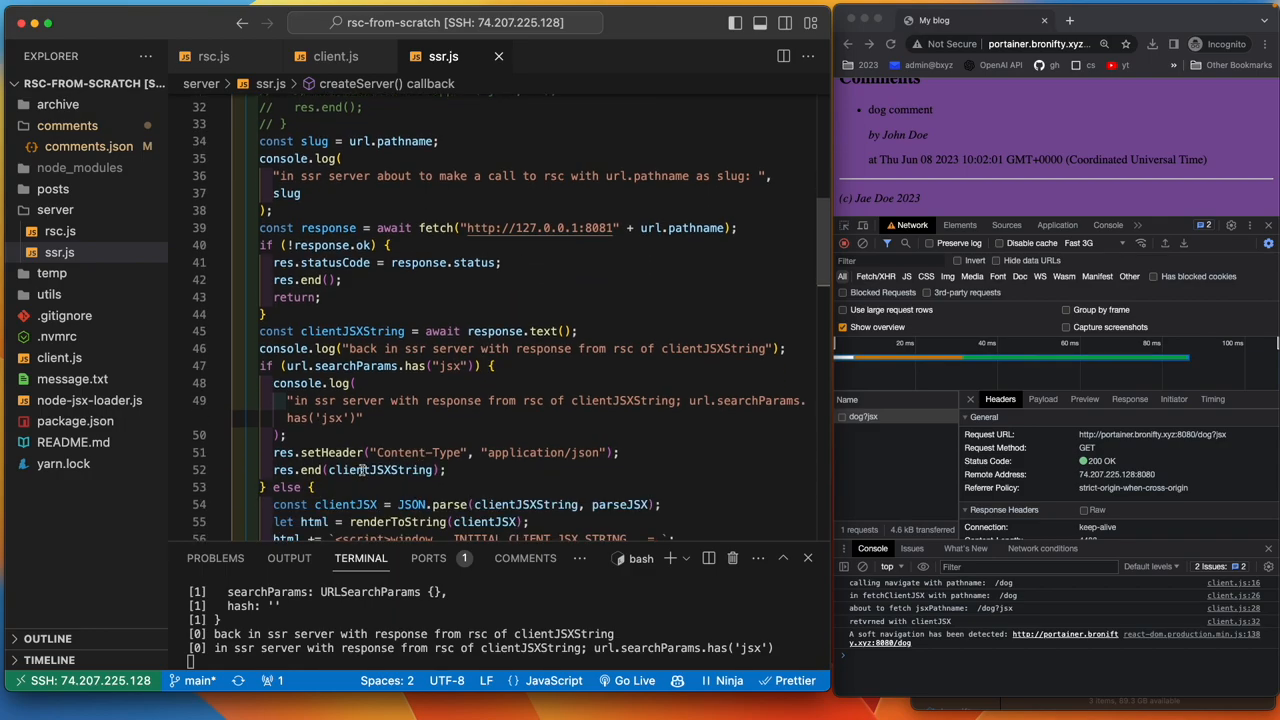
{"action": "double_click", "coordinate": [350, 332]}
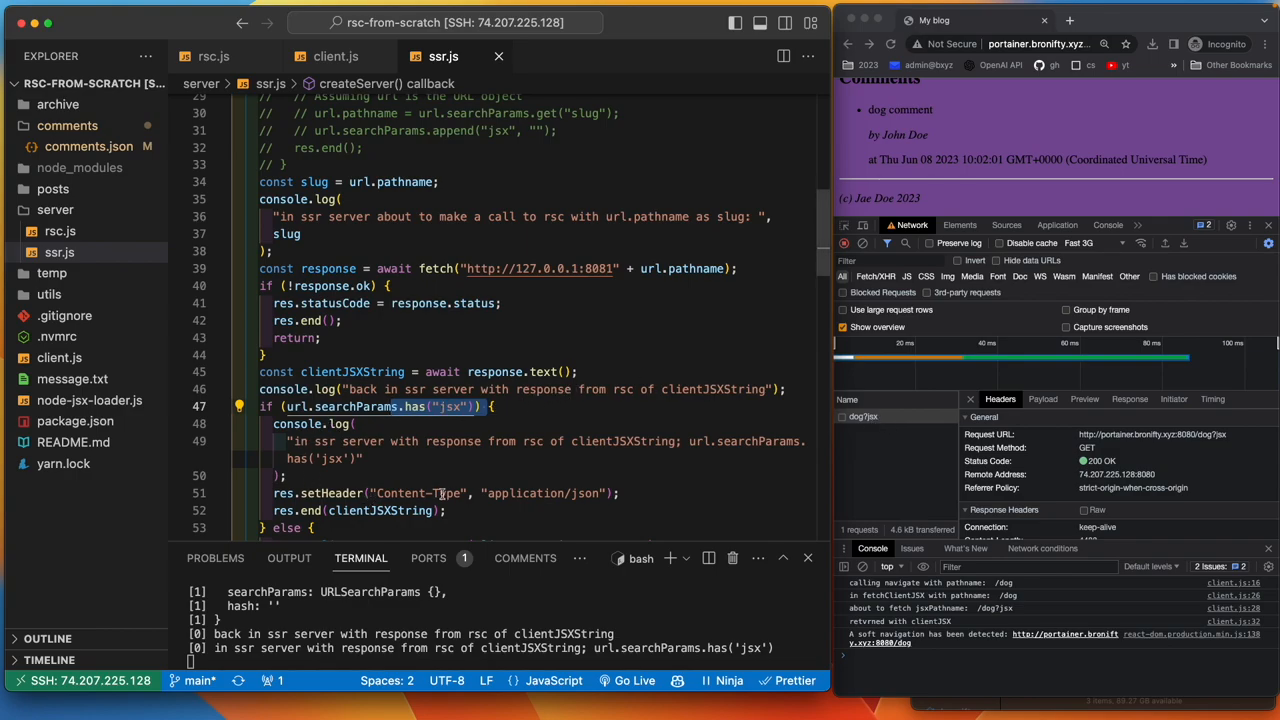
{"action": "scroll", "scroll_direction": "down", "scroll_amount": 3}
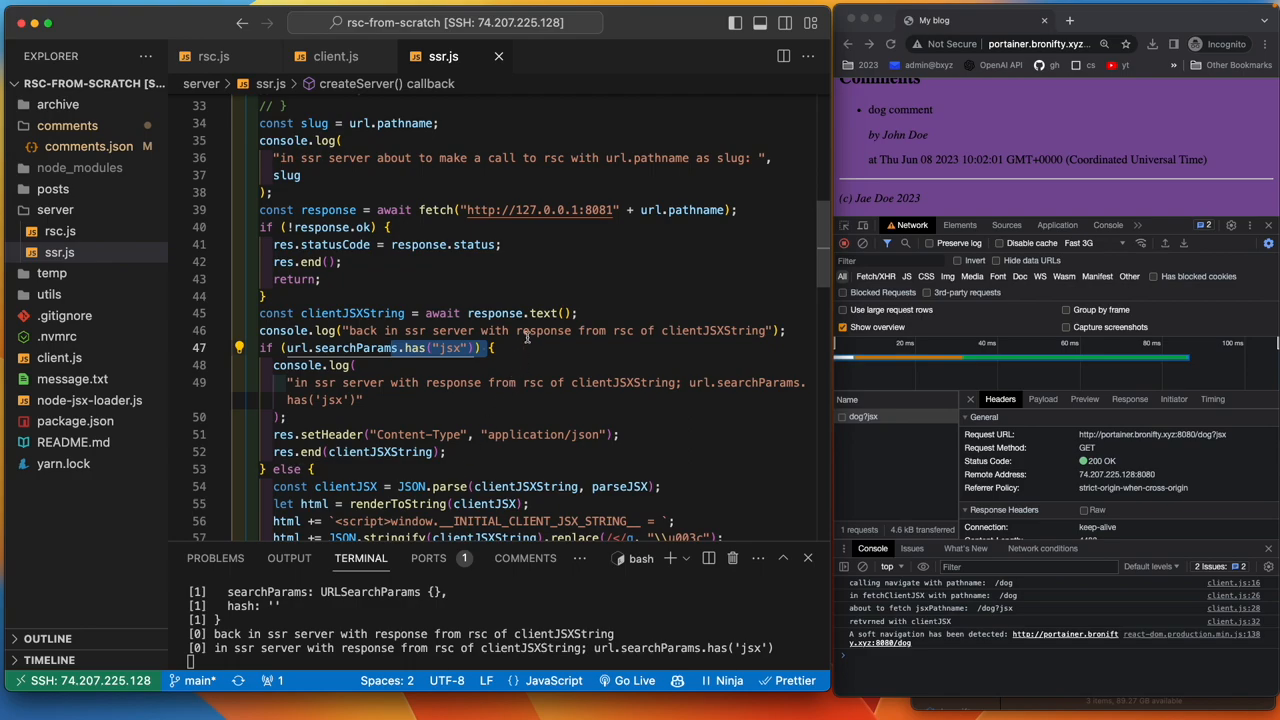
{"action": "mouse_move", "coordinate": [318, 90]}
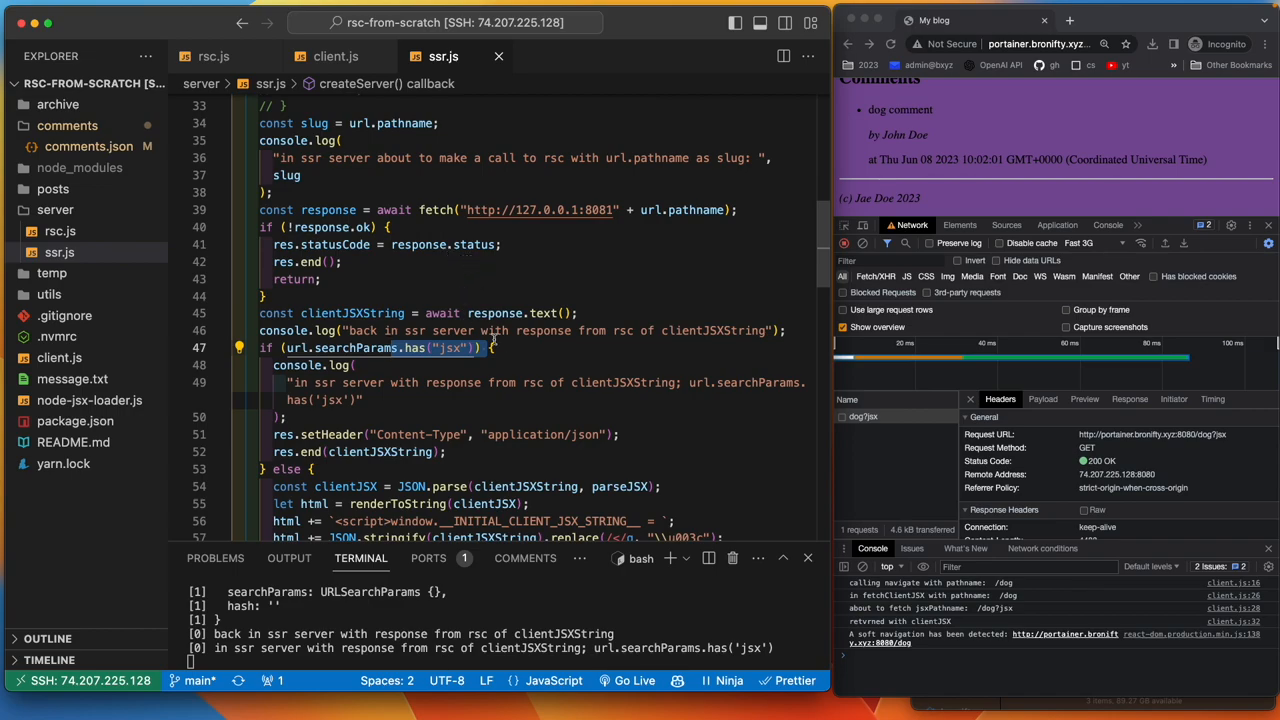
{"action": "mouse_move", "coordinate": [480, 364]}
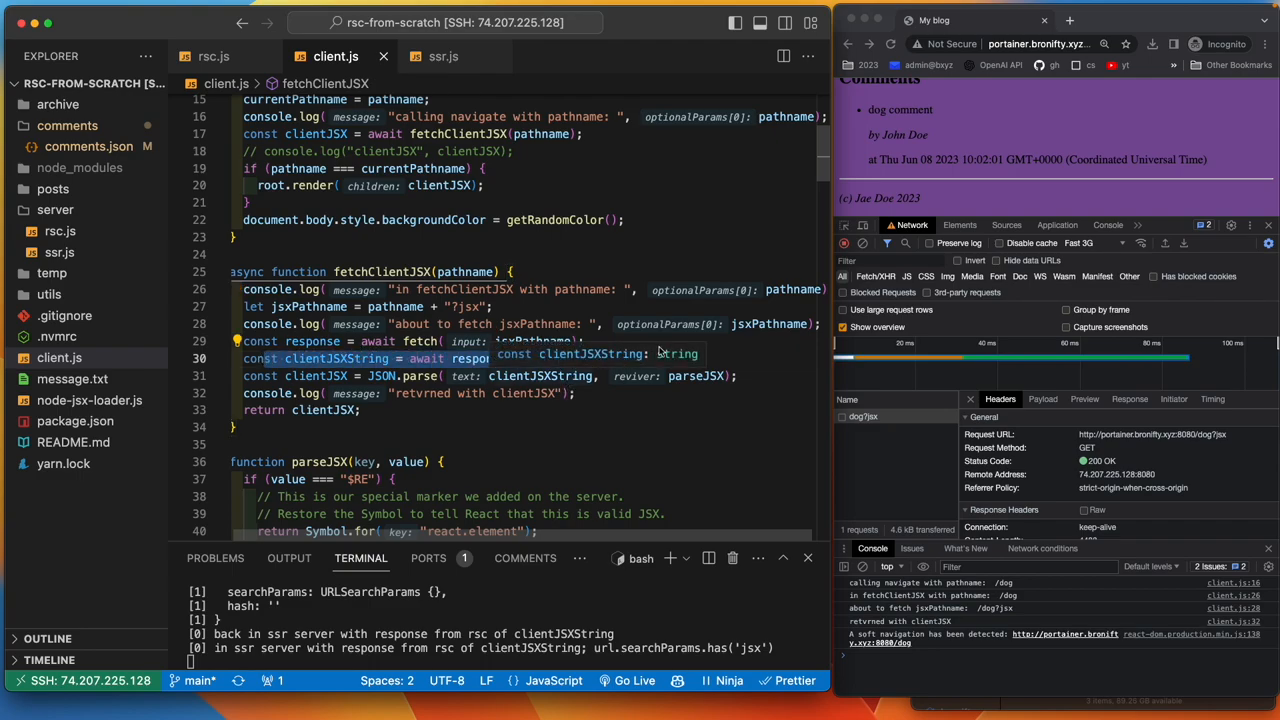
- Read through fetchClientJSX, navigate and getInitialClientJSX in client.js
{"action": "scroll", "scroll_direction": "down", "scroll_amount": 3}
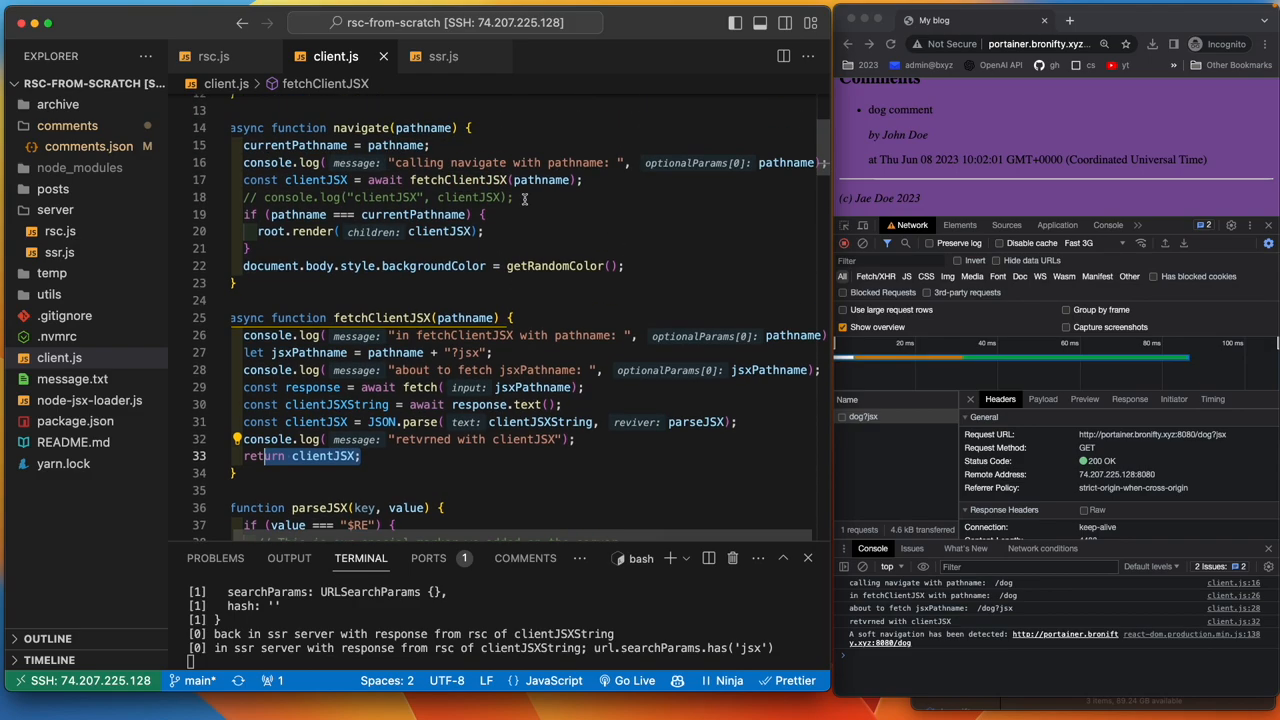
{"action": "scroll", "scroll_direction": "down", "scroll_amount": 3}
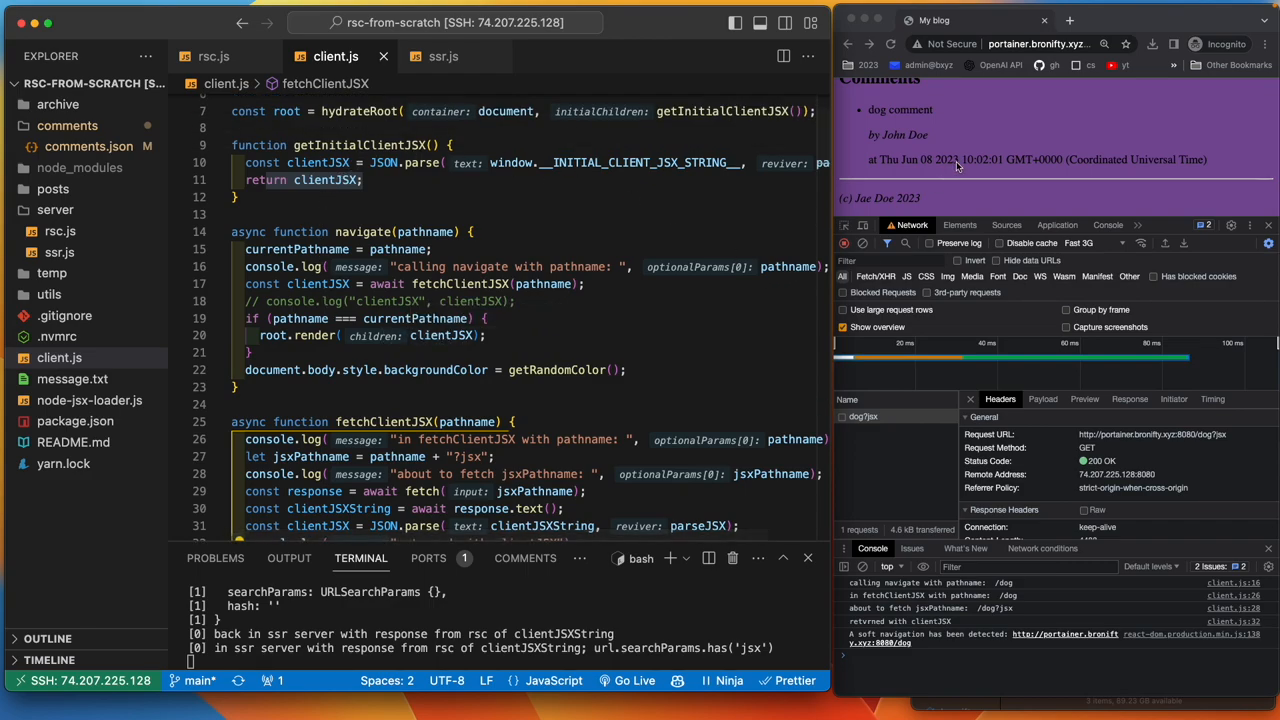
{"action": "mouse_move", "coordinate": [984, 166]}
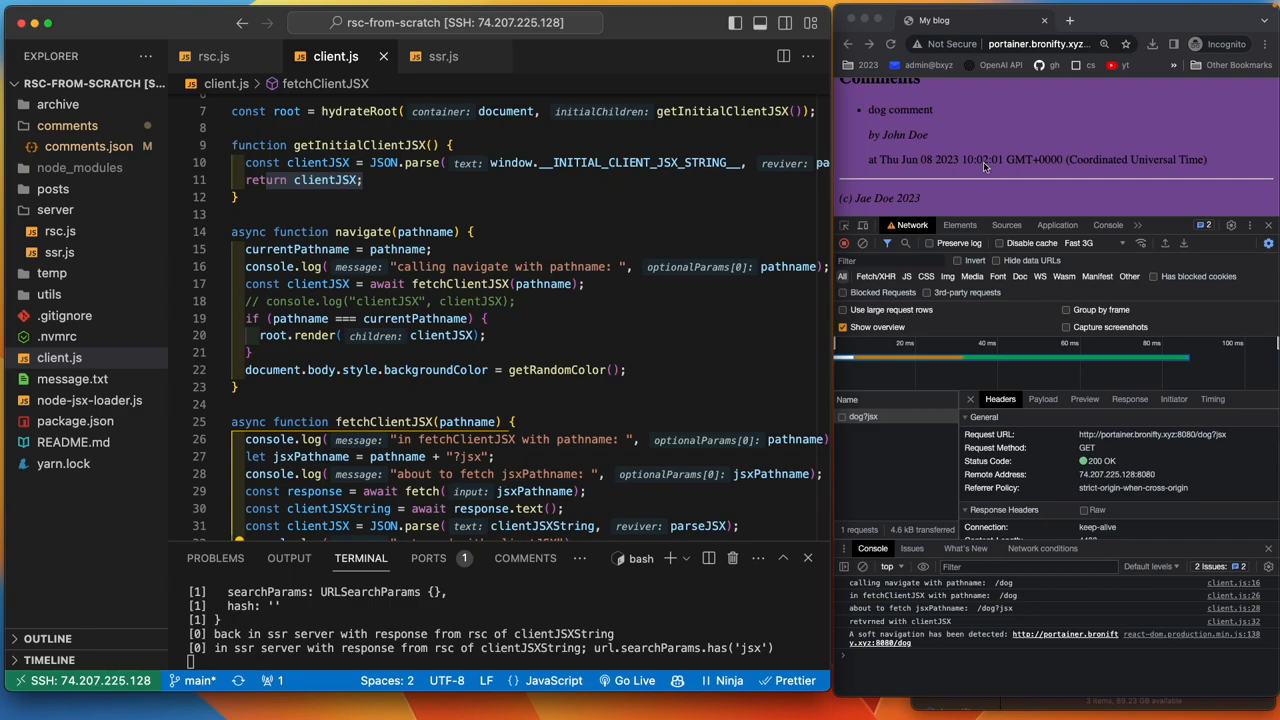
{"action": "mouse_move", "coordinate": [970, 168]}
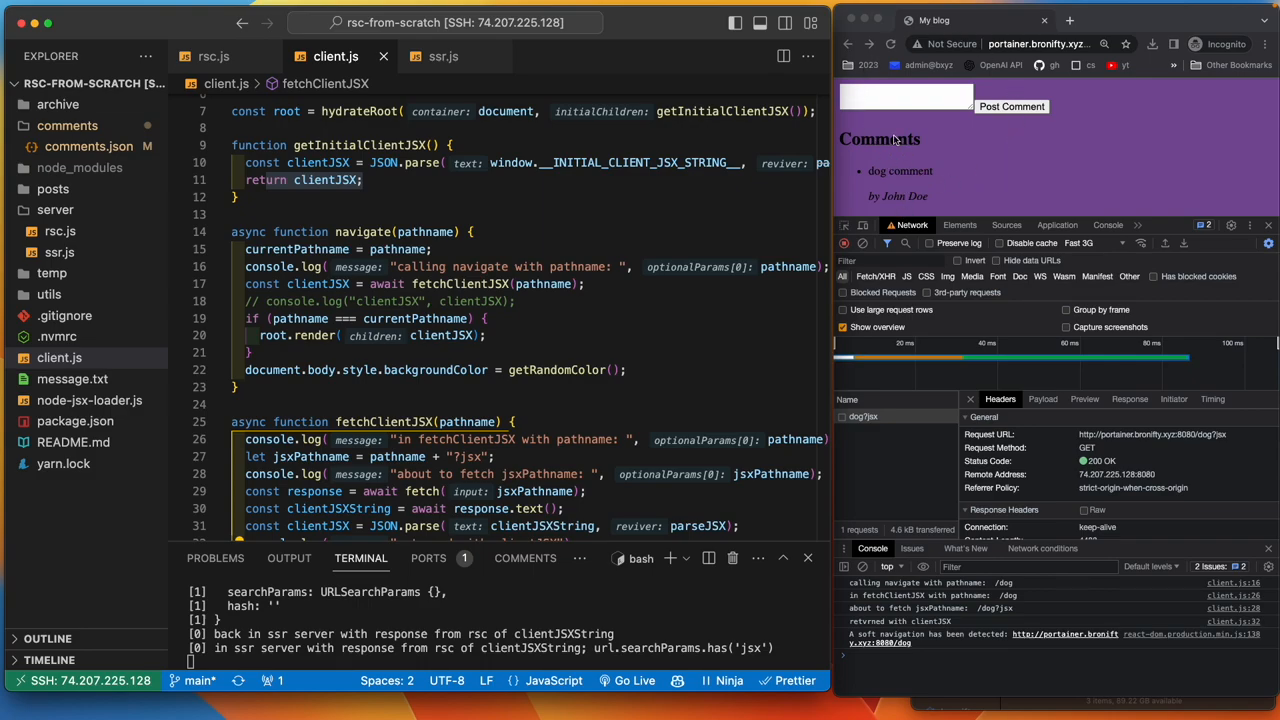
{"action": "mouse_move", "coordinate": [984, 164]}
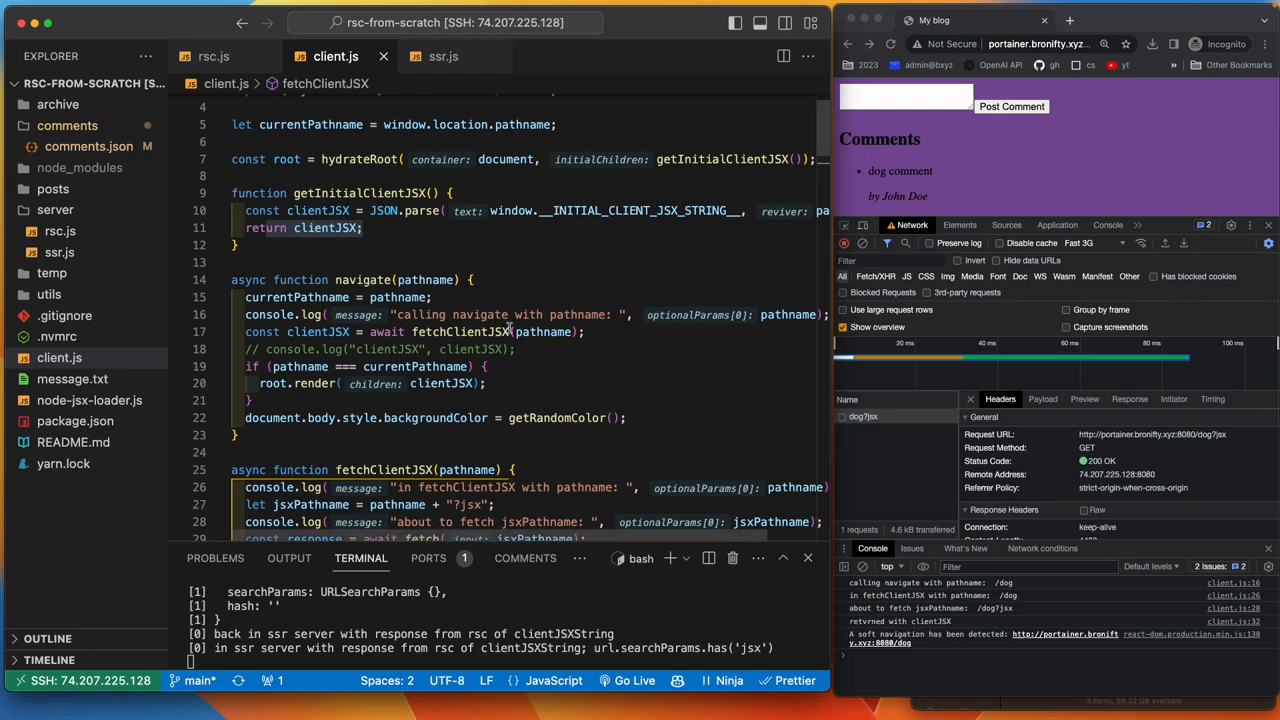
{"action": "mouse_move", "coordinate": [488, 272]}
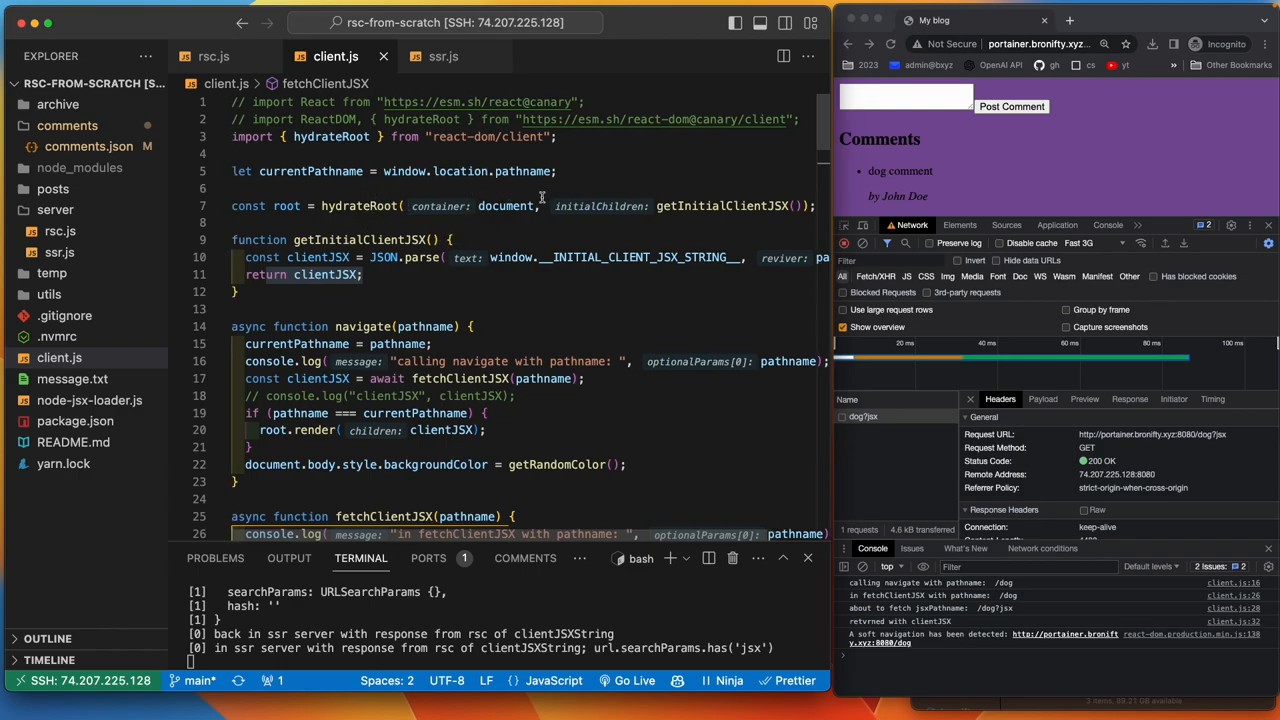
{"action": "mouse_move", "coordinate": [512, 276]}
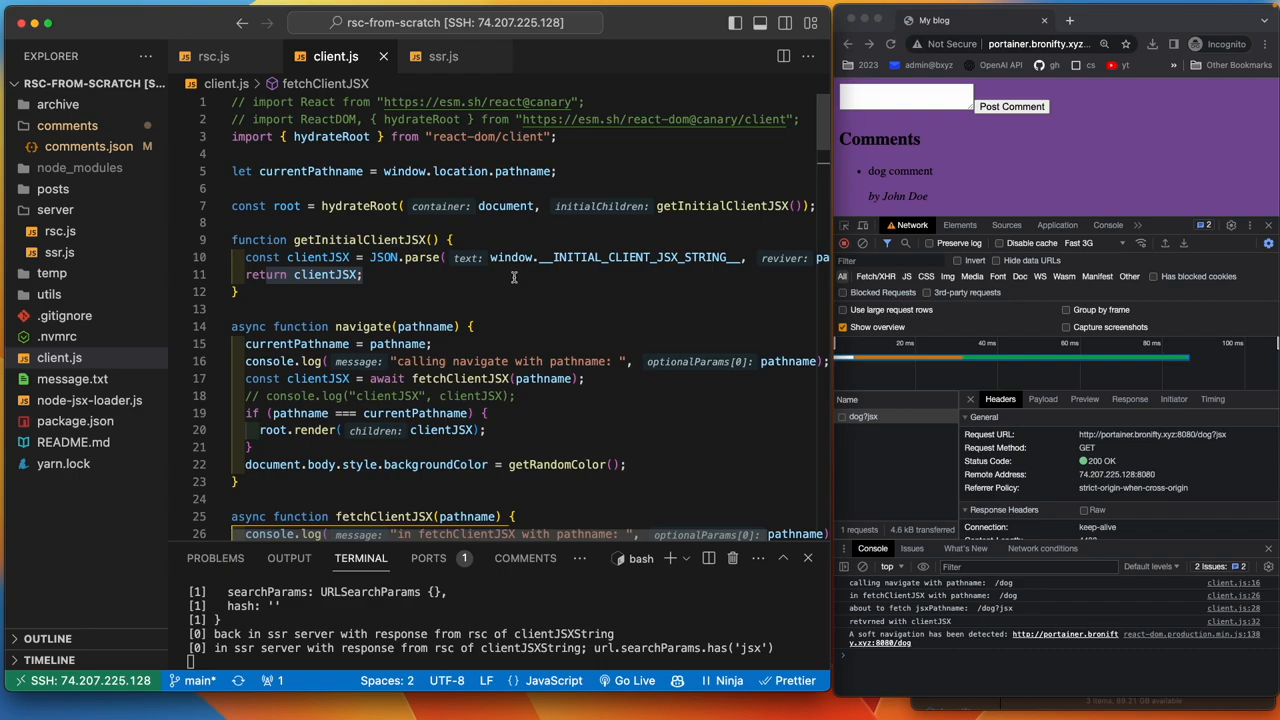
{"action": "mouse_move", "coordinate": [440, 442]}
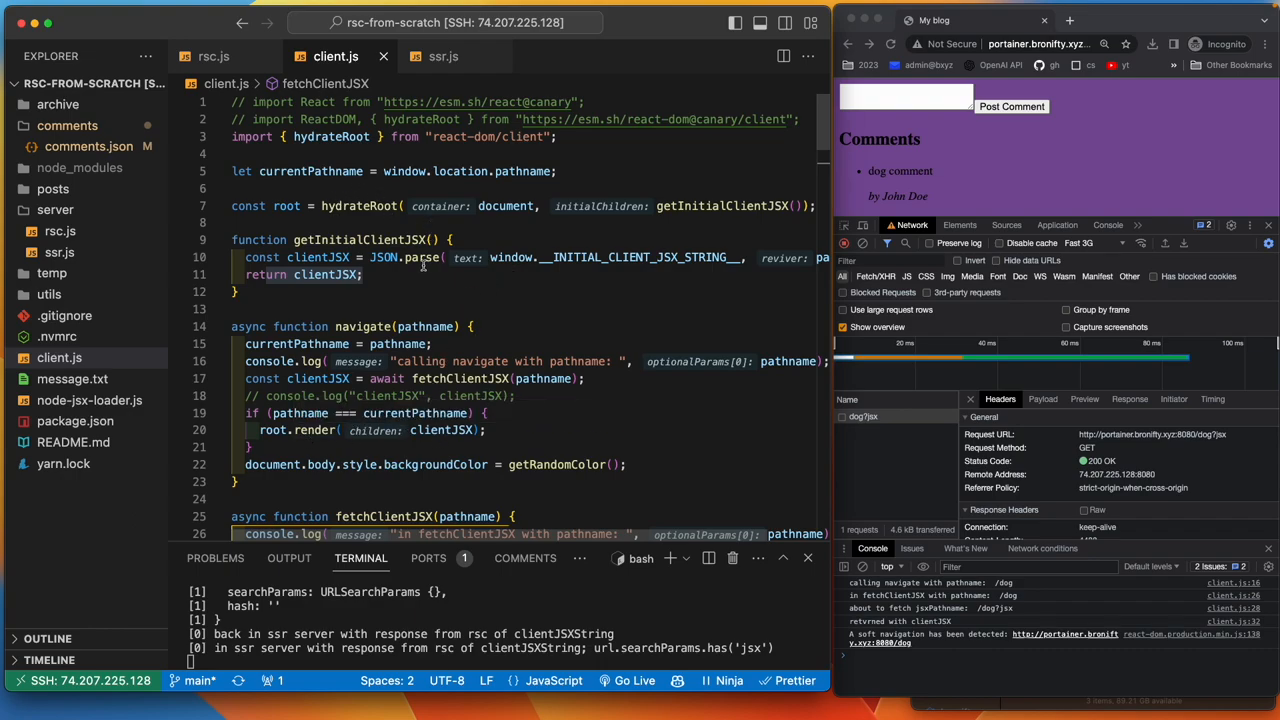
{"action": "mouse_move", "coordinate": [350, 284]}
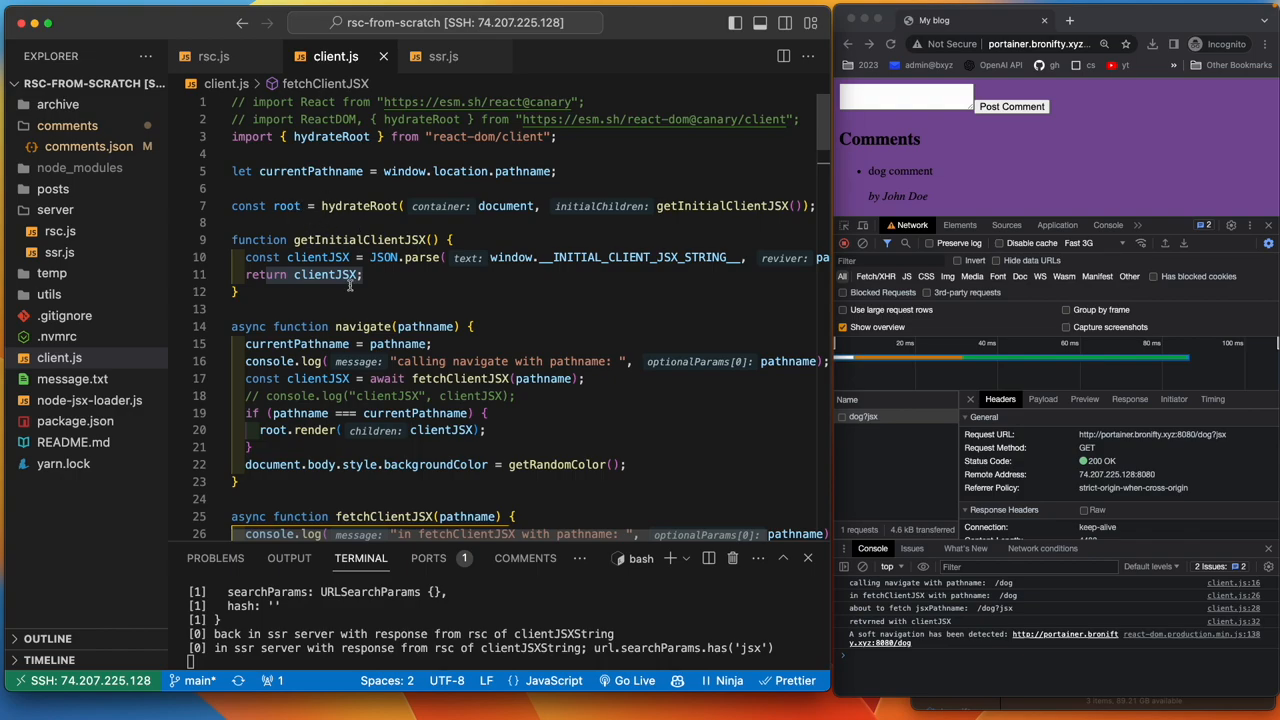
{"action": "mouse_move", "coordinate": [420, 436]}
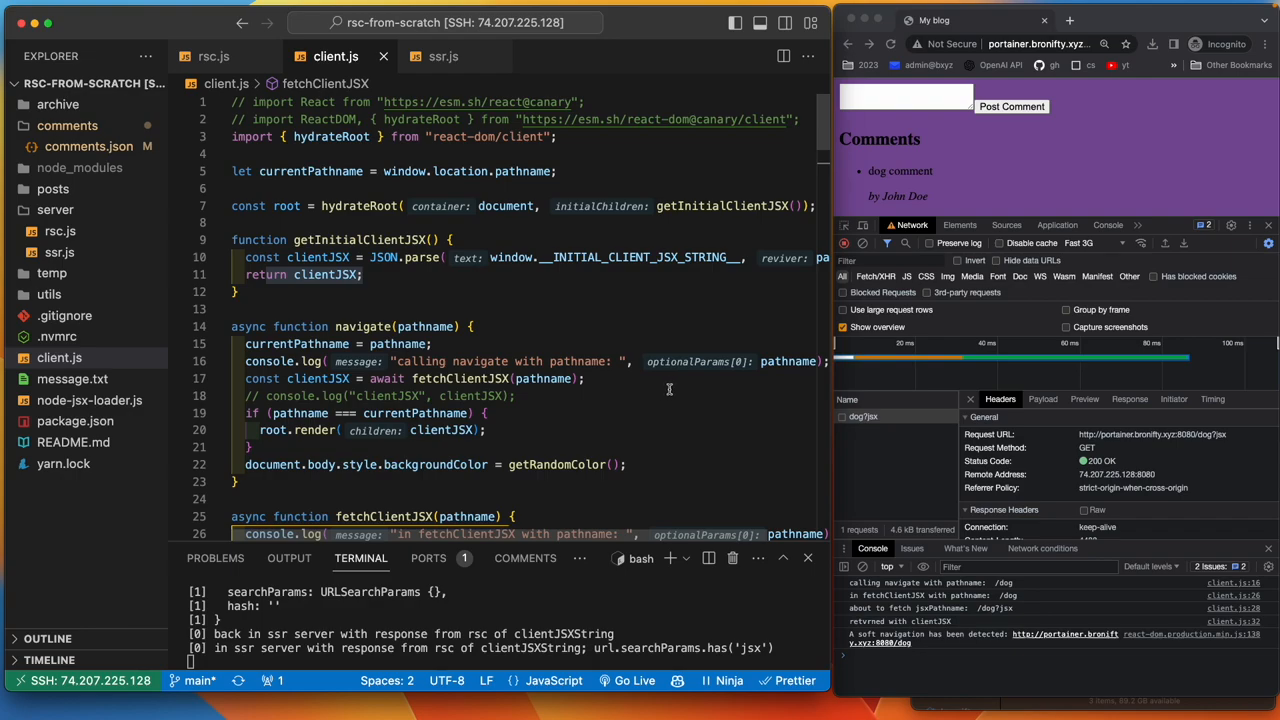
{"action": "mouse_move", "coordinate": [476, 444]}
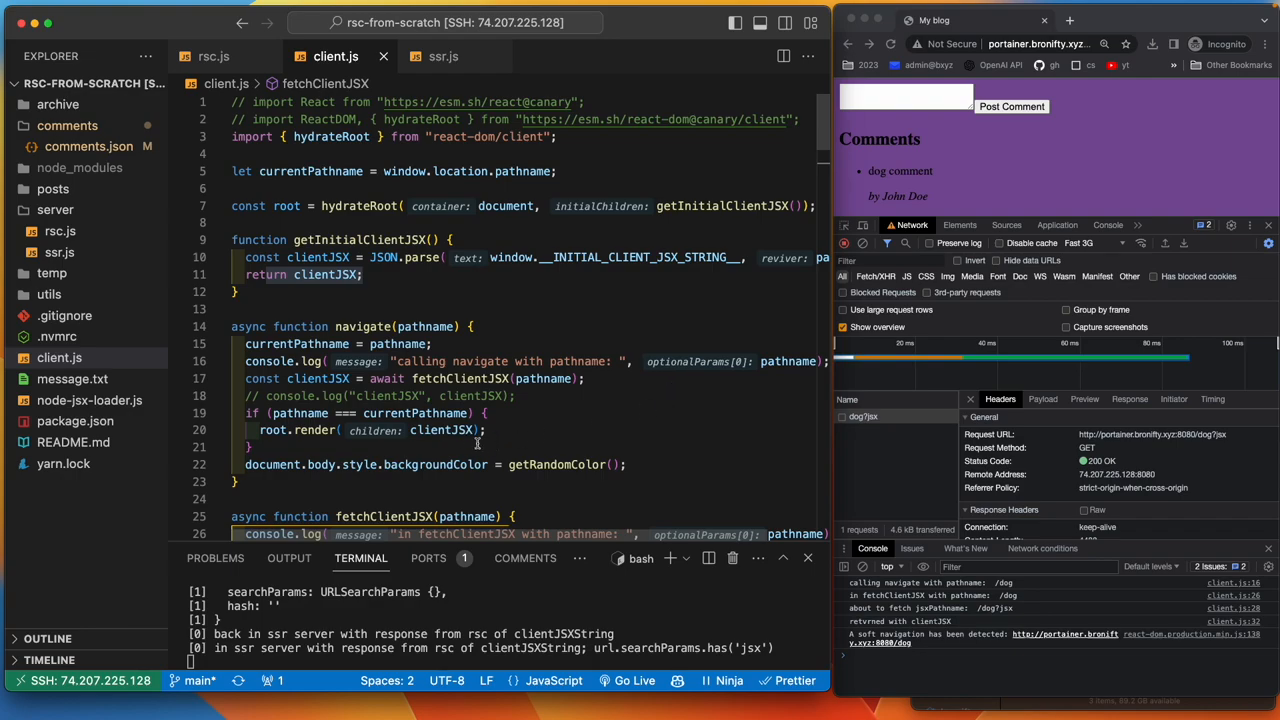
{"action": "mouse_move", "coordinate": [528, 436]}
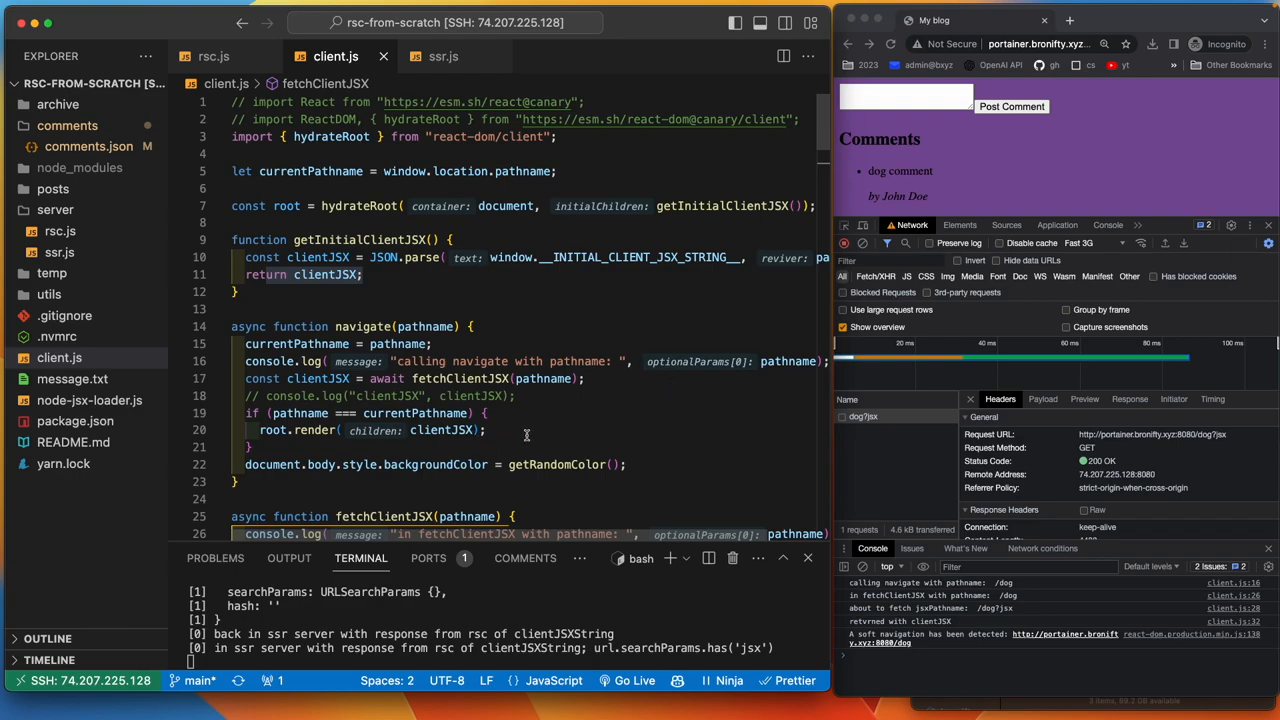
{"action": "mouse_move", "coordinate": [520, 430]}
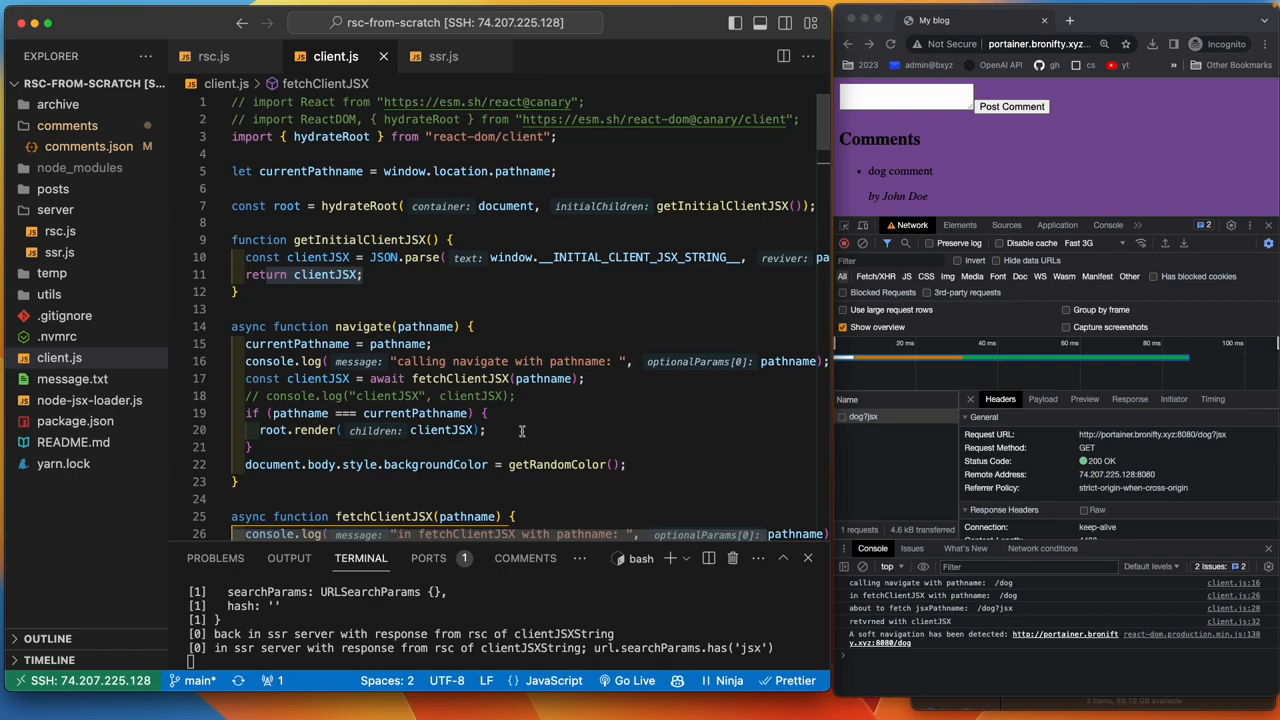
{"action": "mouse_move", "coordinate": [562, 424]}
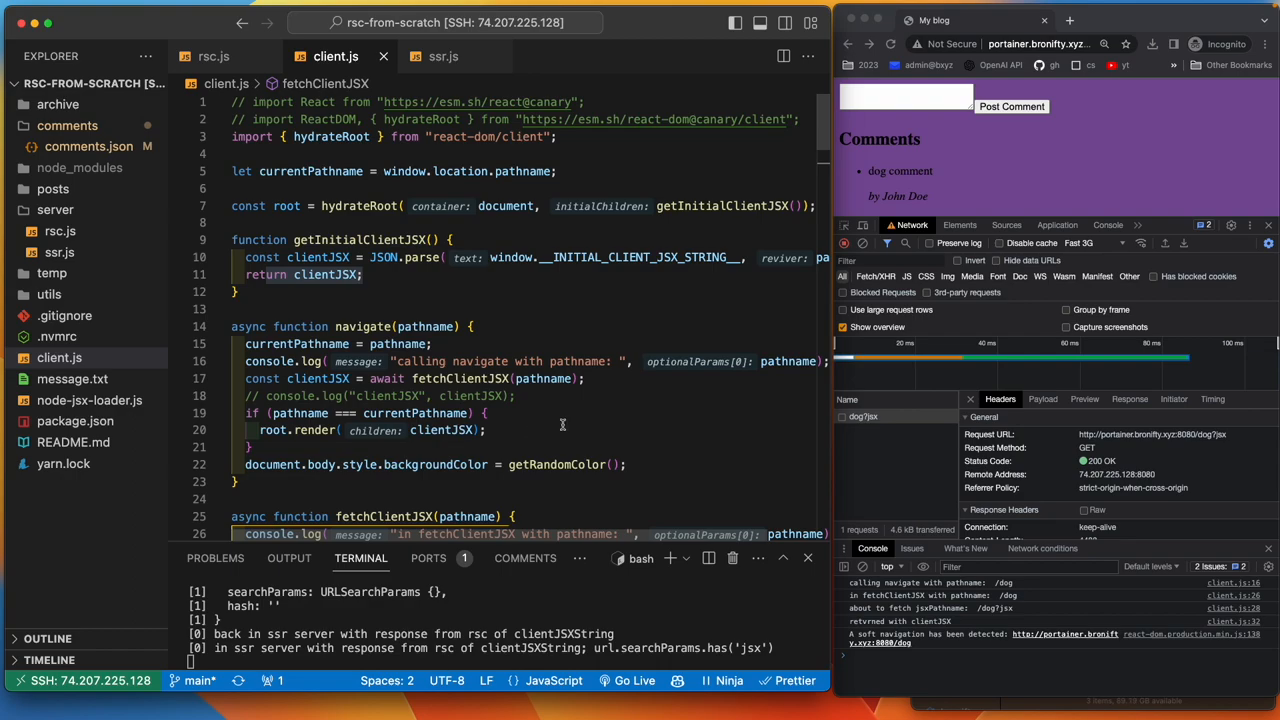
- Review the rsc server's logged URL object for pathname /dog in the terminal
{"action": "scroll", "scroll_direction": "down", "scroll_amount": 3}
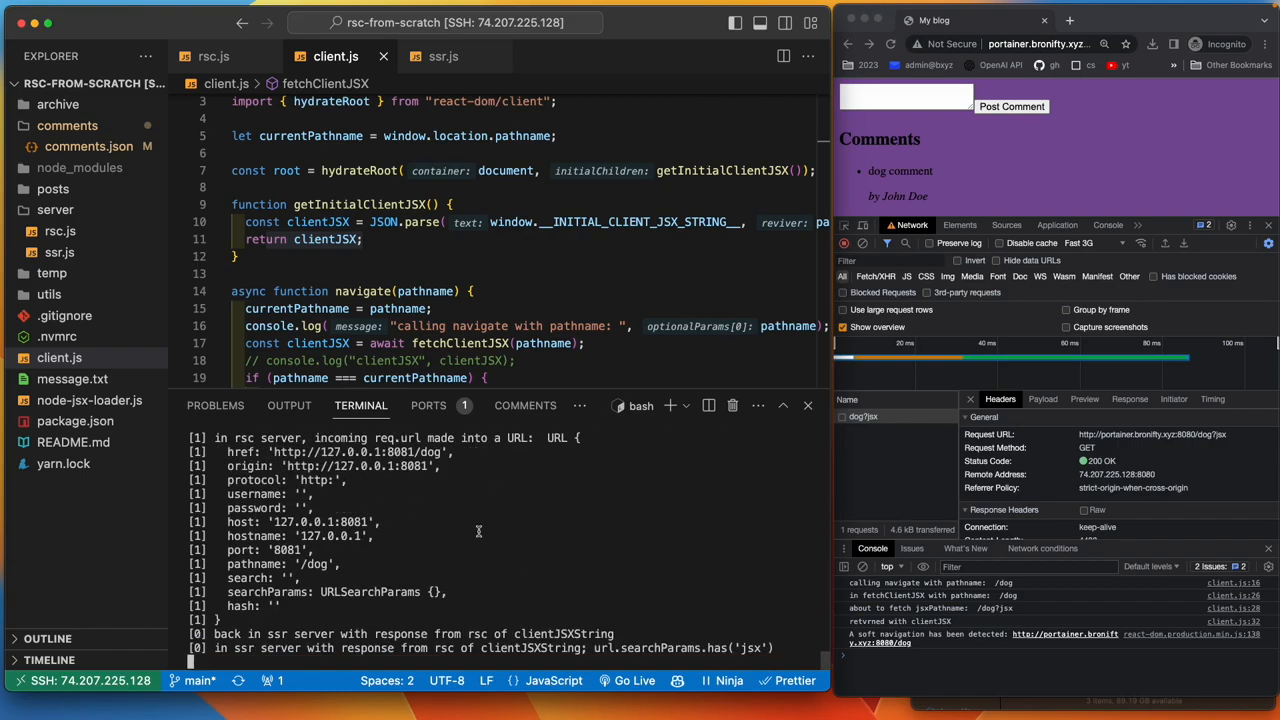
{"action": "mouse_move", "coordinate": [1008, 136]}
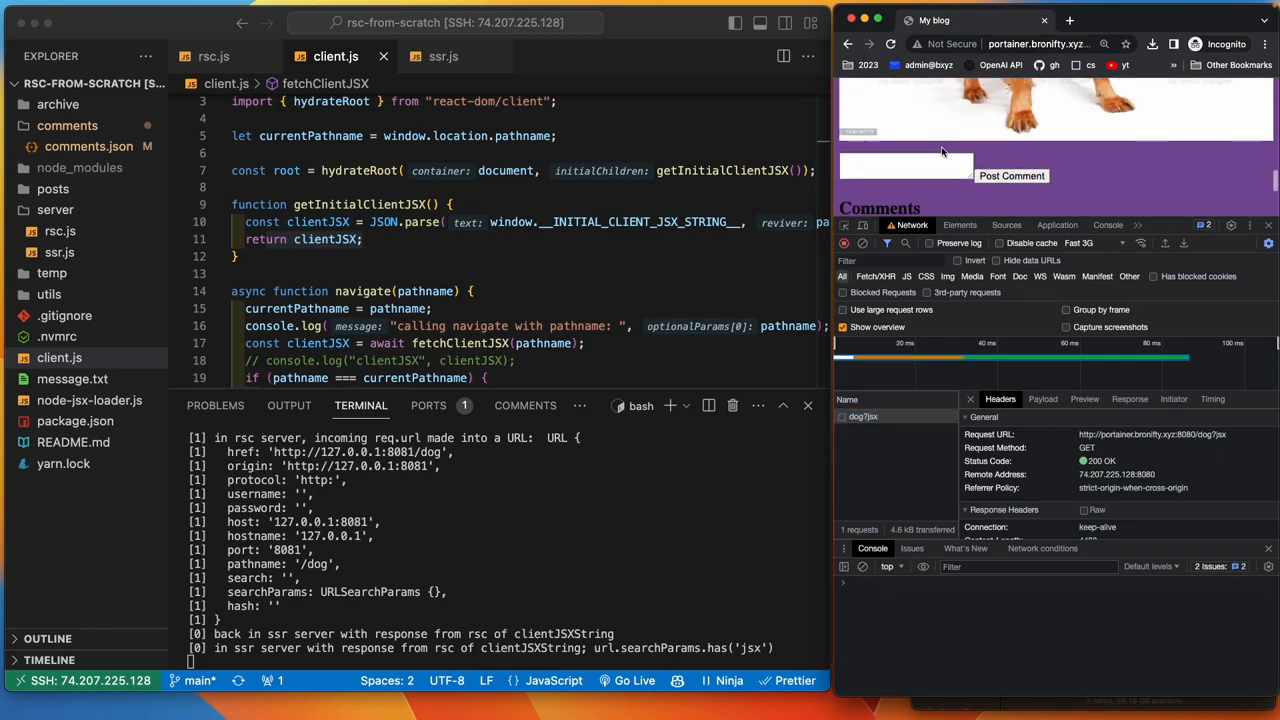
- Post 'another dog comment' on the dog post, hitting an ECONNREFUSED error during restart
{"action": "type", "text": "no"}
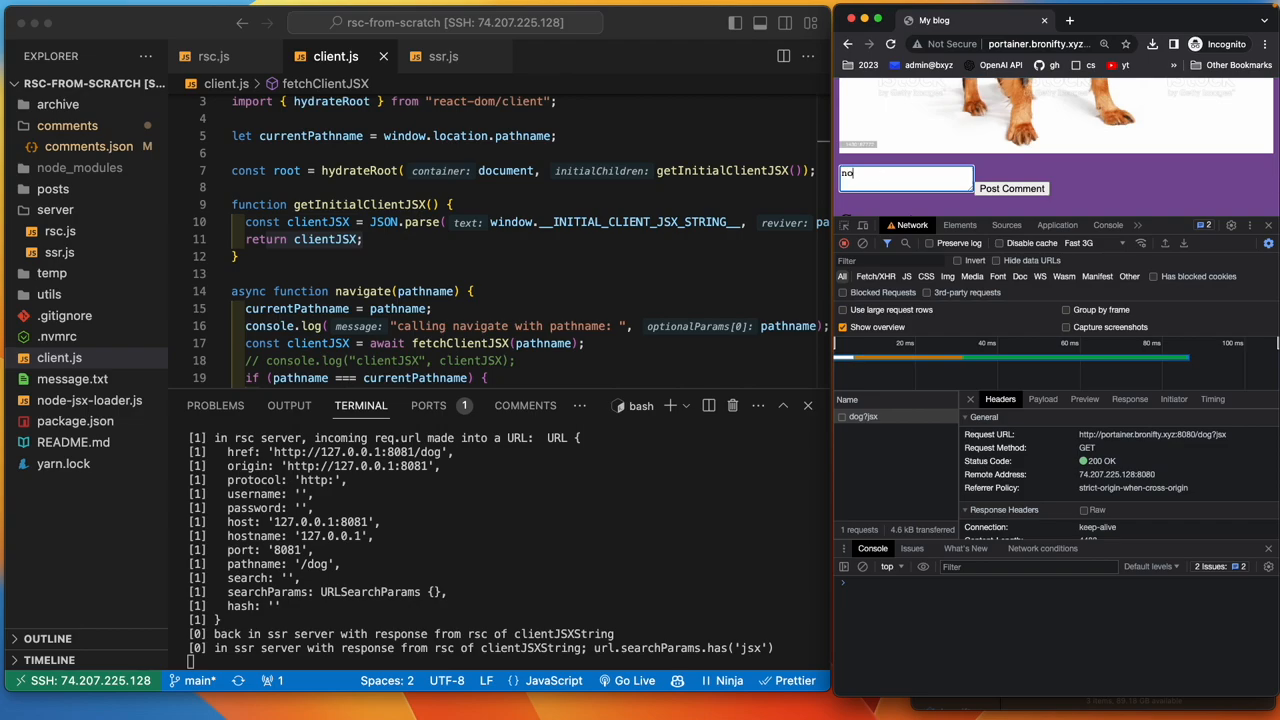
{"action": "type", "text": "another dog comment"}
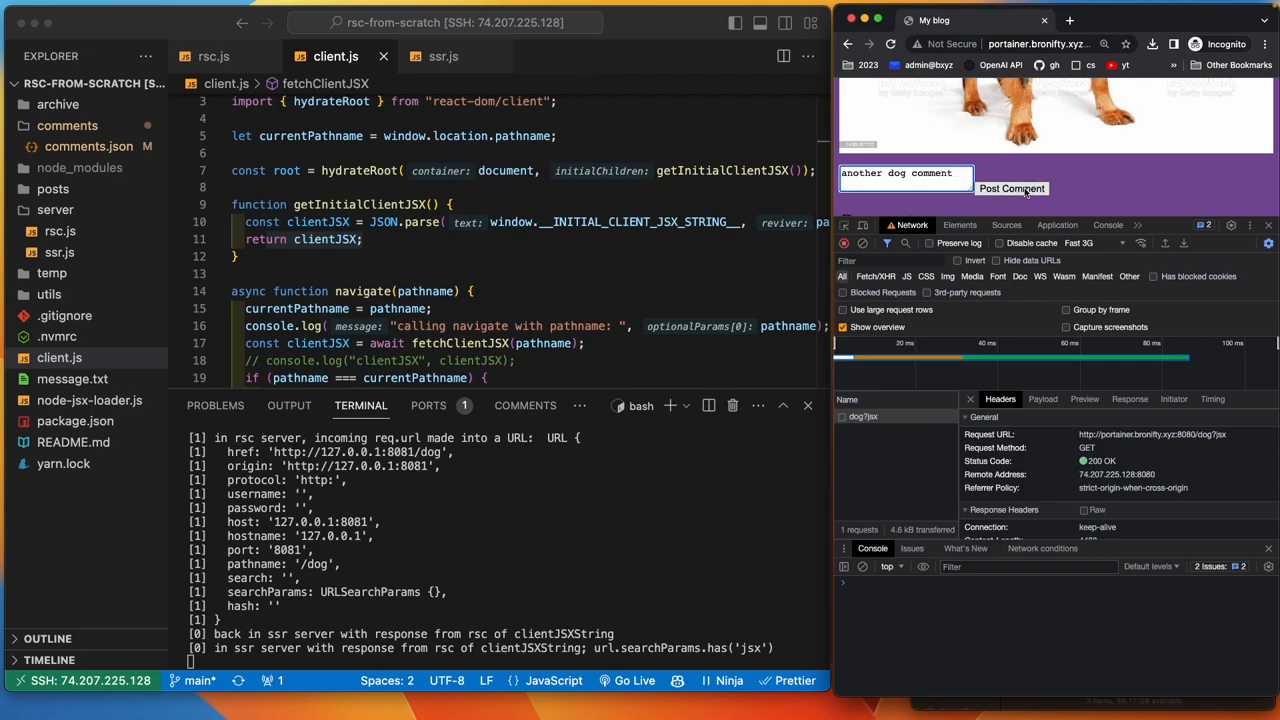
{"action": "left_click", "coordinate": [1012, 188]}
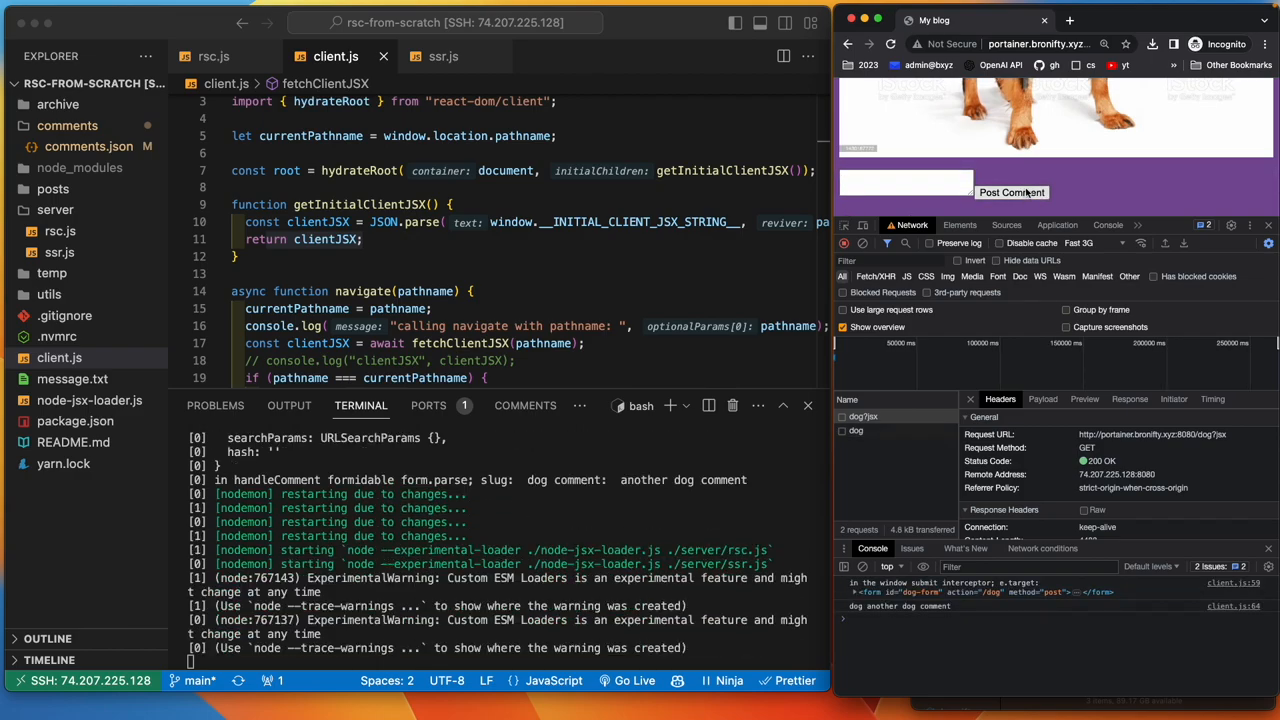
{"action": "left_click", "coordinate": [1012, 192]}
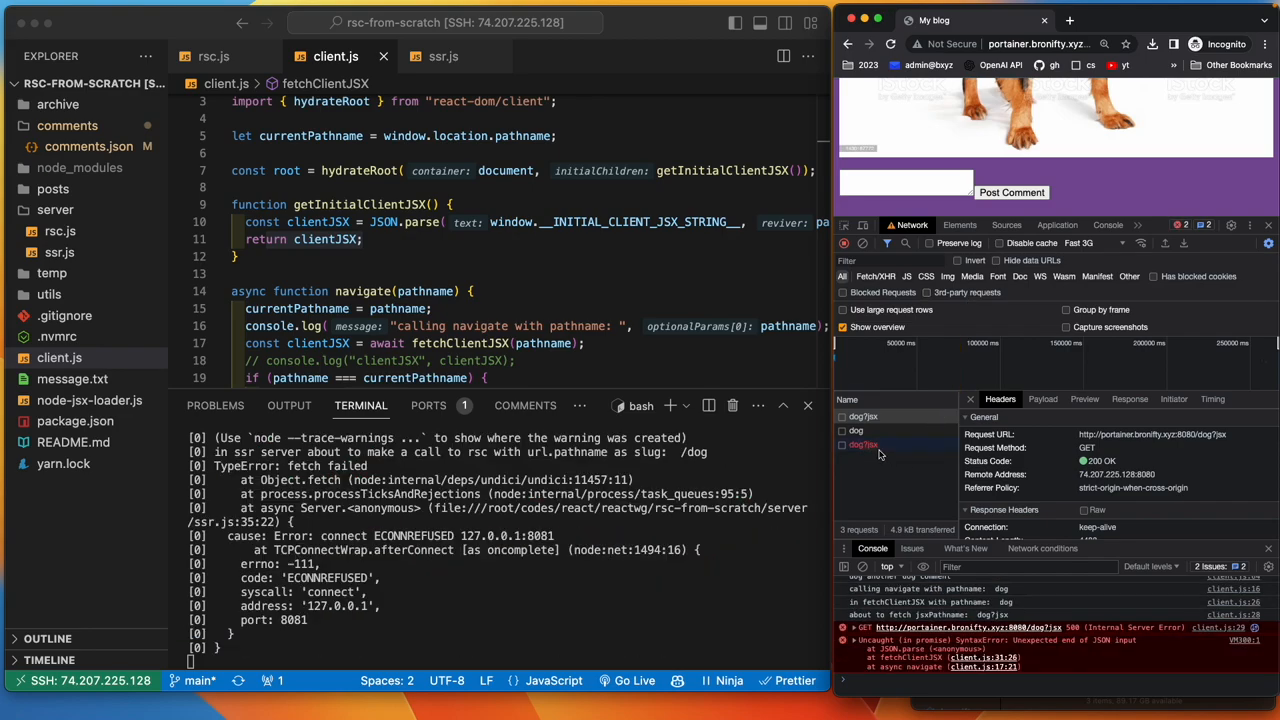
{"action": "mouse_move", "coordinate": [904, 482]}
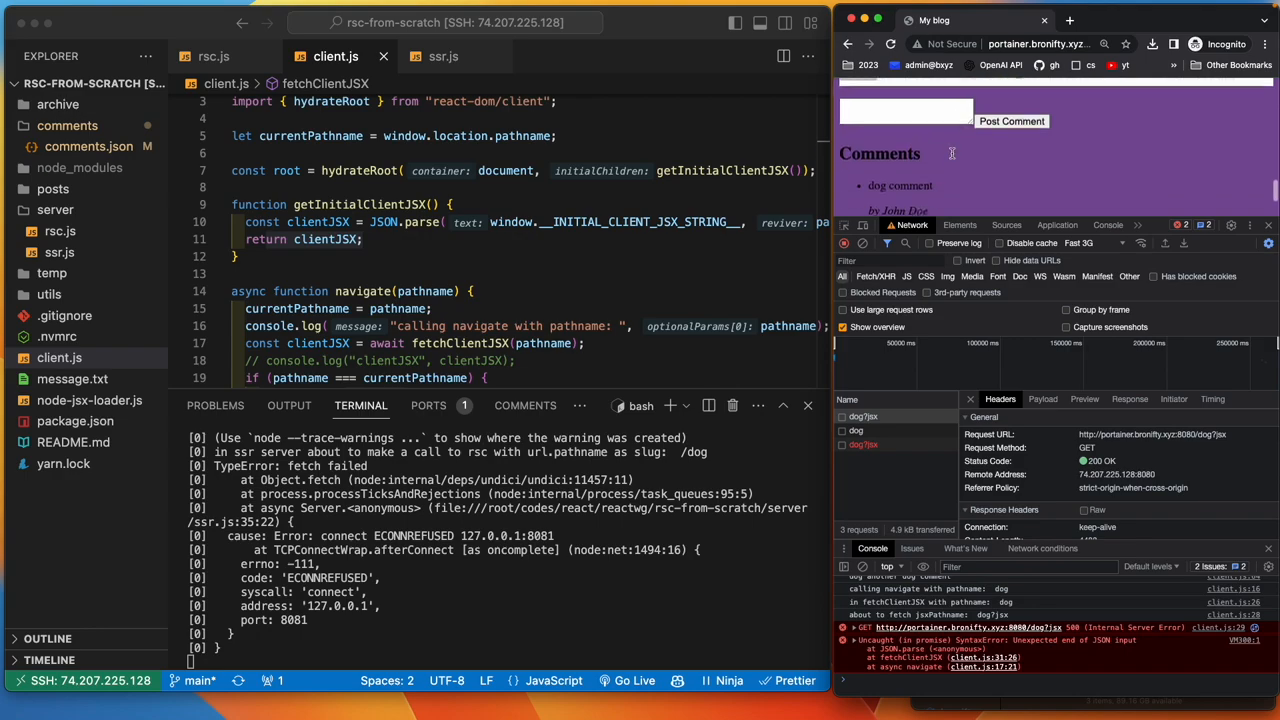
{"action": "scroll", "scroll_direction": "down", "scroll_amount": 3}
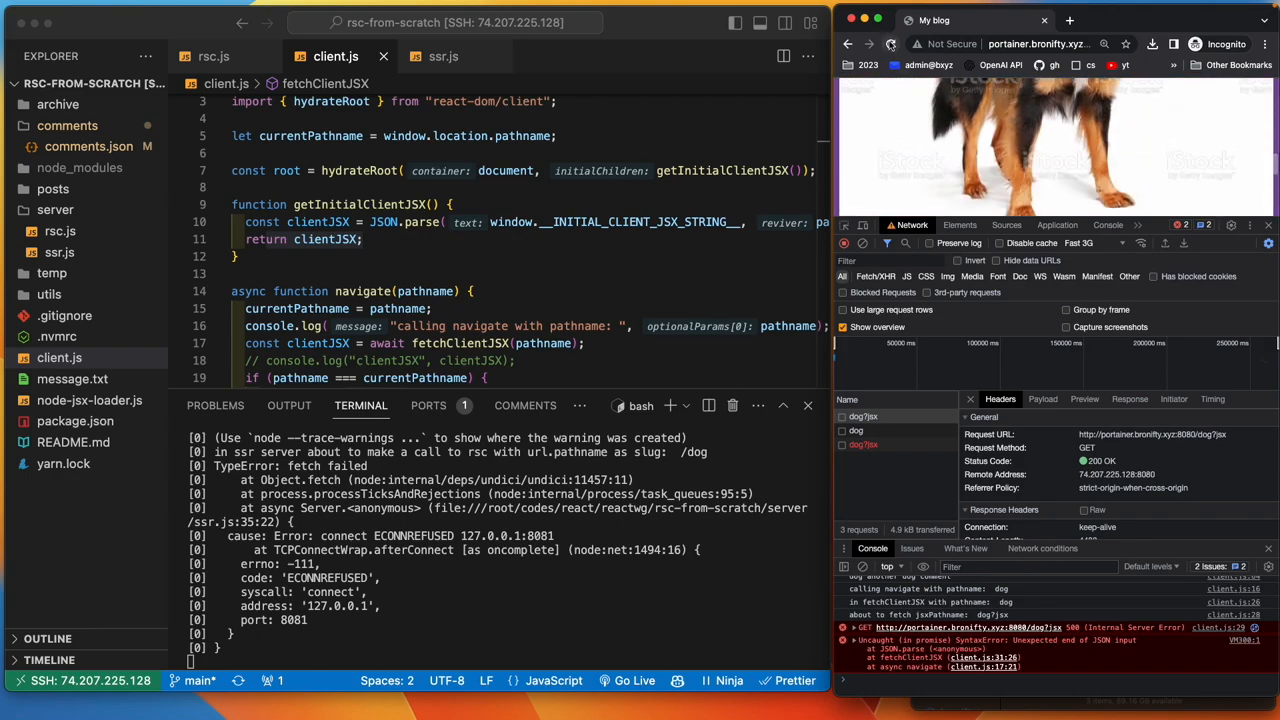
- Reload the blog page and clear the DevTools Network log
{"action": "left_click", "coordinate": [890, 44]}
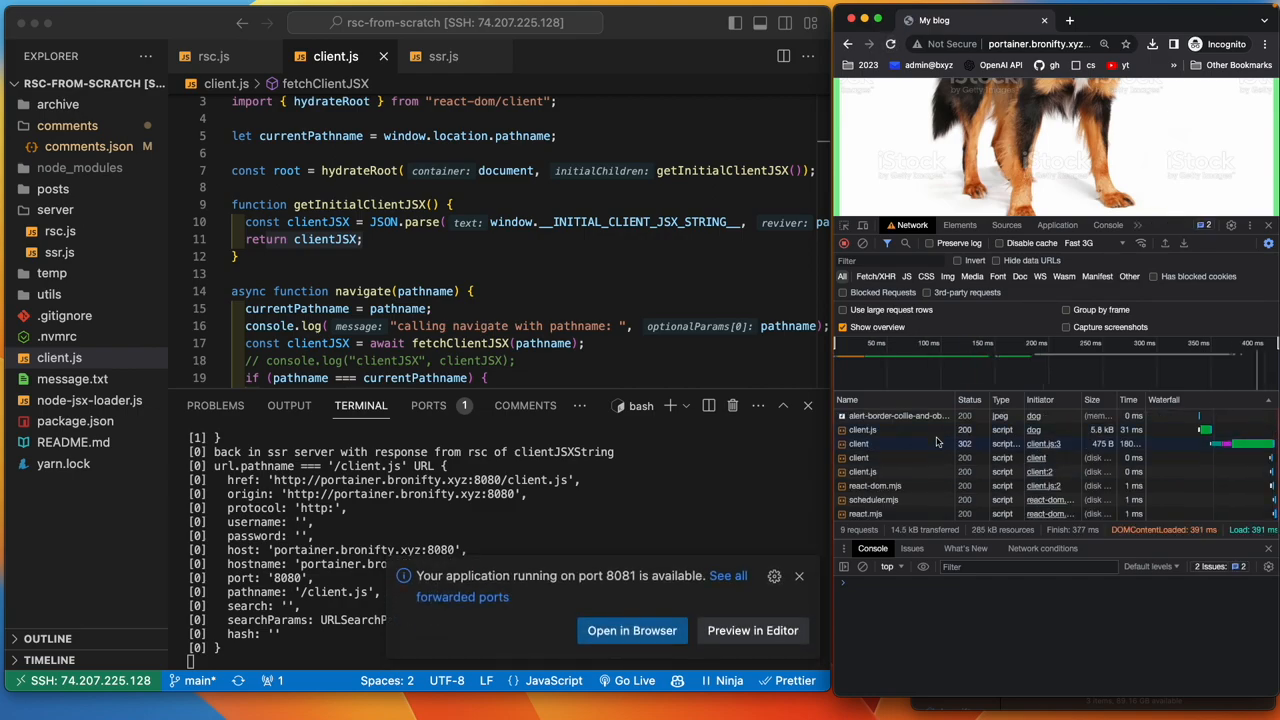
{"action": "left_click", "coordinate": [862, 244]}
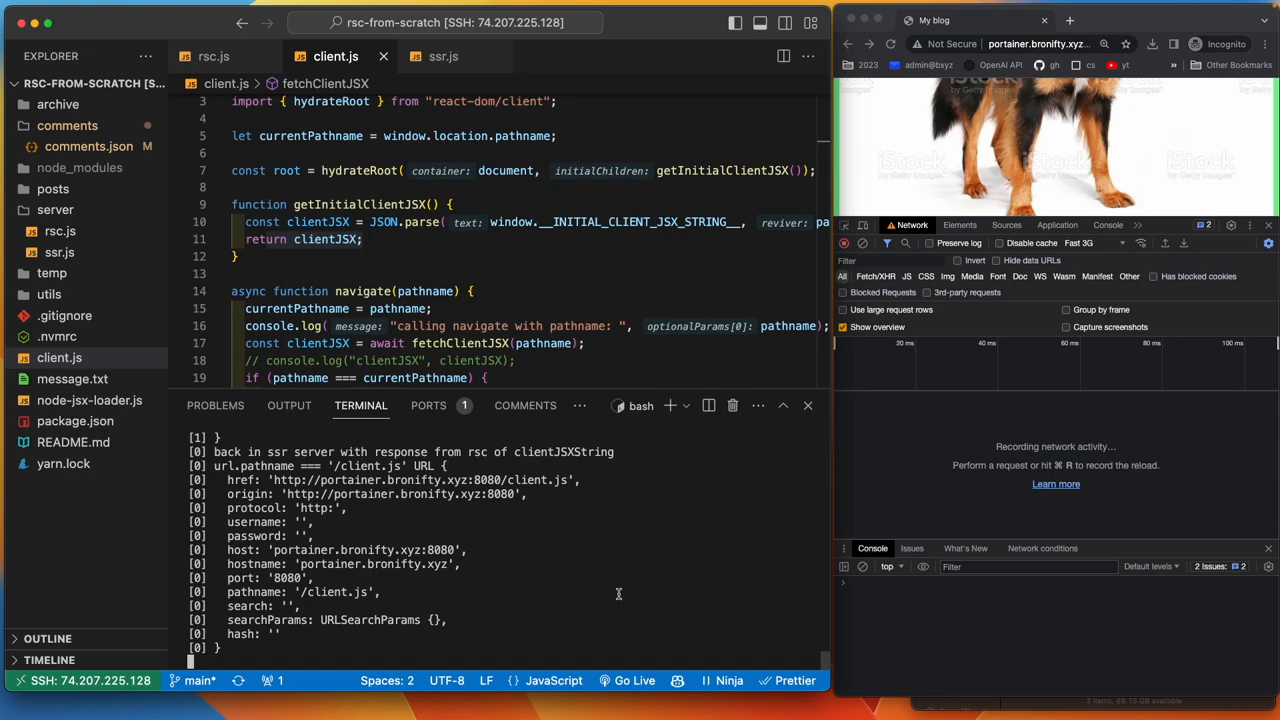
{"action": "mouse_move", "coordinate": [930, 178]}
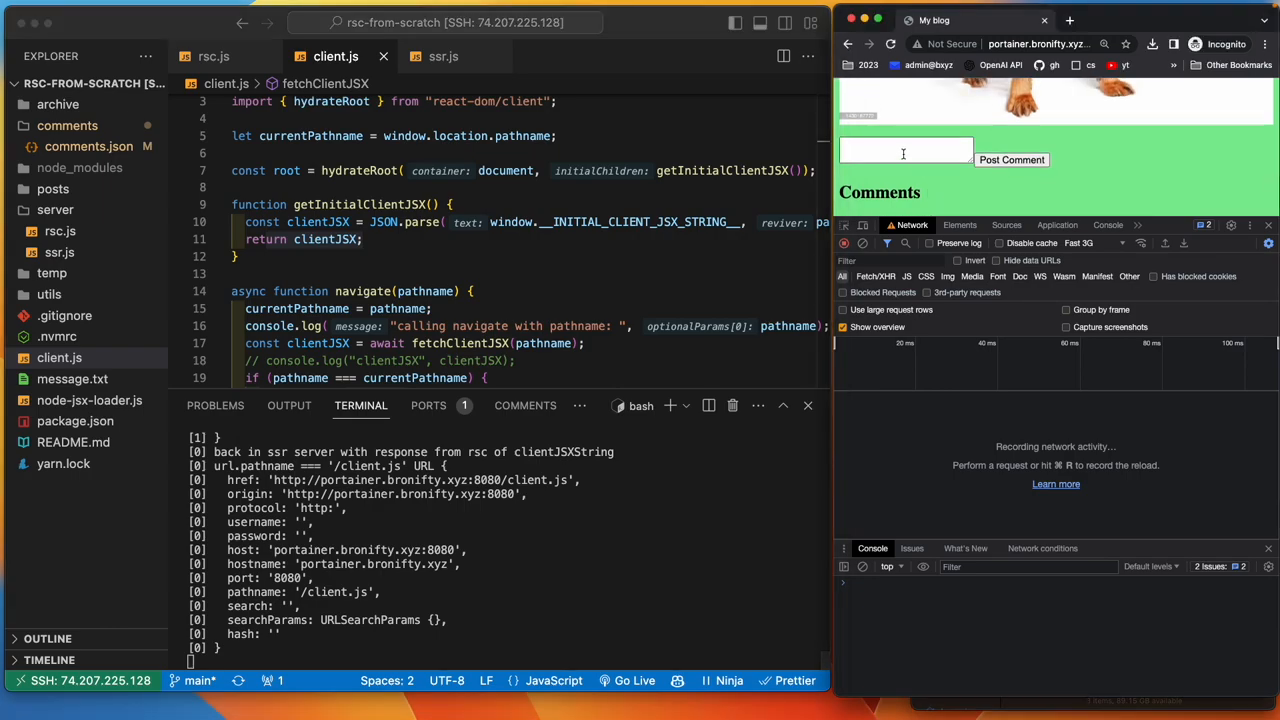
- Post the comment 'an otro doggo commento' on the dog post and watch the /dog?jsx logs
{"action": "type", "text": "an"}
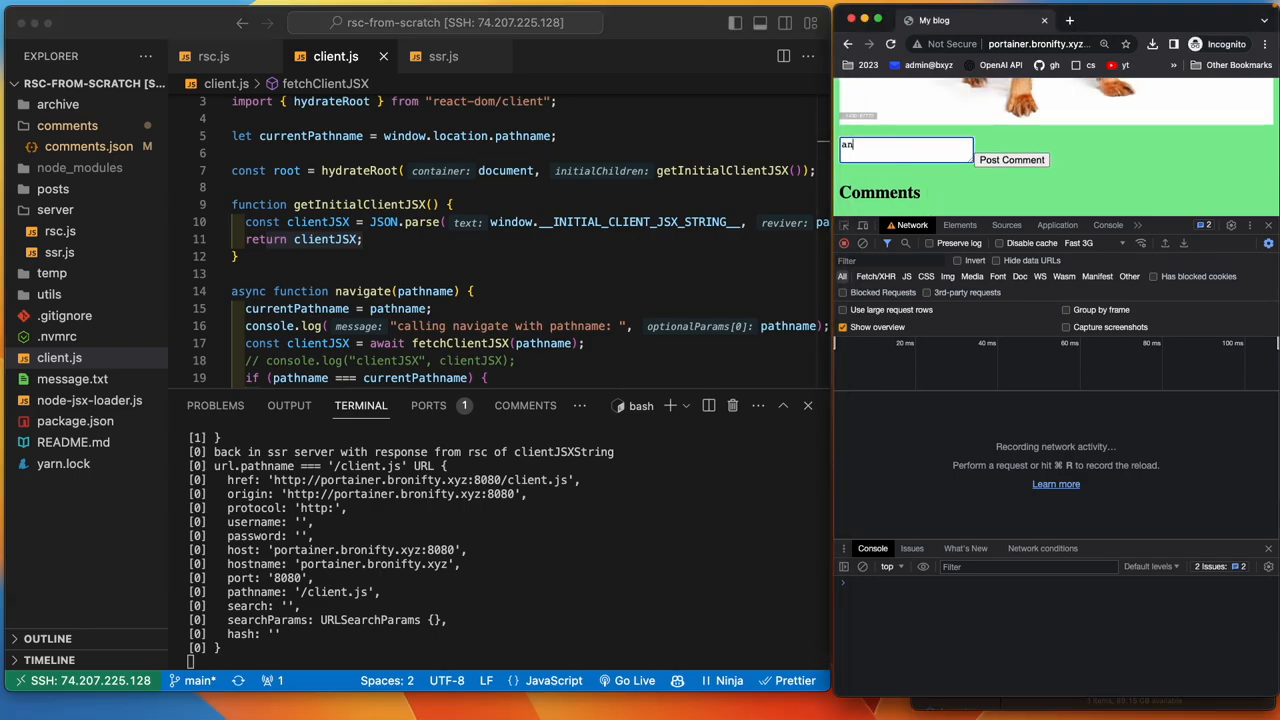
{"action": "type", "text": "otro"}
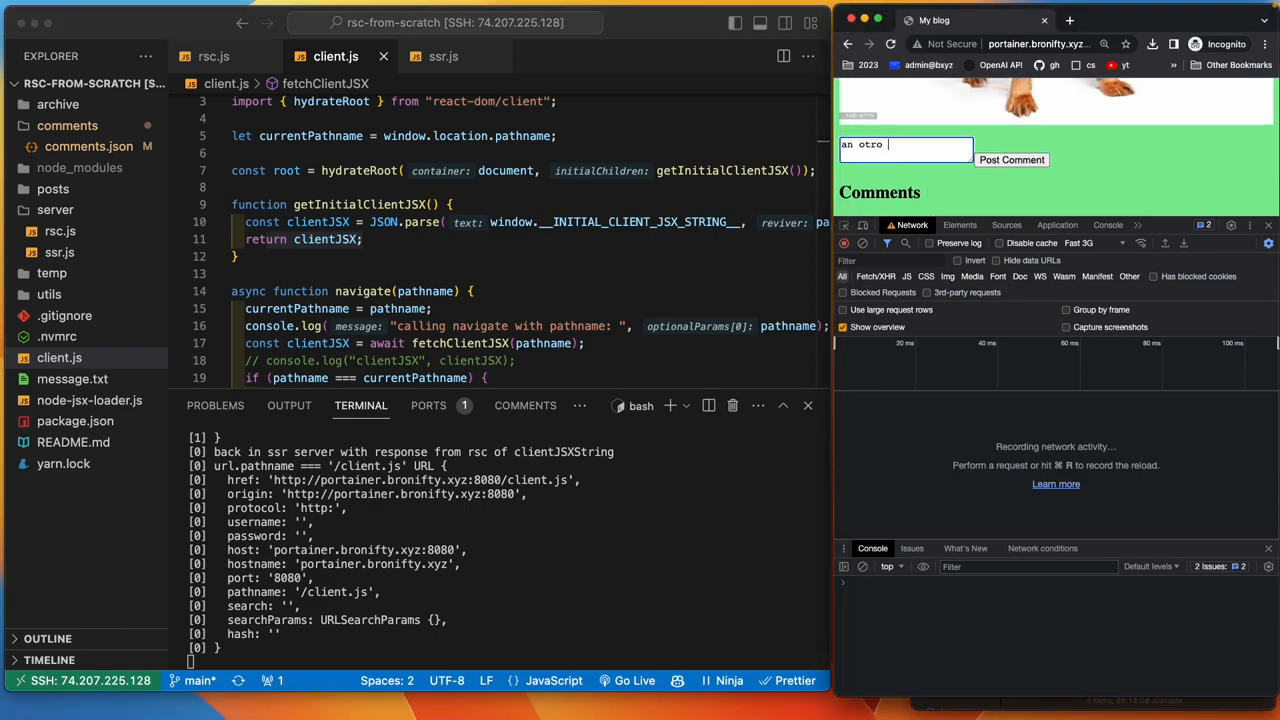
{"action": "type", "text": "doggo co"}
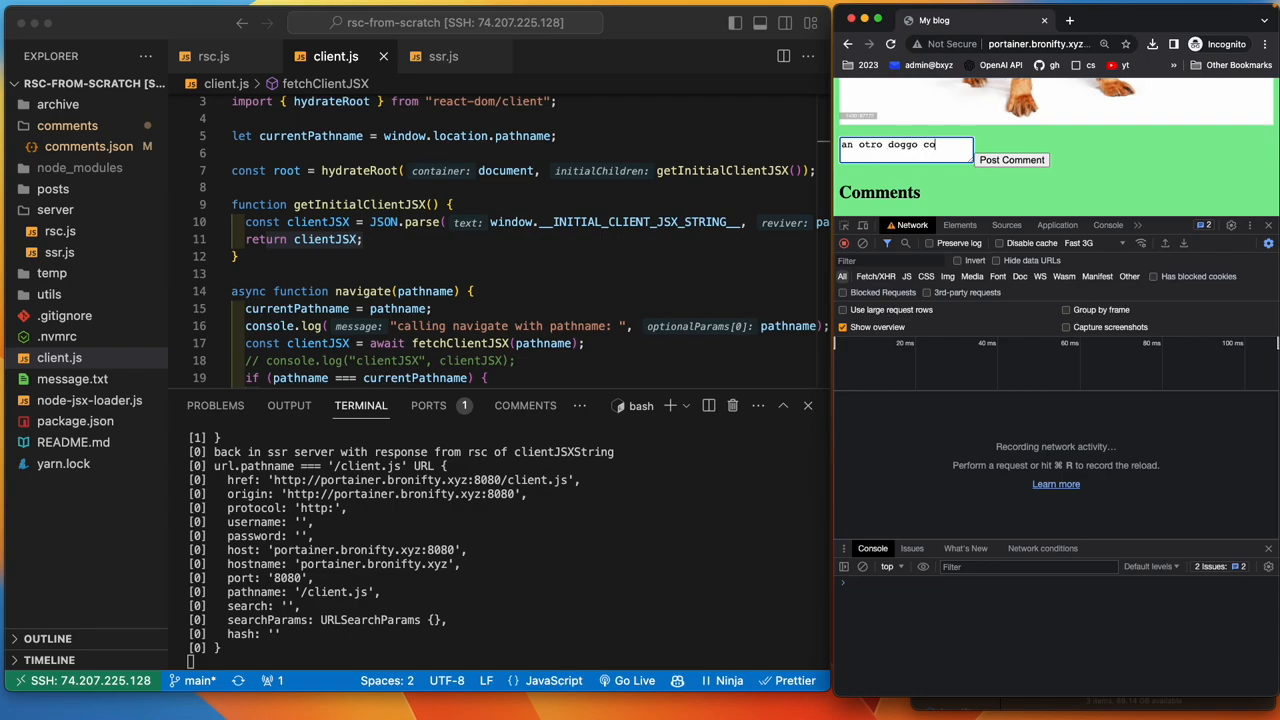
{"action": "type", "text": "mmento"}
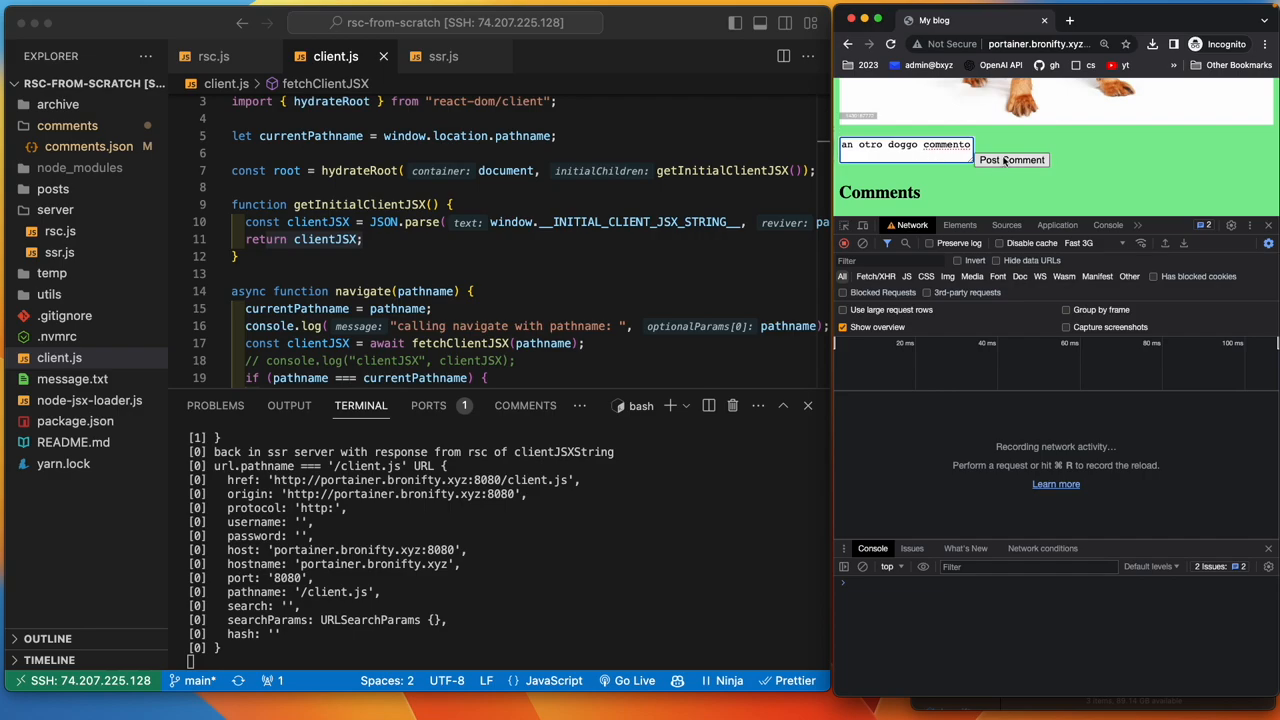
{"action": "left_click", "coordinate": [1012, 160]}
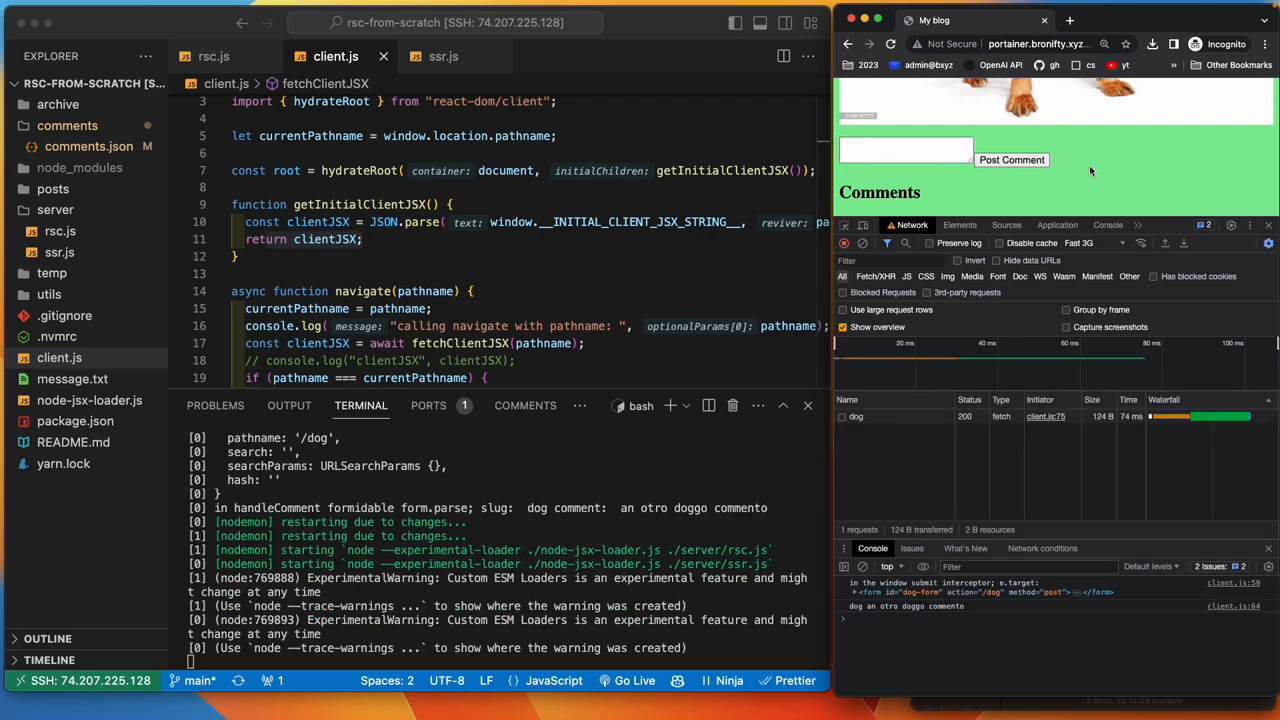
{"action": "left_click", "coordinate": [1012, 160]}
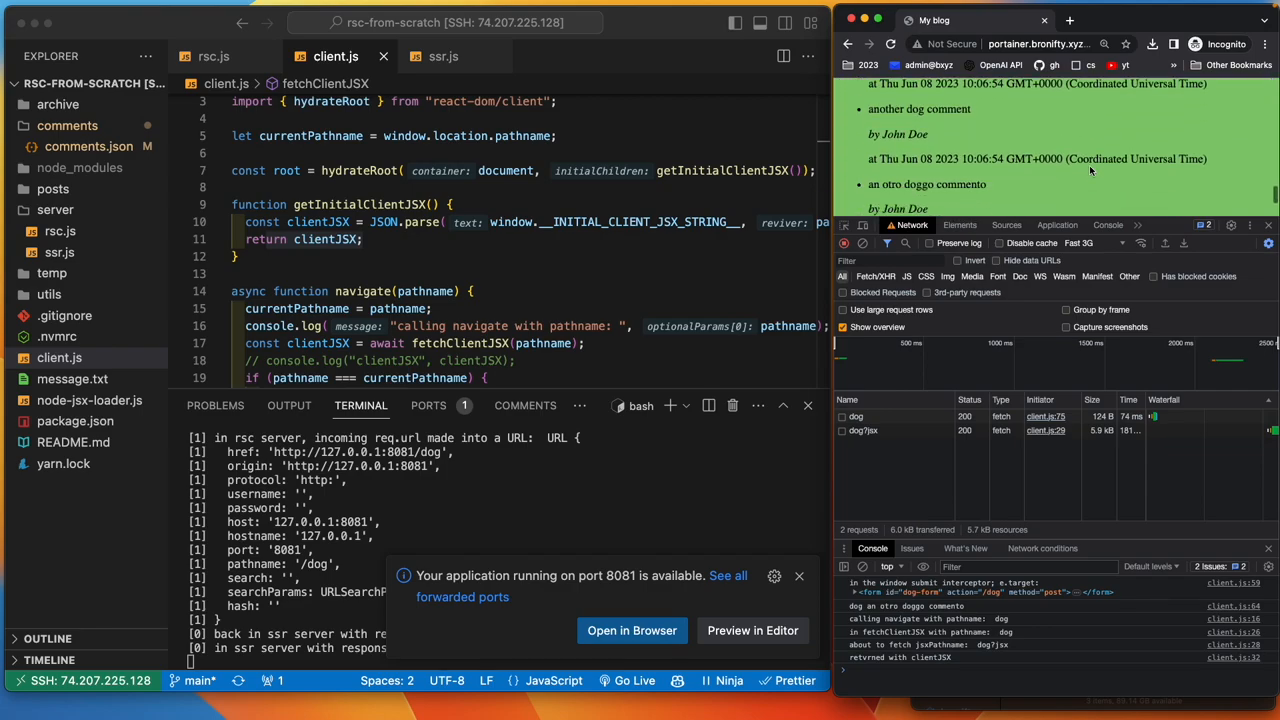
{"action": "scroll", "scroll_direction": "down", "scroll_amount": 3}
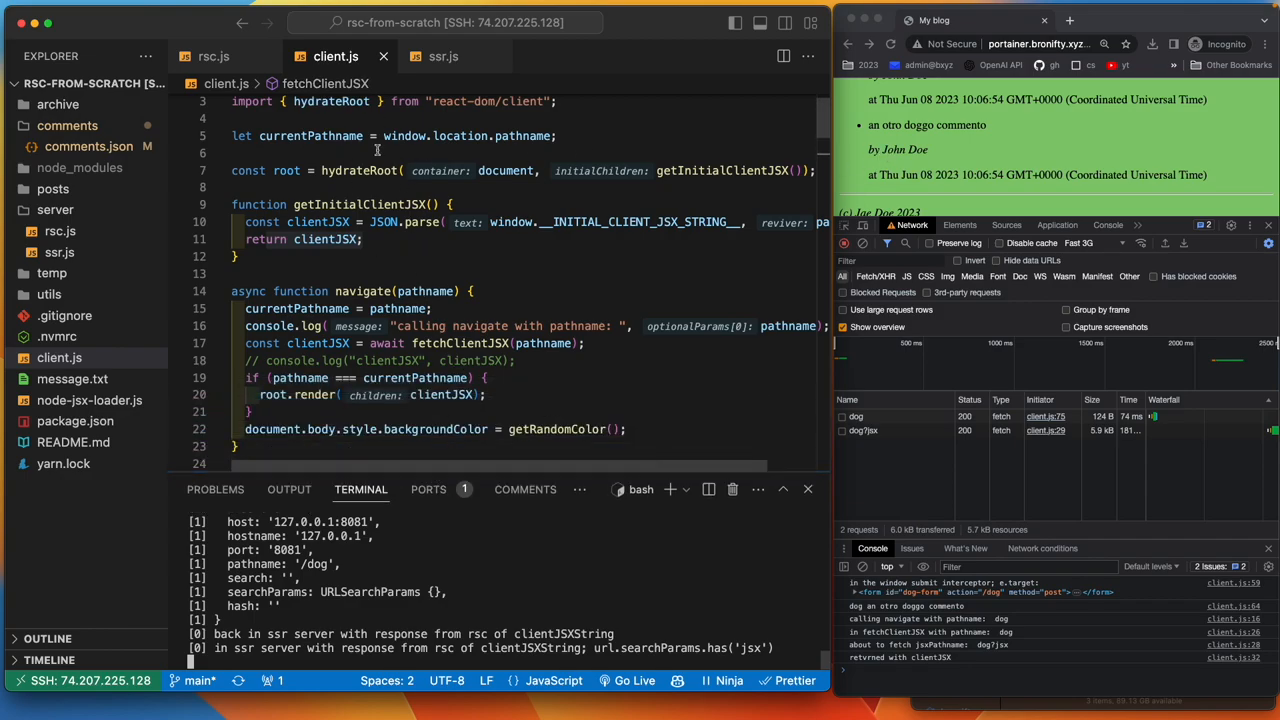
{"action": "mouse_move", "coordinate": [428, 232]}
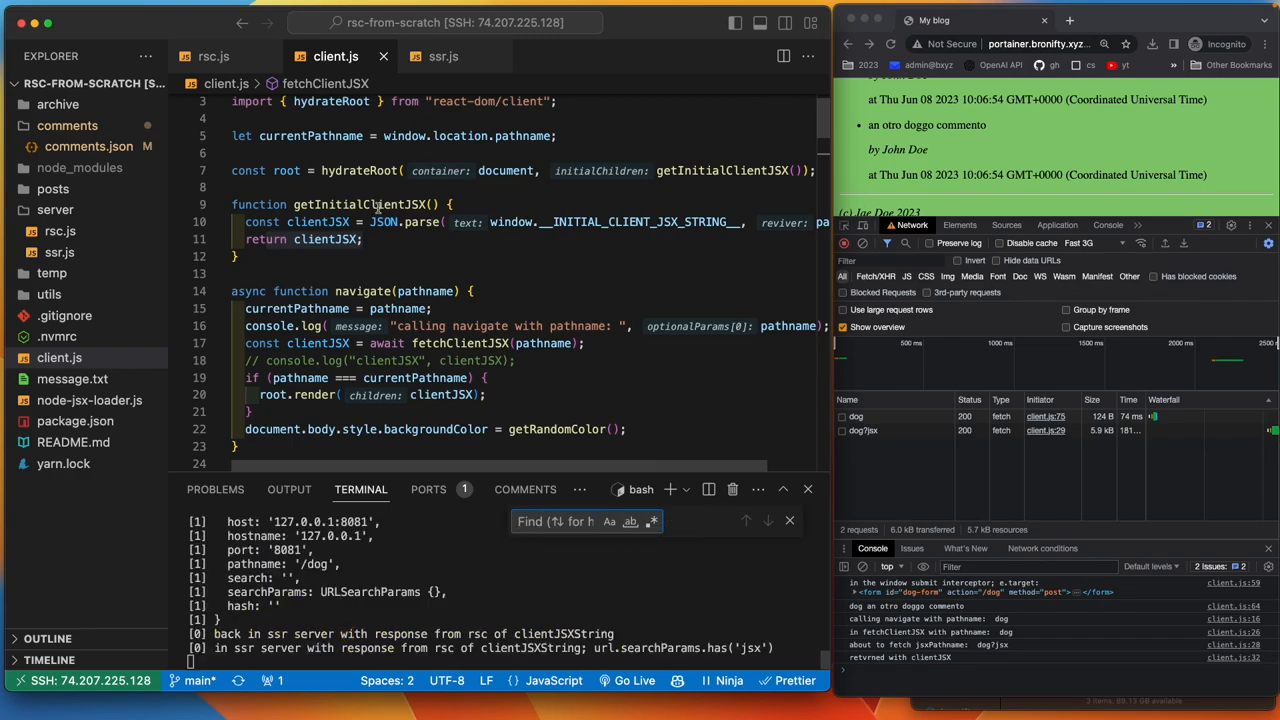
- Search client.js for 'window.'
{"action": "type", "text": "wo"}
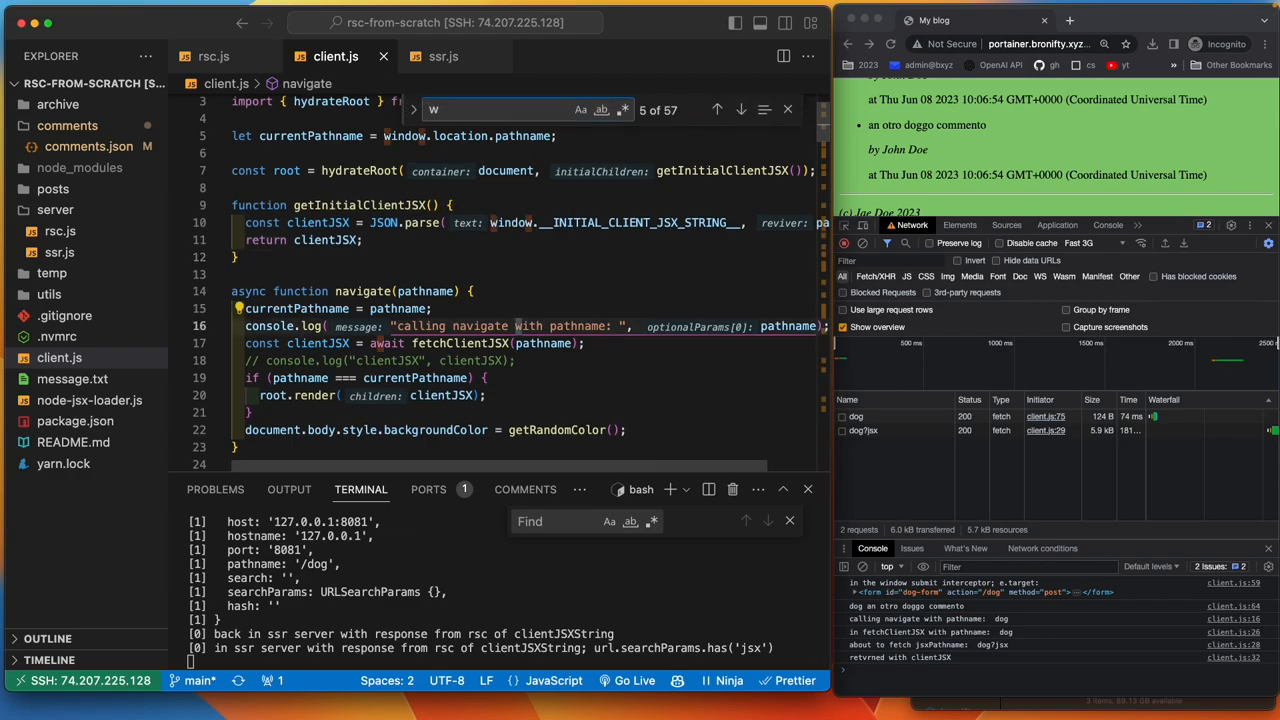
{"action": "type", "text": "indow"}
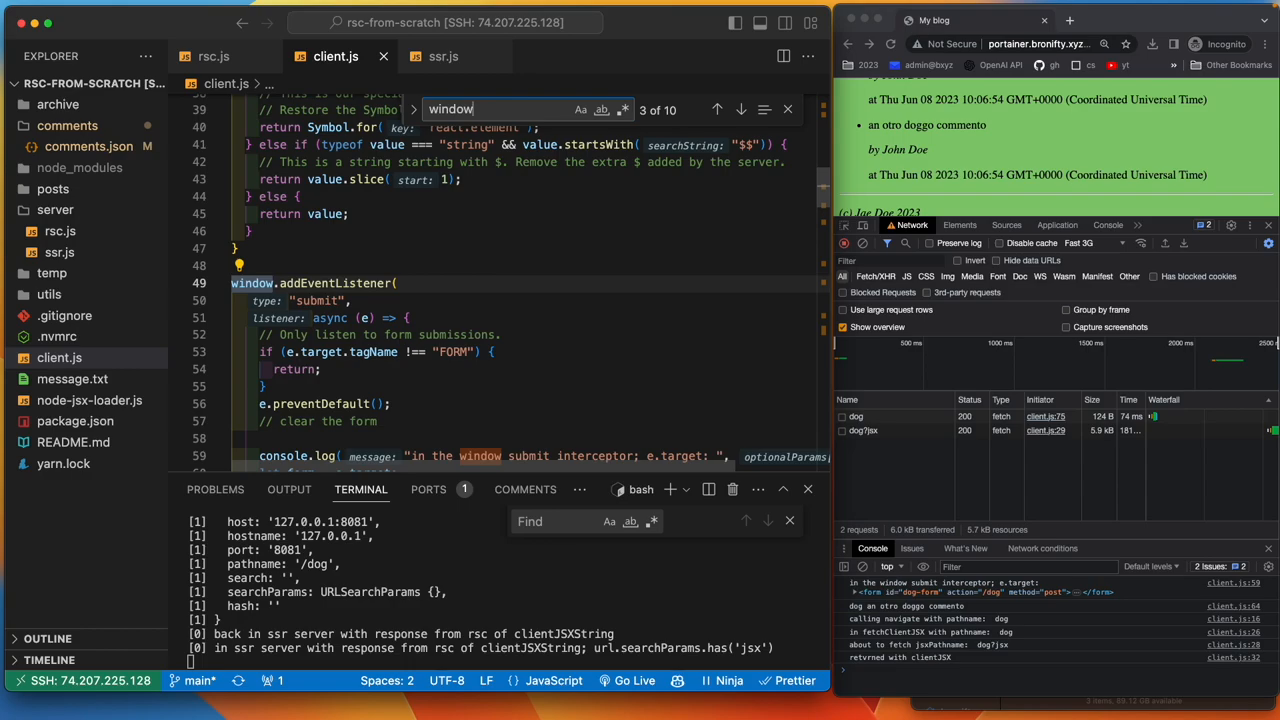
{"action": "type", "text": "."}
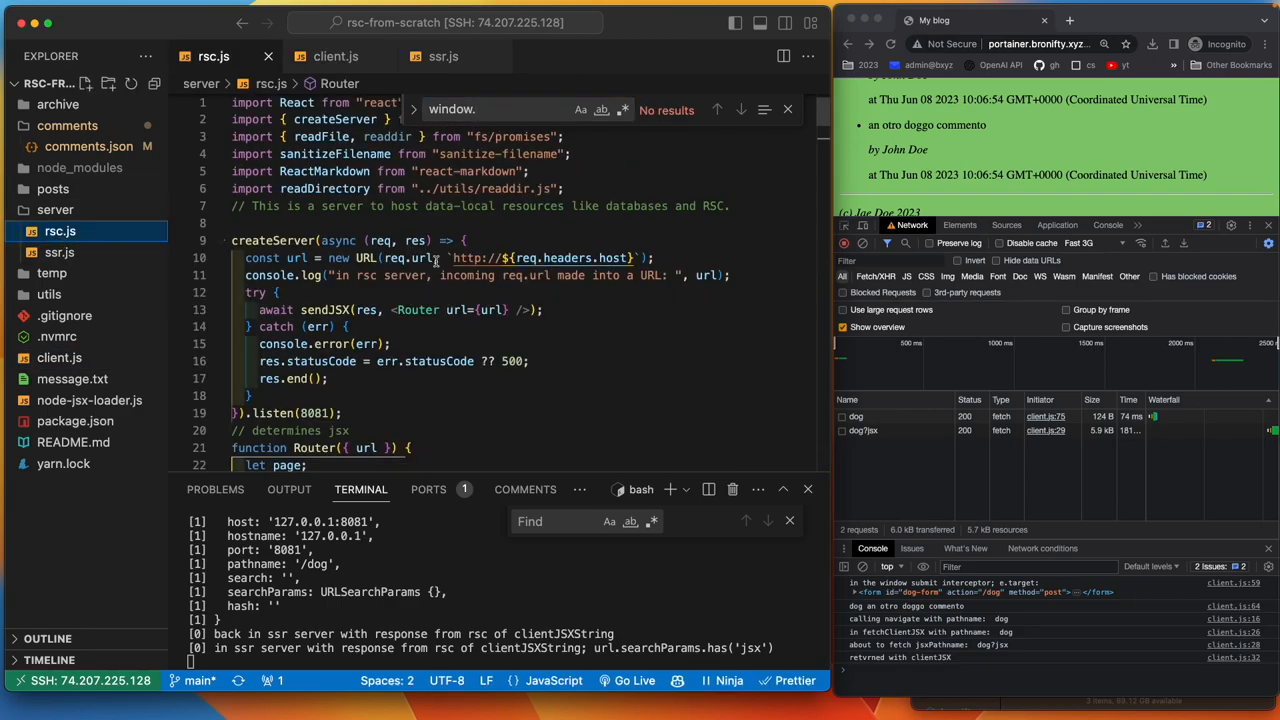
- Review CommentForm in rsc.js, then the POST handler in ssr.js
{"action": "left_click", "coordinate": [232, 222]}
{"action": "type", "text": "Forem"}
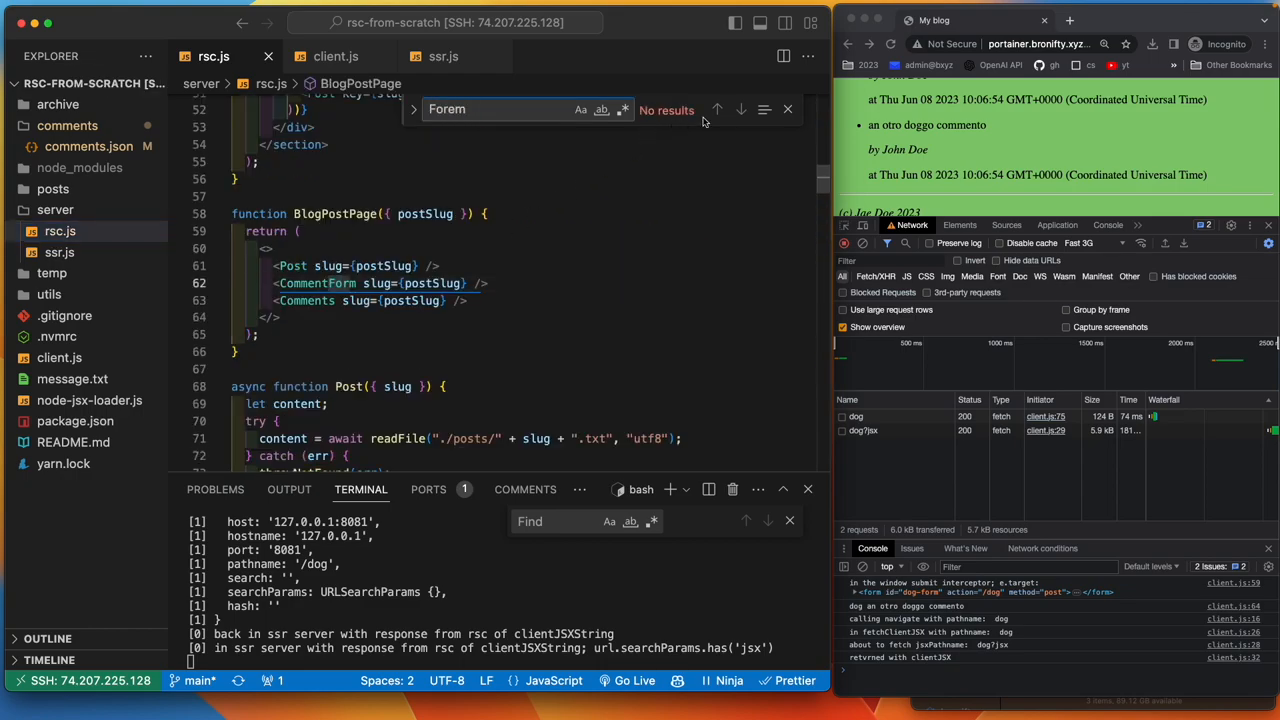
{"action": "scroll", "scroll_direction": "down", "scroll_amount": 3}
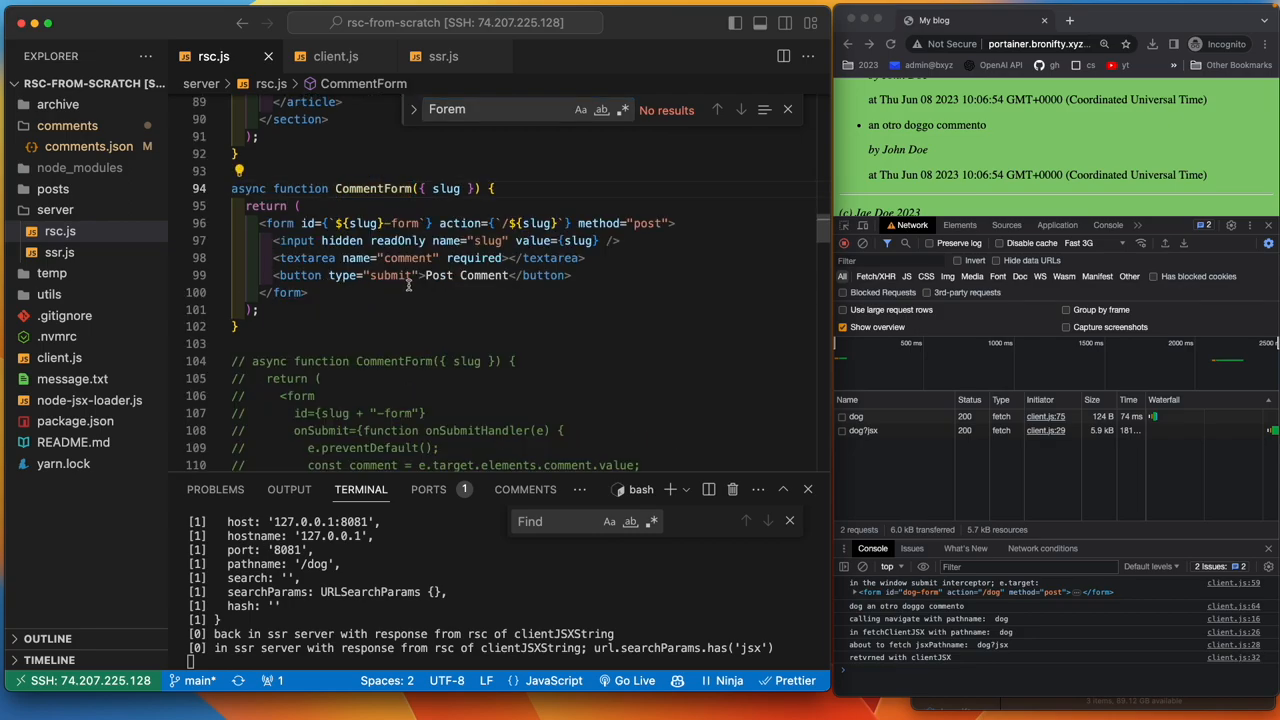
{"action": "mouse_move", "coordinate": [332, 216]}
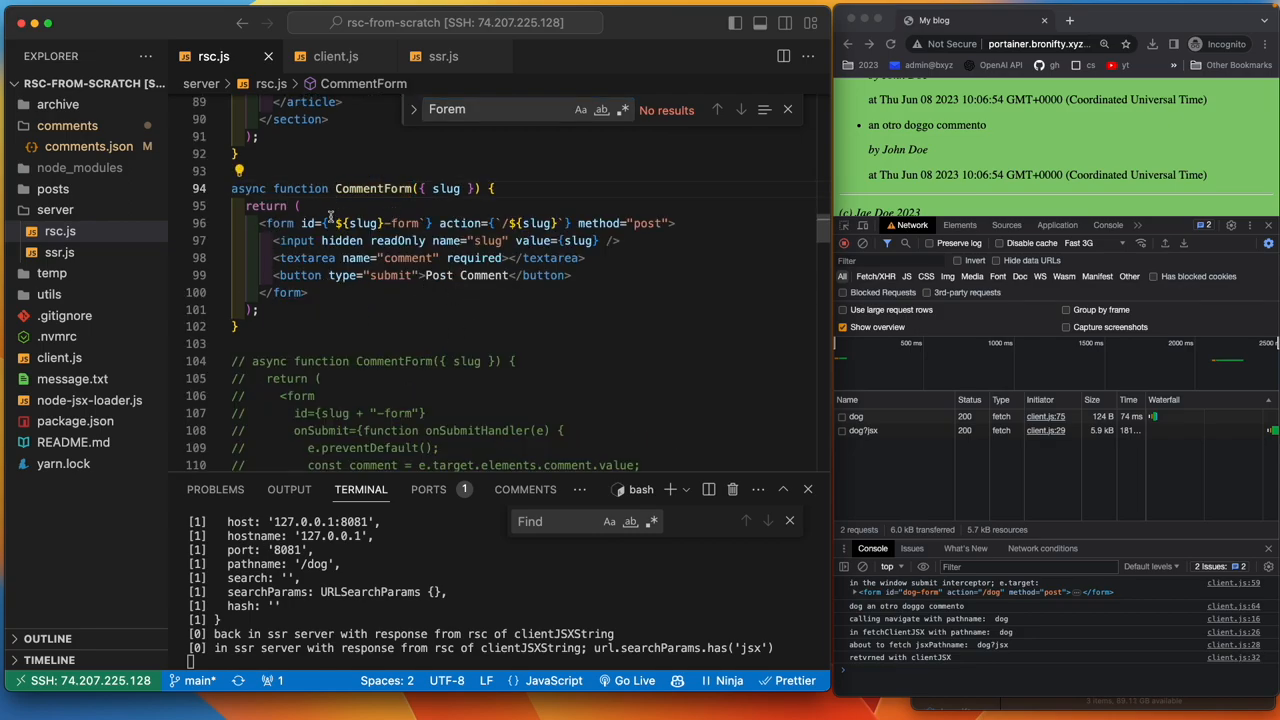
{"action": "mouse_move", "coordinate": [460, 224]}
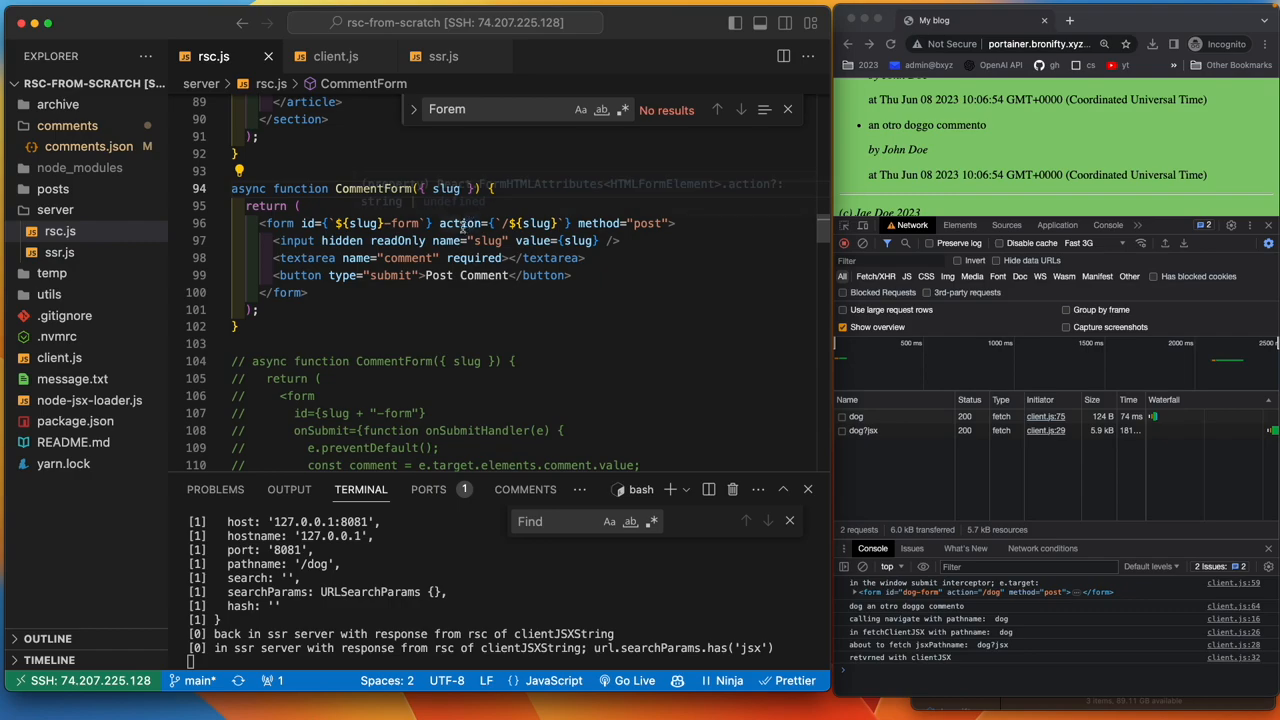
{"action": "mouse_move", "coordinate": [612, 210]}
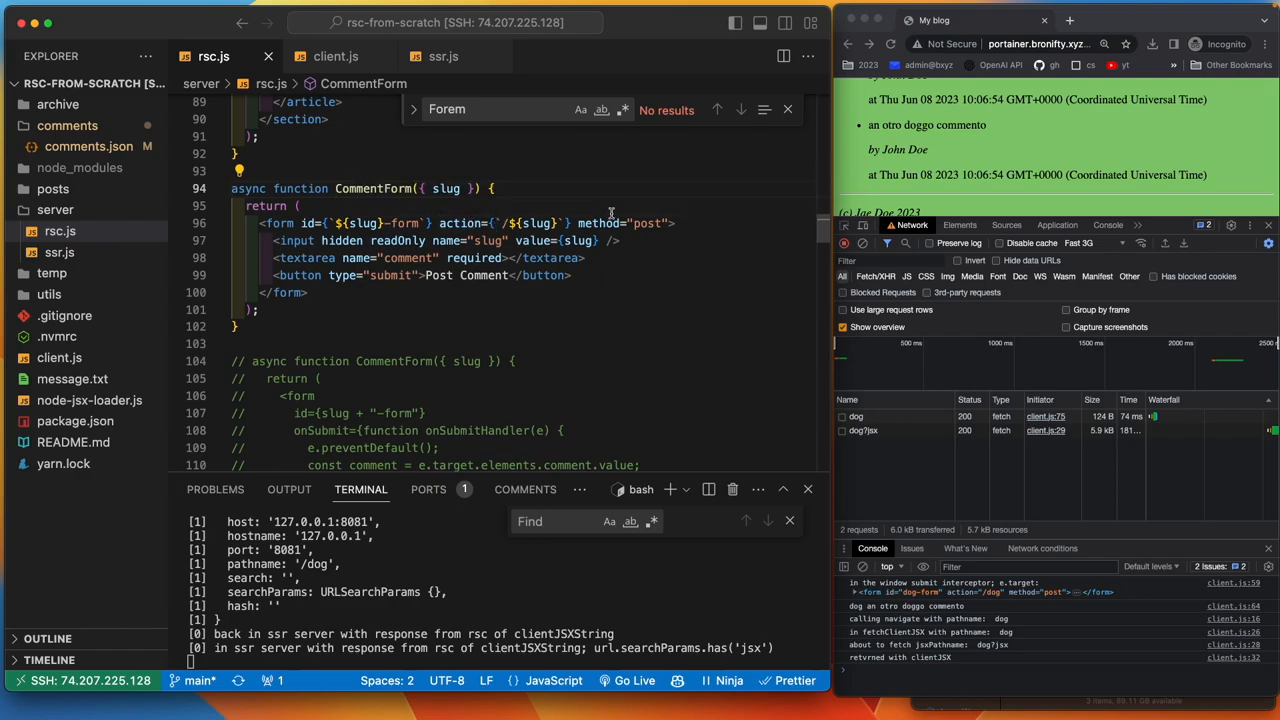
{"action": "mouse_move", "coordinate": [524, 212]}
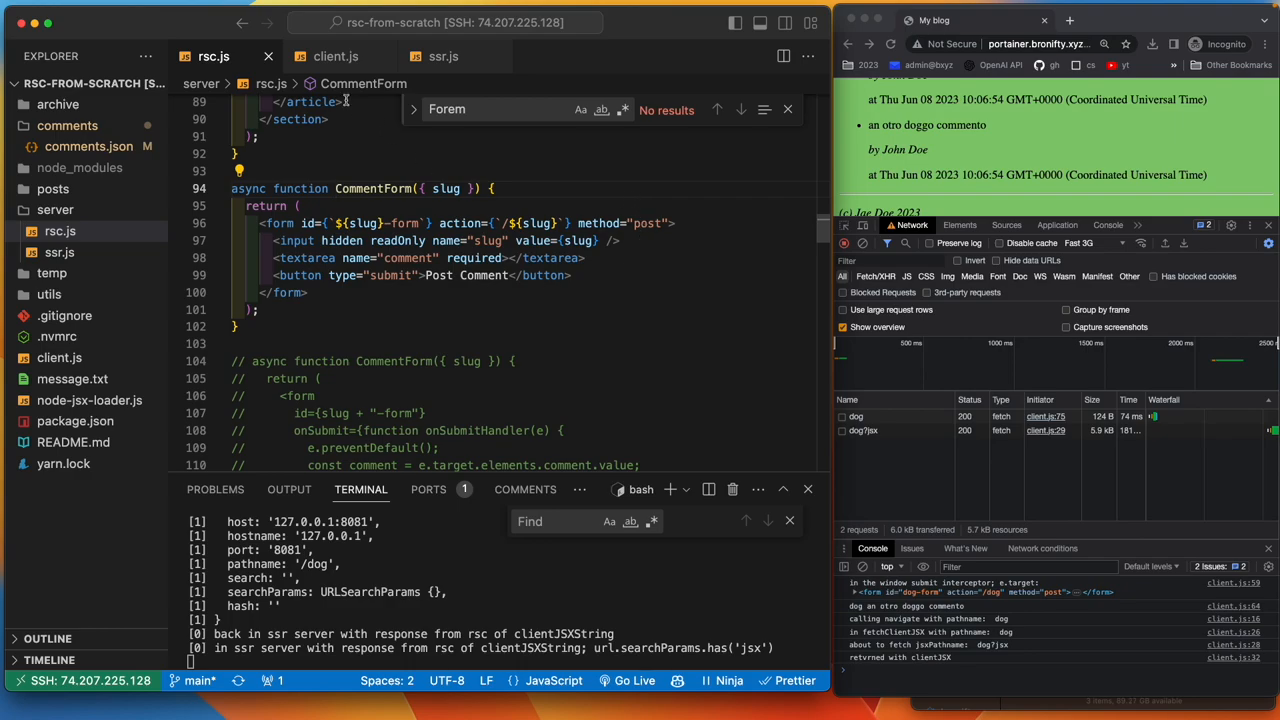
{"action": "left_click", "coordinate": [328, 56]}
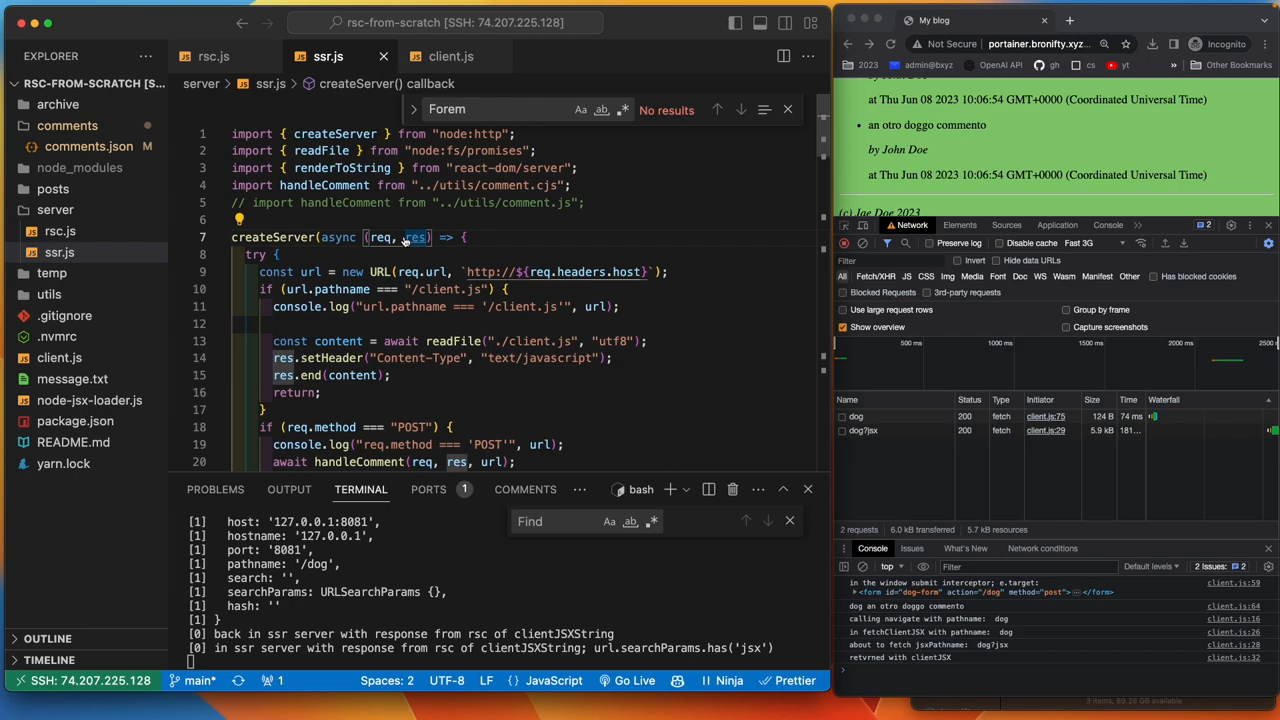
{"action": "type", "text": "post"}
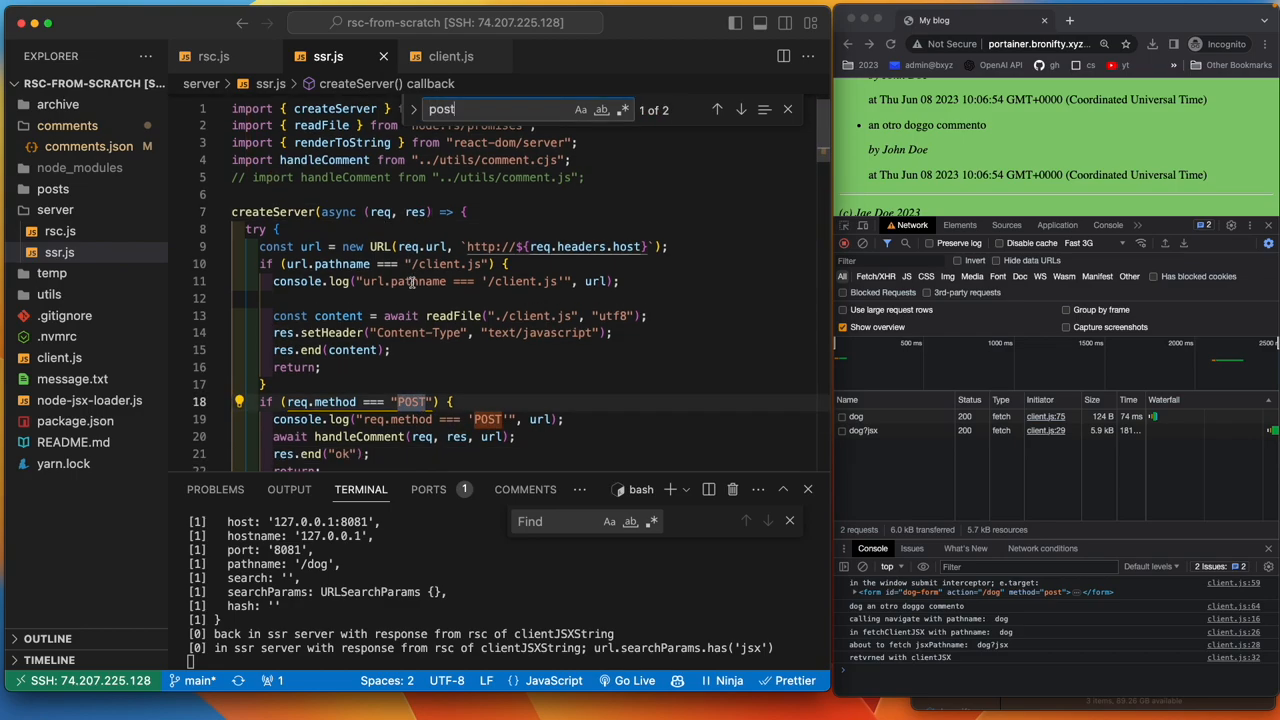
{"action": "scroll", "scroll_direction": "down", "scroll_amount": 3}
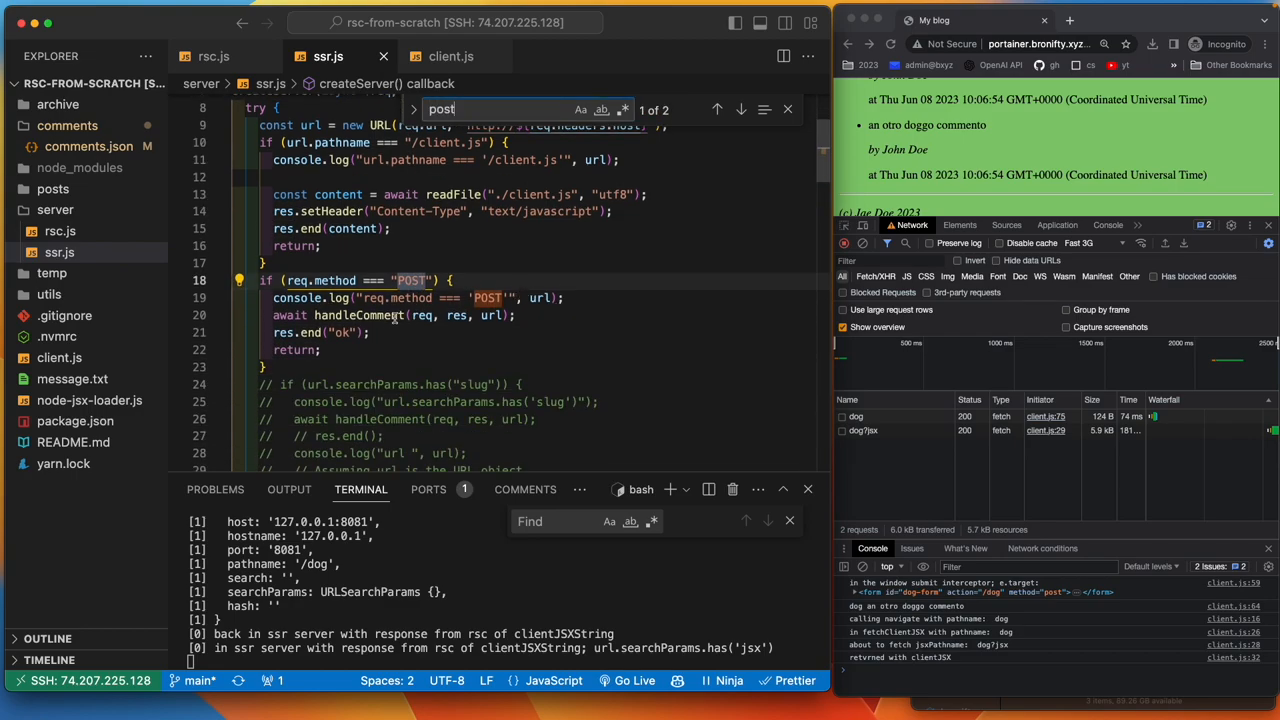
{"action": "mouse_move", "coordinate": [458, 332]}
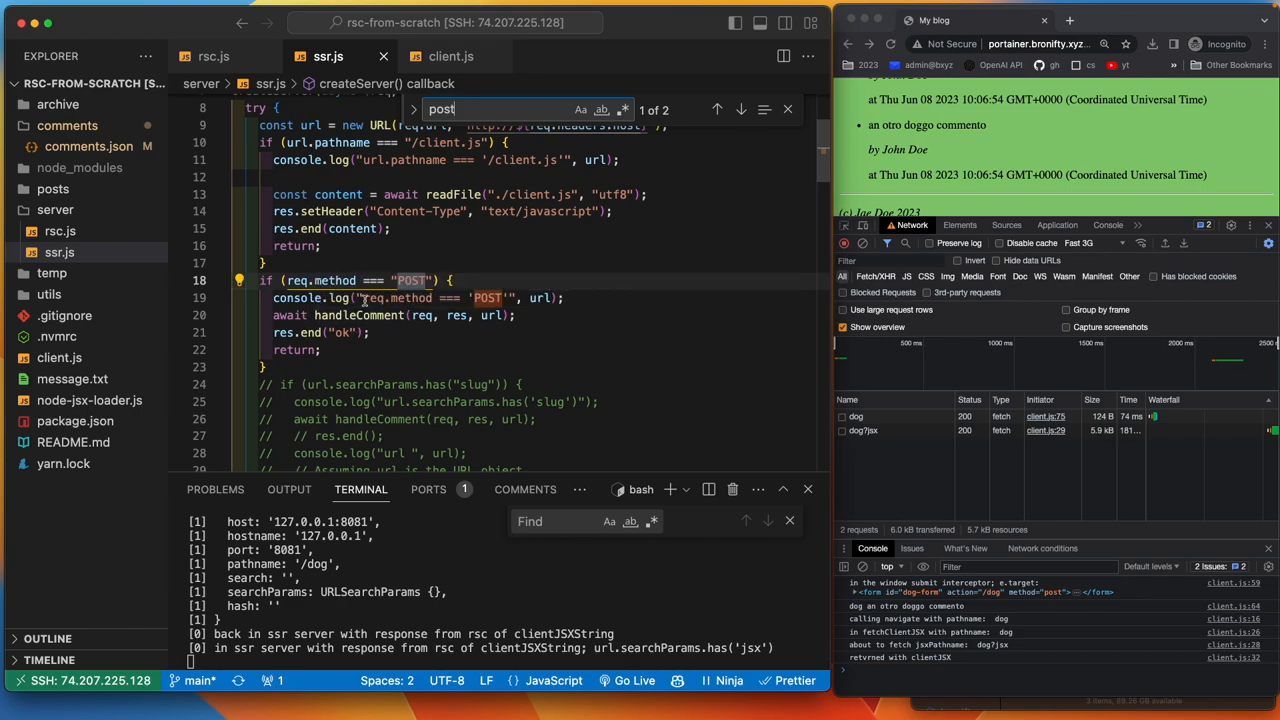
{"action": "mouse_move", "coordinate": [520, 324]}
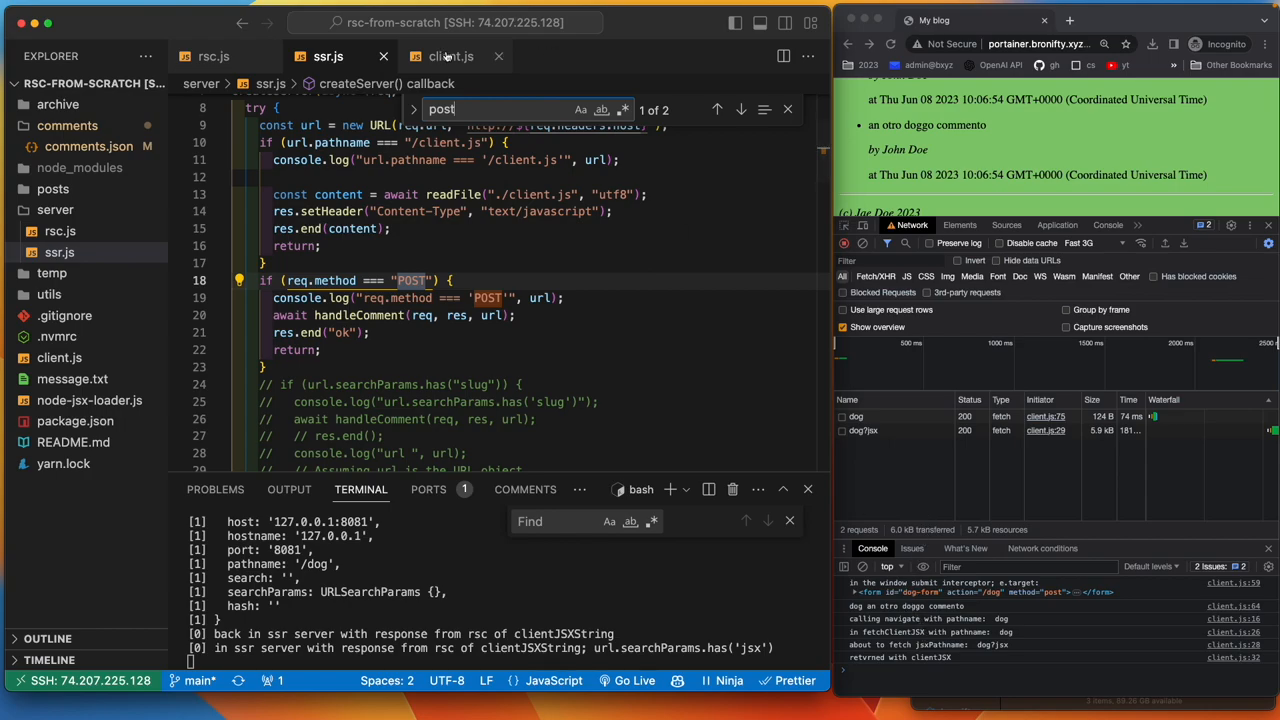
{"action": "left_click", "coordinate": [452, 56]}
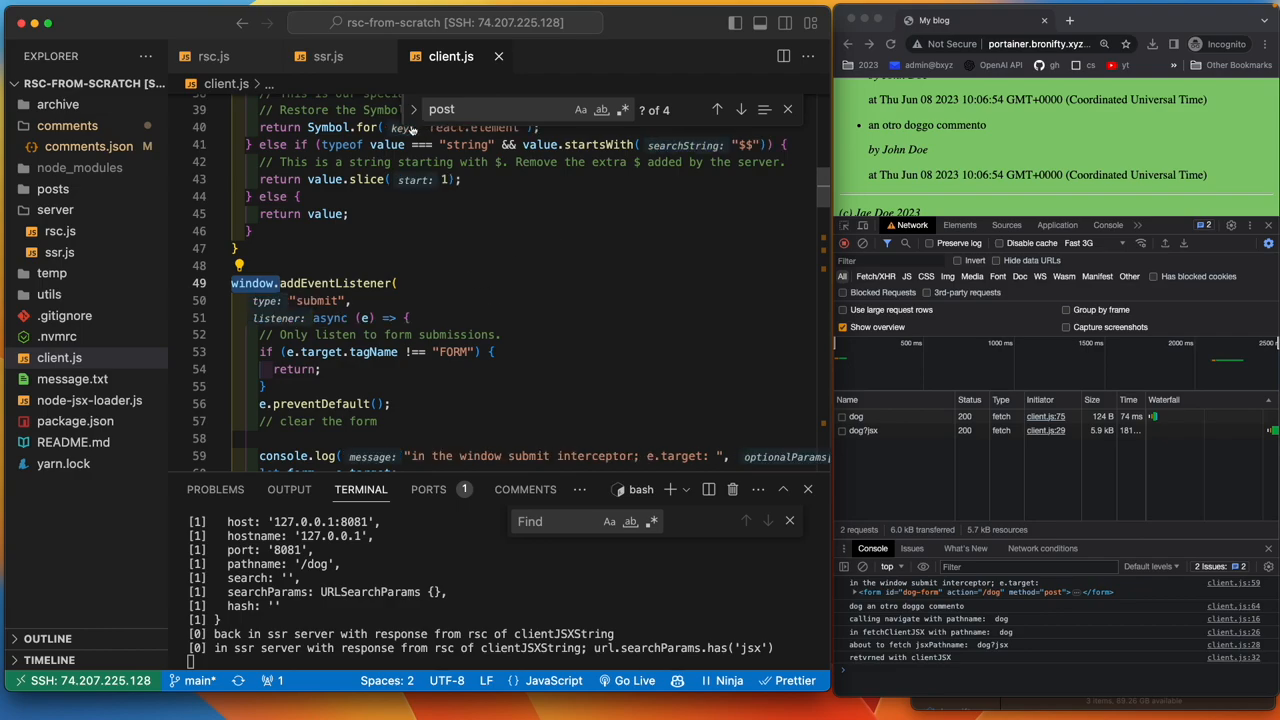
{"action": "left_click", "coordinate": [212, 56]}
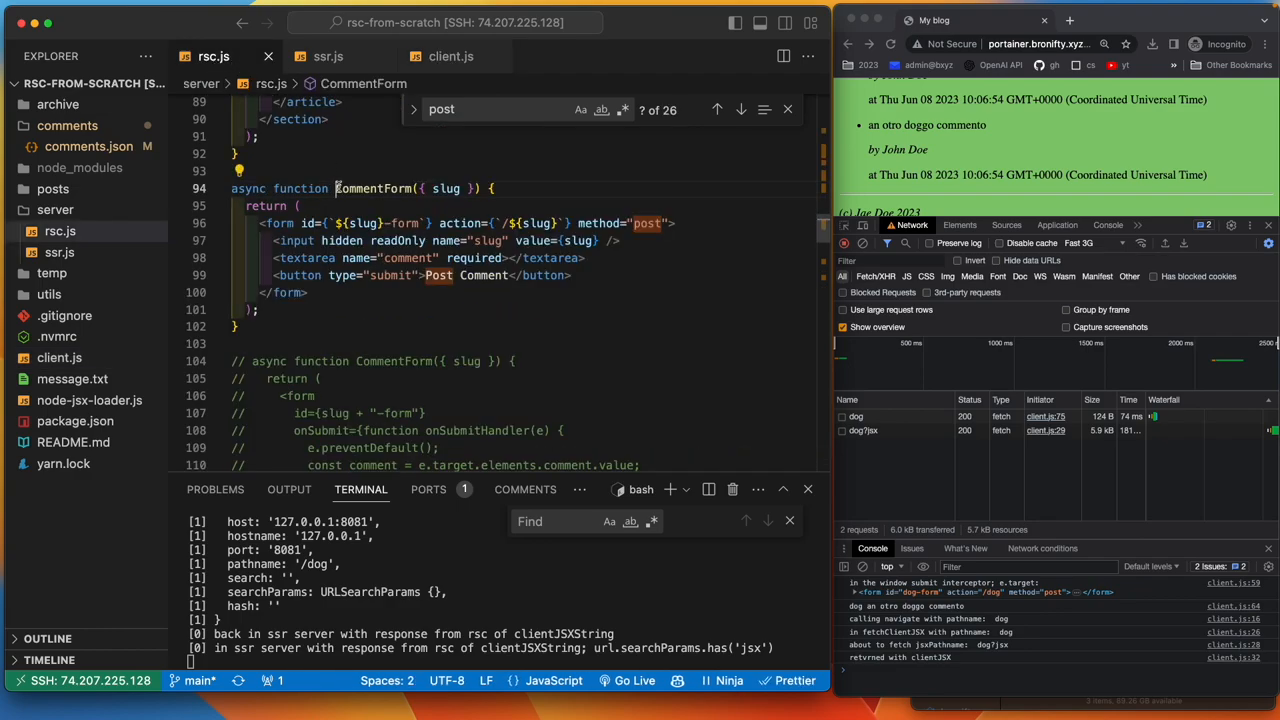
{"action": "mouse_move", "coordinate": [600, 224]}
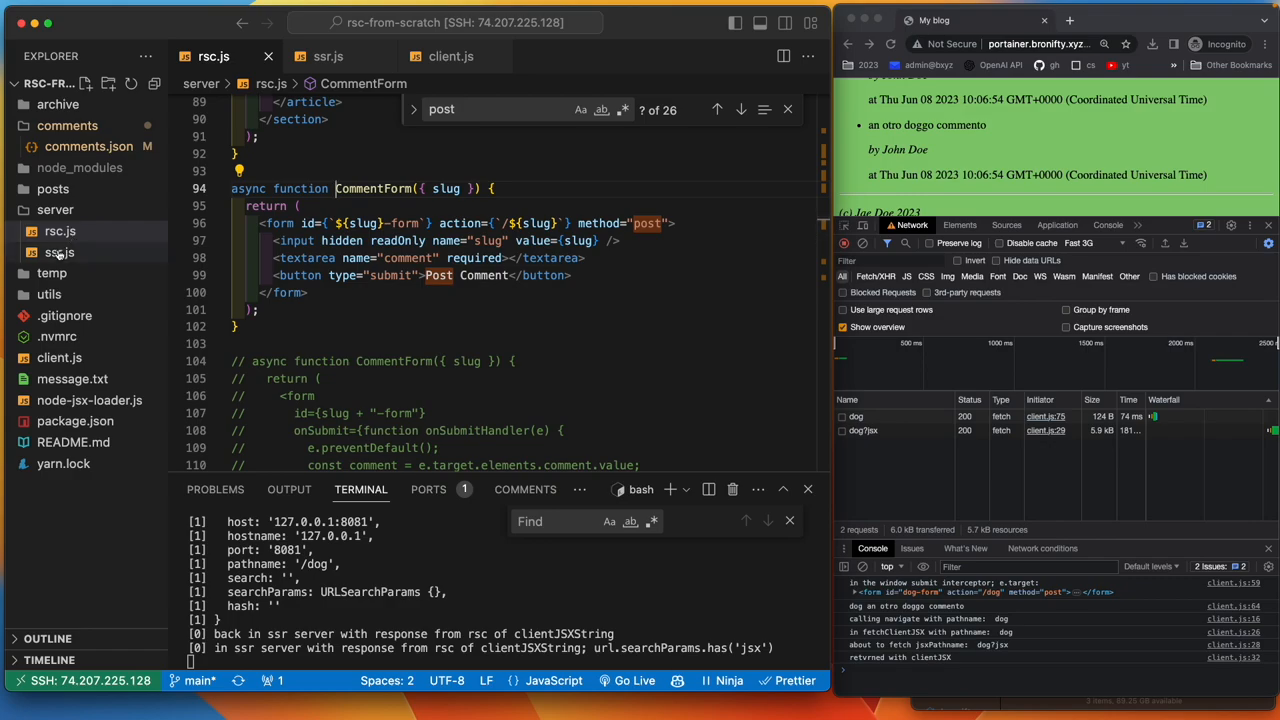
{"action": "left_click", "coordinate": [328, 56]}
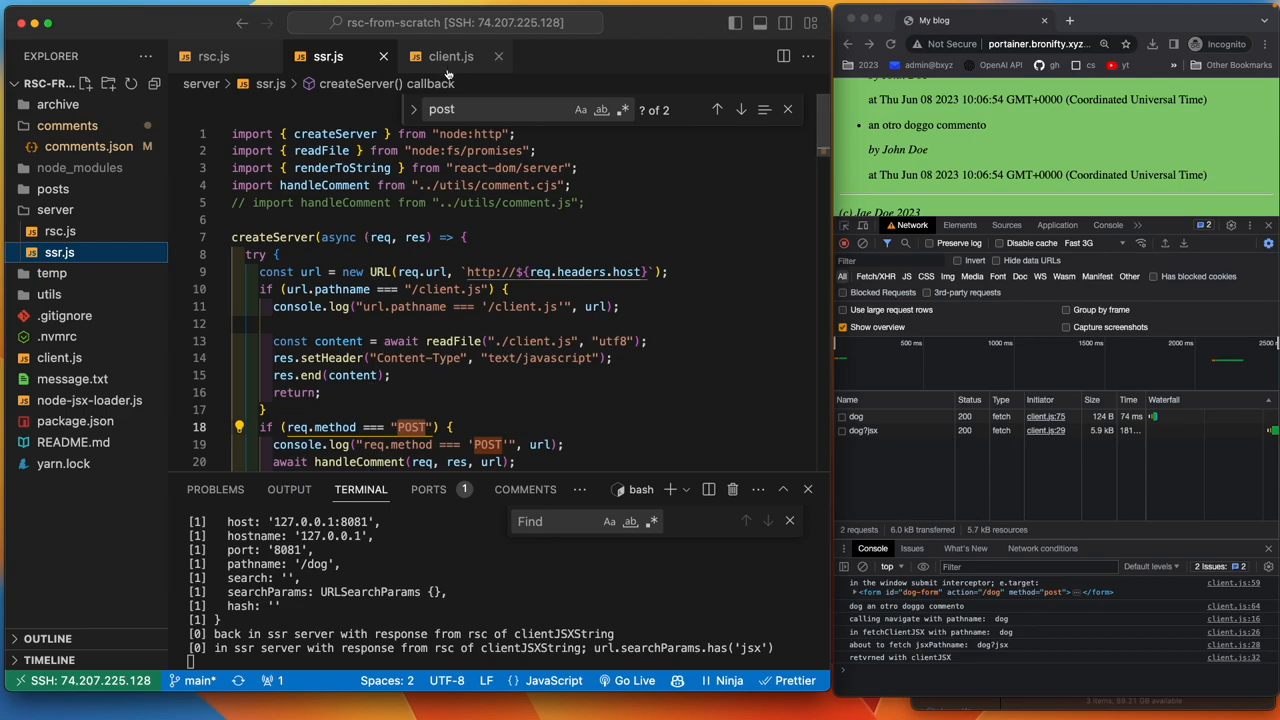
- Read client.js's form submit handler, then view the stored entries in comments.json
{"action": "left_click", "coordinate": [452, 56]}
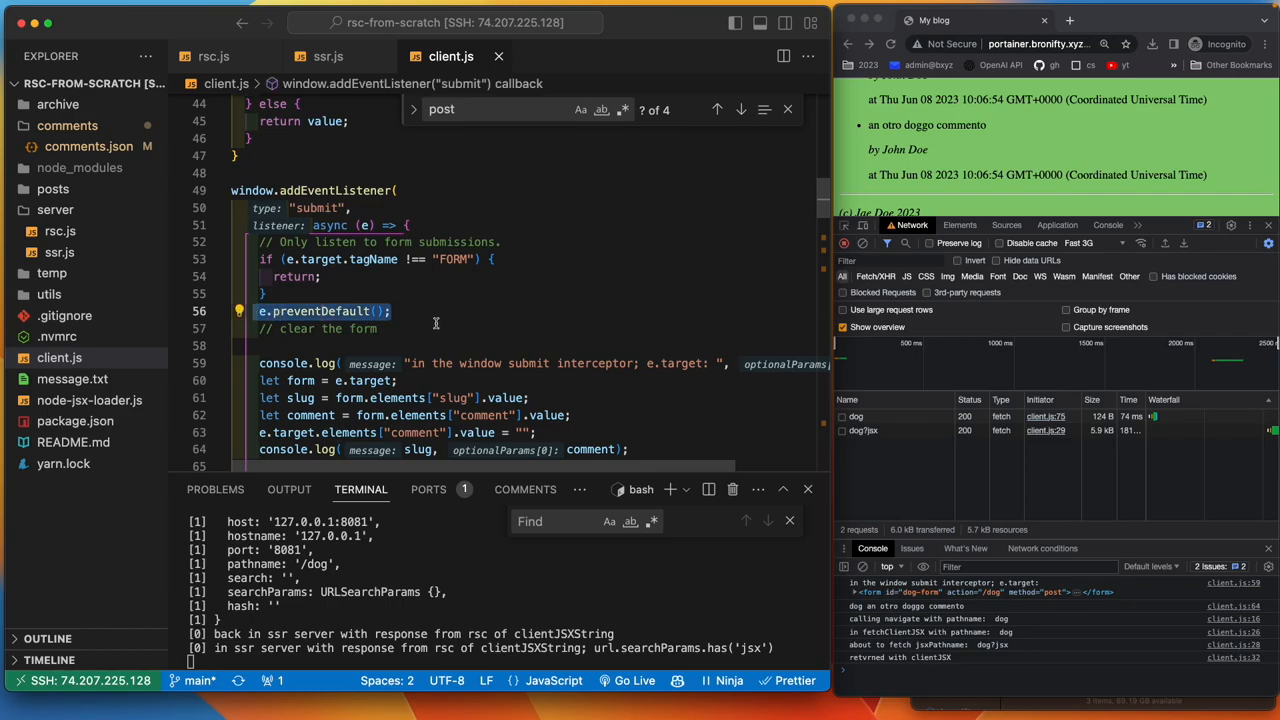
{"action": "scroll", "scroll_direction": "down", "scroll_amount": 3}
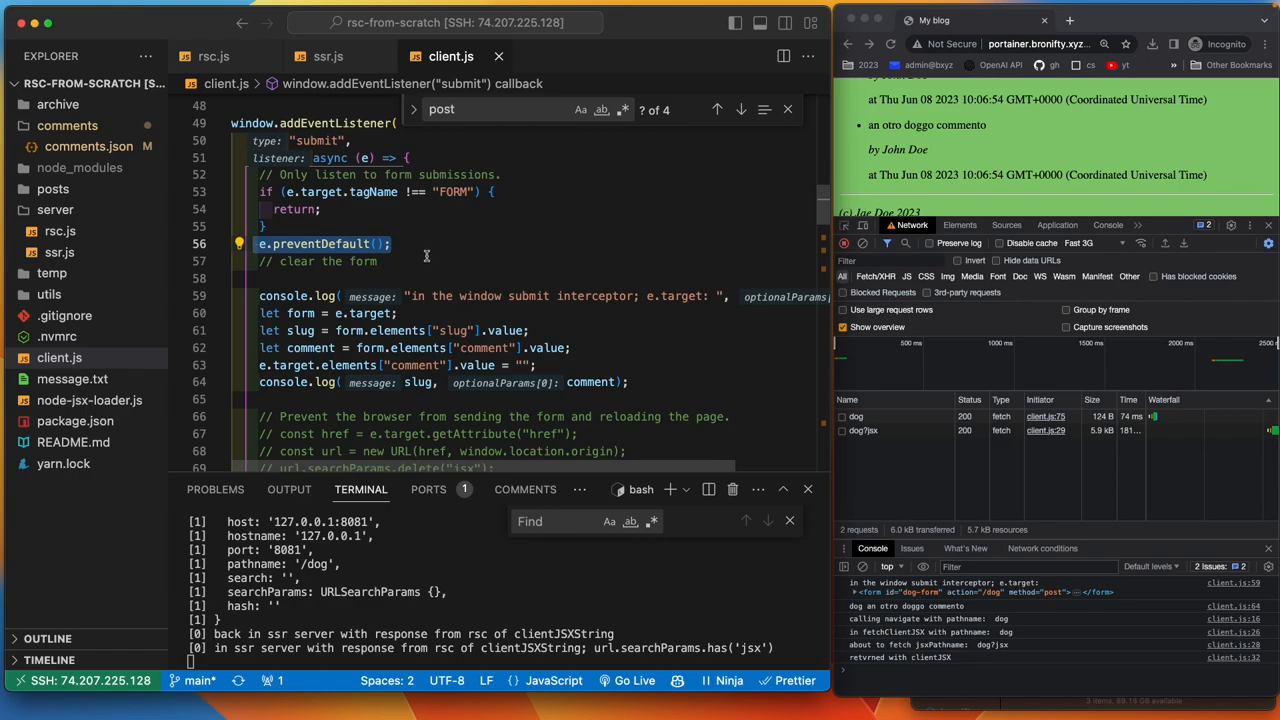
{"action": "scroll", "scroll_direction": "down", "scroll_amount": 3}
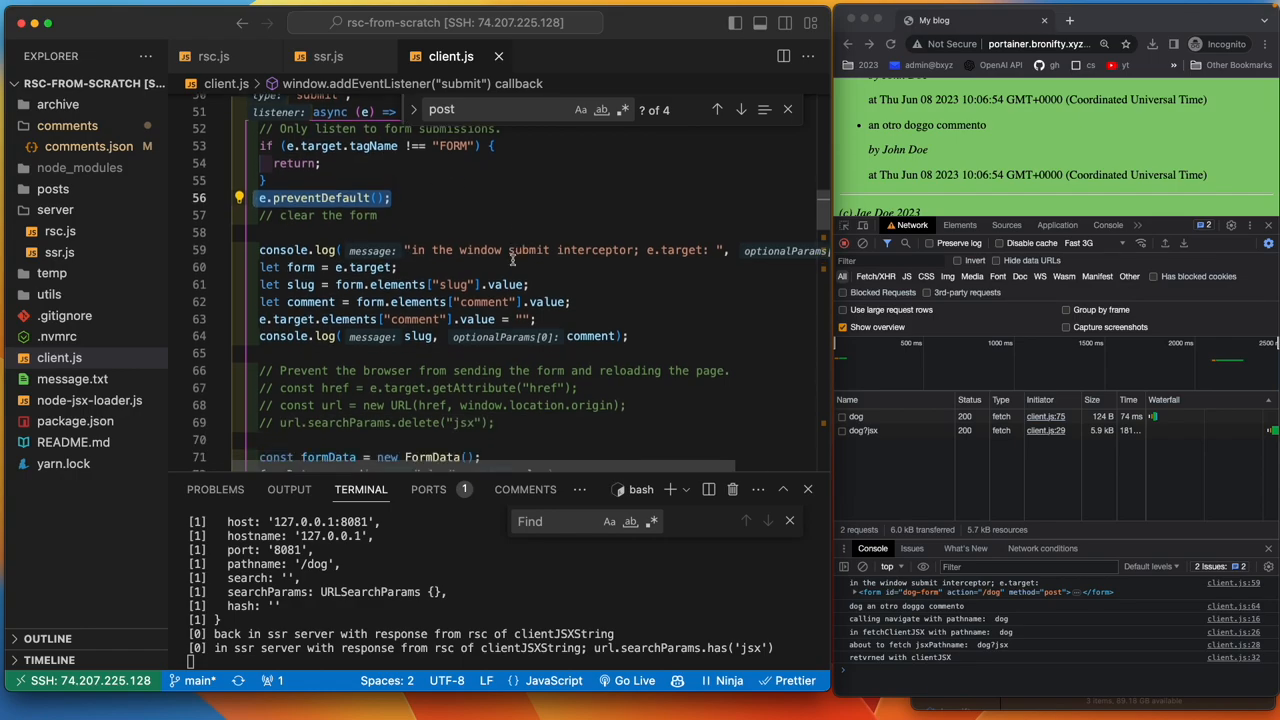
{"action": "mouse_move", "coordinate": [924, 156]}
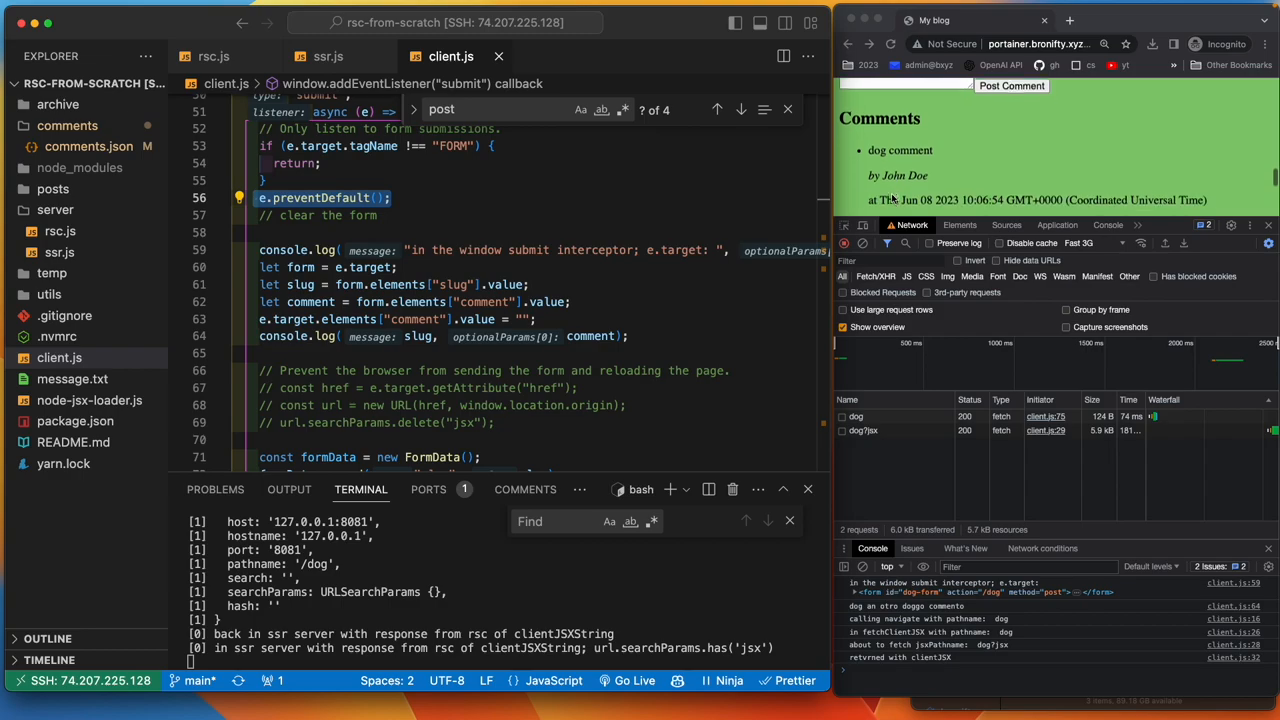
{"action": "left_click", "coordinate": [1012, 84]}
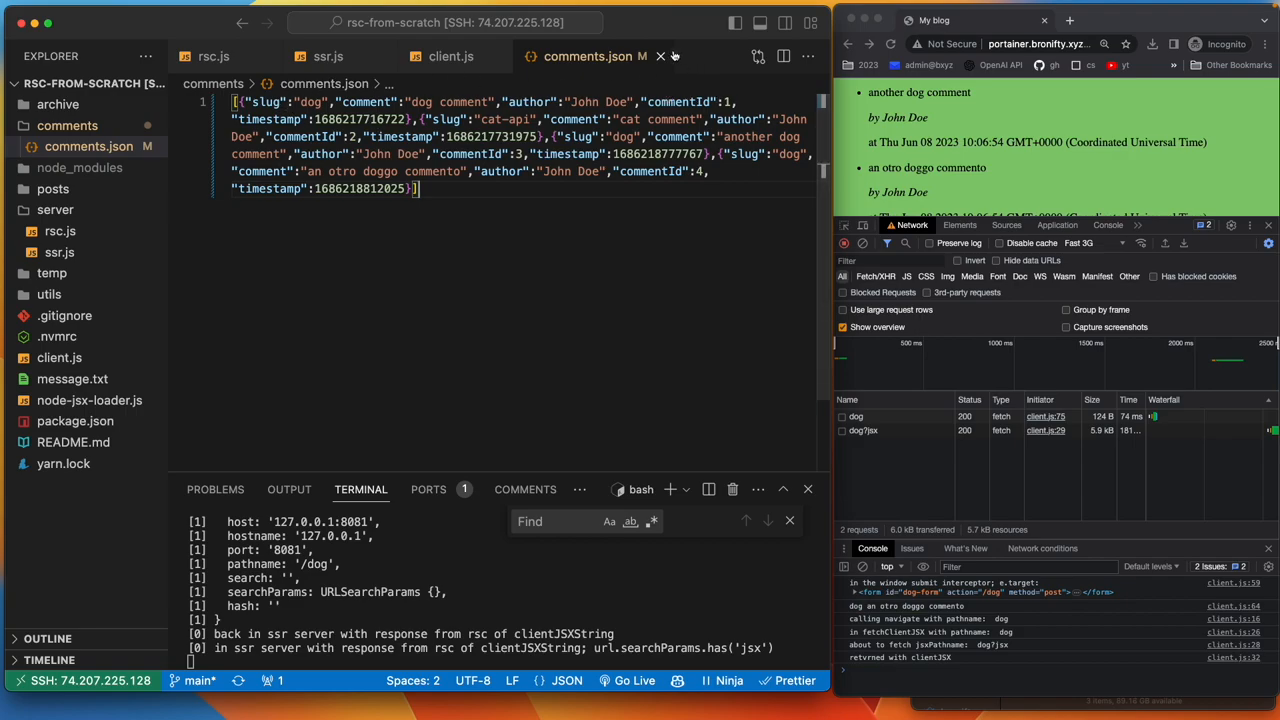
- Return to client.js's submit listener building FormData and POSTing via fetch
{"action": "left_click", "coordinate": [452, 56]}
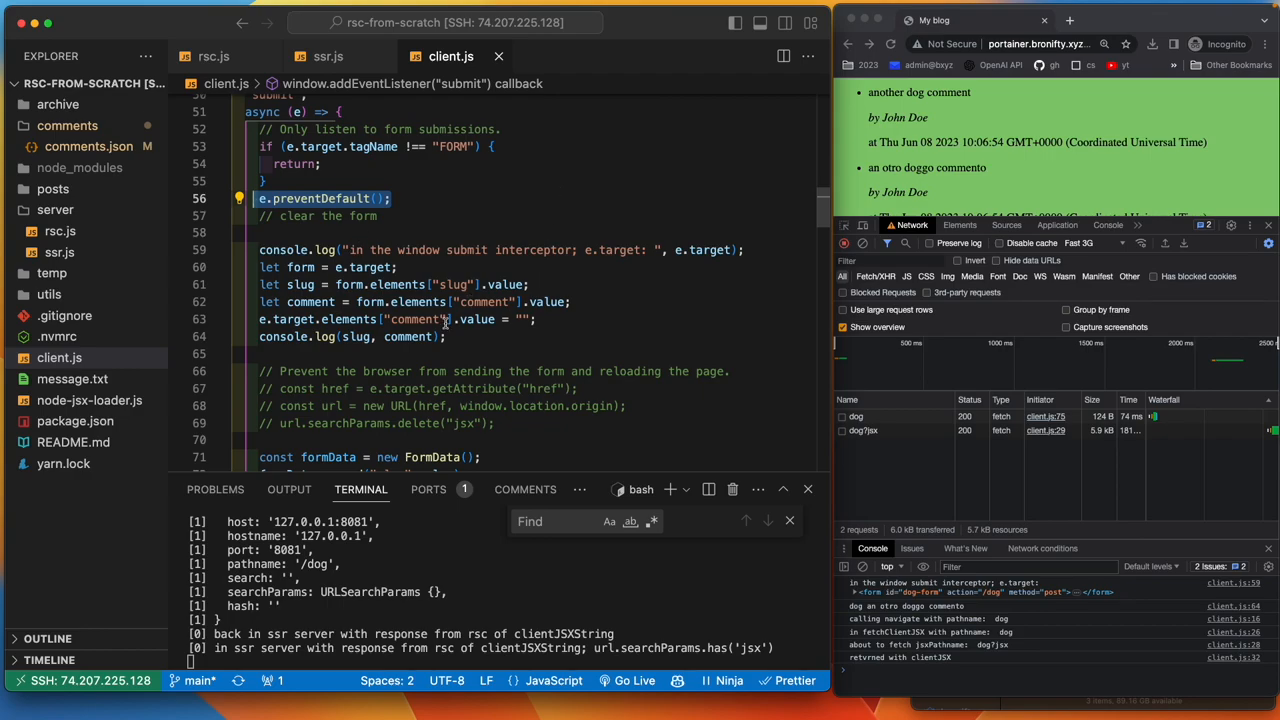
{"action": "scroll", "scroll_direction": "down", "scroll_amount": 3}
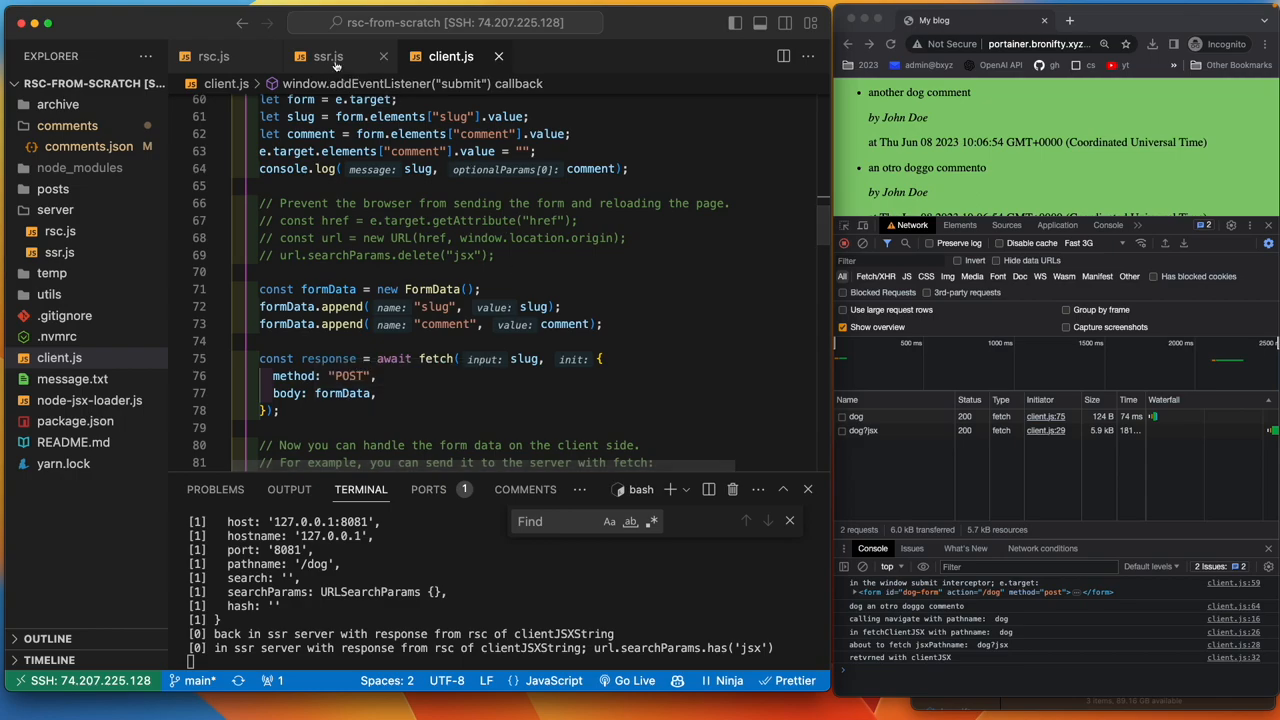
{"action": "left_click", "coordinate": [328, 56]}
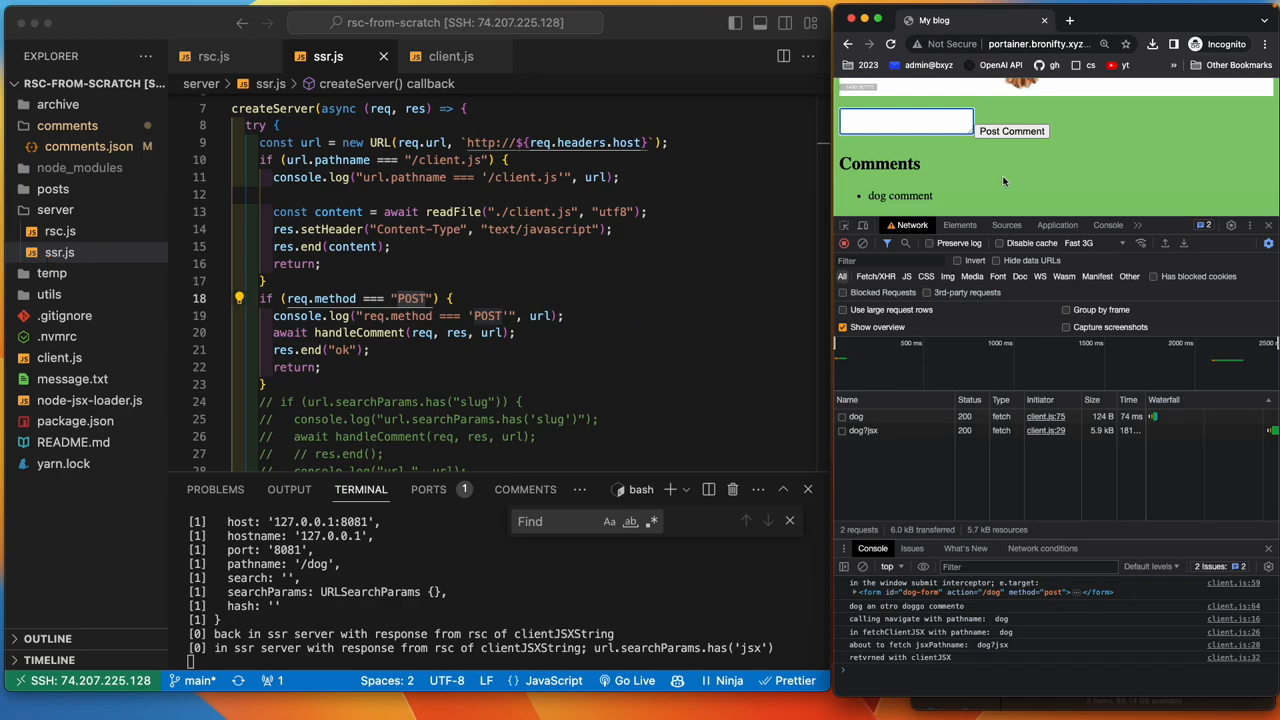
{"action": "mouse_move", "coordinate": [968, 164]}
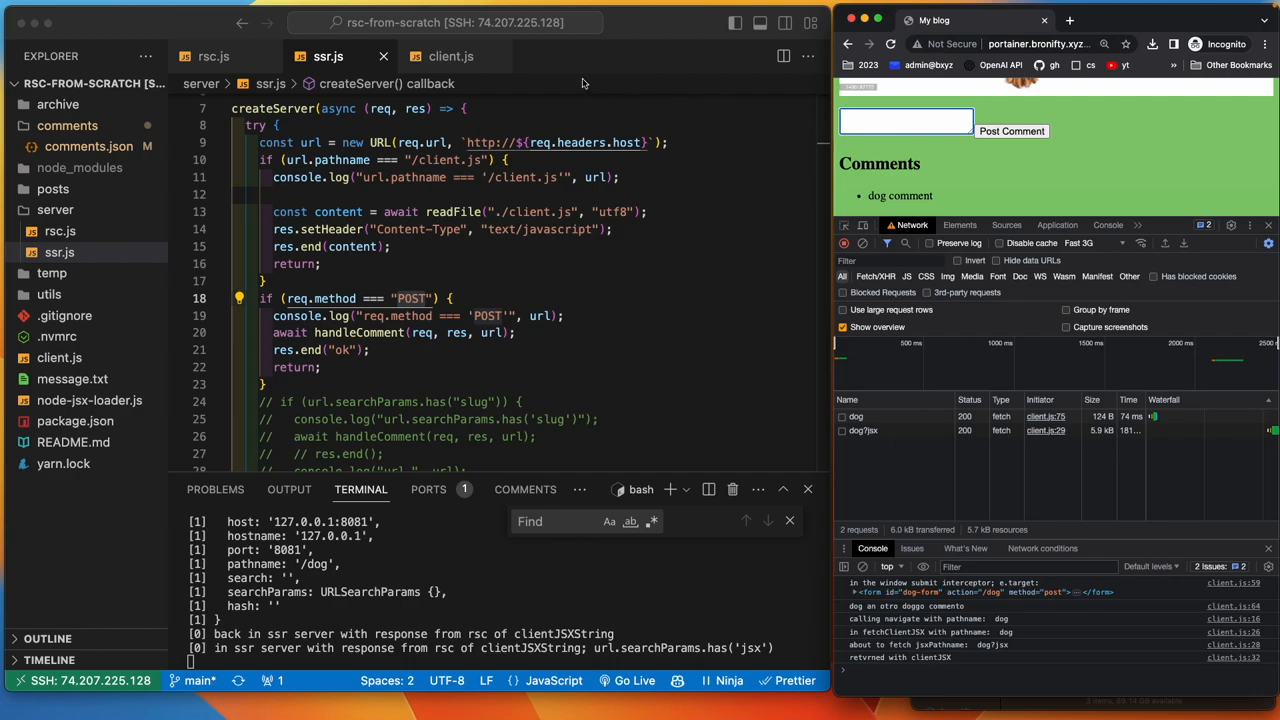
{"action": "left_click", "coordinate": [450, 56]}
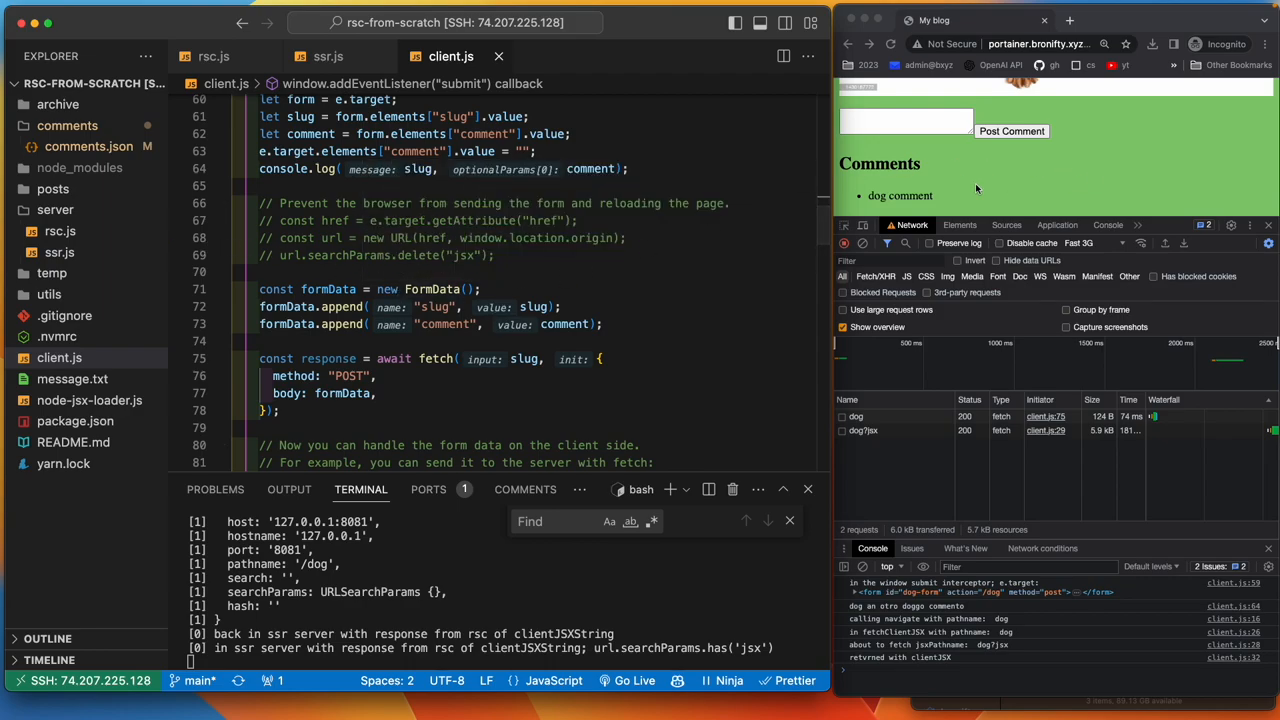
{"action": "mouse_move", "coordinate": [970, 204]}
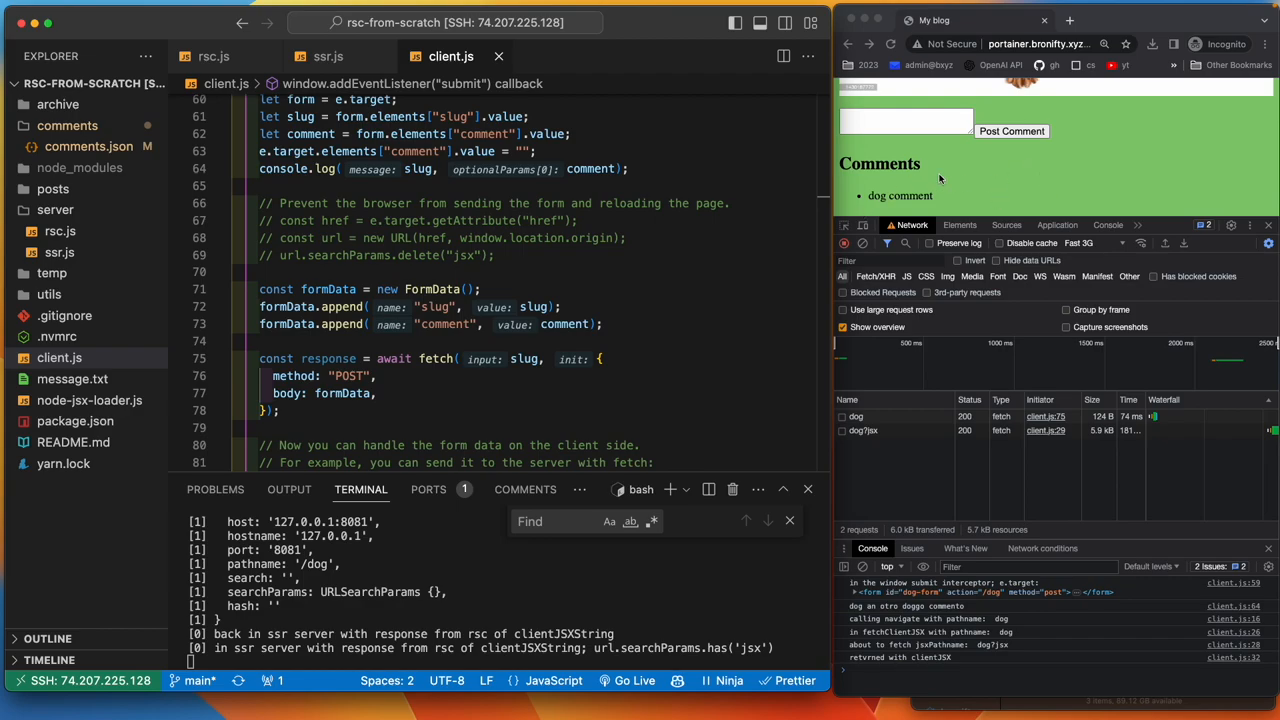
{"action": "mouse_move", "coordinate": [1024, 220]}
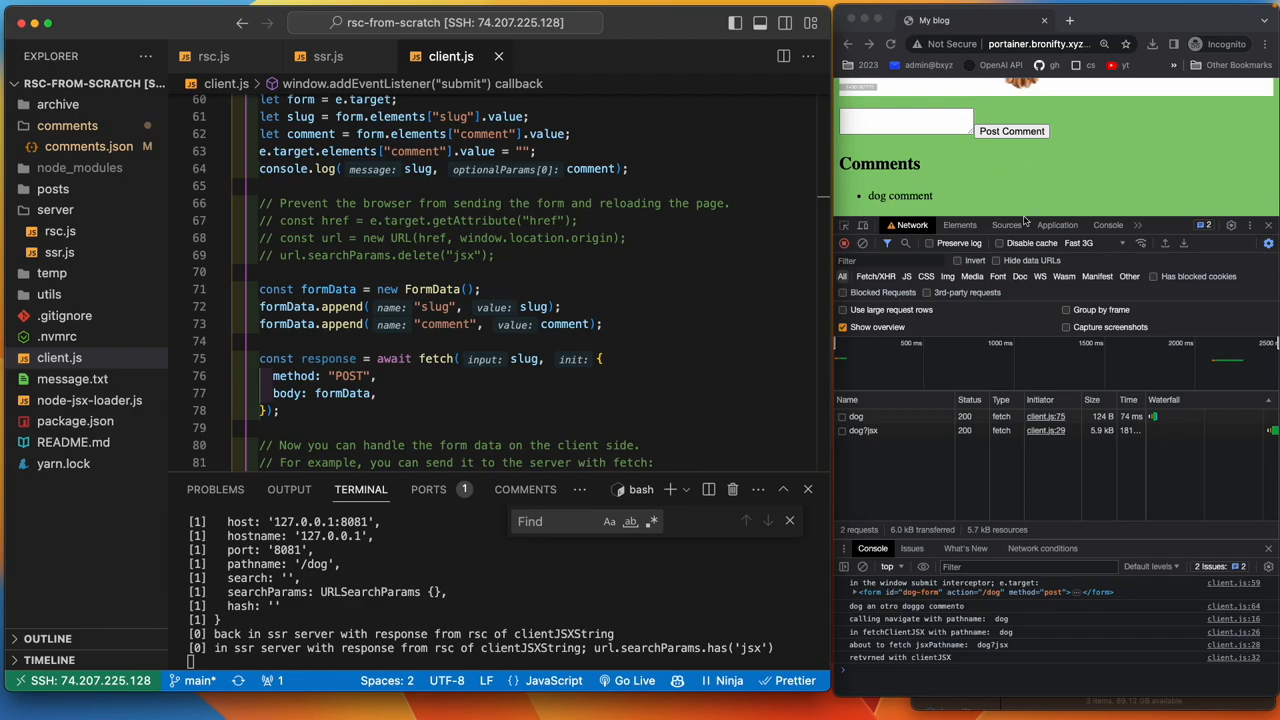
{"action": "mouse_move", "coordinate": [924, 200]}
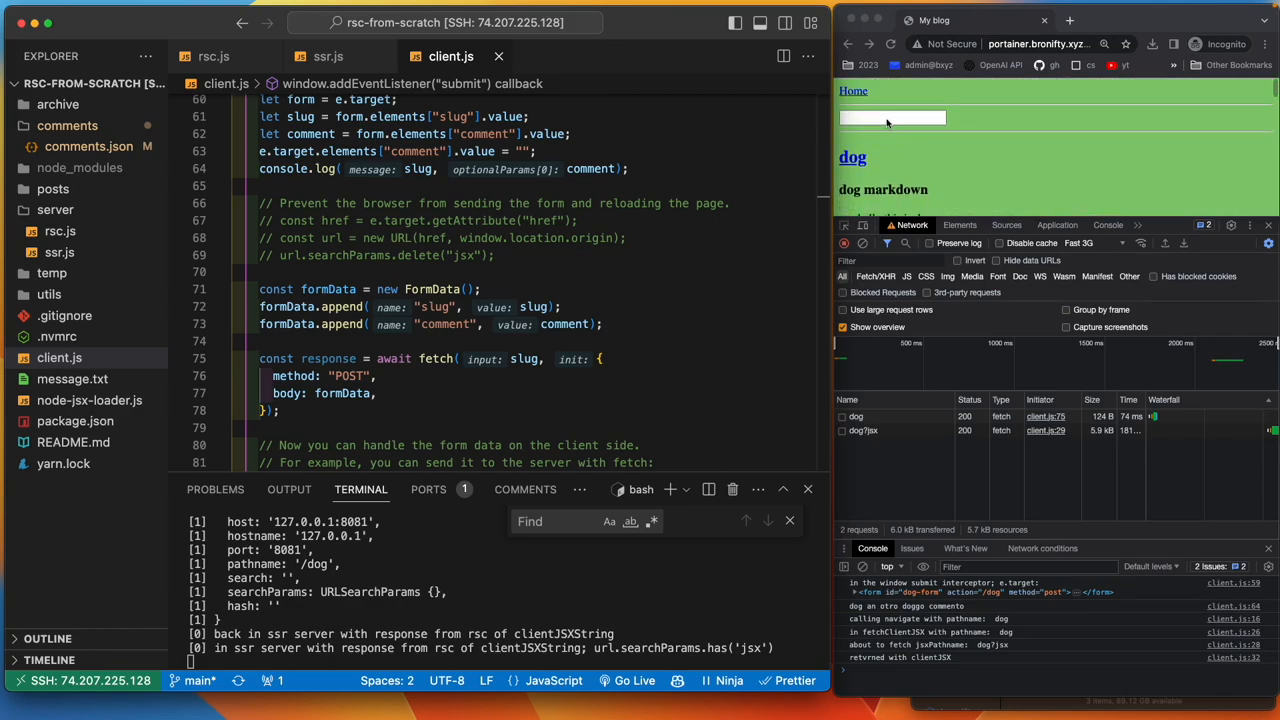
- Post the comment 'un quatro commento por el doggo' on the dog post
{"action": "left_click", "coordinate": [890, 118]}
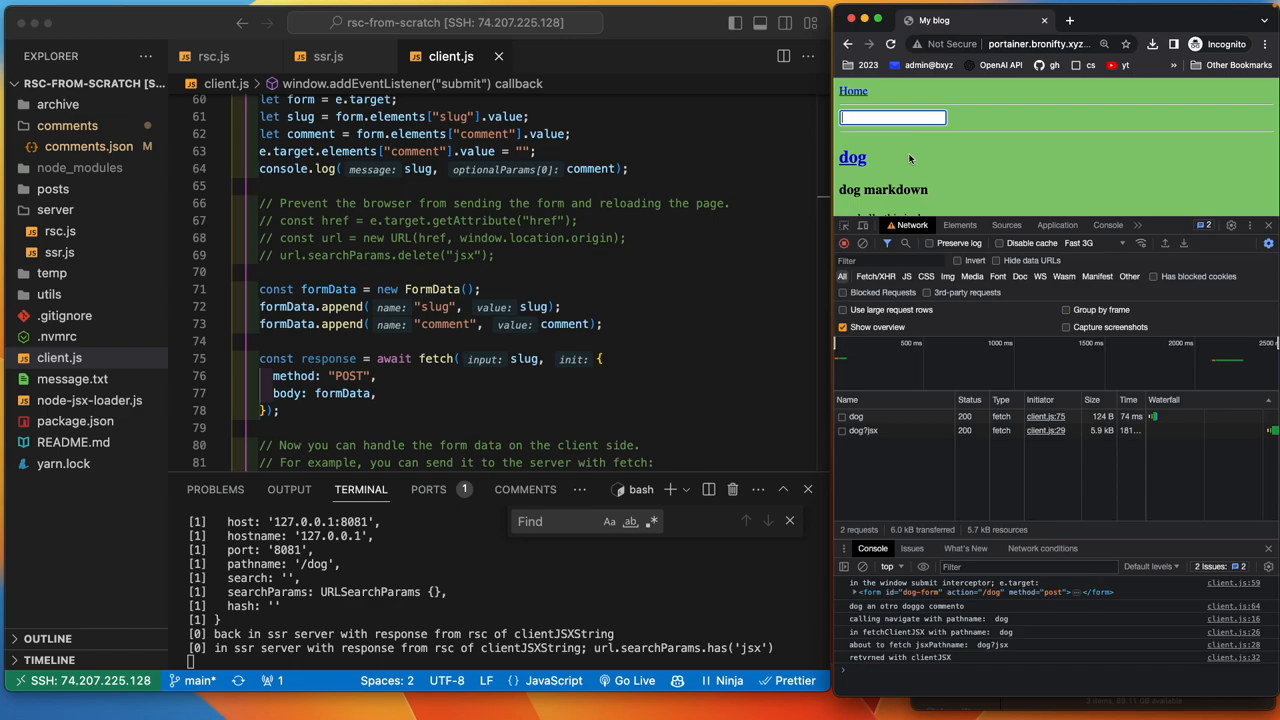
{"action": "type", "text": "asdf"}
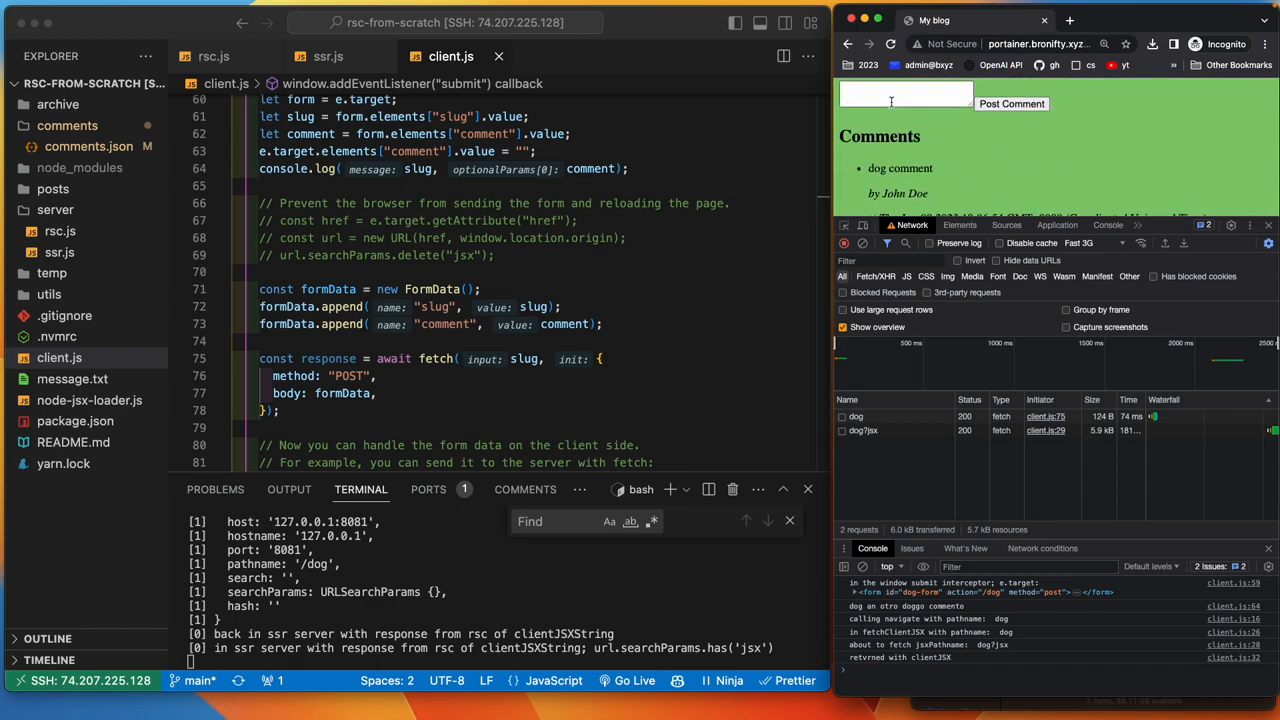
{"action": "left_click", "coordinate": [904, 94]}
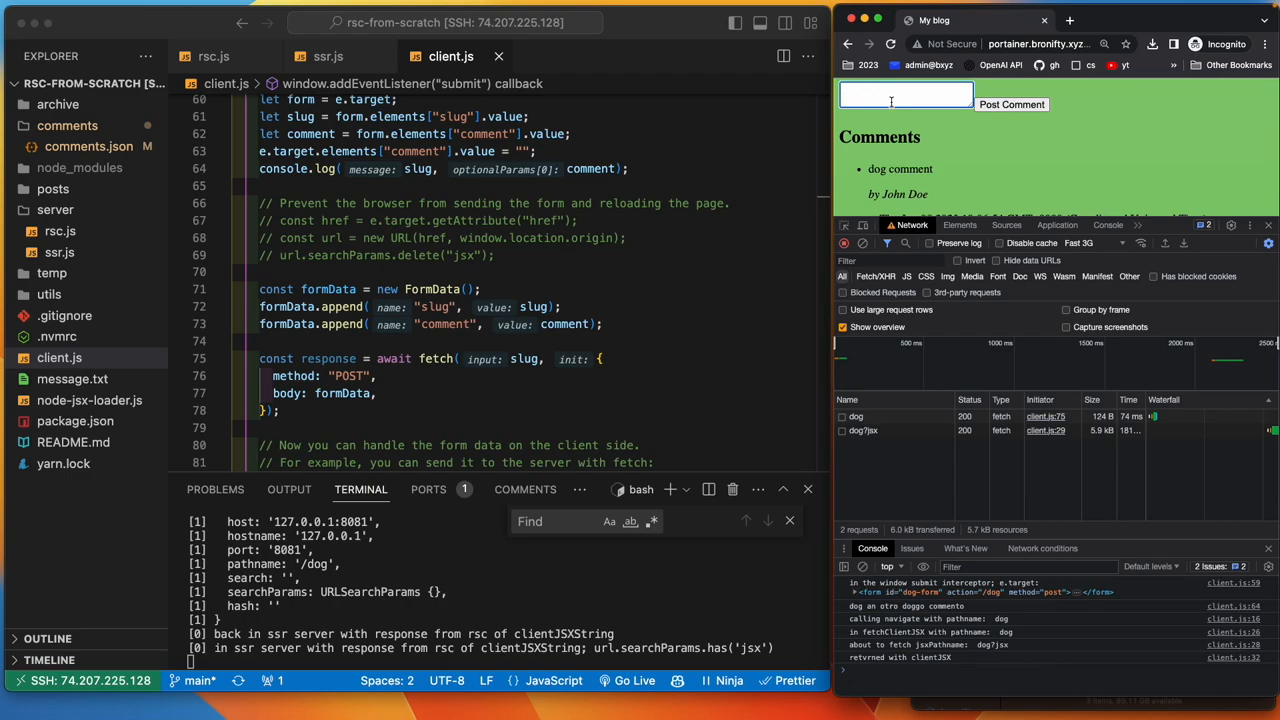
{"action": "type", "text": "un quatro commento"}
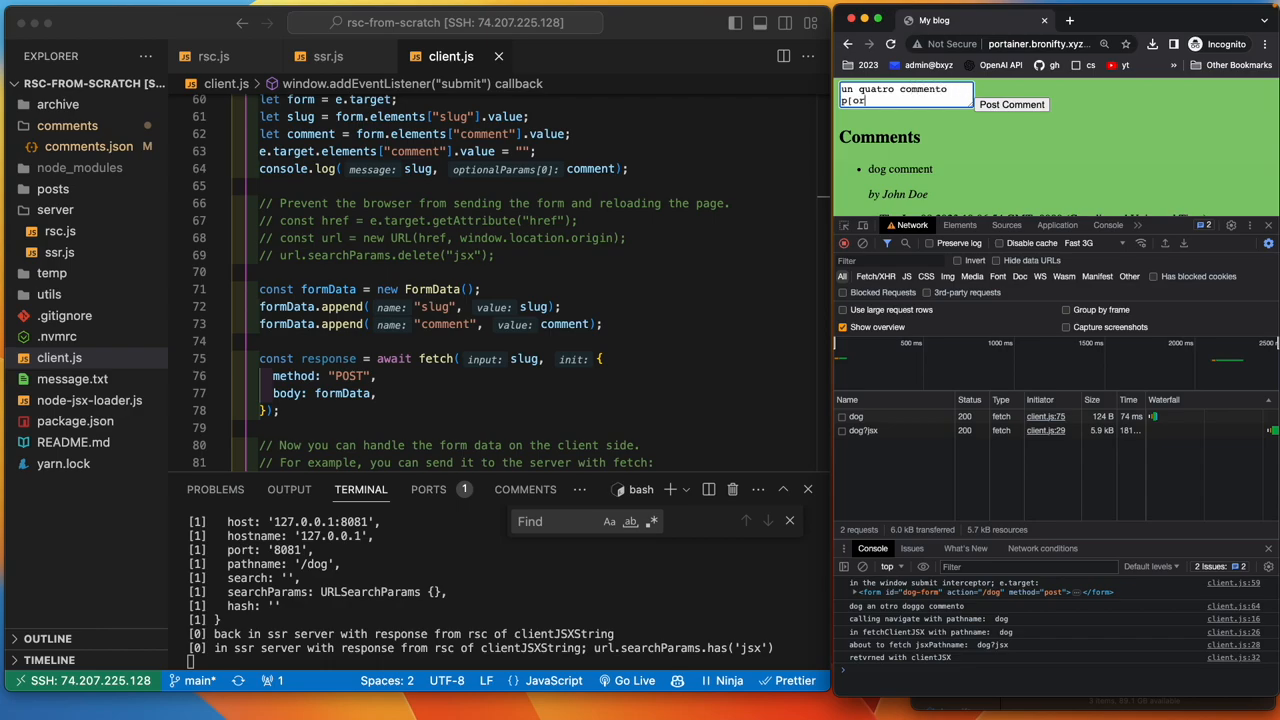
{"action": "type", "text": "por el"}
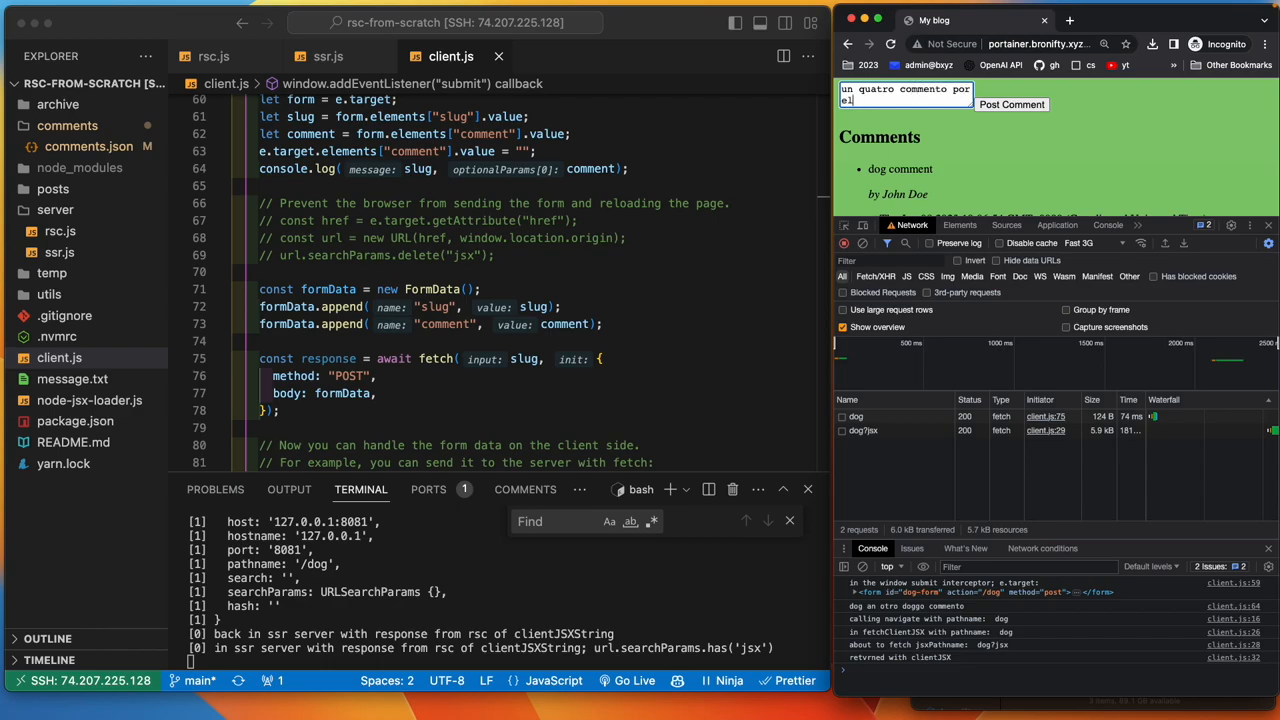
{"action": "type", "text": "doggo"}
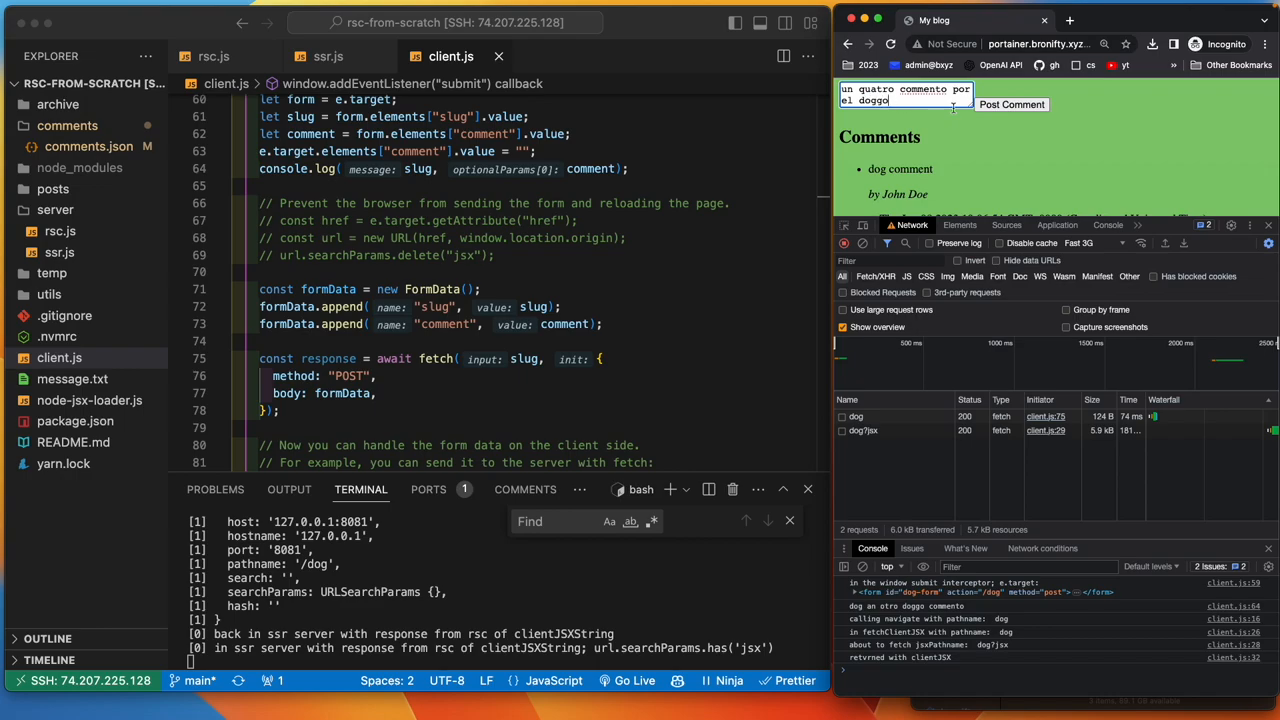
{"action": "left_click", "coordinate": [1012, 104]}
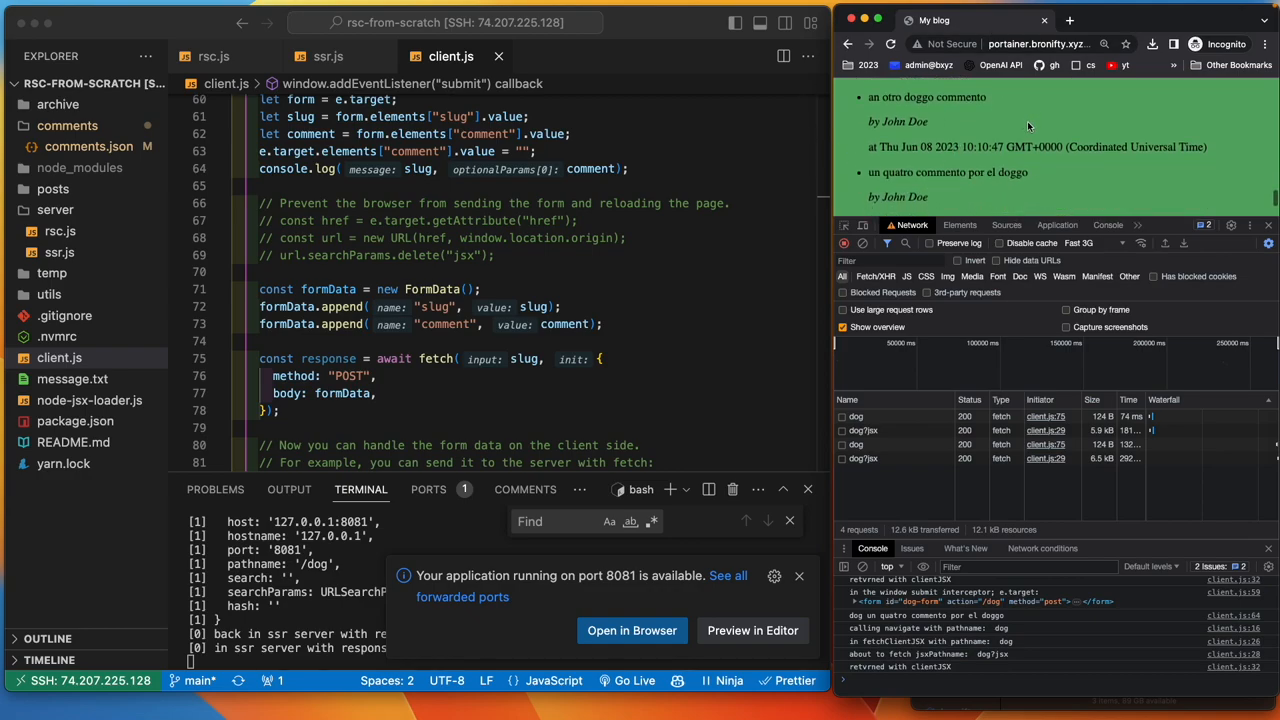
{"action": "scroll", "scroll_direction": "down", "scroll_amount": 3}
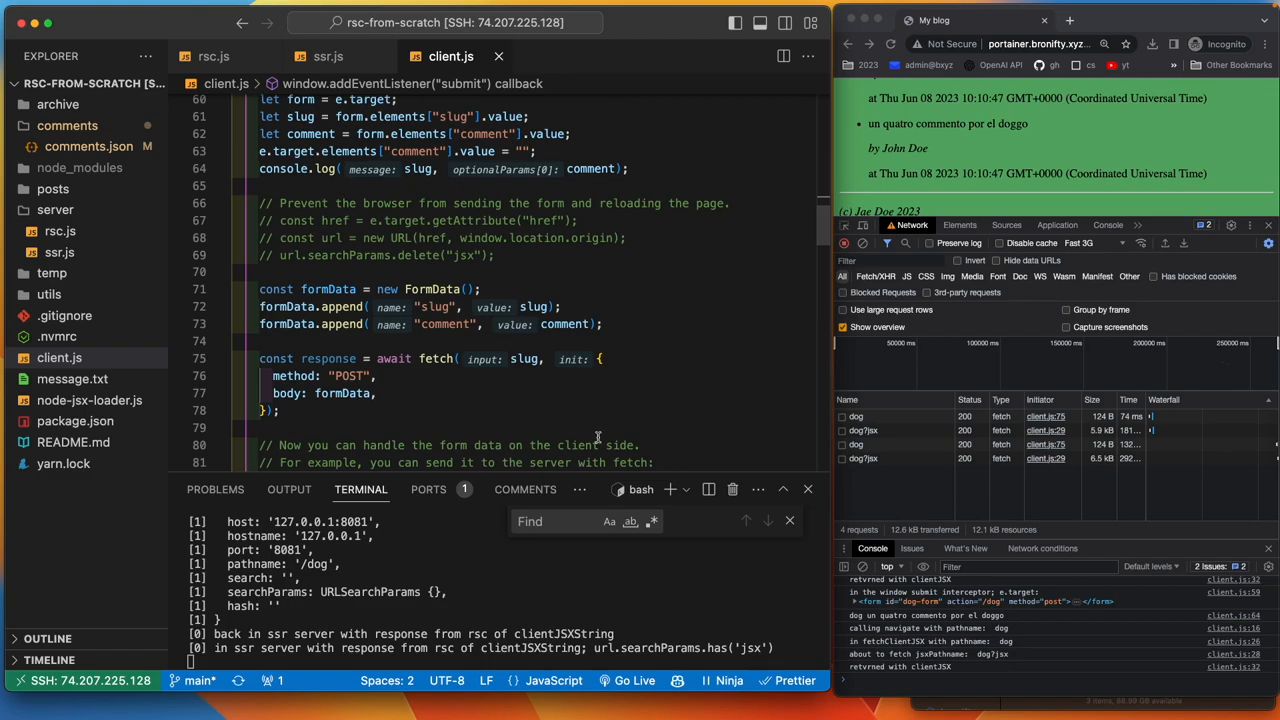
- Review rsc.js's createServer handler and Router, glancing at ssr.js's POST branch
{"action": "left_click", "coordinate": [212, 56]}
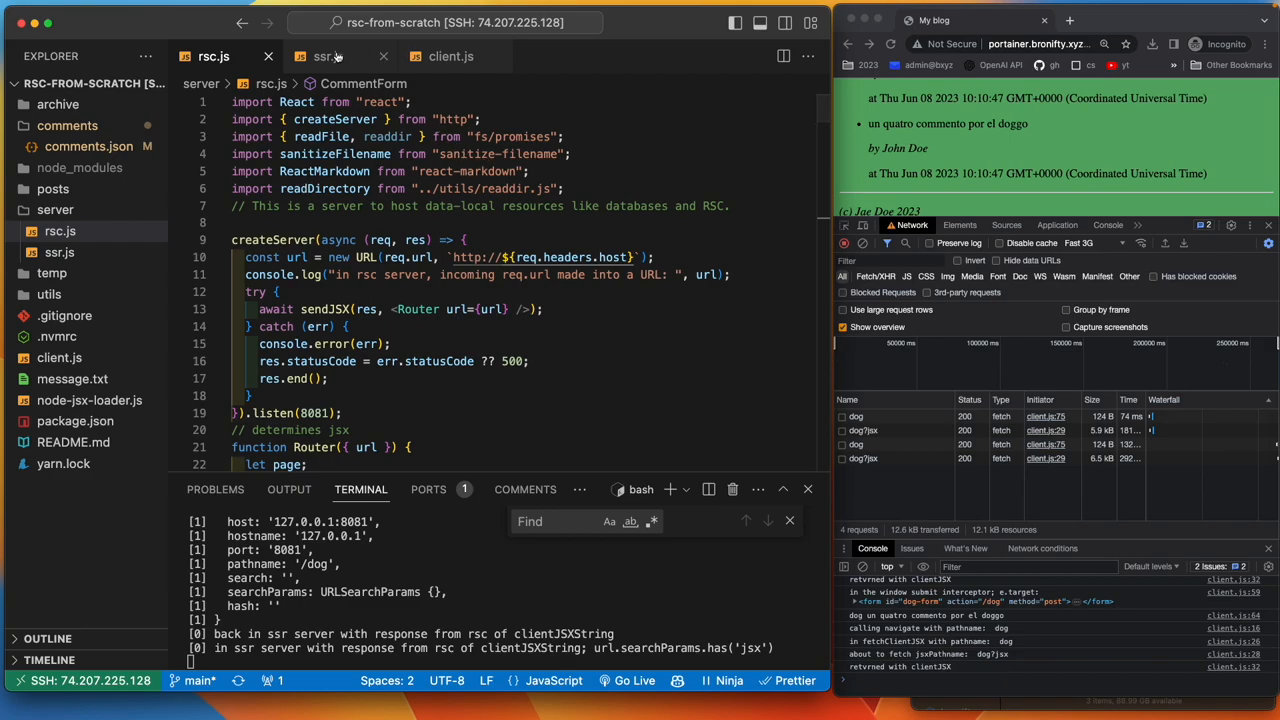
{"action": "left_click", "coordinate": [328, 56]}
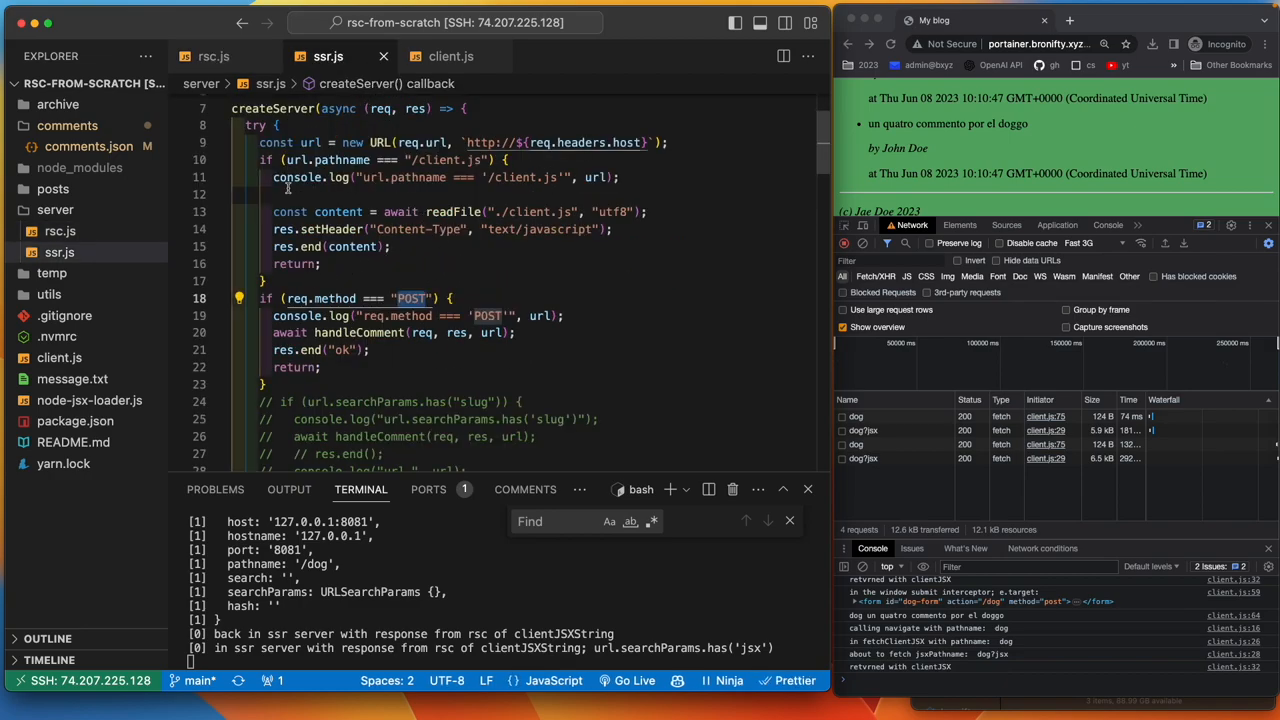
{"action": "left_click", "coordinate": [212, 56]}
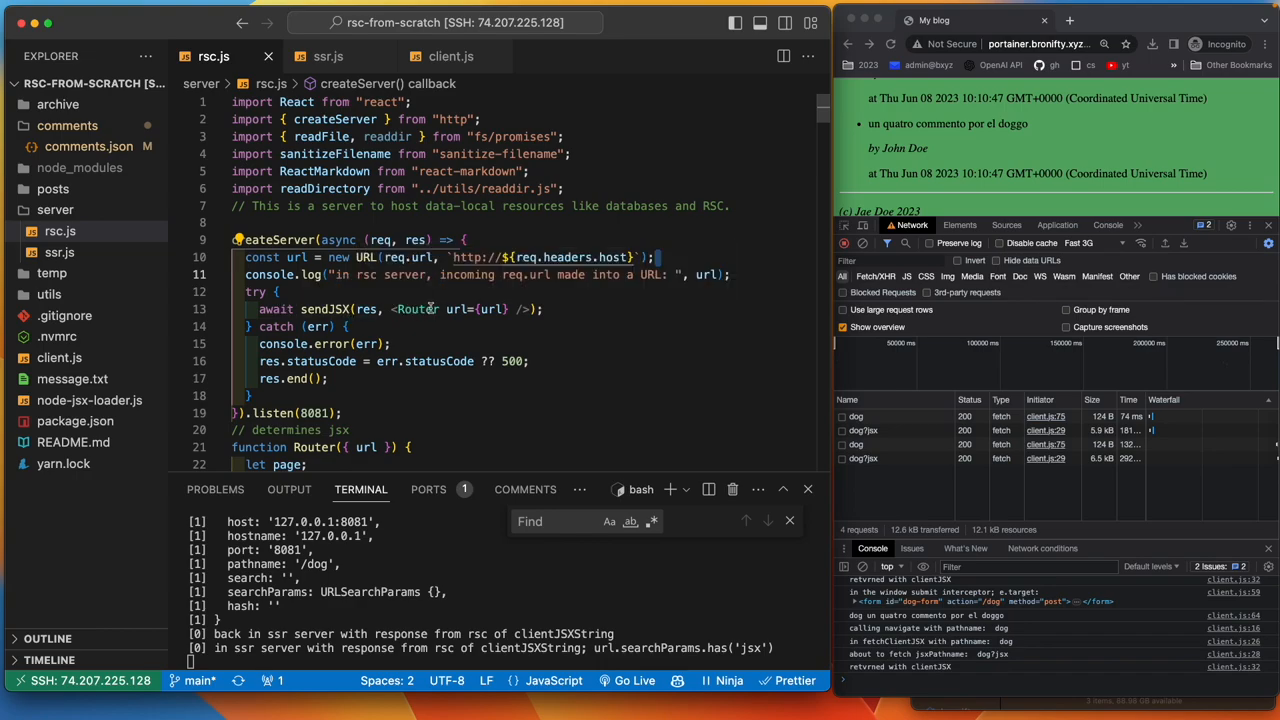
{"action": "mouse_move", "coordinate": [486, 312]}
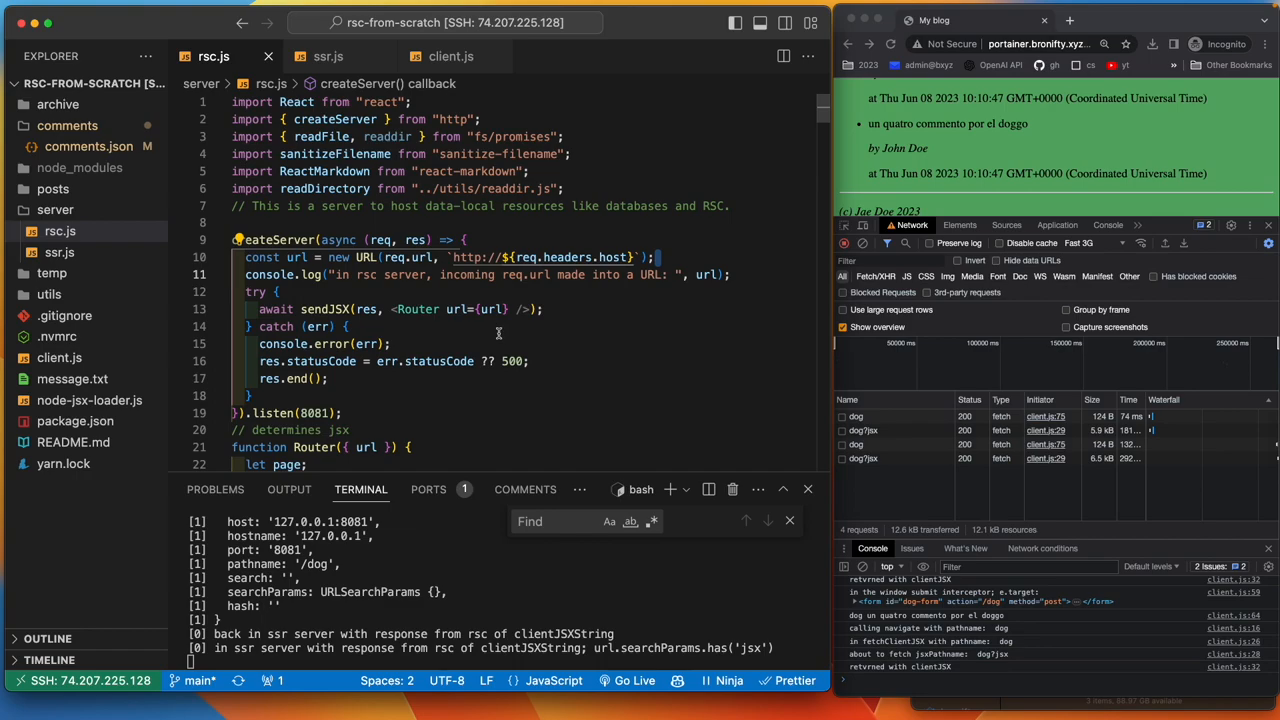
{"action": "mouse_move", "coordinate": [444, 360]}
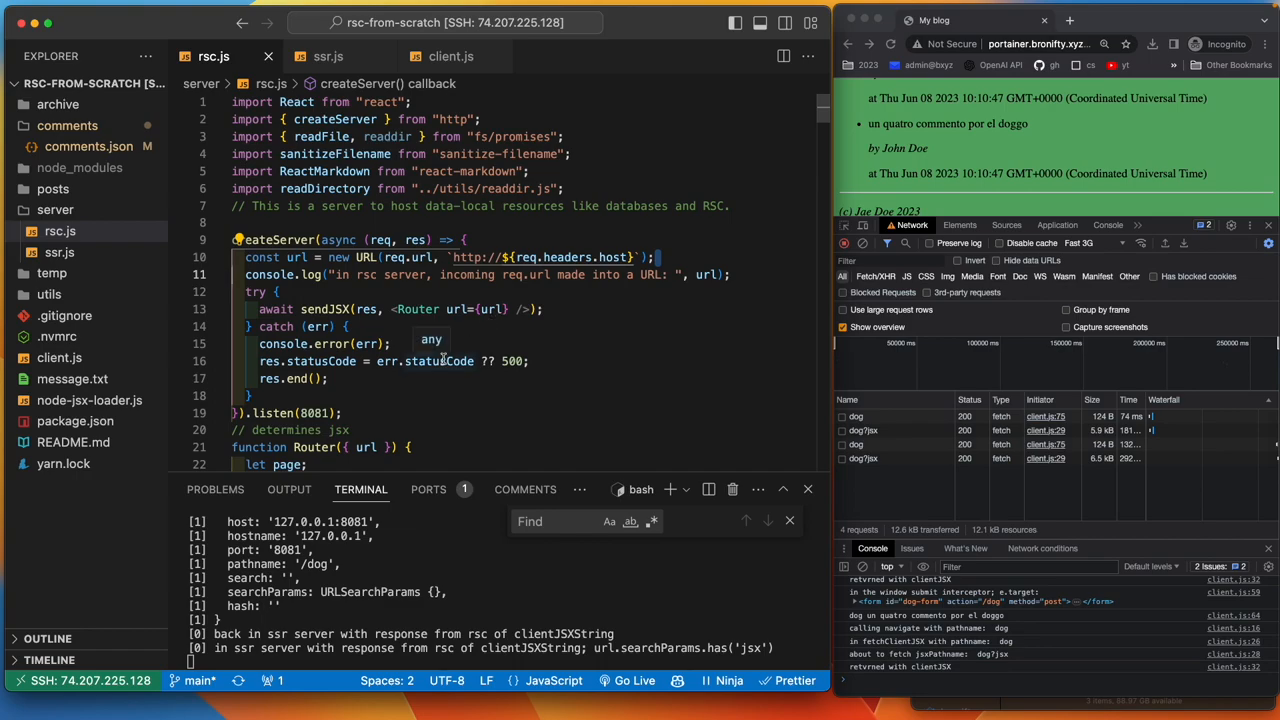
{"action": "mouse_move", "coordinate": [516, 324]}
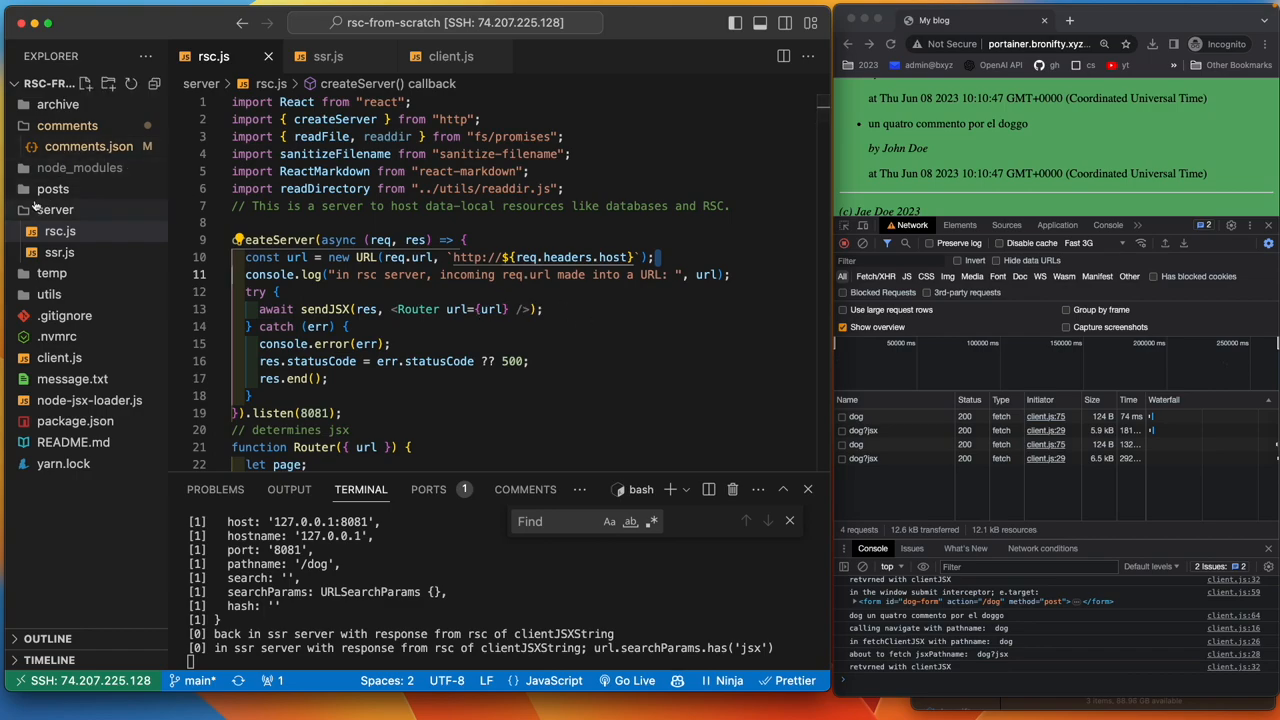
{"action": "left_click", "coordinate": [52, 188]}
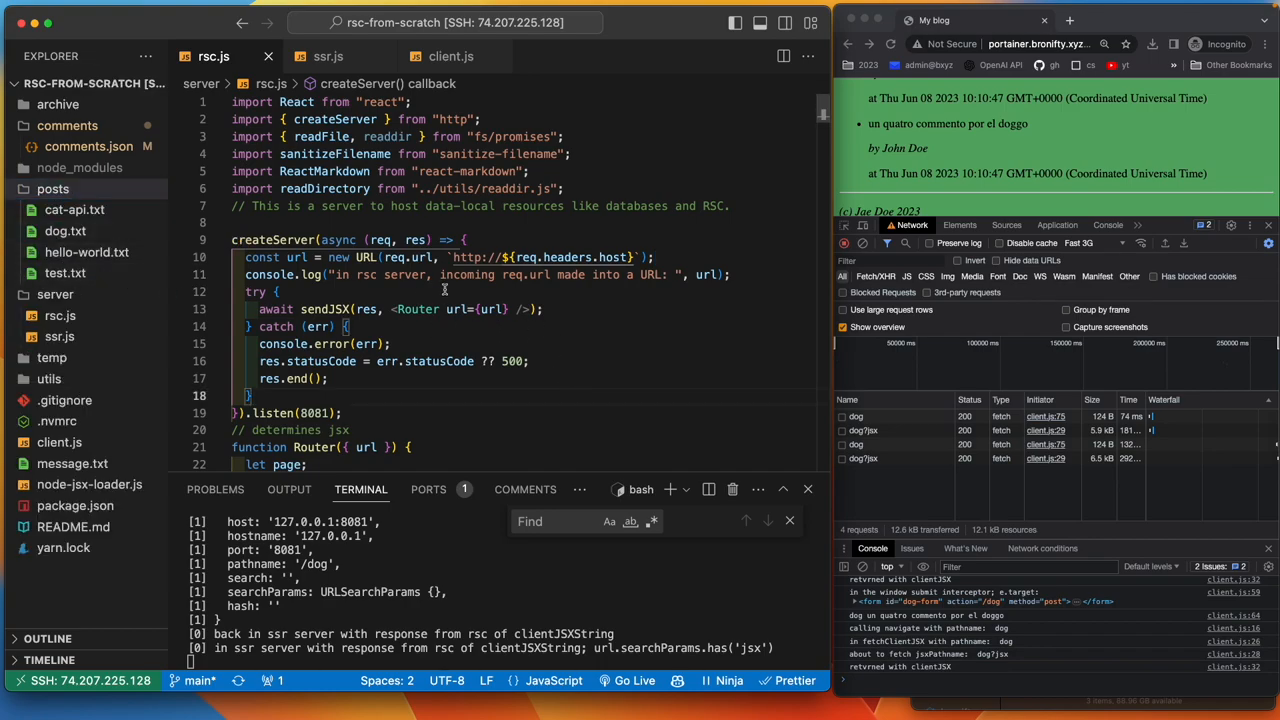
{"action": "mouse_move", "coordinate": [428, 320]}
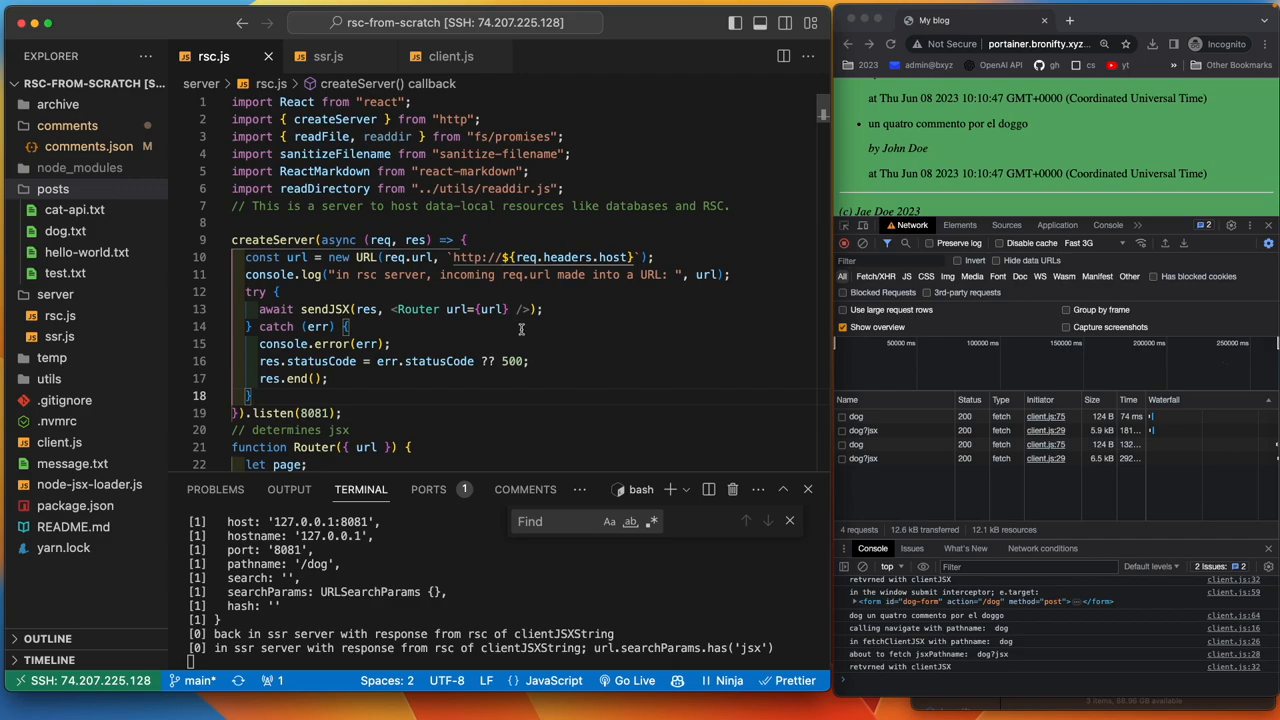
{"action": "mouse_move", "coordinate": [550, 328]}
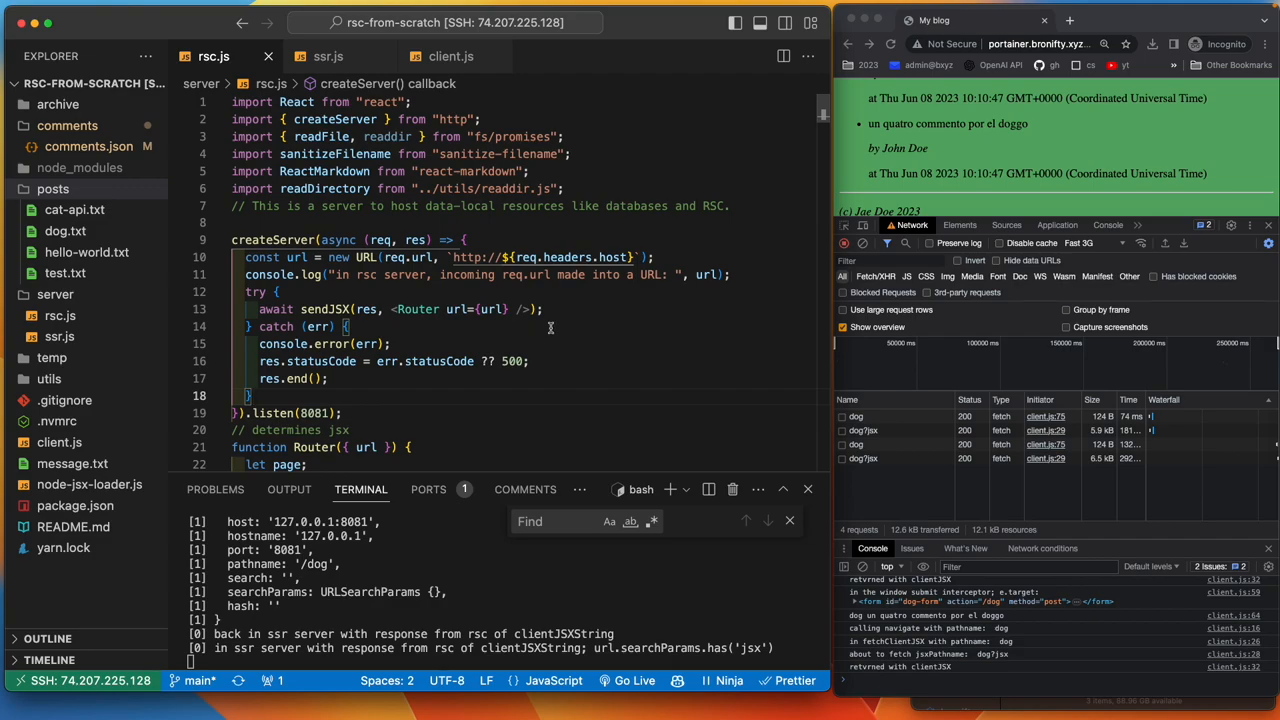
{"action": "scroll", "scroll_direction": "down", "scroll_amount": 3}
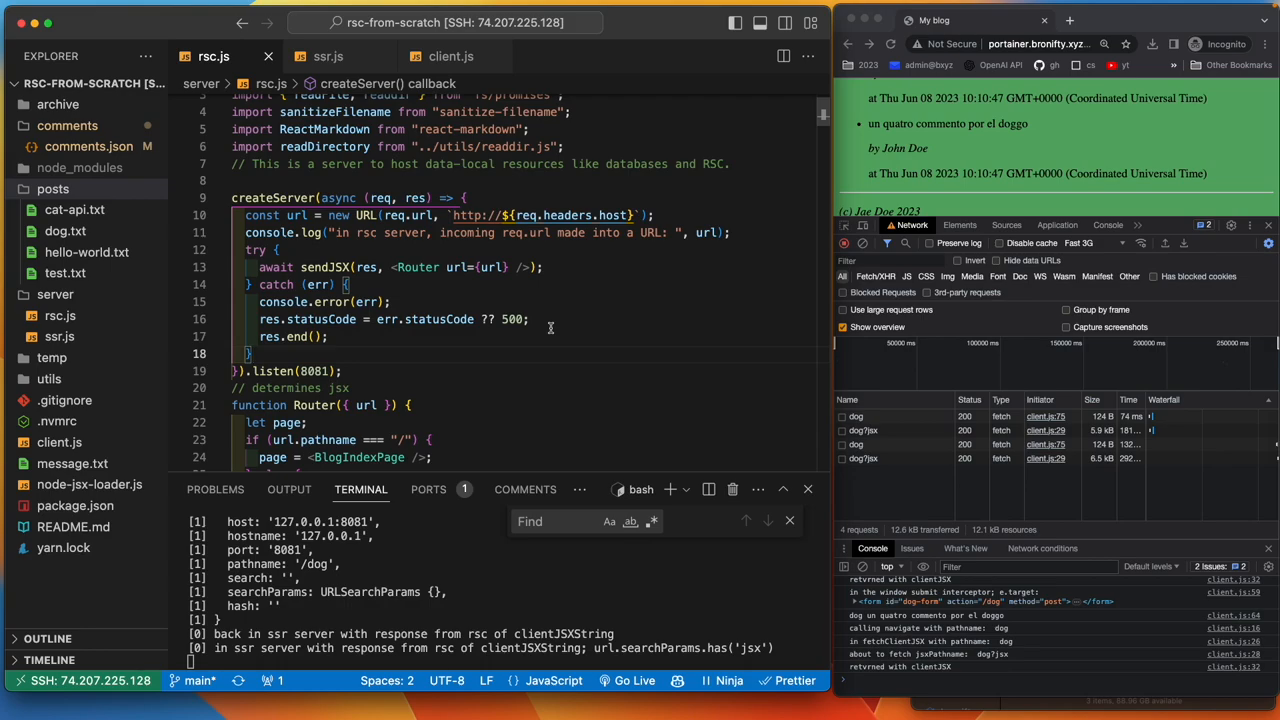
{"action": "scroll", "scroll_direction": "down", "scroll_amount": 3}
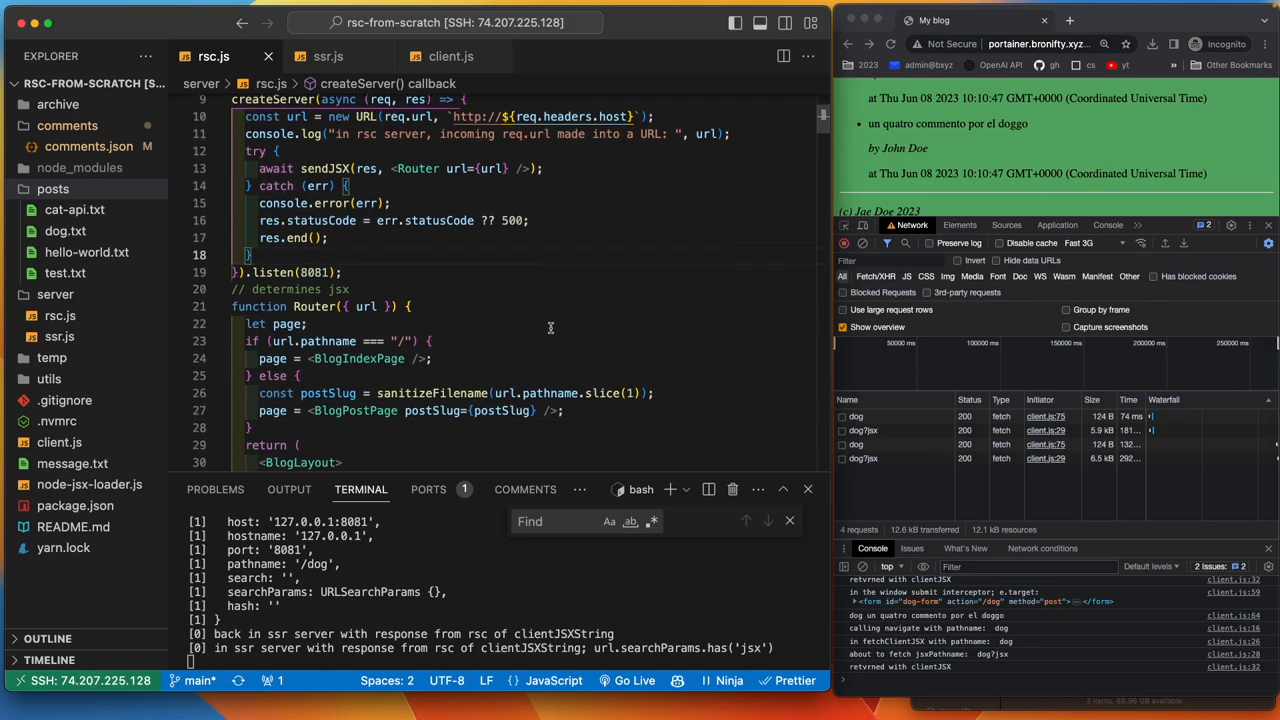
{"action": "scroll", "scroll_direction": "down", "scroll_amount": 3}
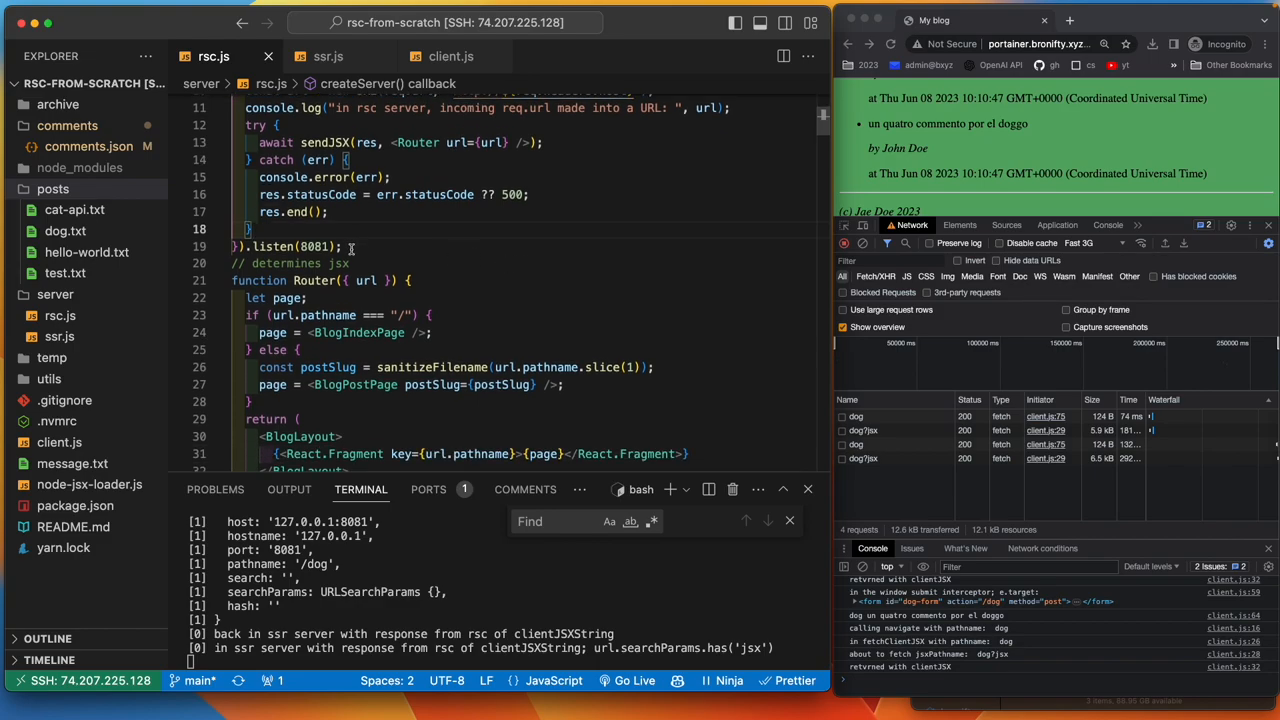
{"action": "scroll", "scroll_direction": "down", "scroll_amount": 3}
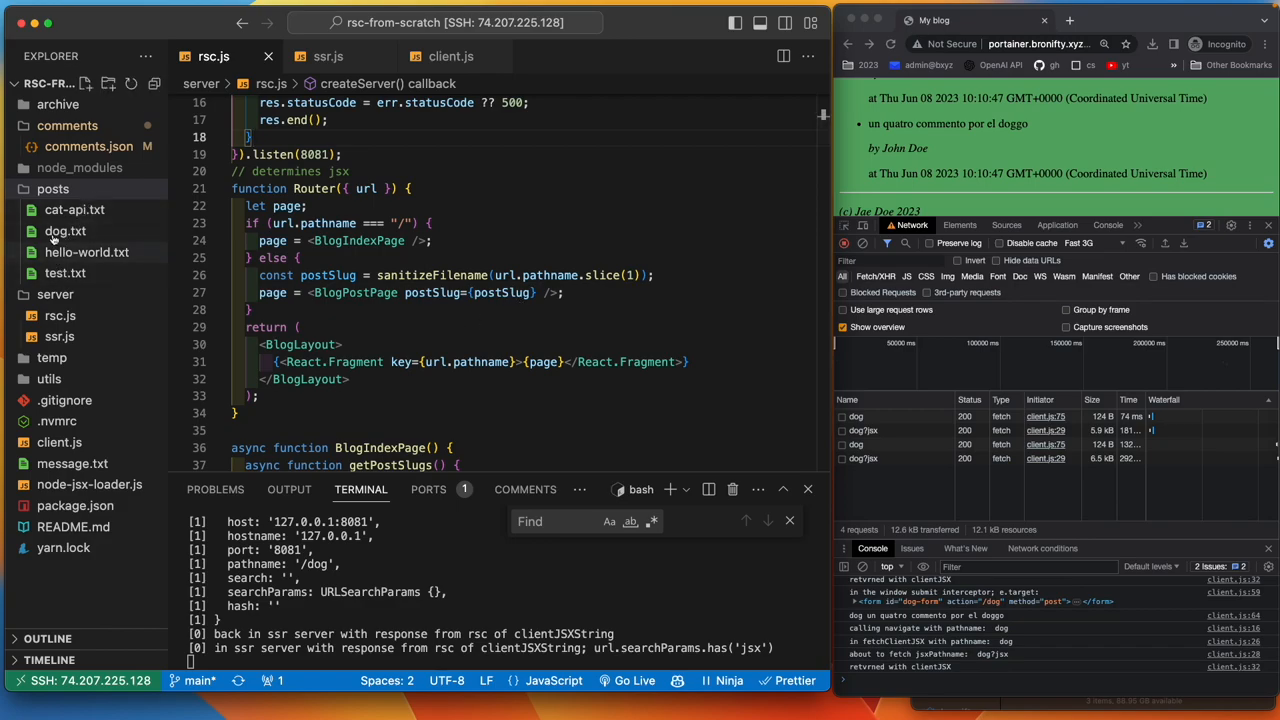
{"action": "mouse_move", "coordinate": [54, 210]}
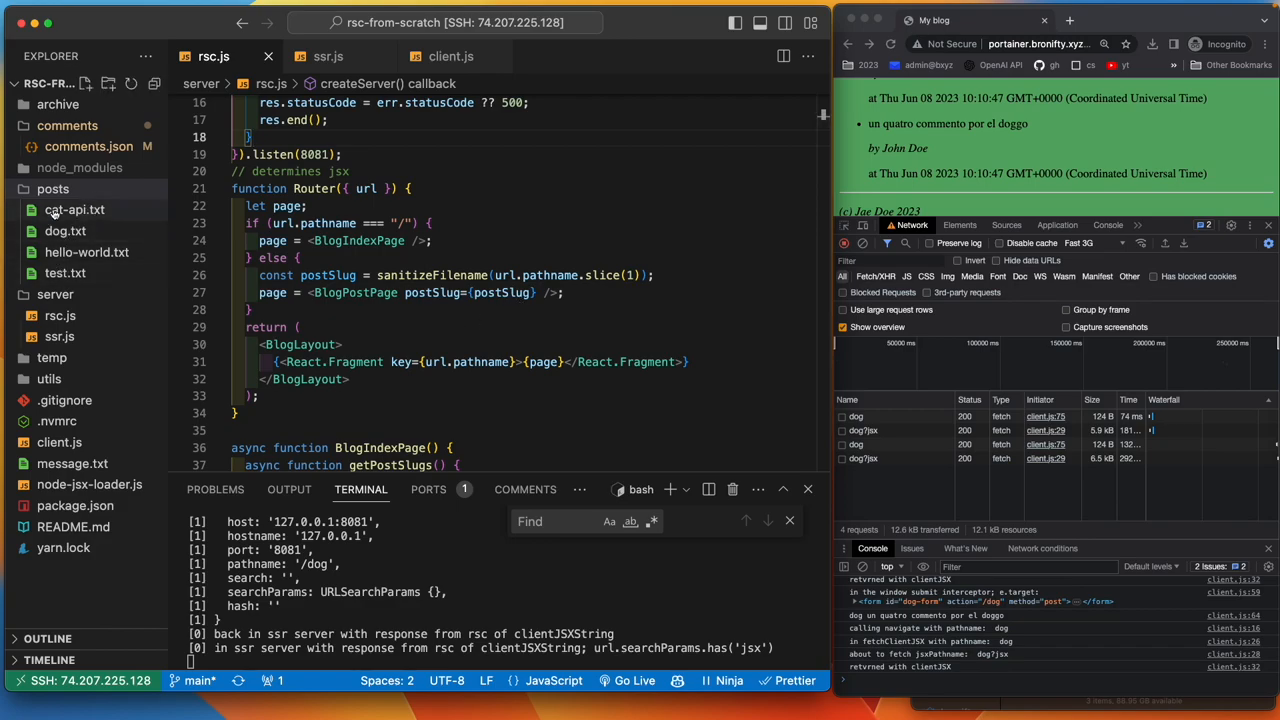
{"action": "mouse_move", "coordinate": [76, 210]}
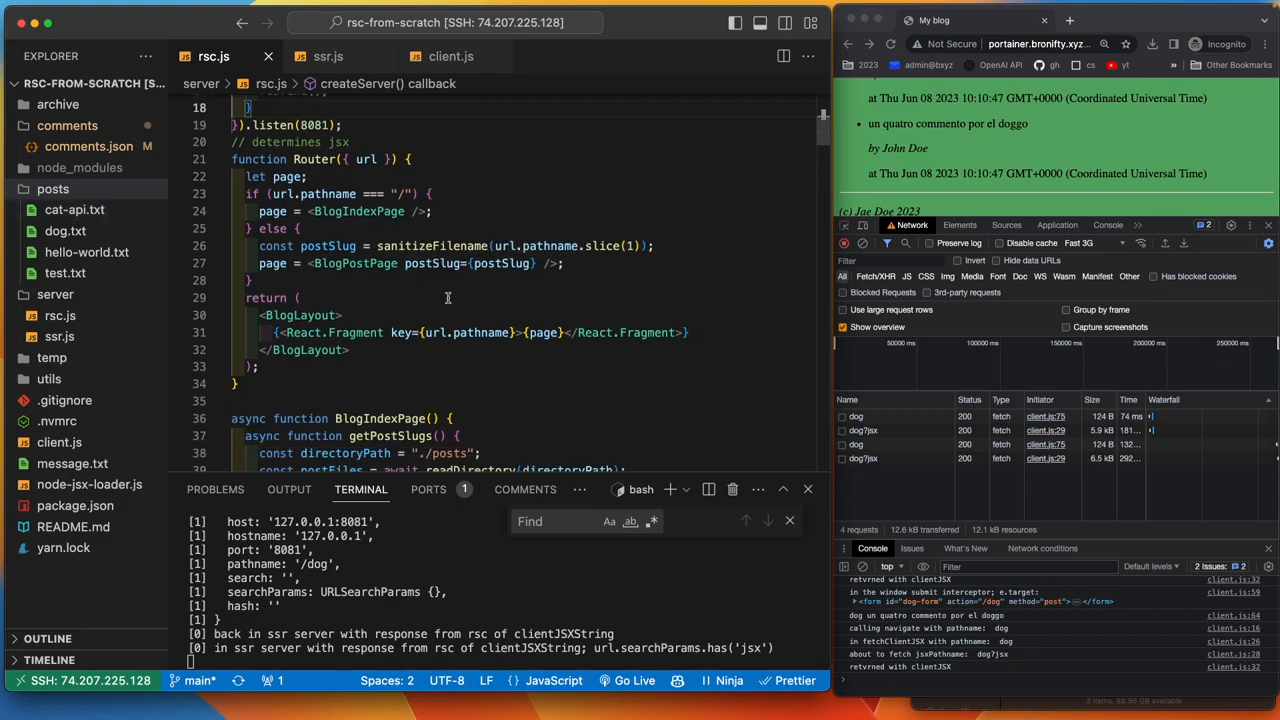
{"action": "mouse_move", "coordinate": [676, 348]}
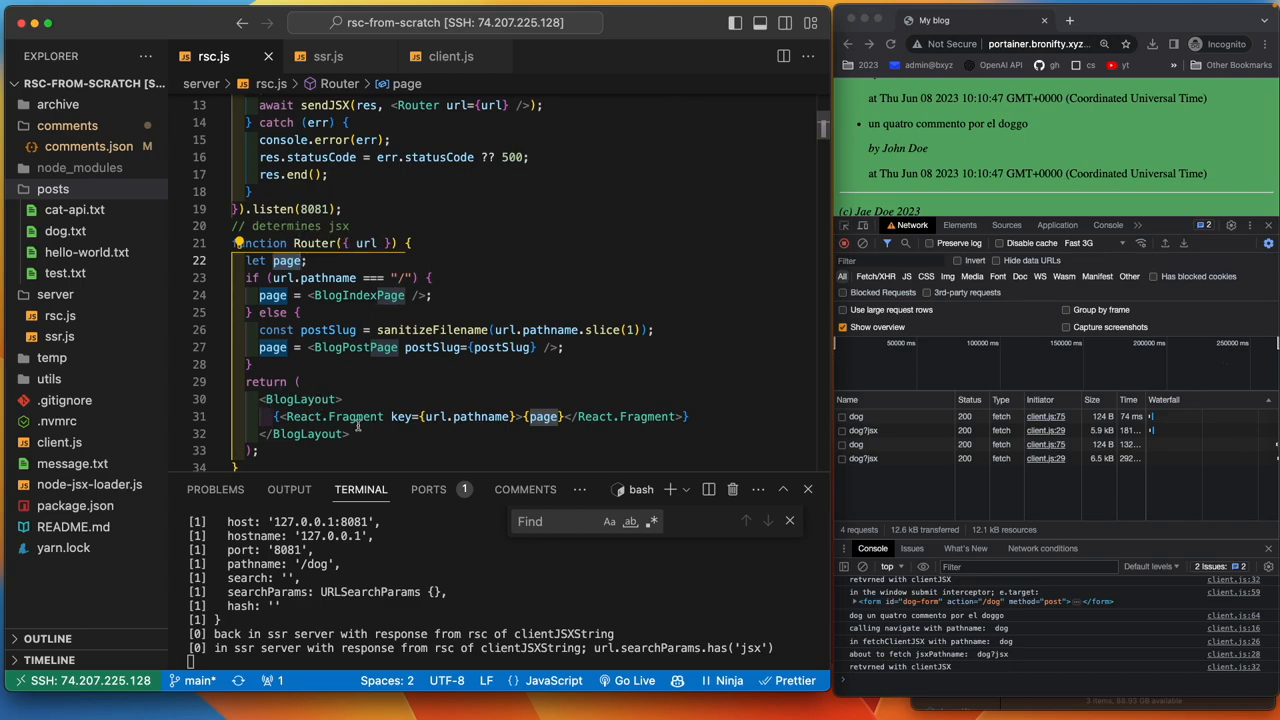
{"action": "mouse_move", "coordinate": [376, 268]}
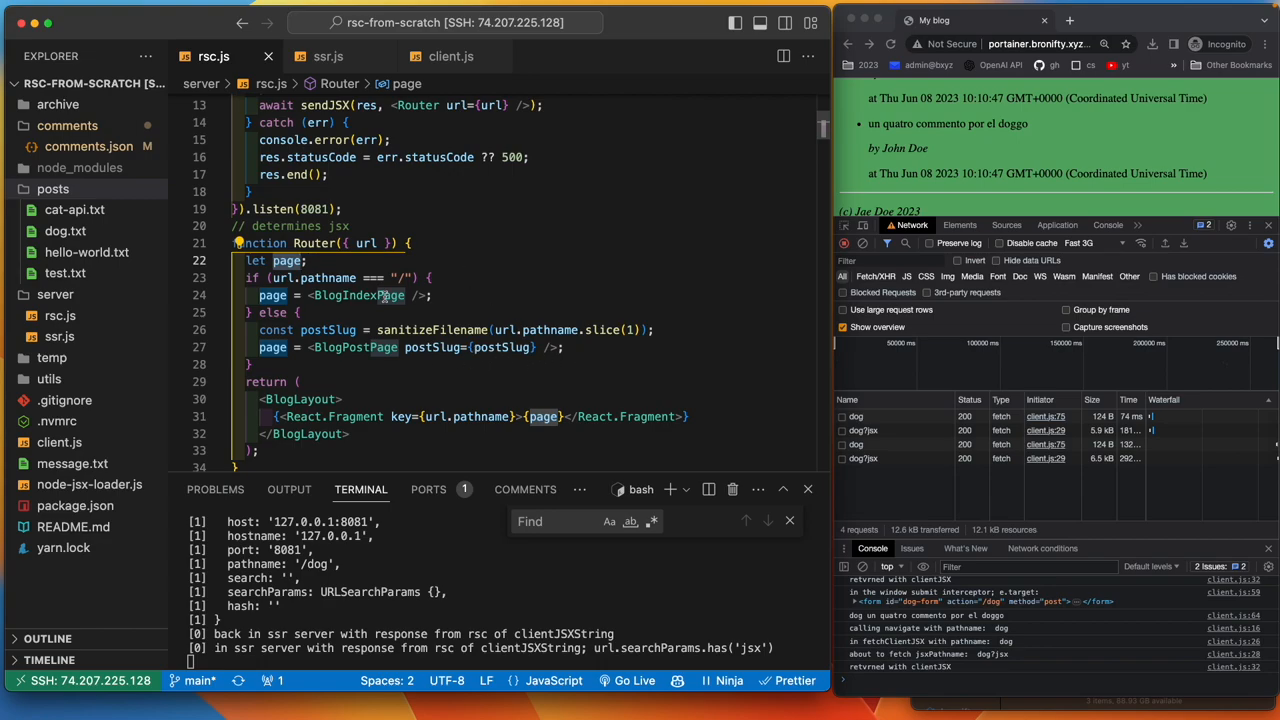
{"action": "mouse_move", "coordinate": [564, 324]}
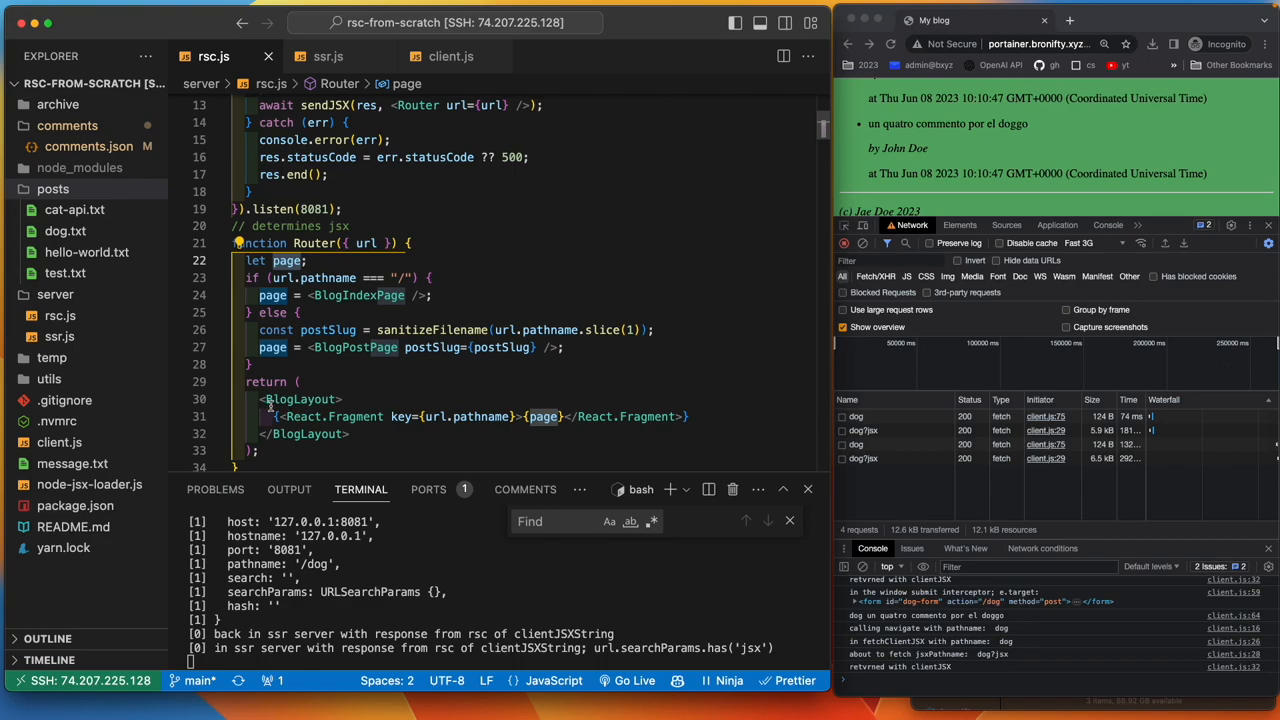
{"action": "scroll", "scroll_direction": "down", "scroll_amount": 3}
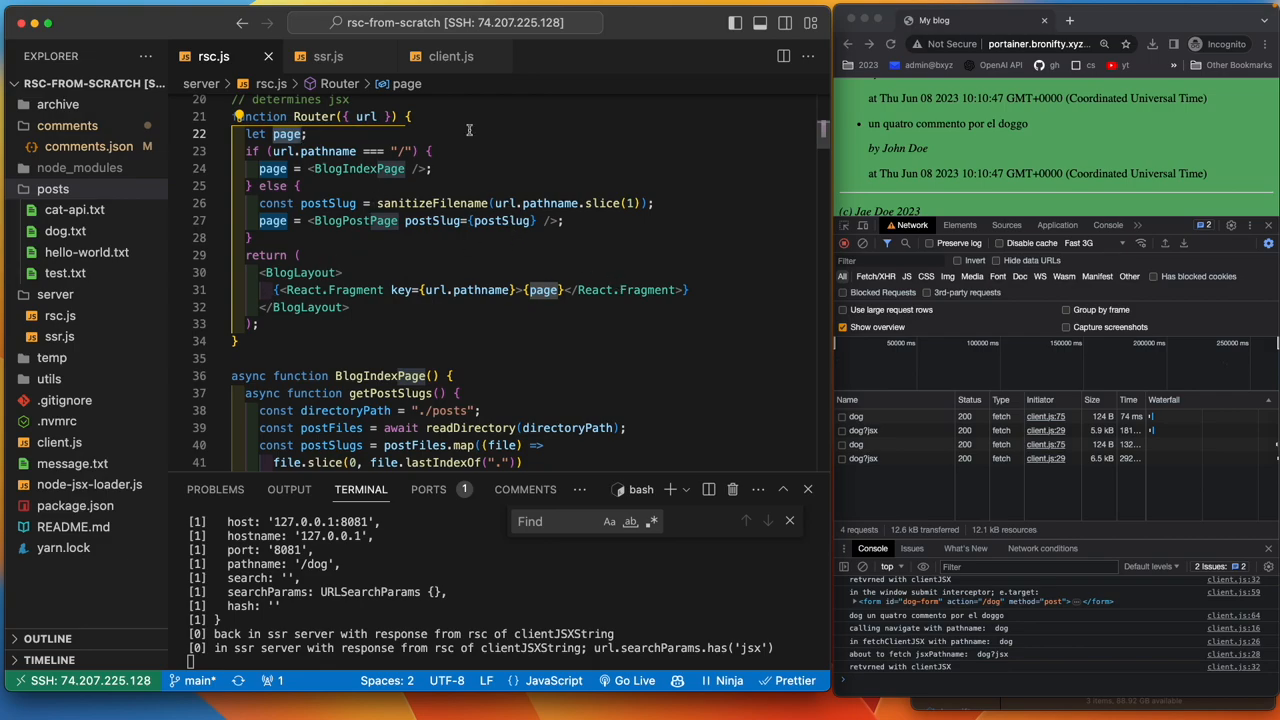
{"action": "mouse_move", "coordinate": [552, 260]}
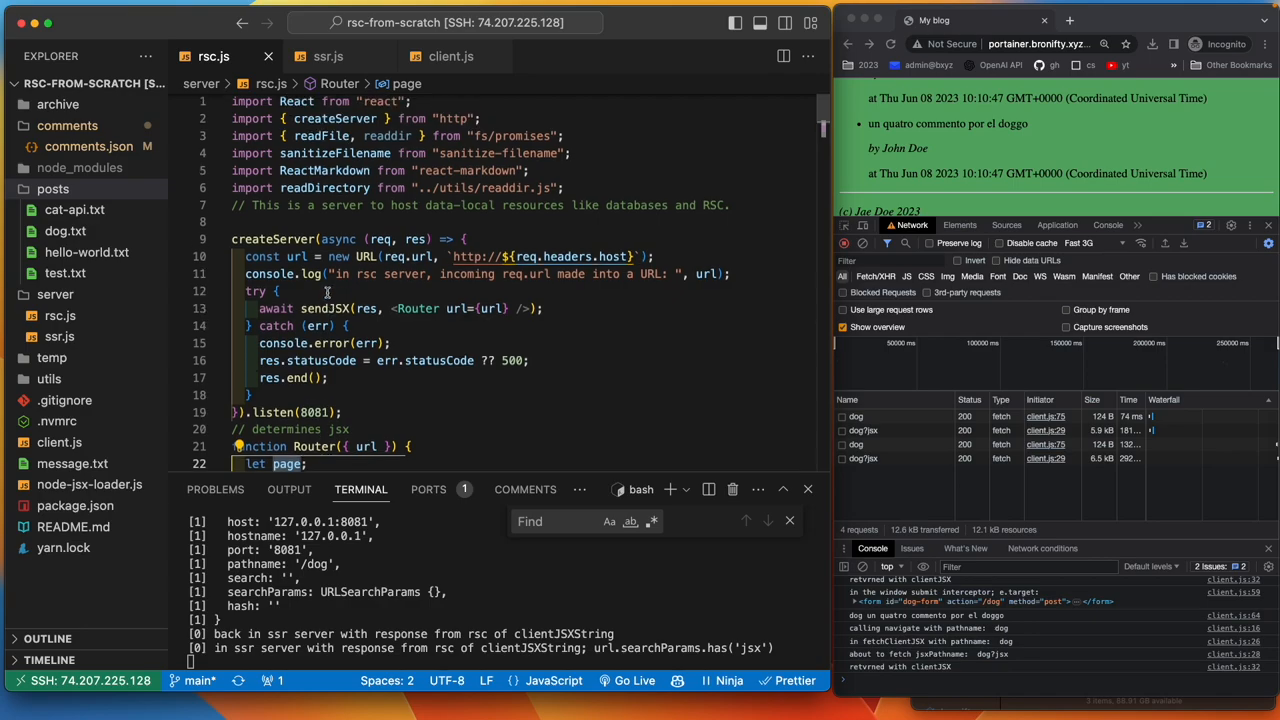
{"action": "scroll", "scroll_direction": "down", "scroll_amount": 3}
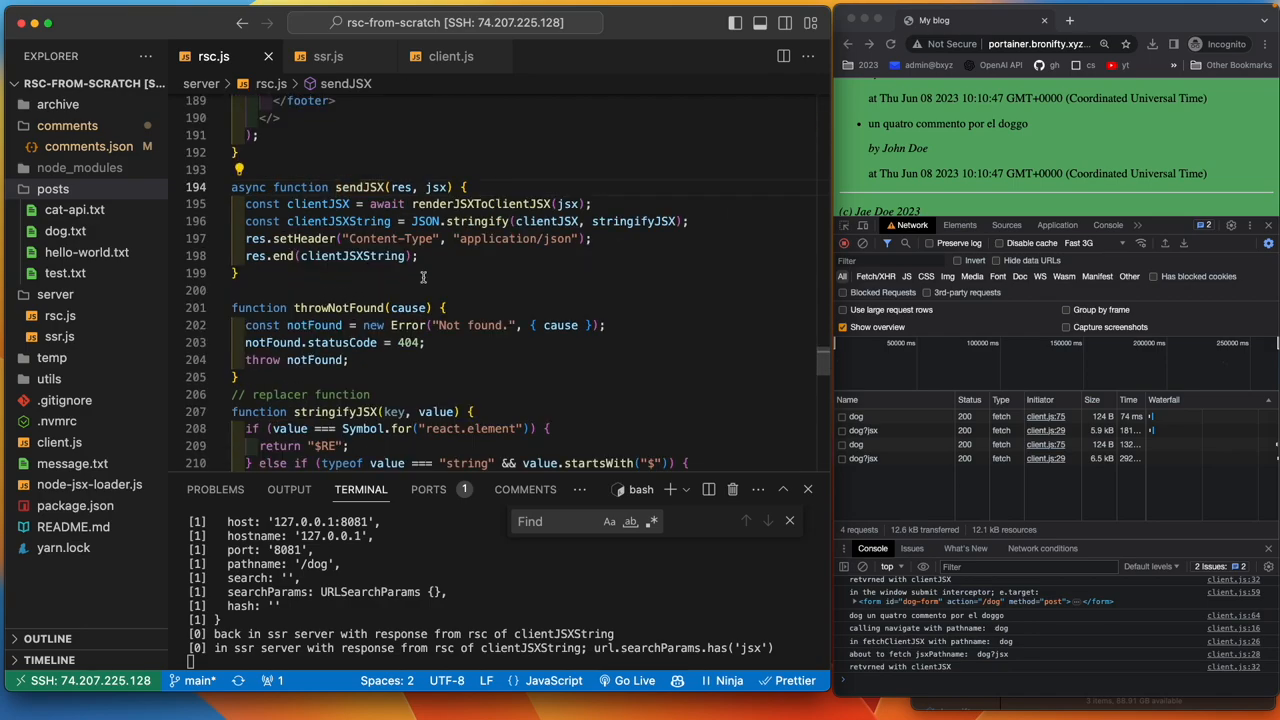
{"action": "double_click", "coordinate": [320, 204]}
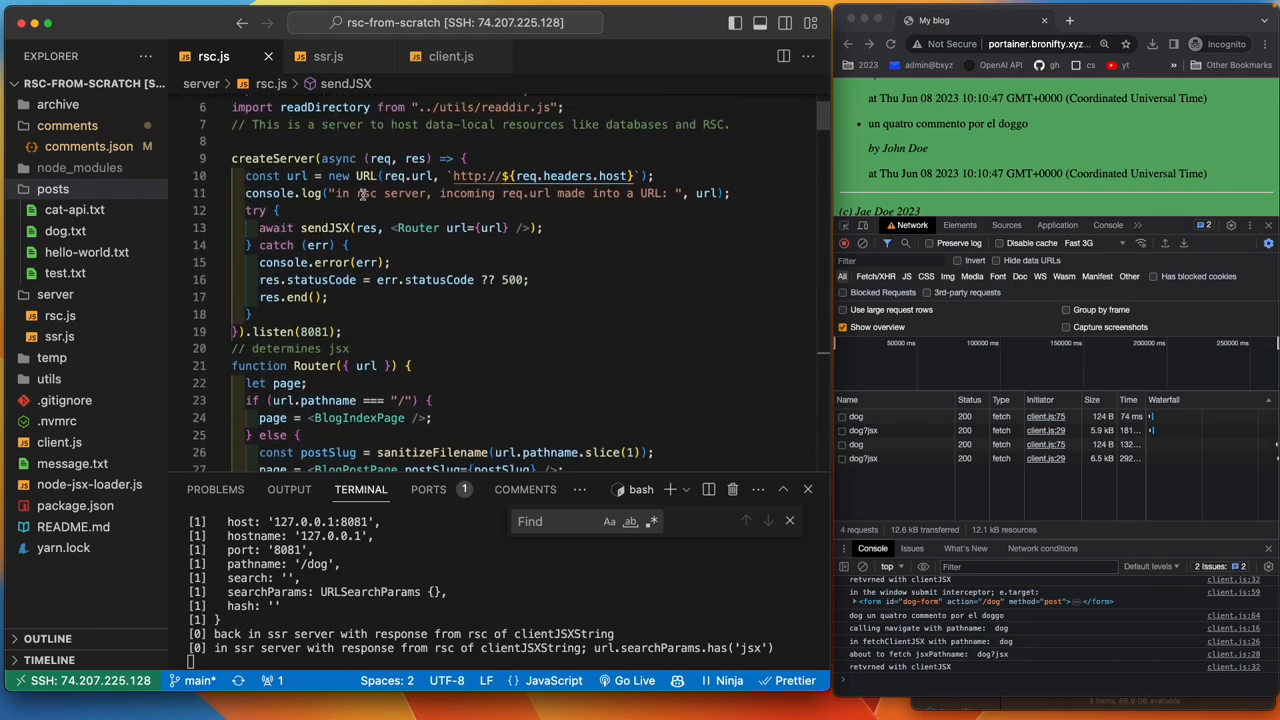
{"action": "scroll", "scroll_direction": "down", "scroll_amount": 3}
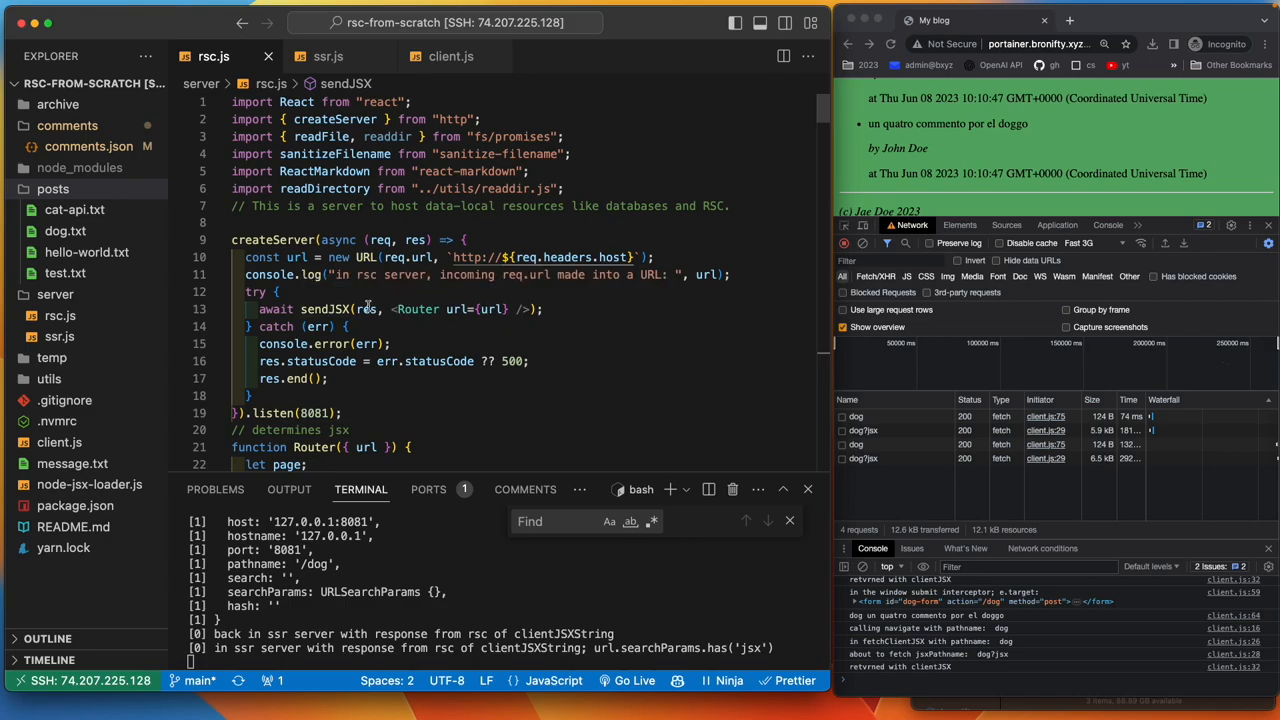
{"action": "mouse_move", "coordinate": [332, 308]}
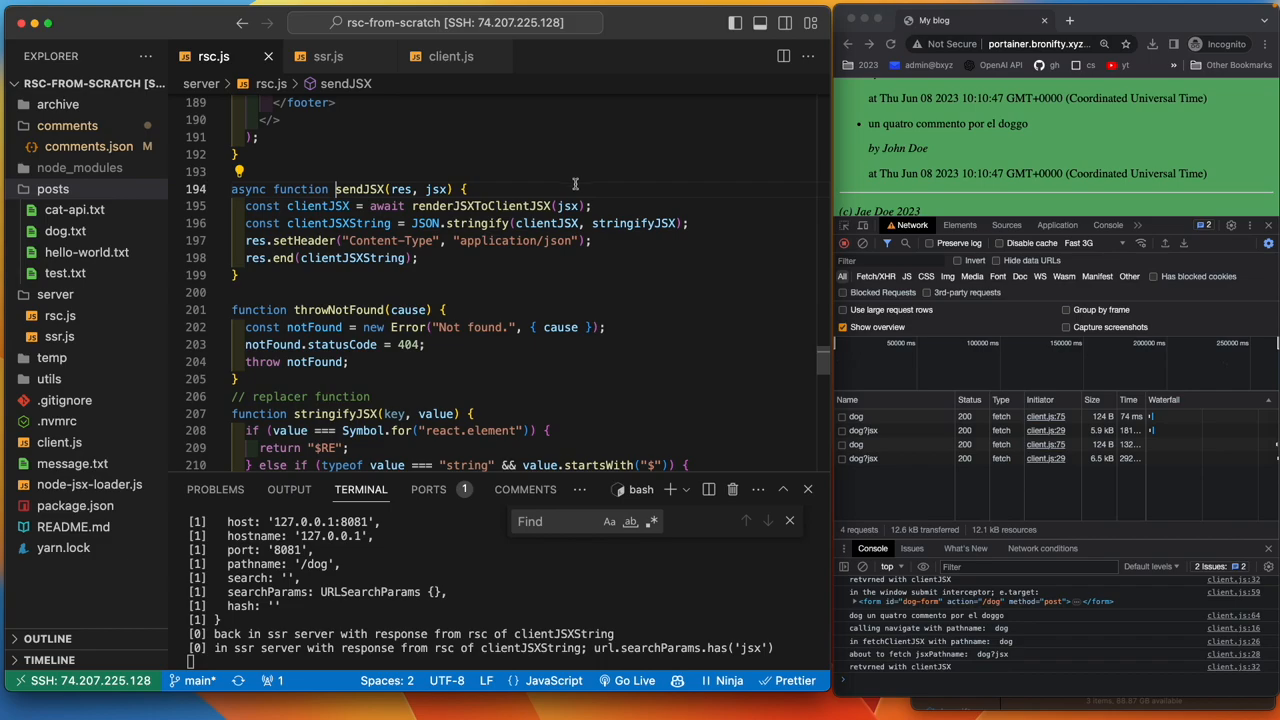
{"action": "mouse_move", "coordinate": [570, 206]}
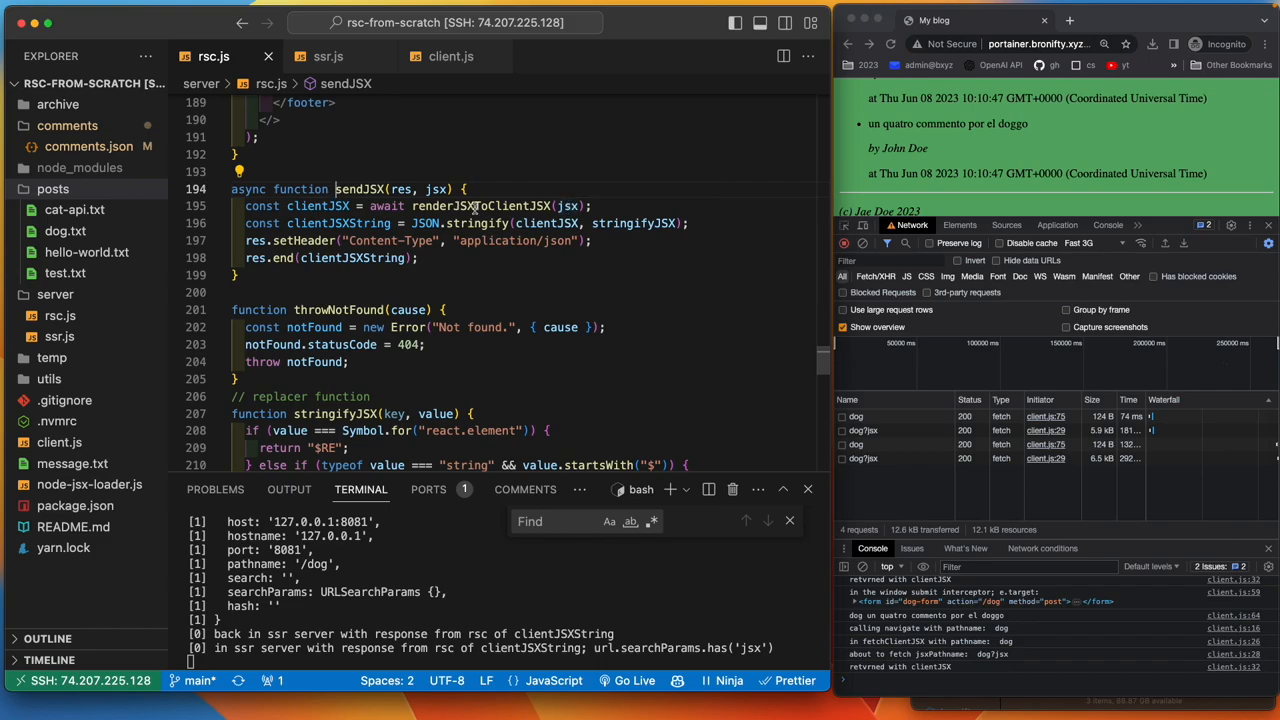
{"action": "scroll", "scroll_direction": "down", "scroll_amount": 3}
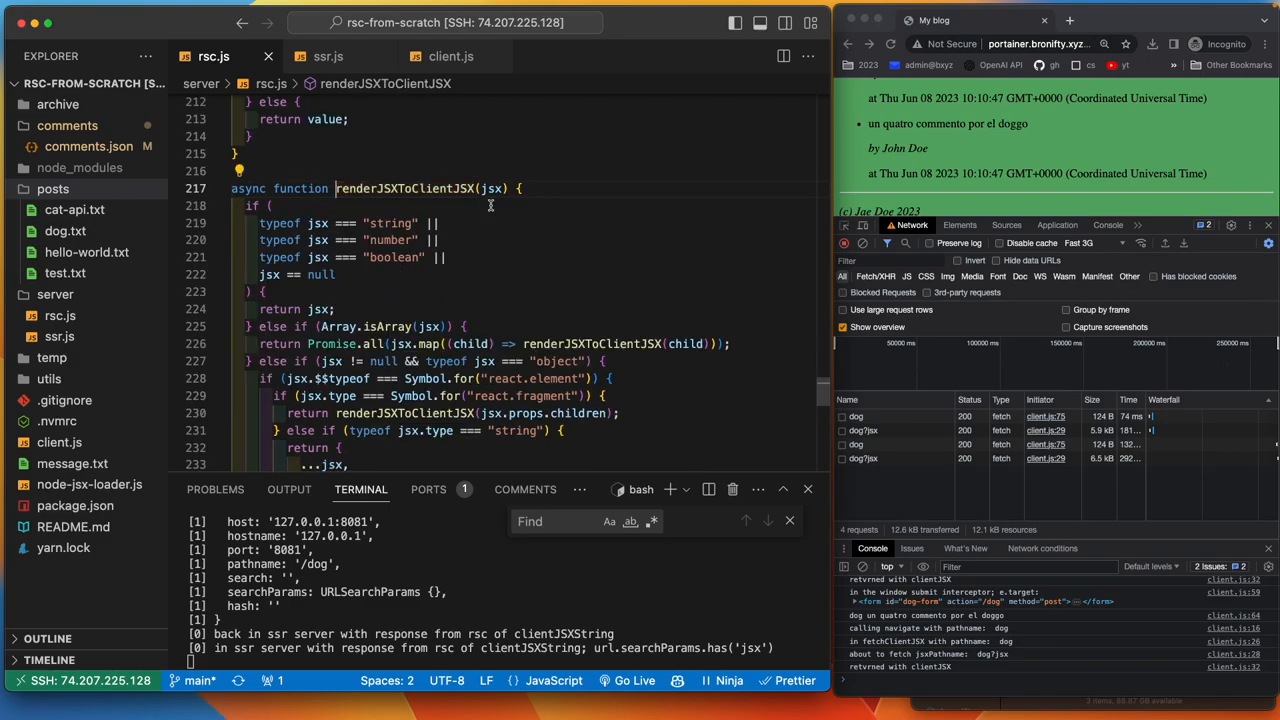
{"action": "mouse_move", "coordinate": [508, 216]}
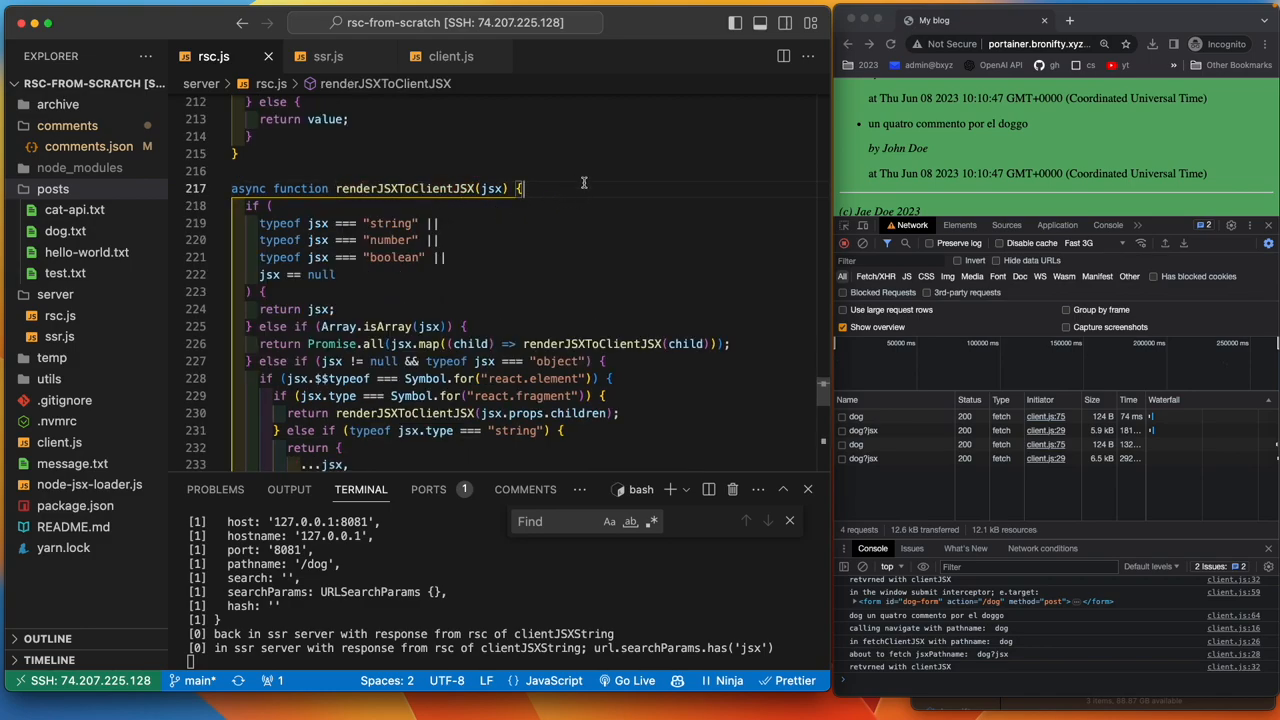
{"action": "scroll", "scroll_direction": "down", "scroll_amount": 3}
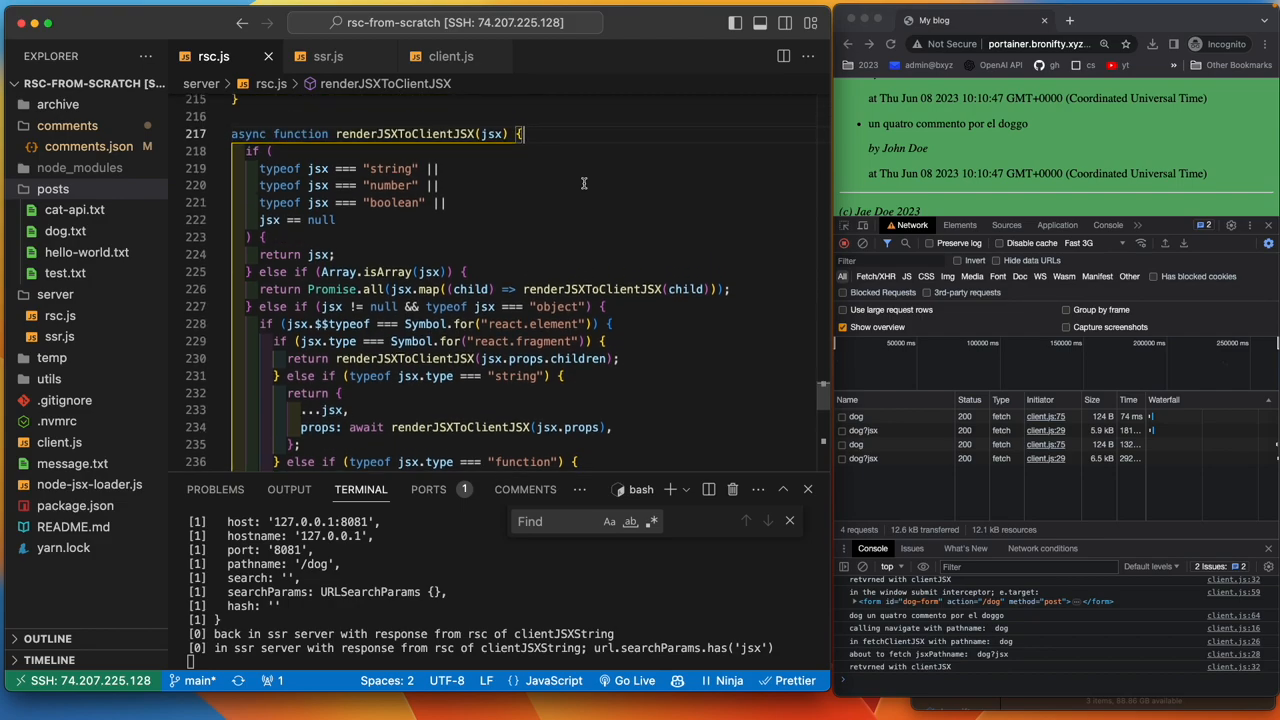
{"action": "mouse_move", "coordinate": [520, 220]}
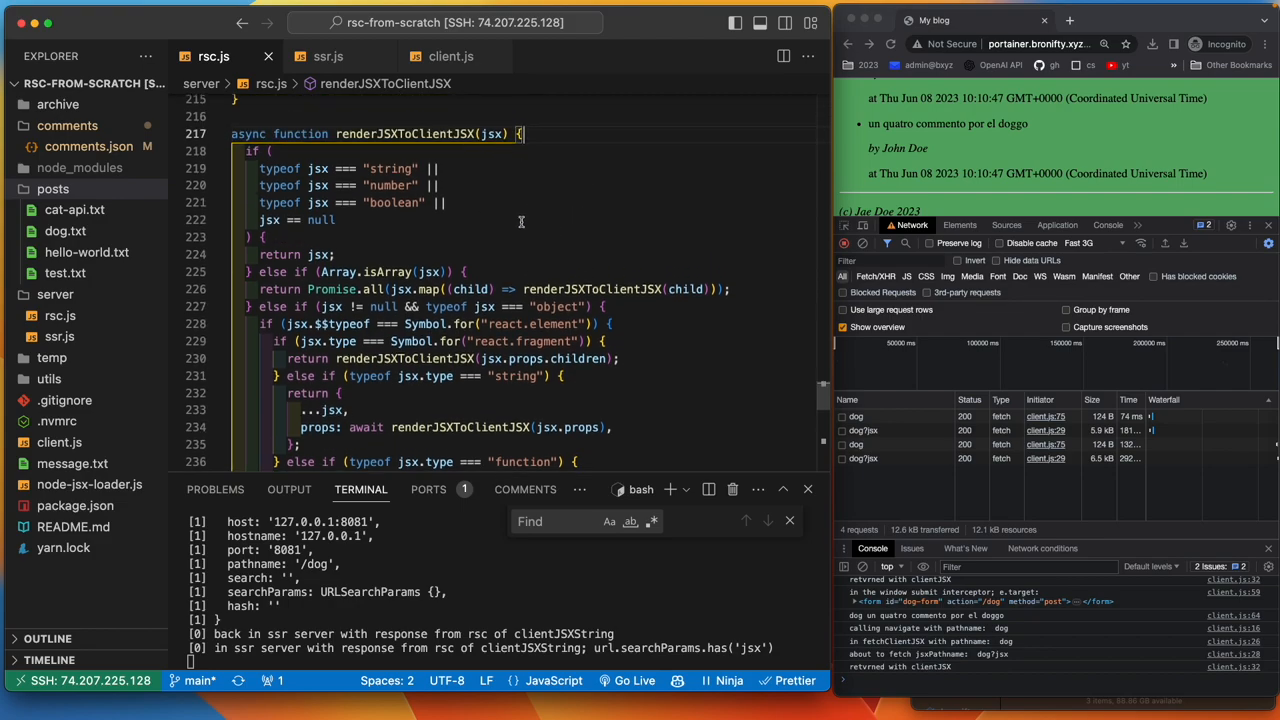
{"action": "mouse_move", "coordinate": [550, 268]}
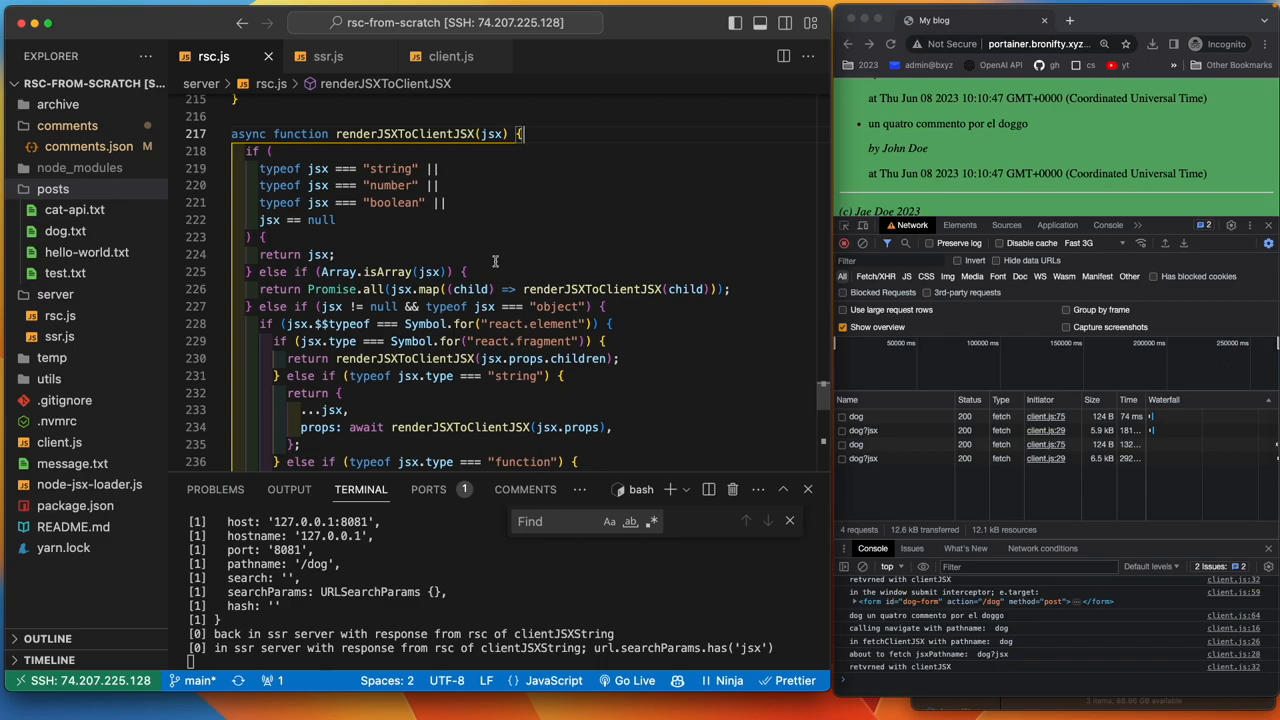
{"action": "scroll", "scroll_direction": "down", "scroll_amount": 3}
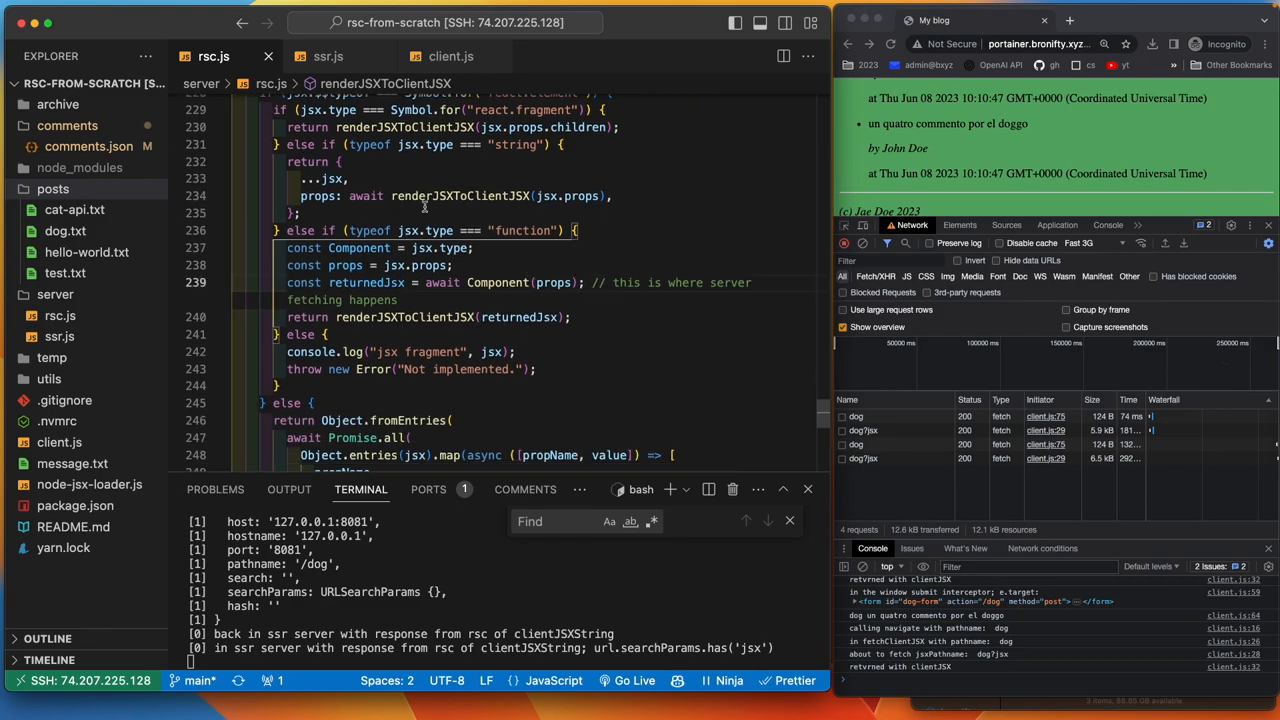
{"action": "mouse_move", "coordinate": [396, 288]}
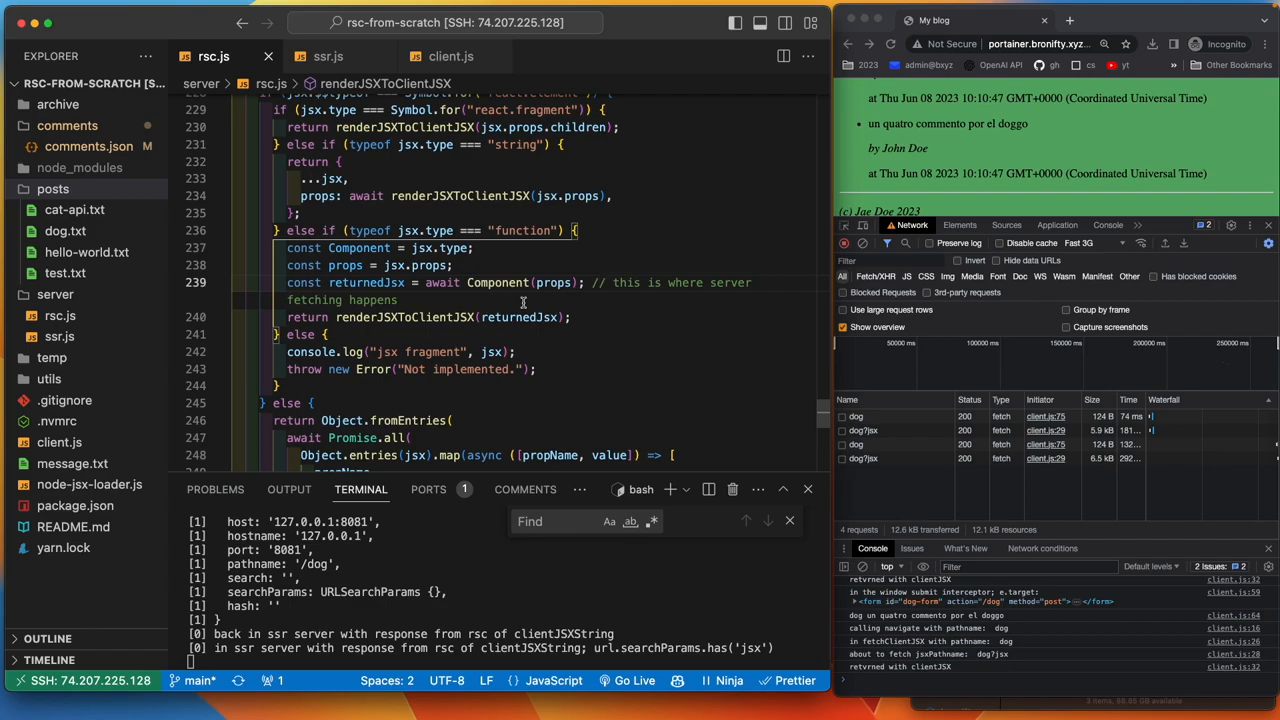
{"action": "mouse_move", "coordinate": [562, 296]}
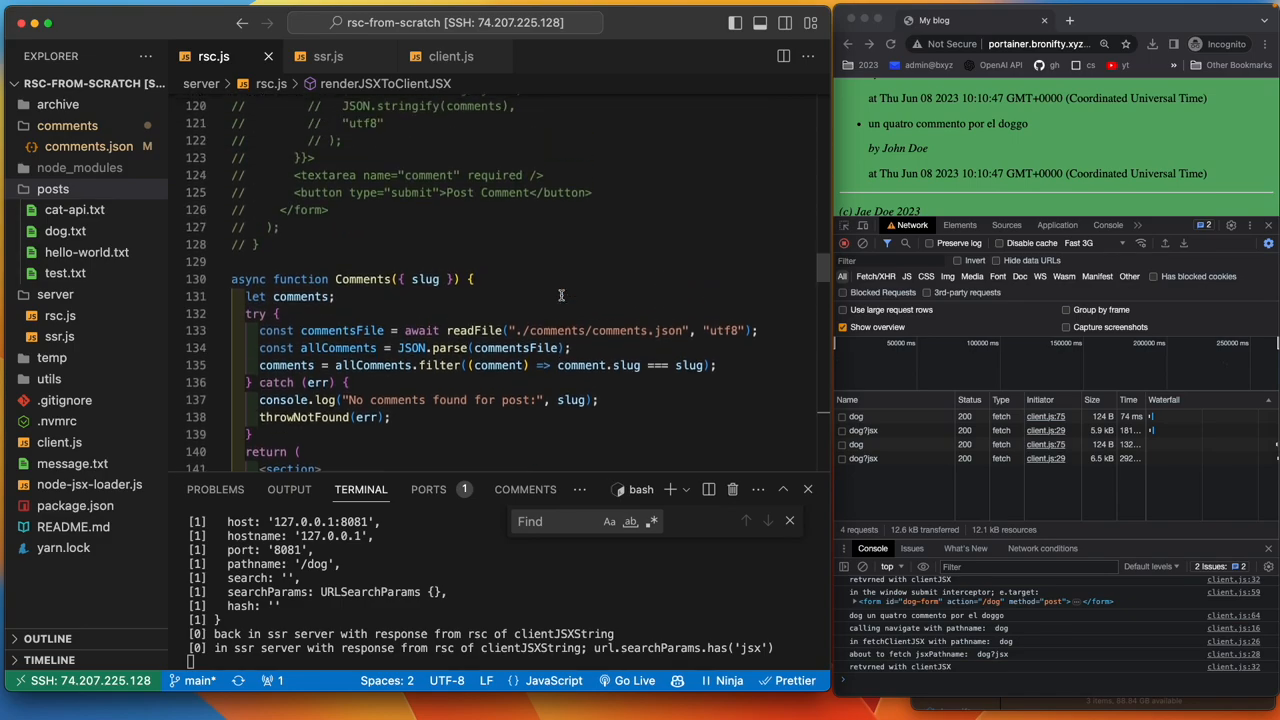
- Search rsc.js for 'post' and step through matches in BlogIndexPage, BlogPostPage and Post back to renderJSXToClientJSX
{"action": "type", "text": "post"}
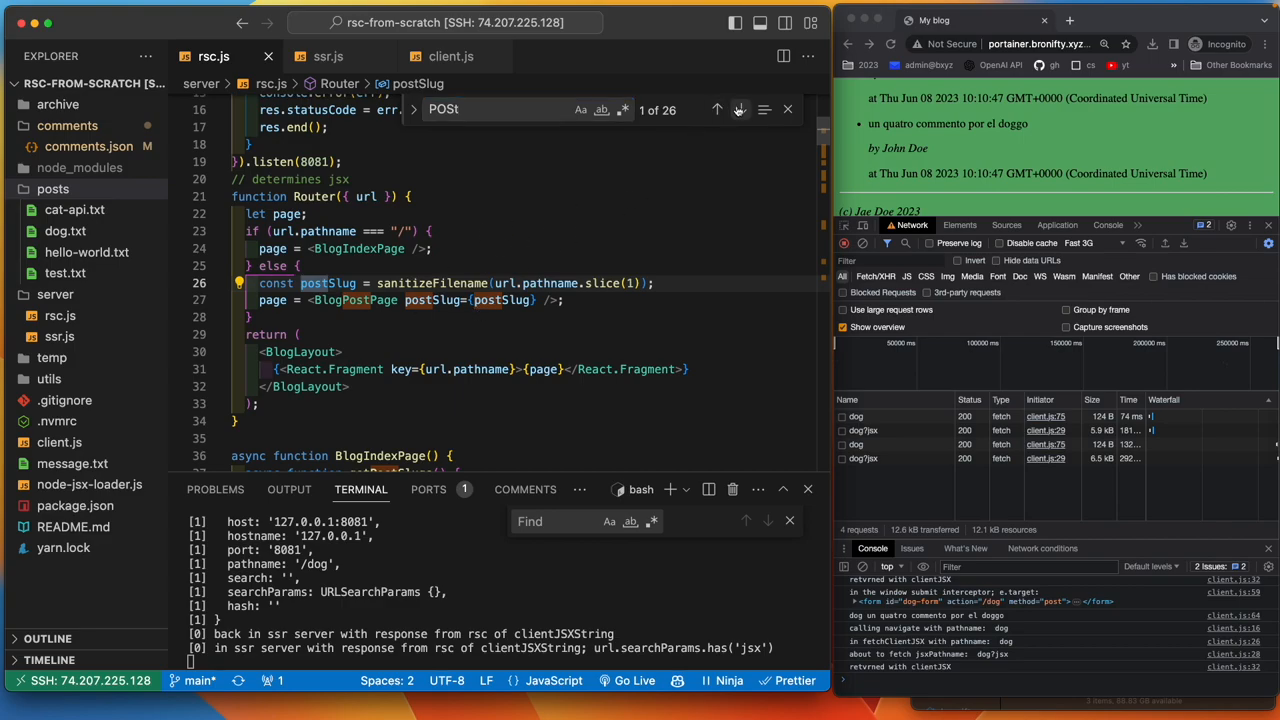
{"action": "left_click", "coordinate": [740, 108]}
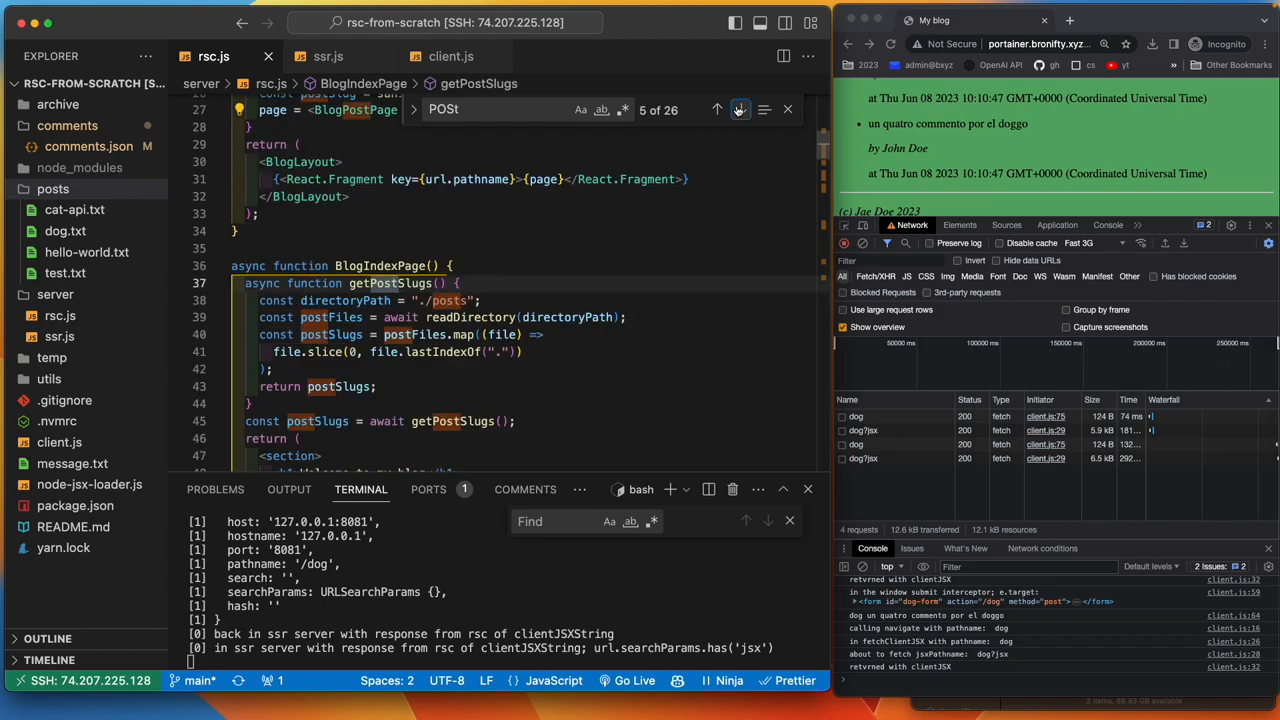
{"action": "left_click", "coordinate": [740, 110]}
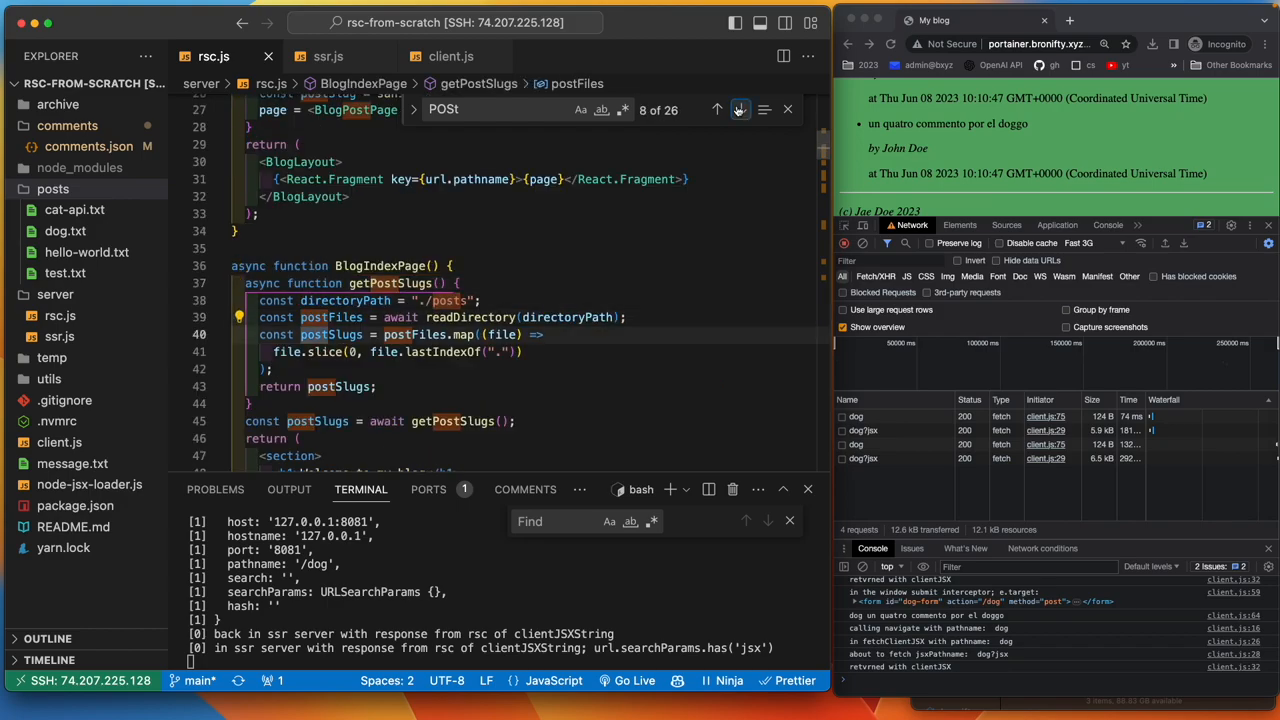
{"action": "left_click", "coordinate": [740, 108]}
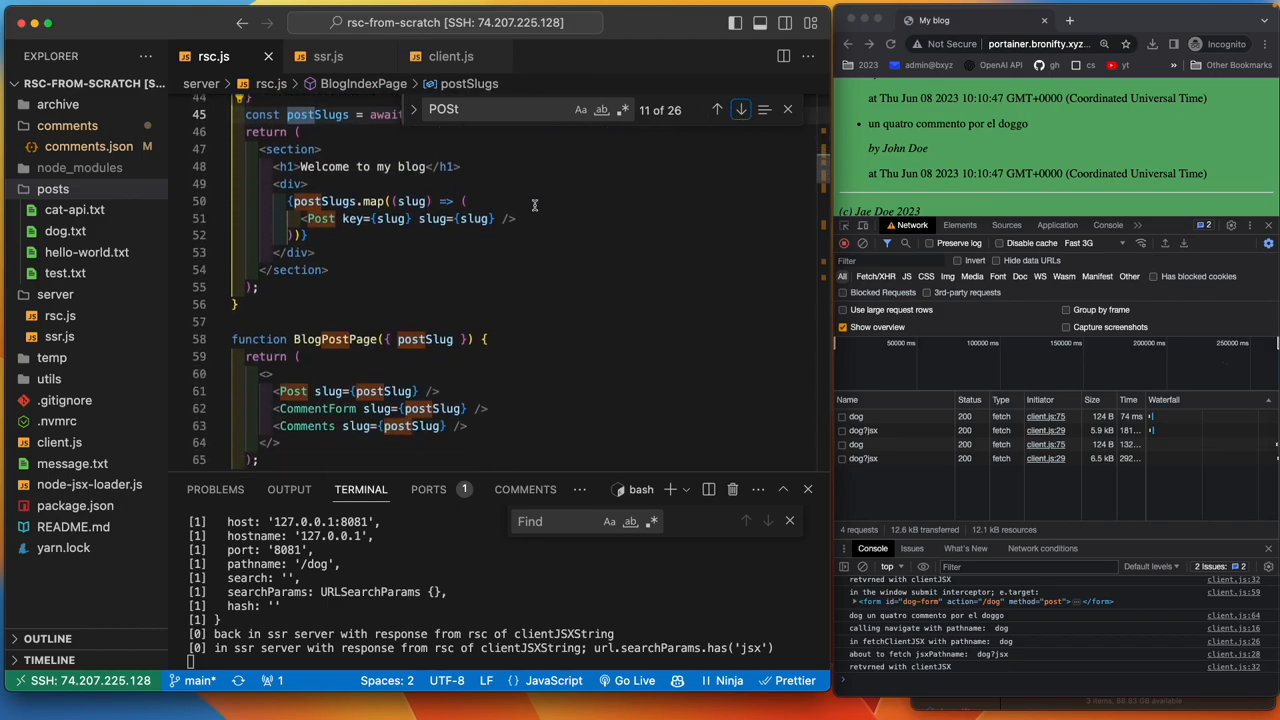
{"action": "scroll", "scroll_direction": "down", "scroll_amount": 3}
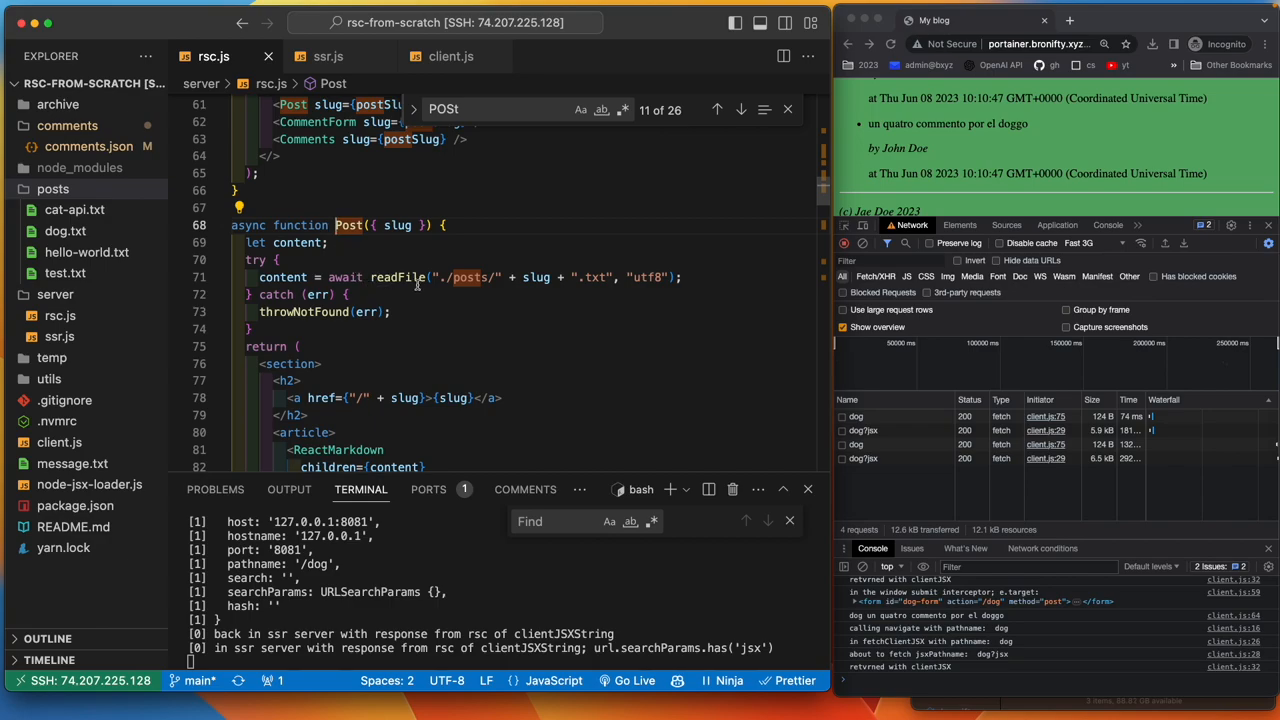
{"action": "mouse_move", "coordinate": [464, 254]}
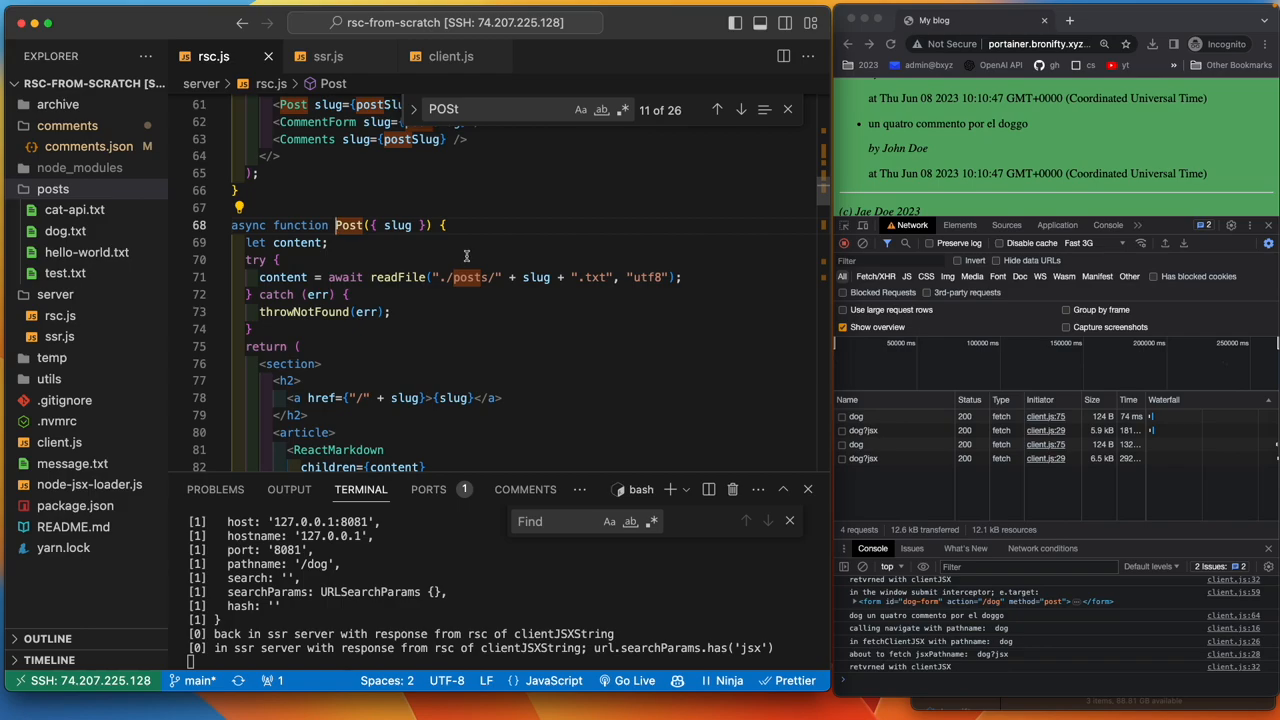
{"action": "mouse_move", "coordinate": [388, 298]}
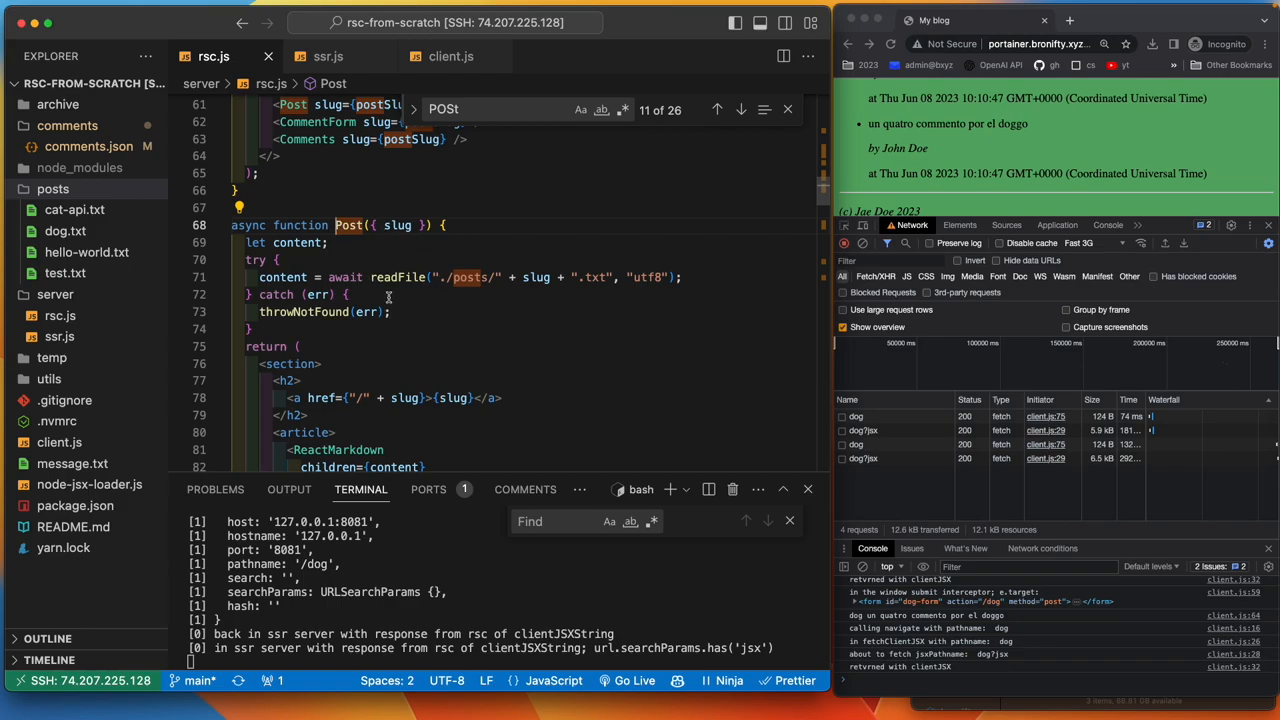
{"action": "scroll", "scroll_direction": "down", "scroll_amount": 3}
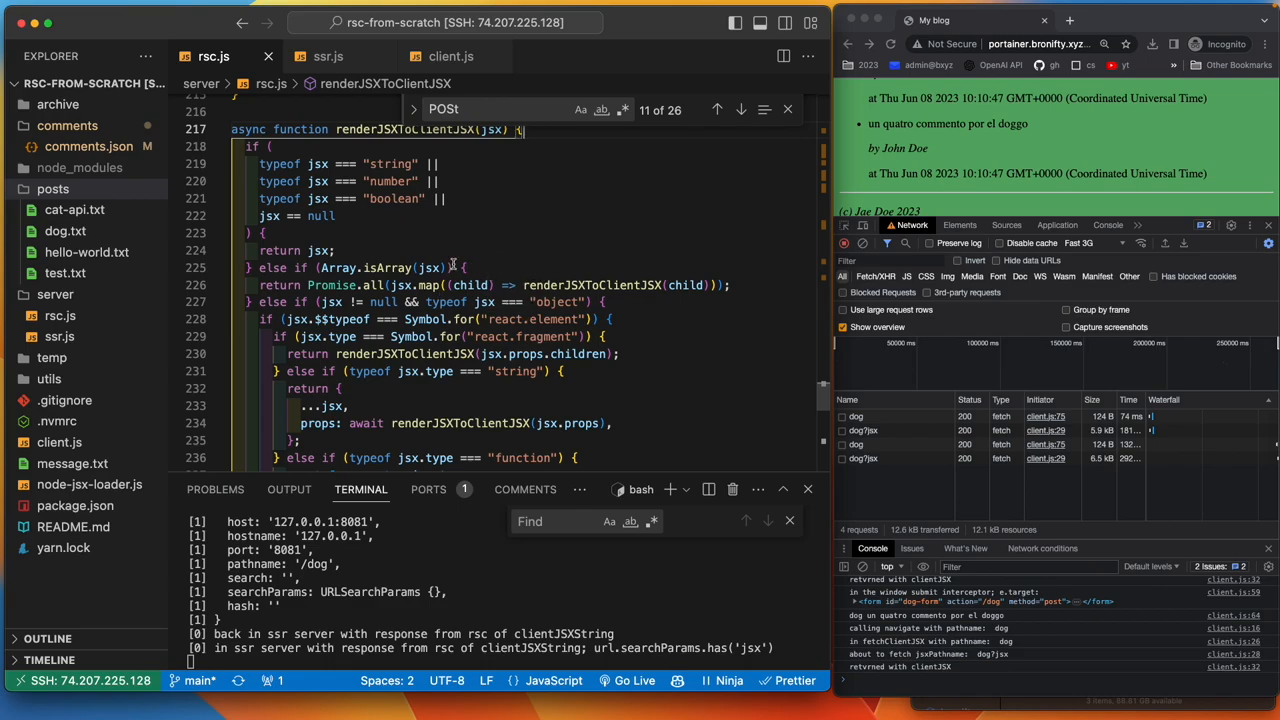
- Scroll rsc.js to renderJSXToClientJSX's signature below the '$'-escaping helper
{"action": "scroll", "scroll_direction": "down", "scroll_amount": 3}
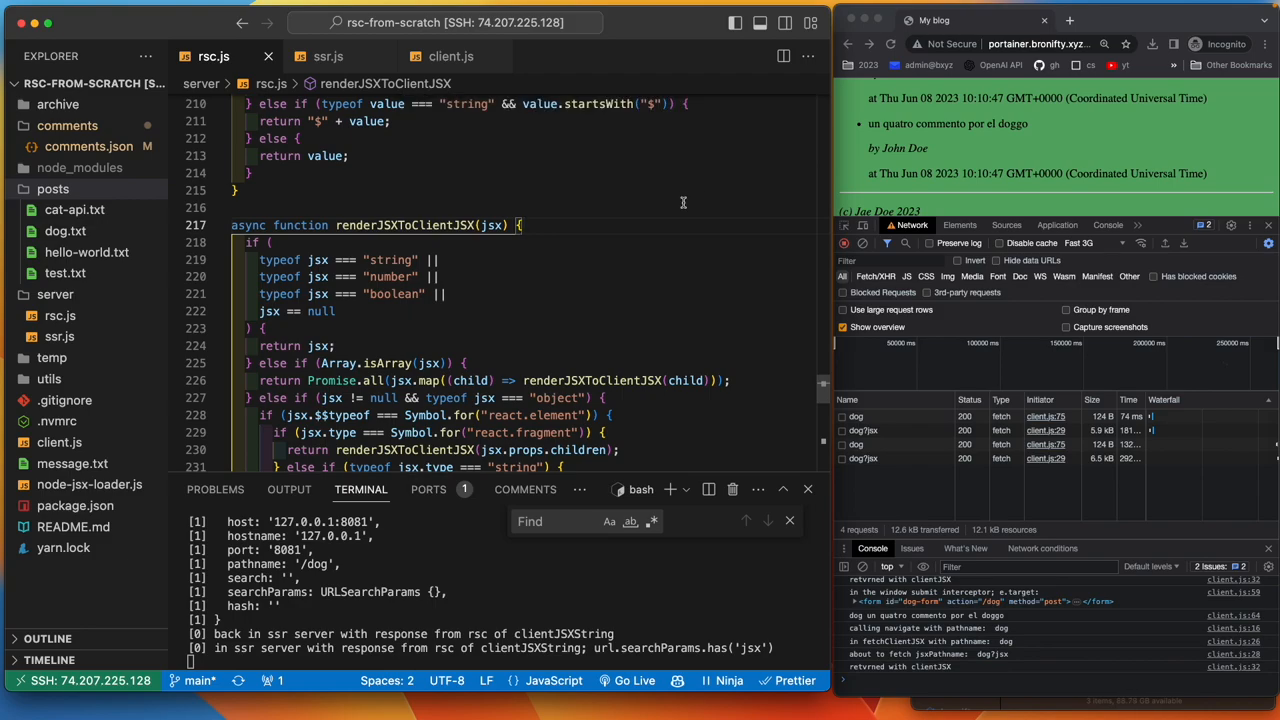
{"action": "mouse_move", "coordinate": [636, 268]}
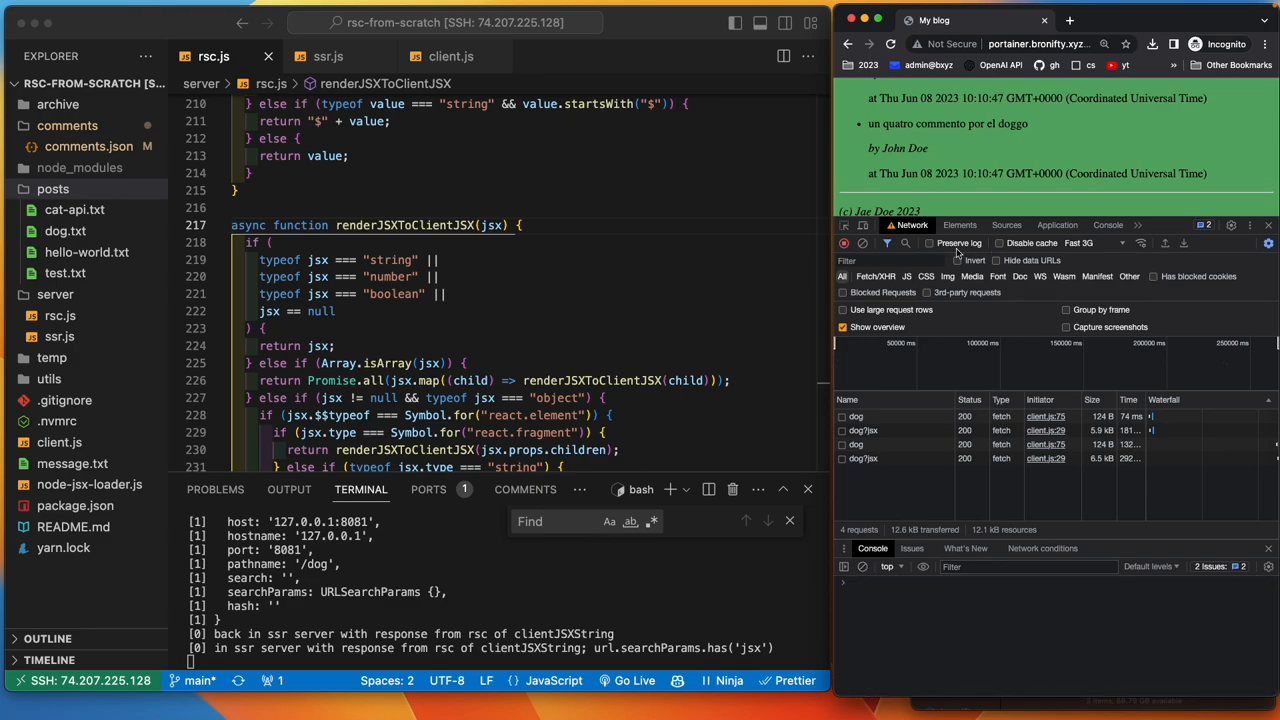
- Post the comment 'rfc dog' on the dog post while the Network tab records the requests
{"action": "left_click", "coordinate": [864, 244]}
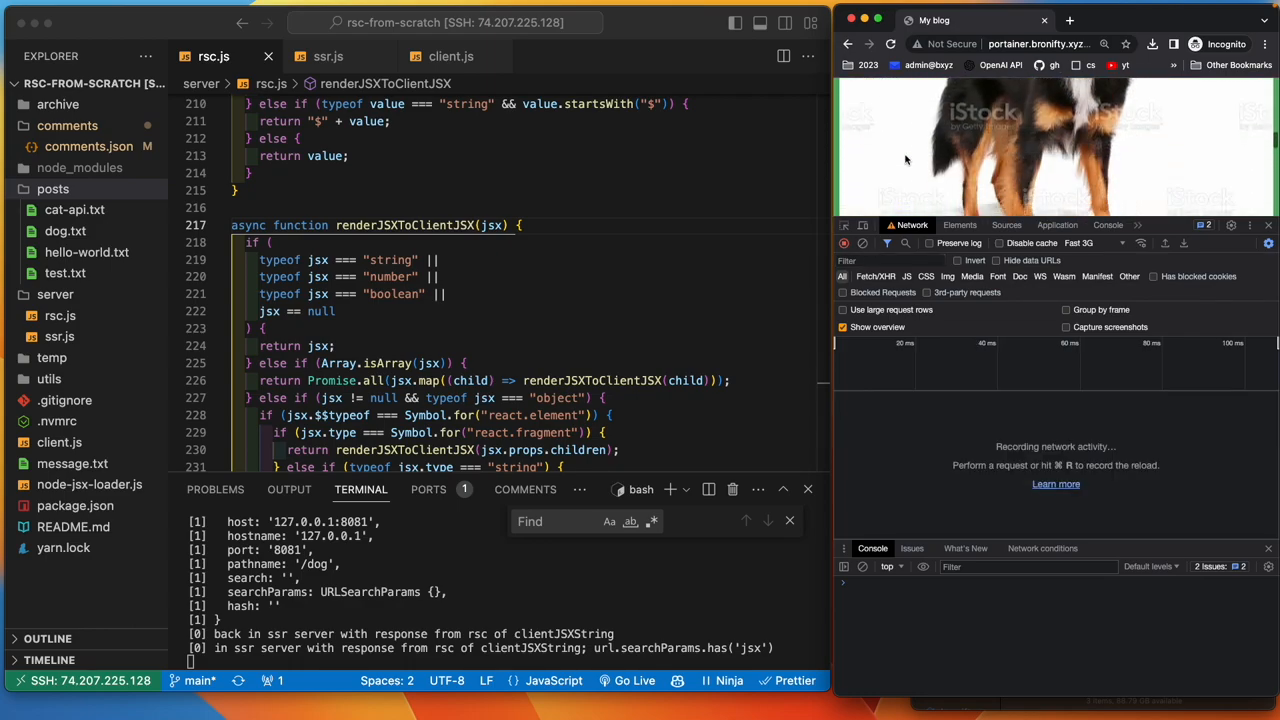
{"action": "scroll", "scroll_direction": "down", "scroll_amount": 3}
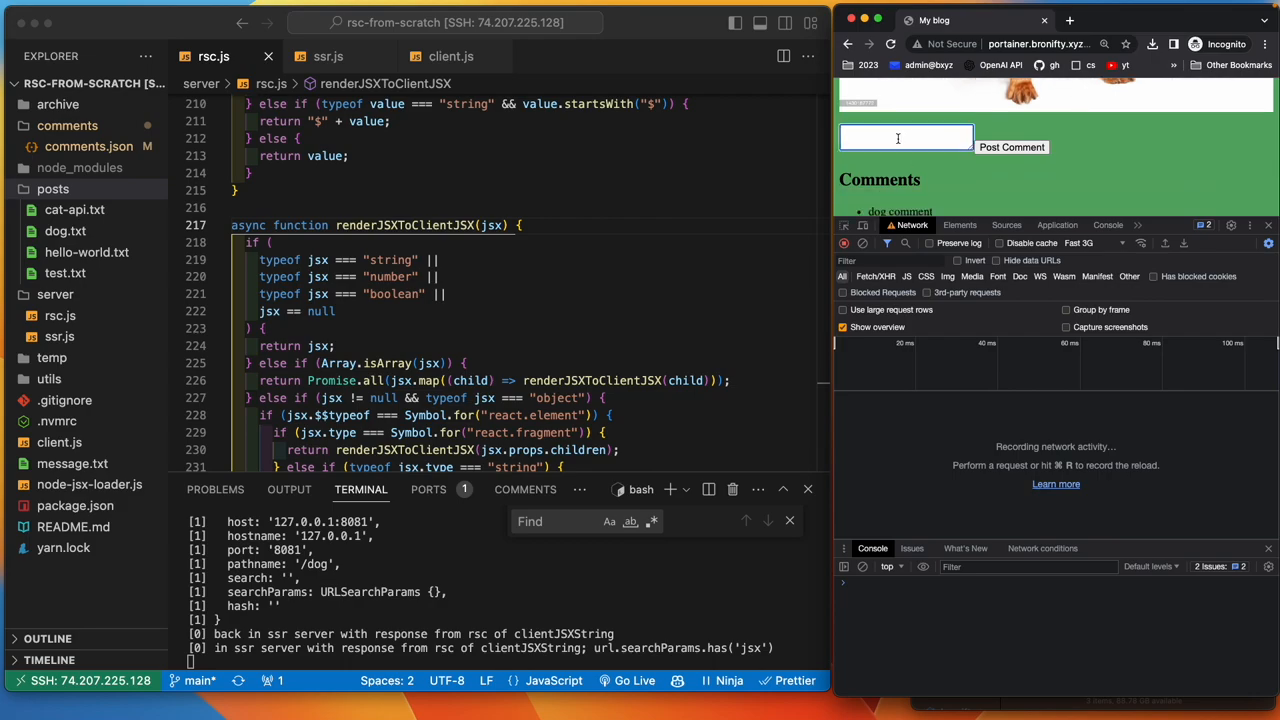
{"action": "type", "text": "con"}
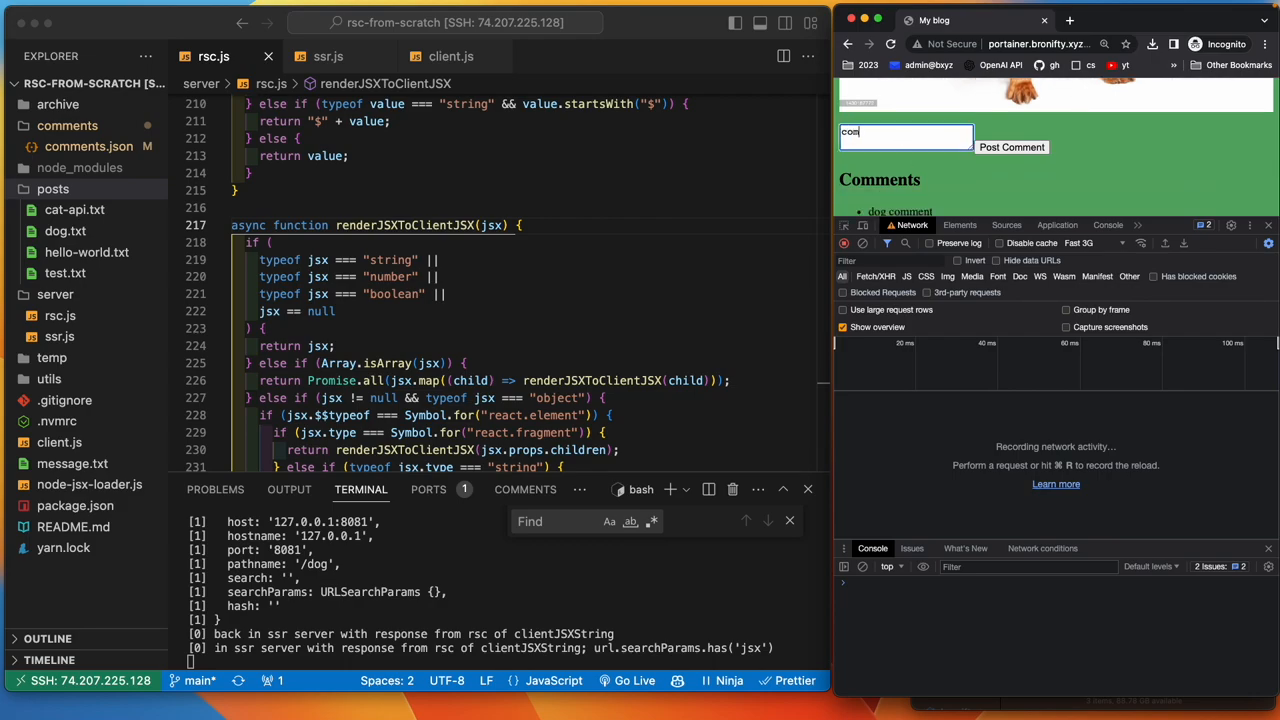
{"action": "key", "text": "Backspace"}
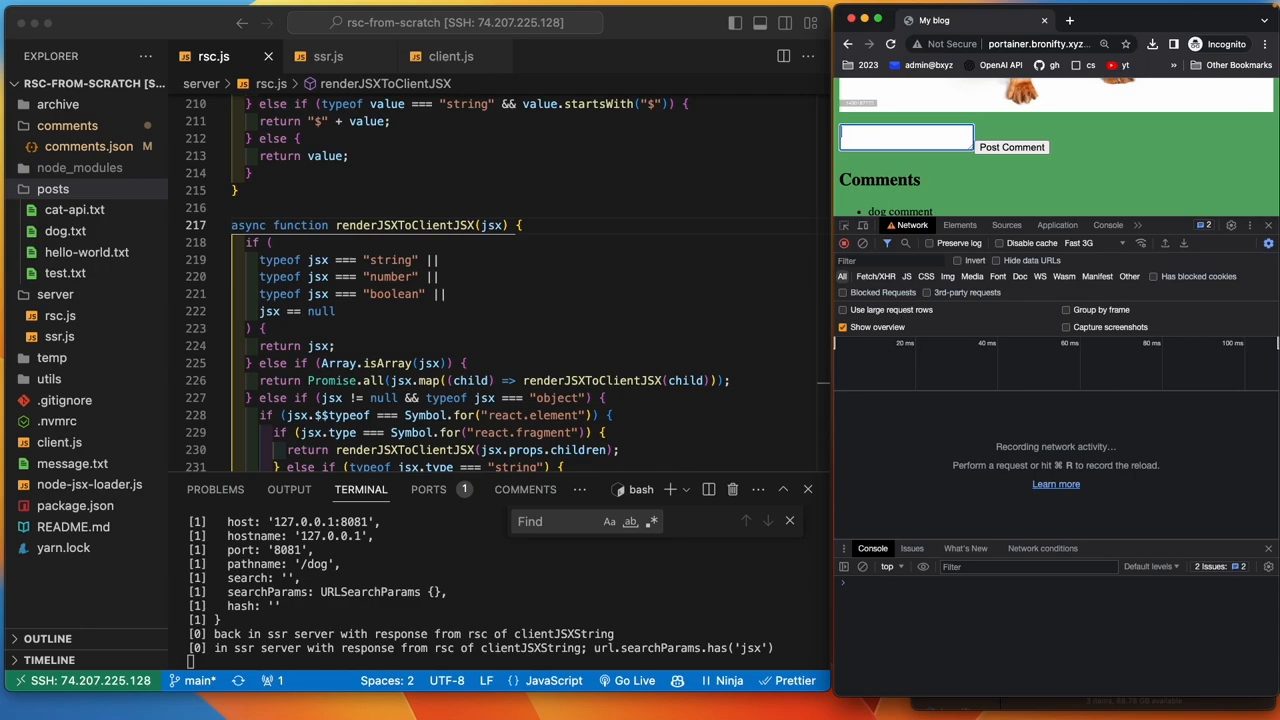
{"action": "type", "text": "rfc"}
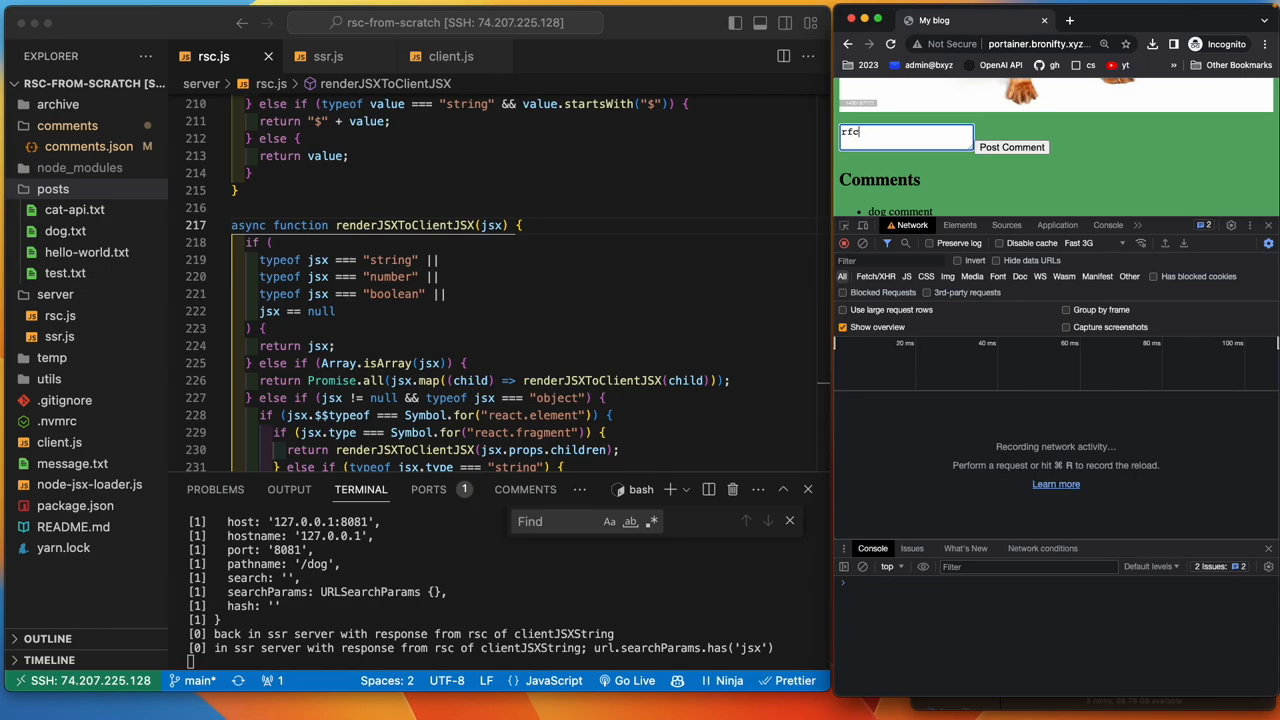
{"action": "type", "text": "d"}
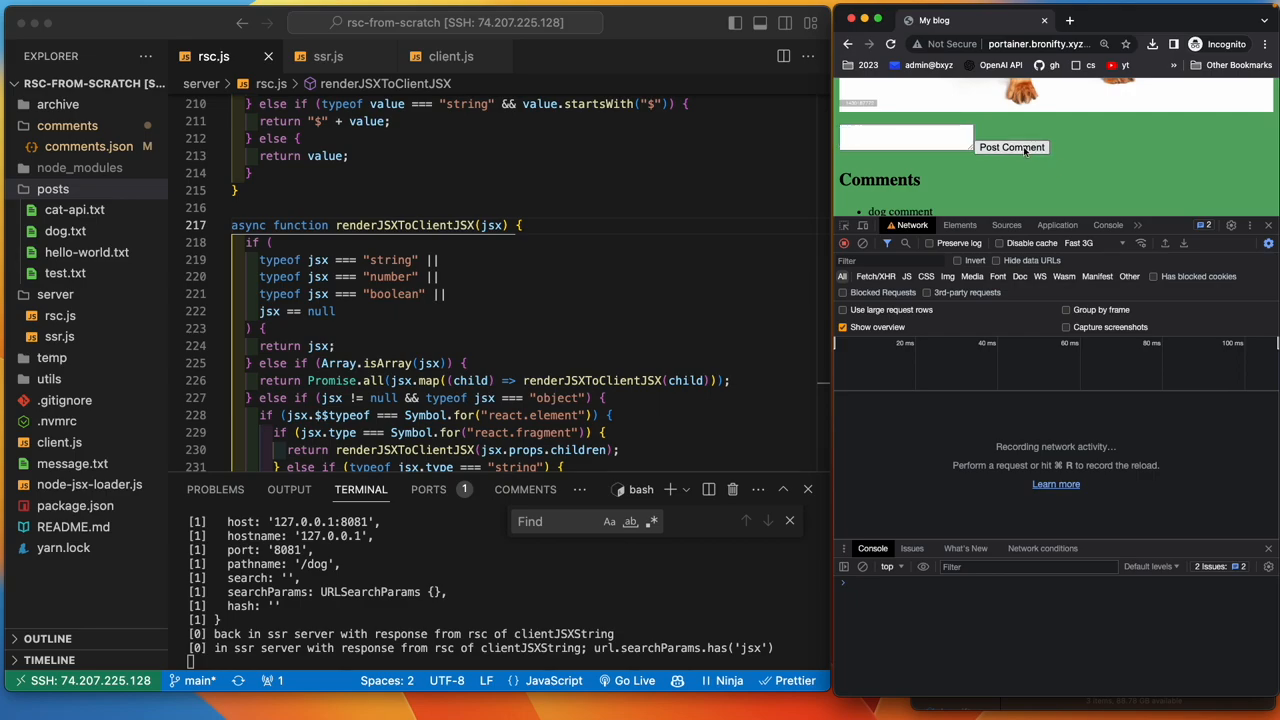
{"action": "left_click", "coordinate": [1012, 148]}
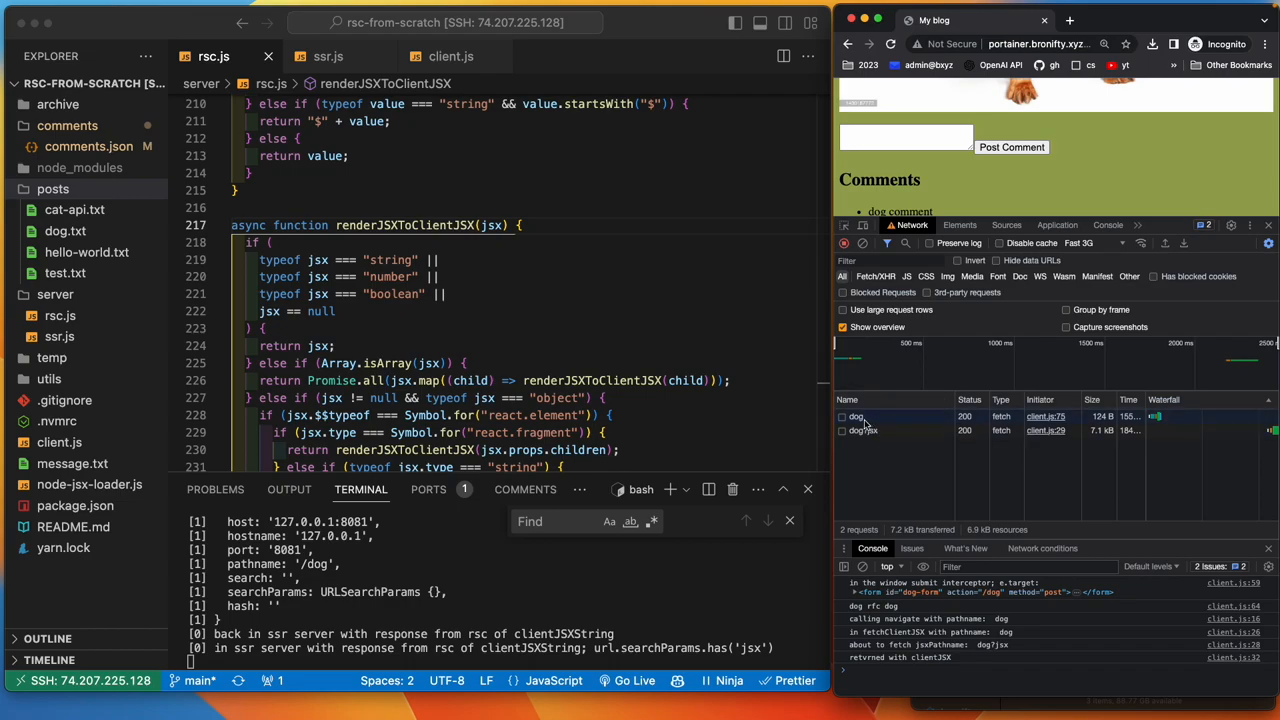
- Inspect the dog request's POST returning 200 OK, then view client.js's submit handler
{"action": "left_click", "coordinate": [856, 416]}
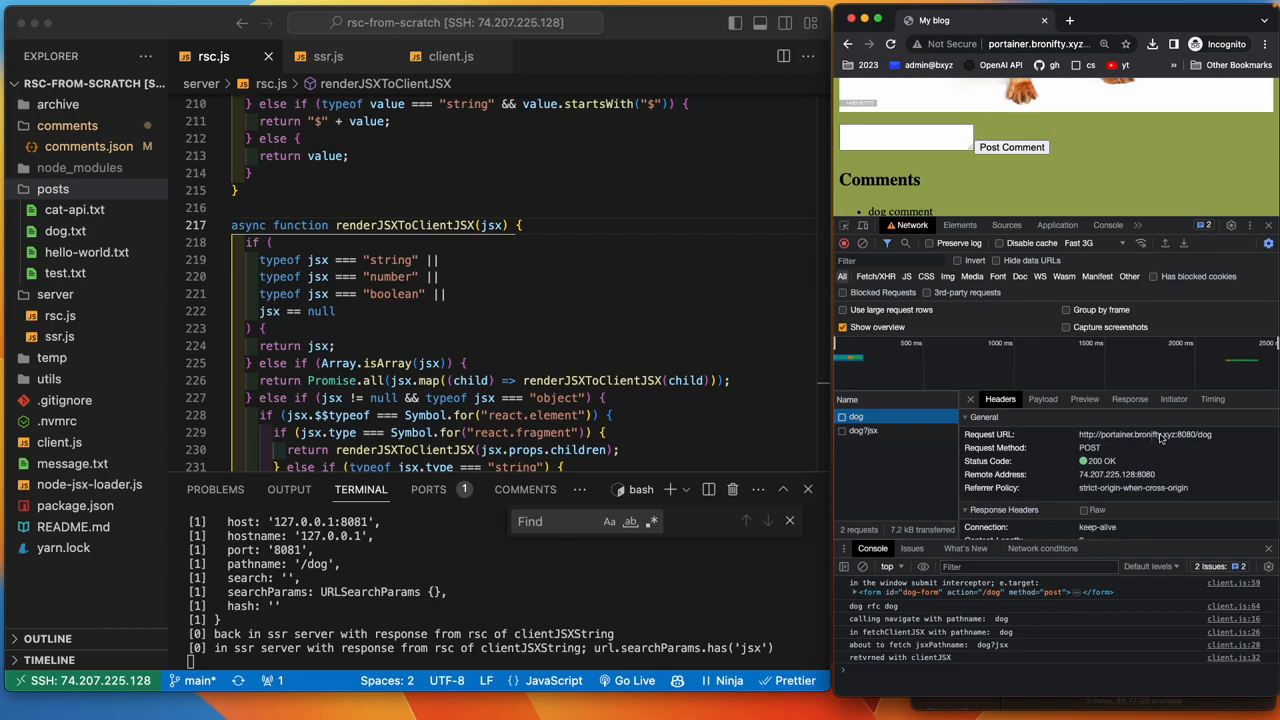
{"action": "mouse_move", "coordinate": [970, 420]}
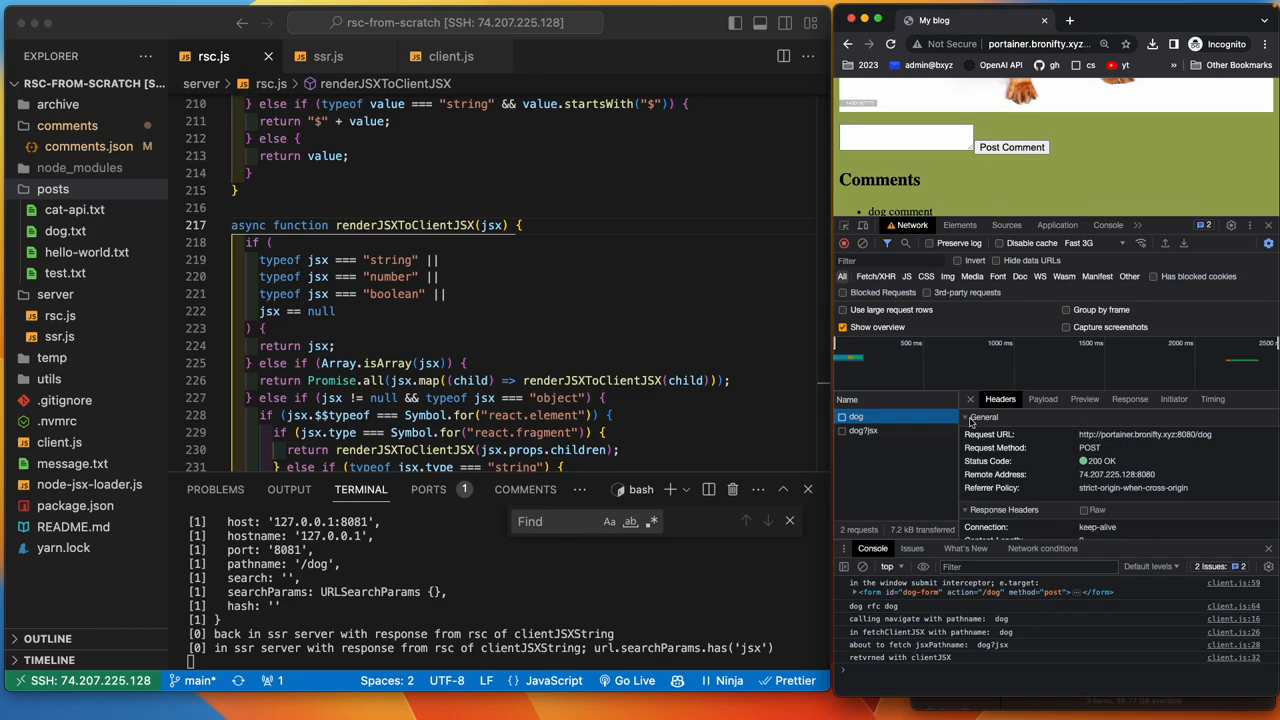
{"action": "mouse_move", "coordinate": [876, 416]}
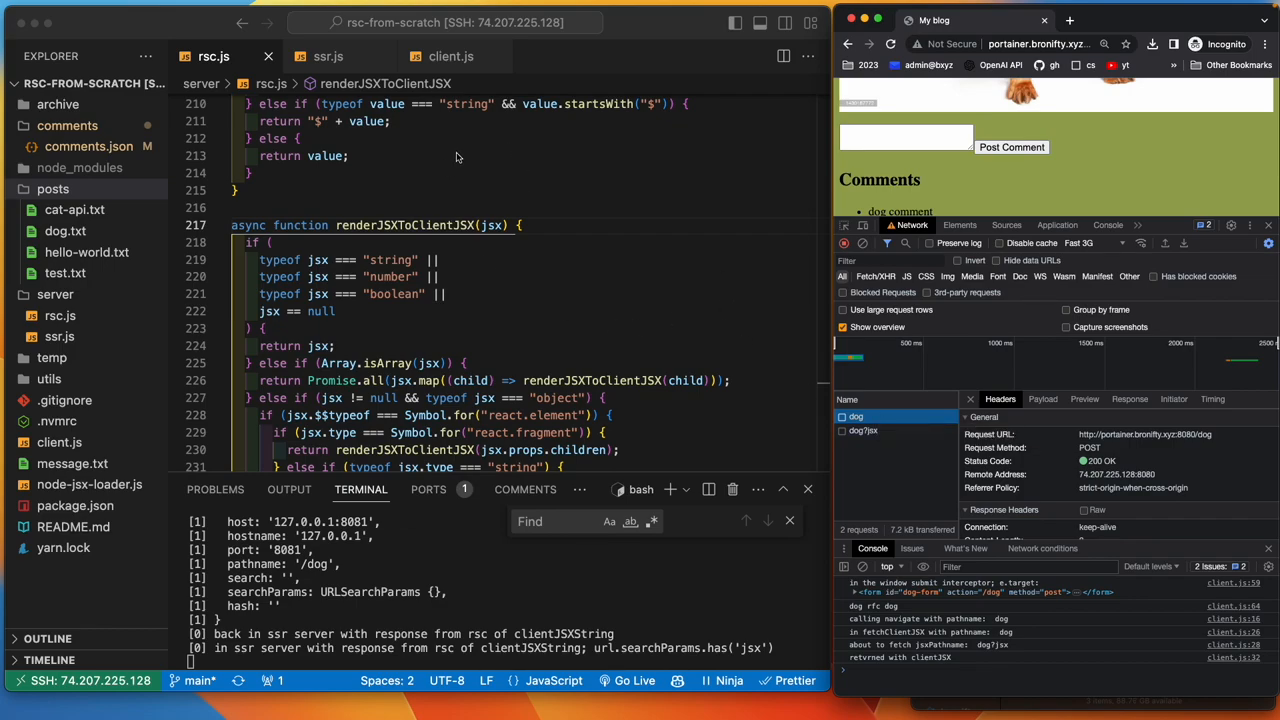
{"action": "left_click", "coordinate": [452, 56]}
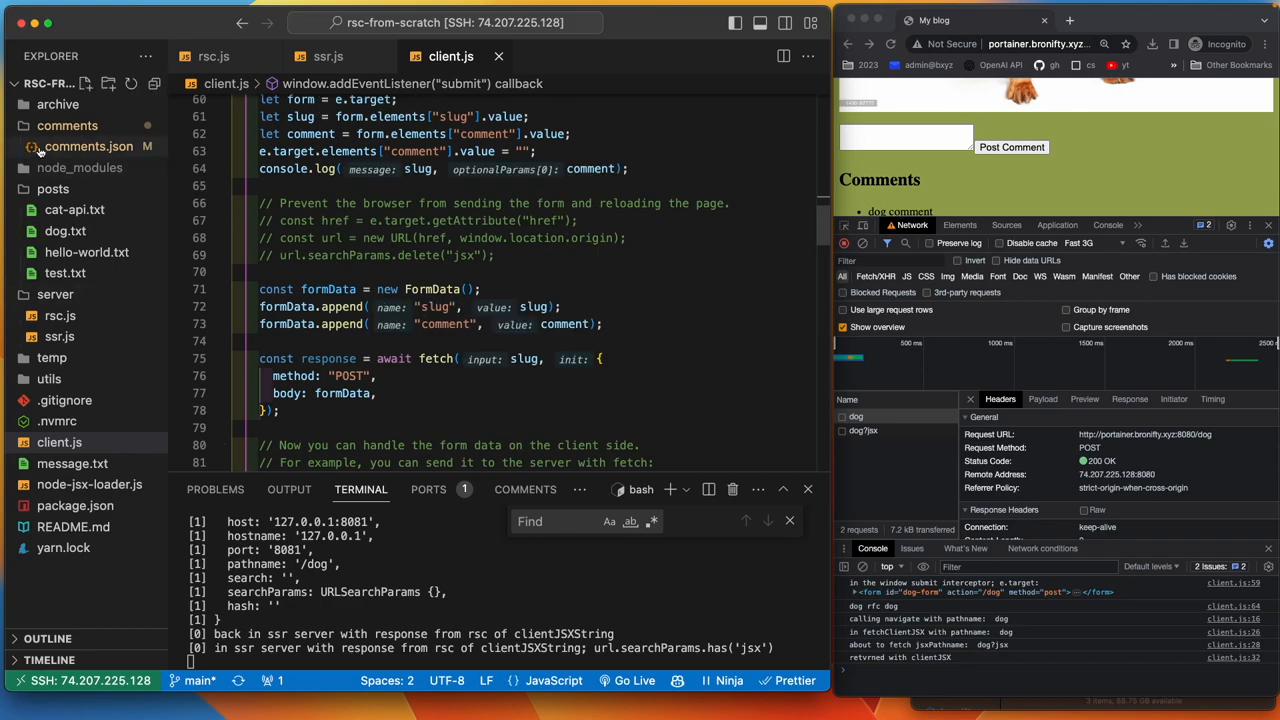
- Review comments.json's new rfc dog entry and ssr.js's POST handleComment branch, returning to client.js's submit listener
{"action": "left_click", "coordinate": [88, 146]}
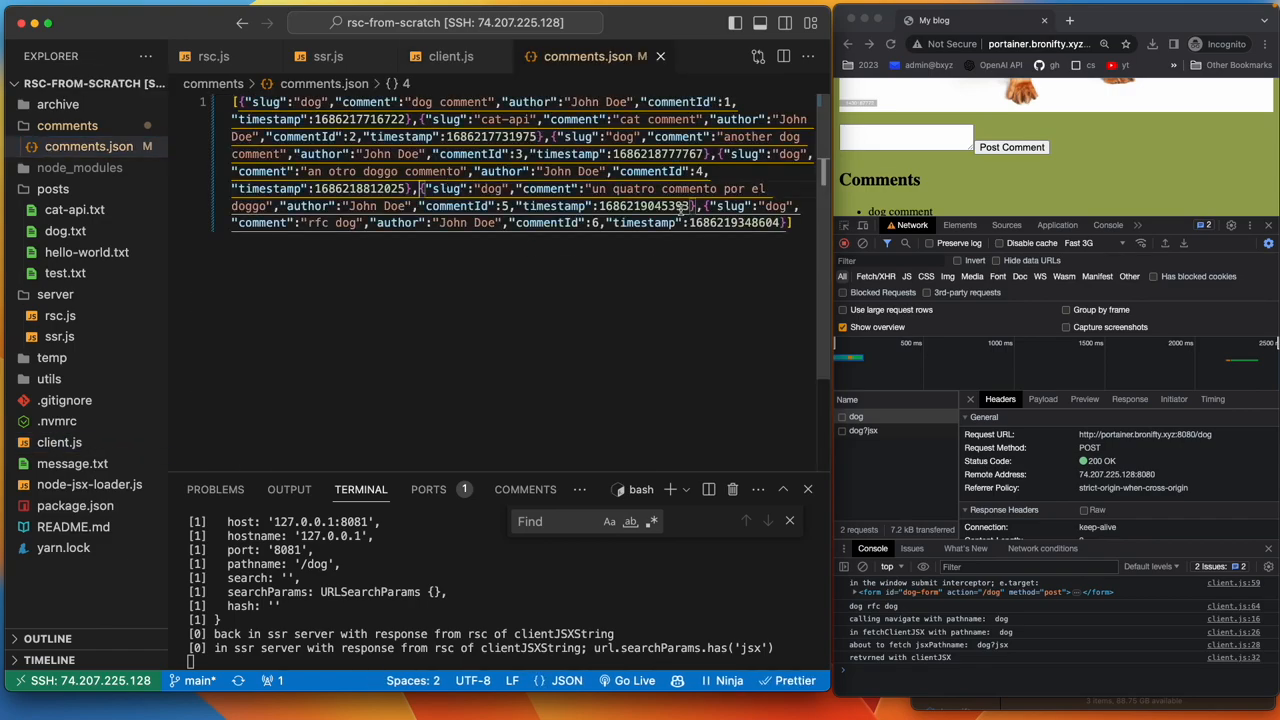
{"action": "left_click", "coordinate": [212, 56]}
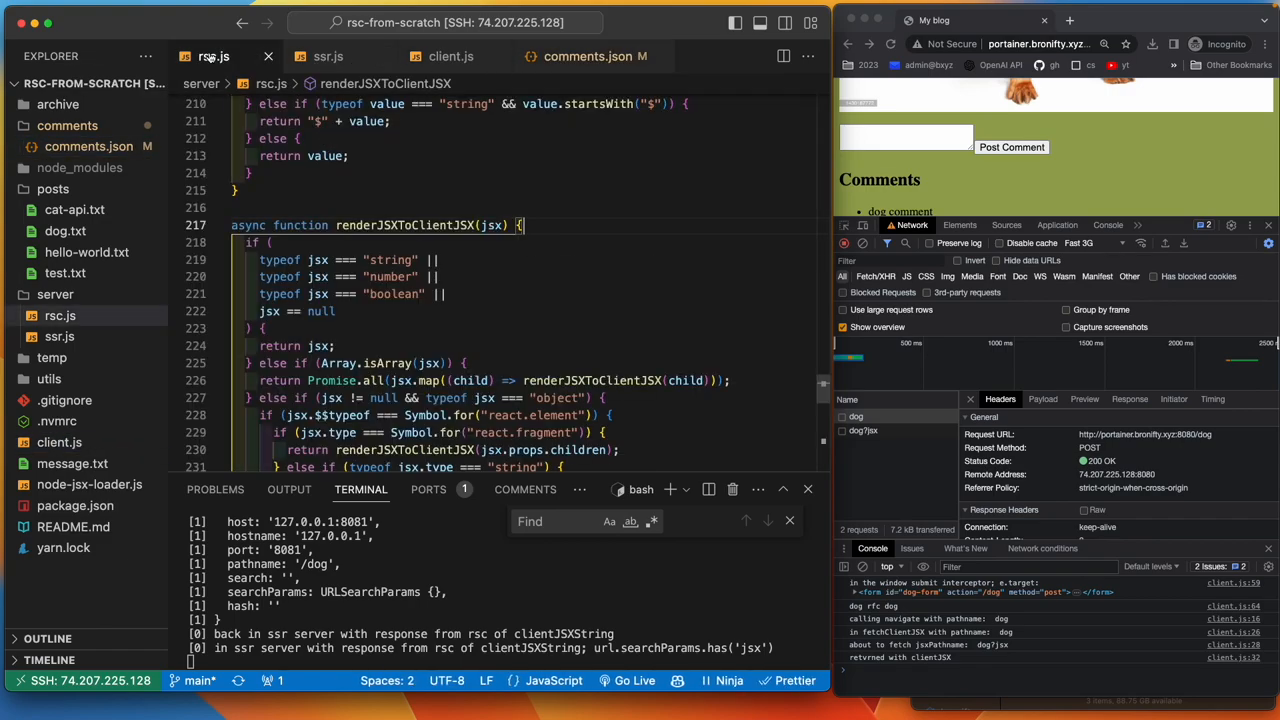
{"action": "left_click", "coordinate": [328, 56]}
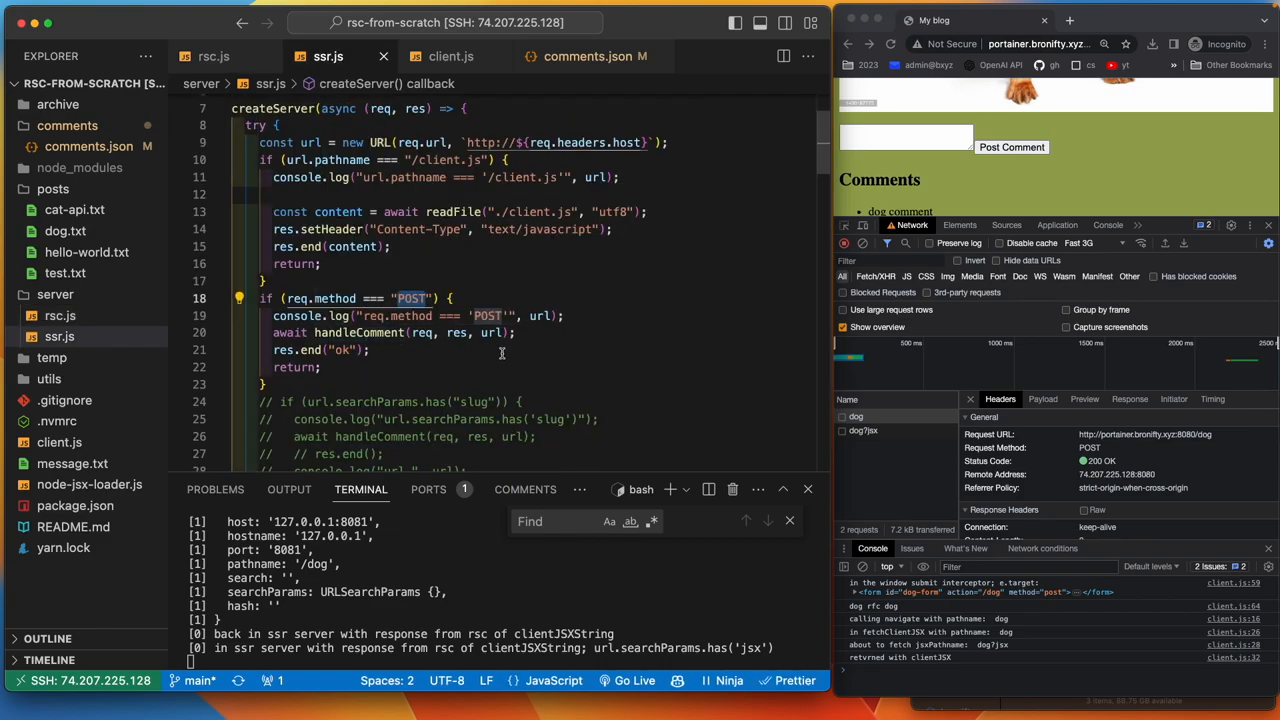
{"action": "mouse_move", "coordinate": [560, 336]}
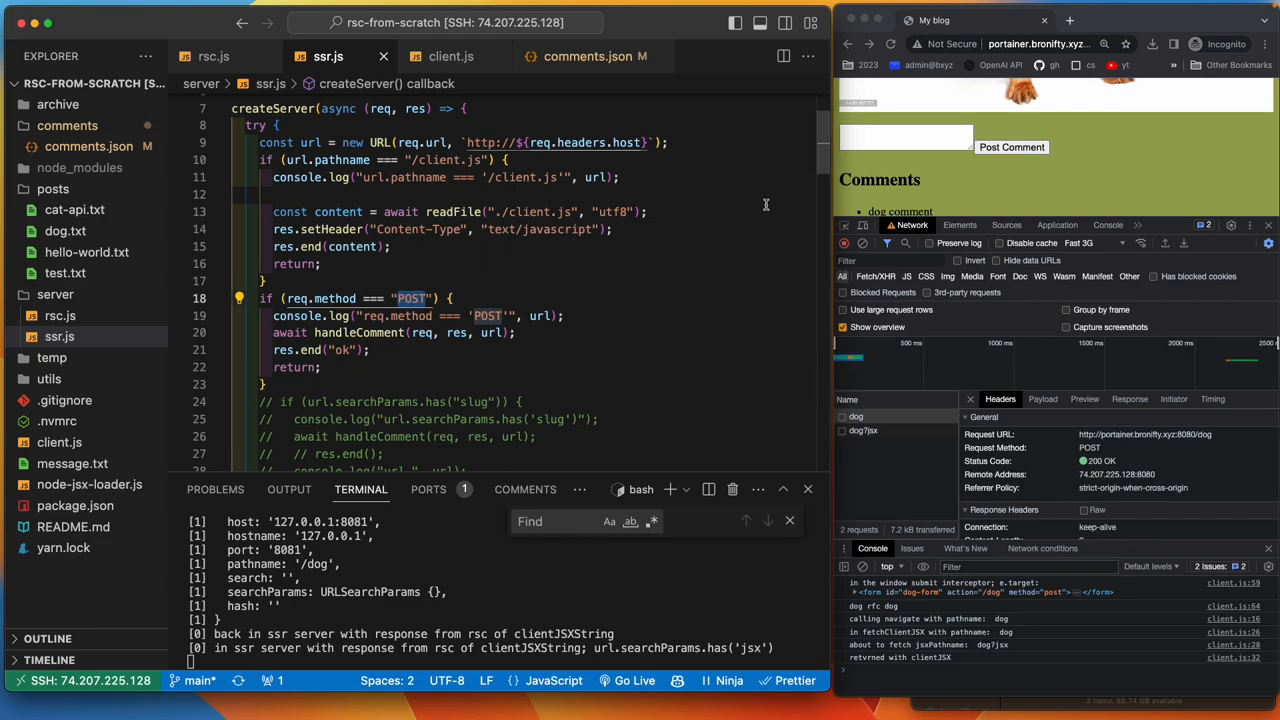
{"action": "mouse_move", "coordinate": [898, 428]}
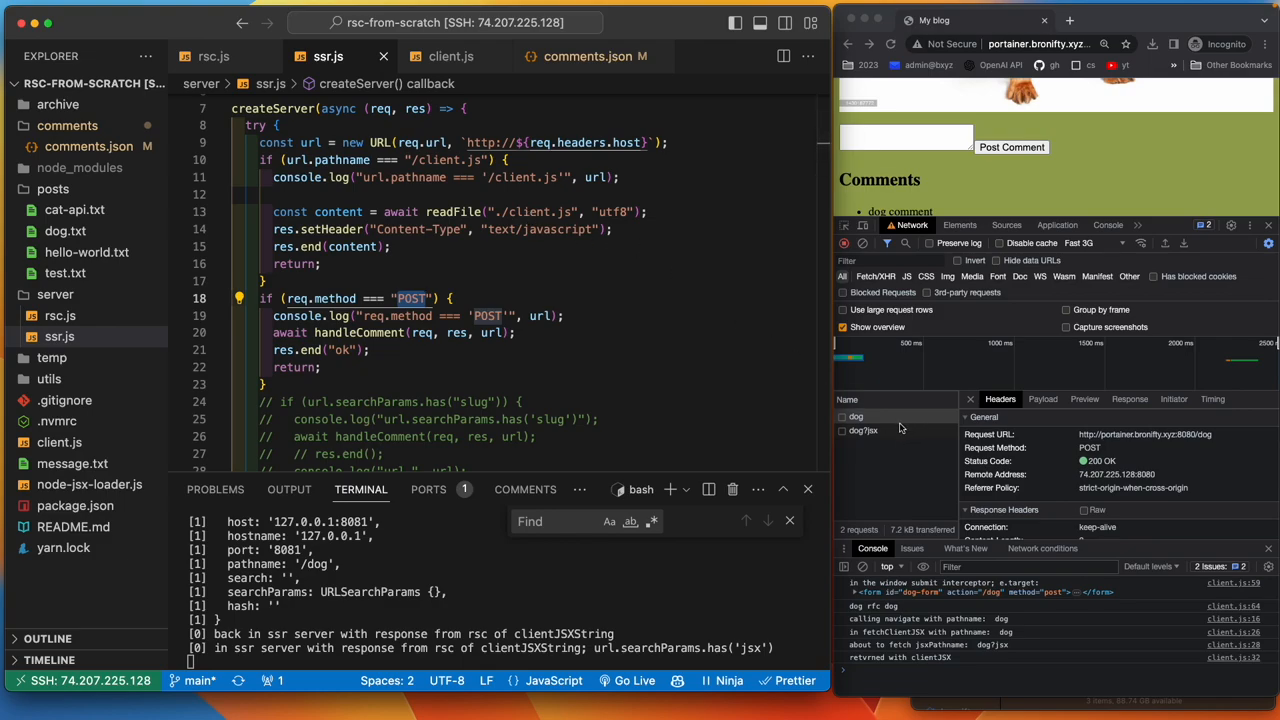
{"action": "mouse_move", "coordinate": [876, 418]}
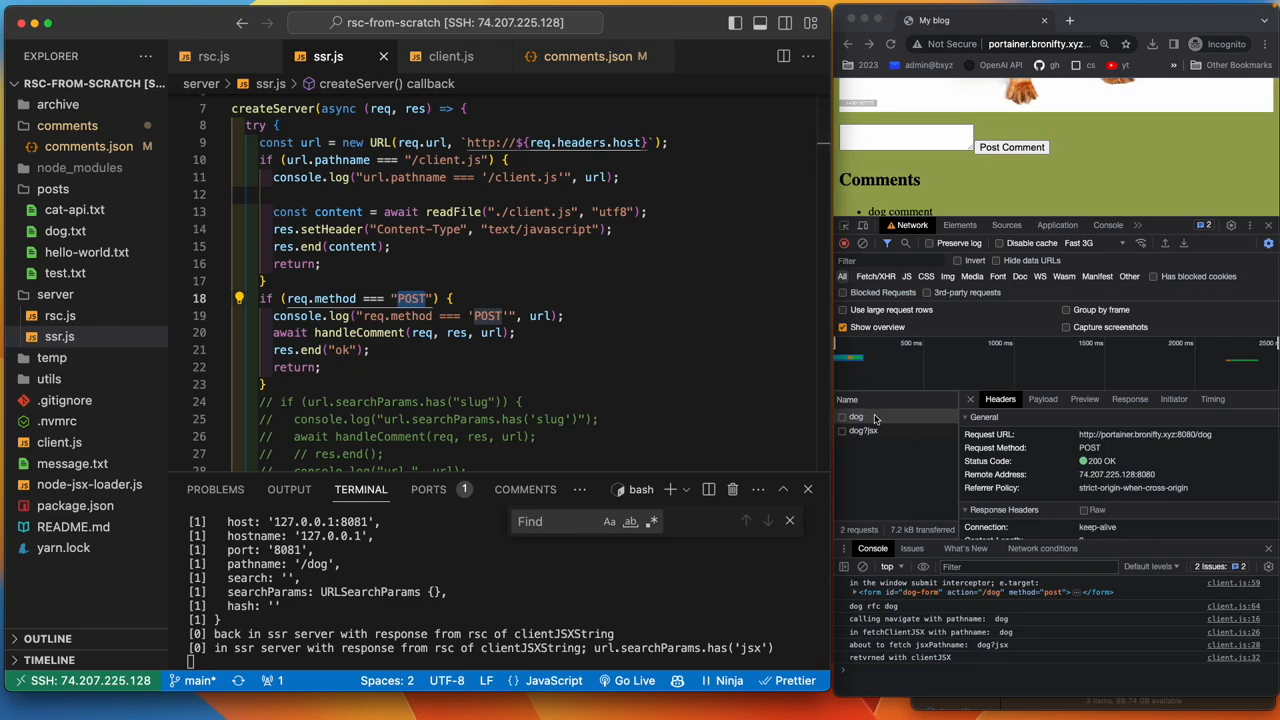
{"action": "mouse_move", "coordinate": [870, 418]}
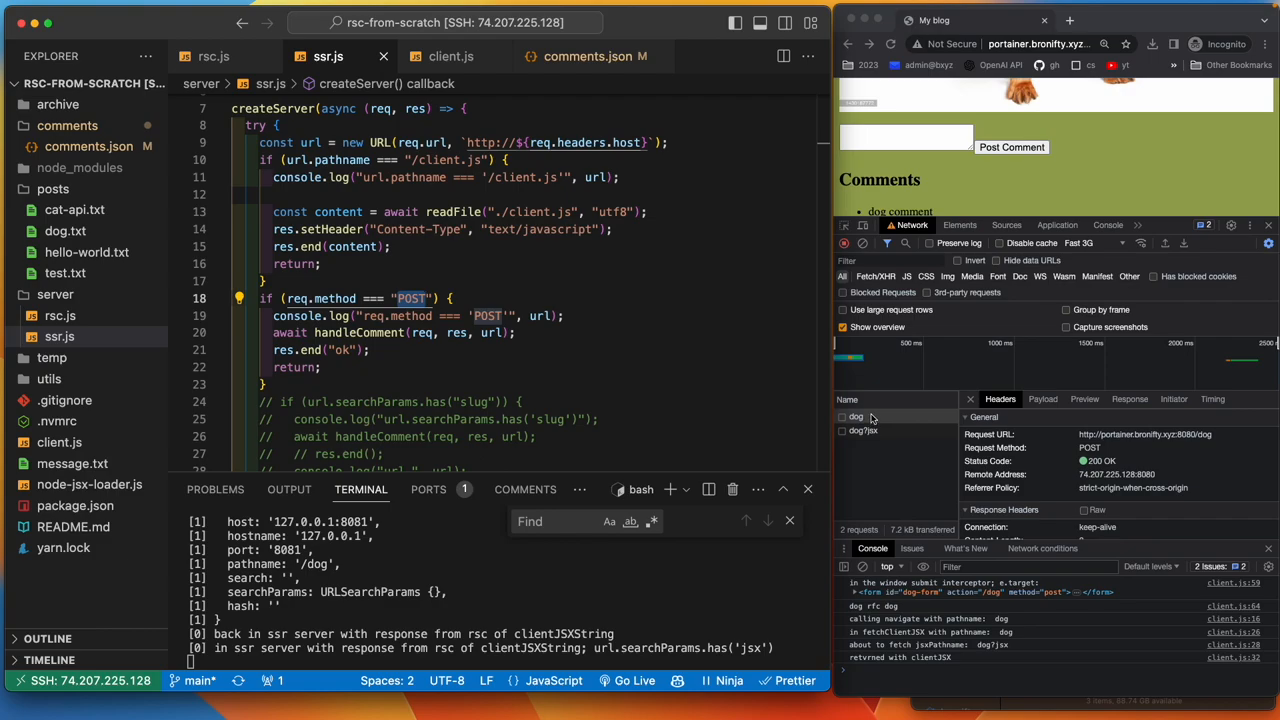
{"action": "mouse_move", "coordinate": [948, 156]}
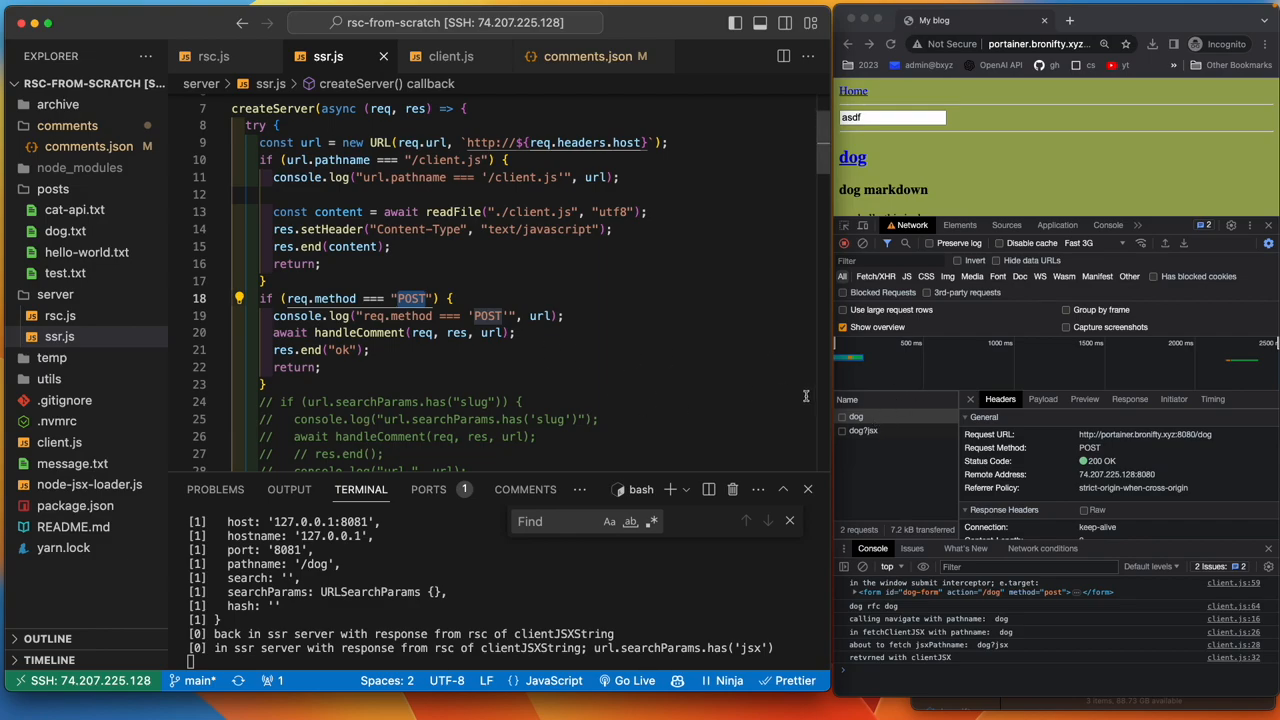
{"action": "mouse_move", "coordinate": [372, 328]}
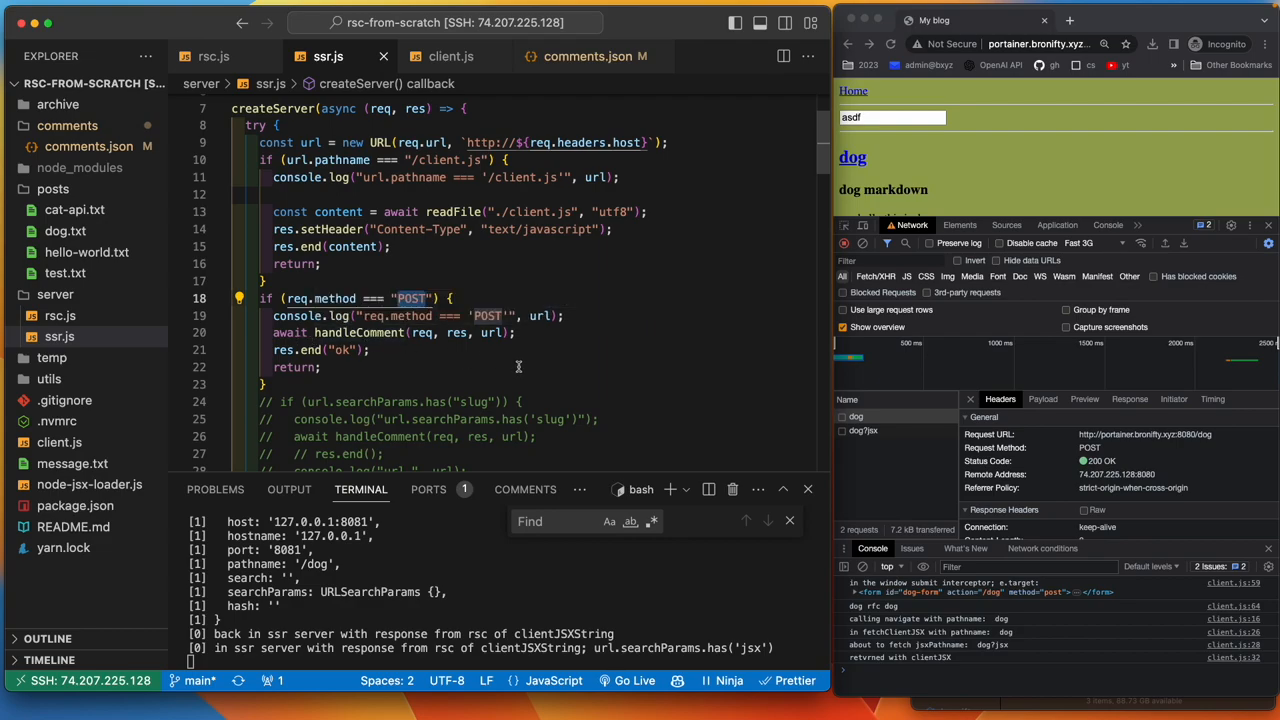
{"action": "mouse_move", "coordinate": [656, 366]}
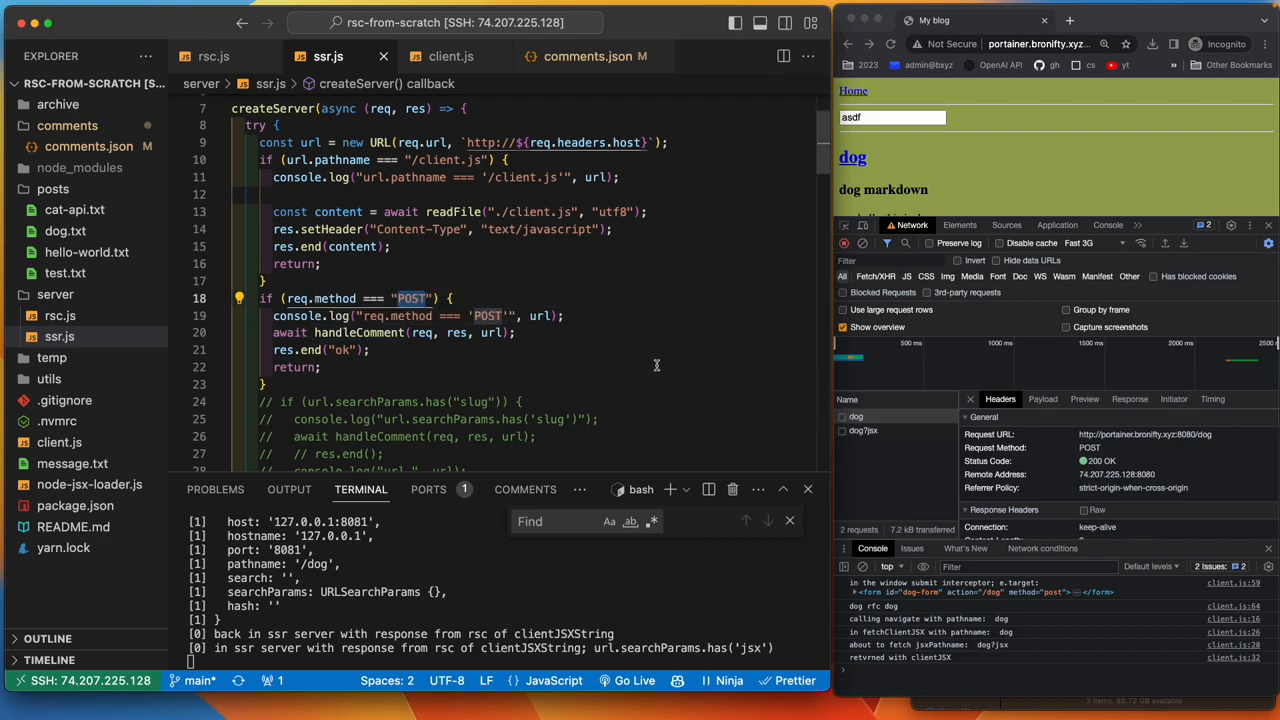
{"action": "left_click", "coordinate": [452, 56]}
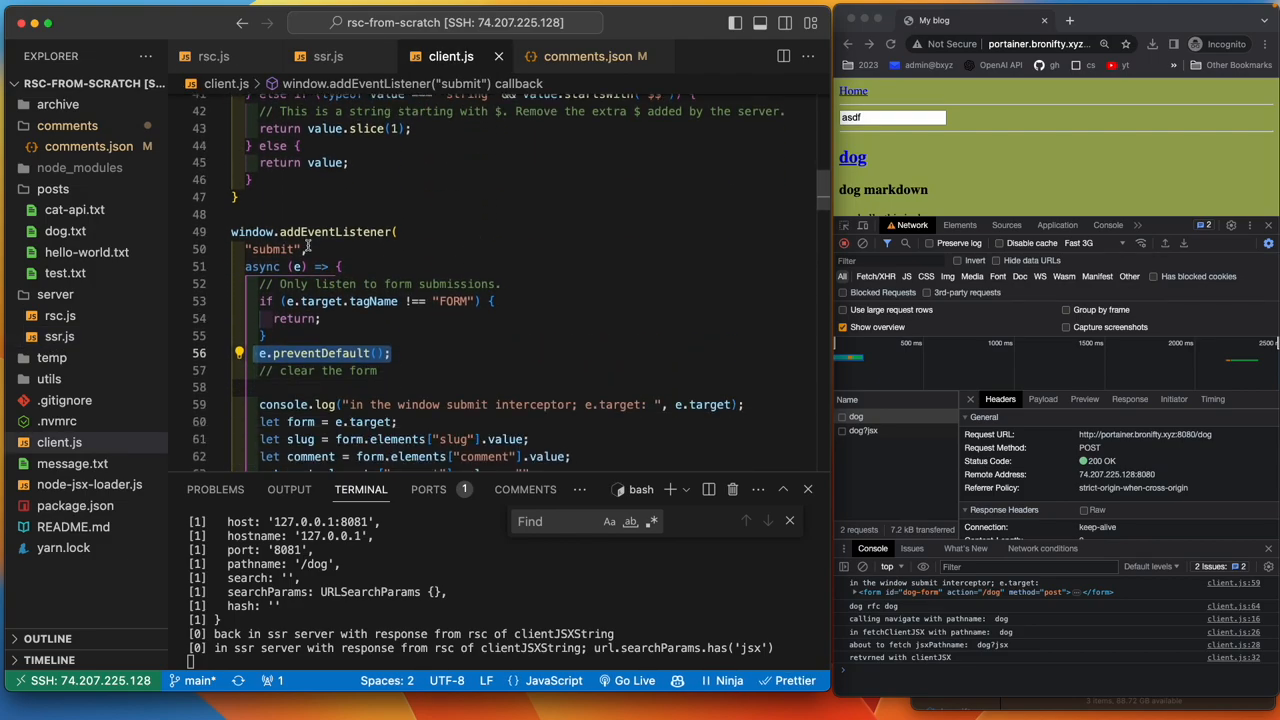
{"action": "scroll", "scroll_direction": "down", "scroll_amount": 3}
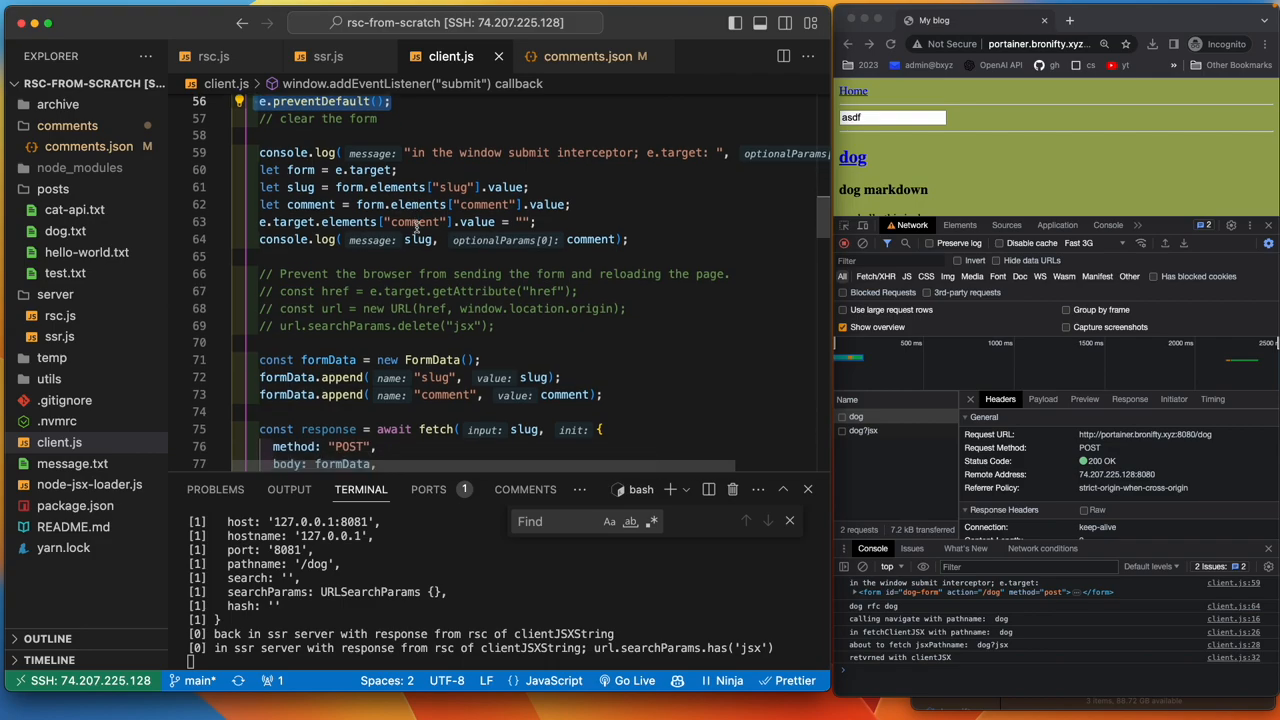
{"action": "scroll", "scroll_direction": "down", "scroll_amount": 3}
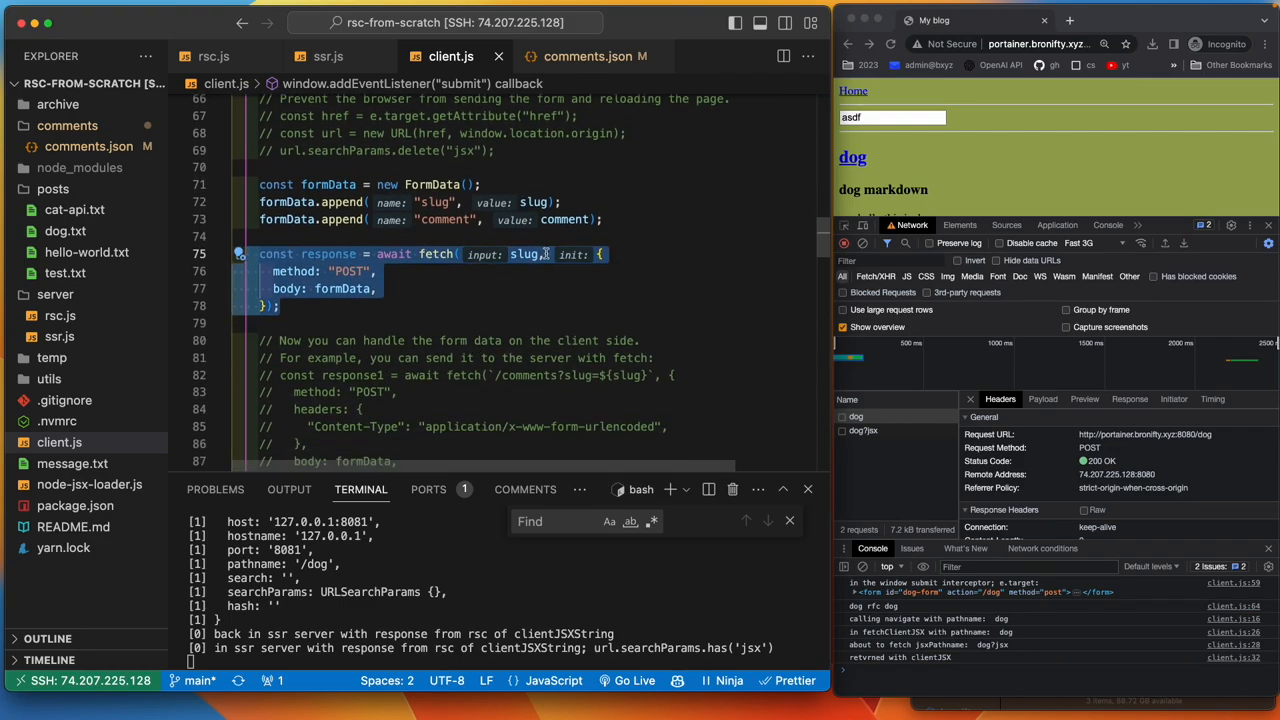
{"action": "scroll", "scroll_direction": "down", "scroll_amount": 3}
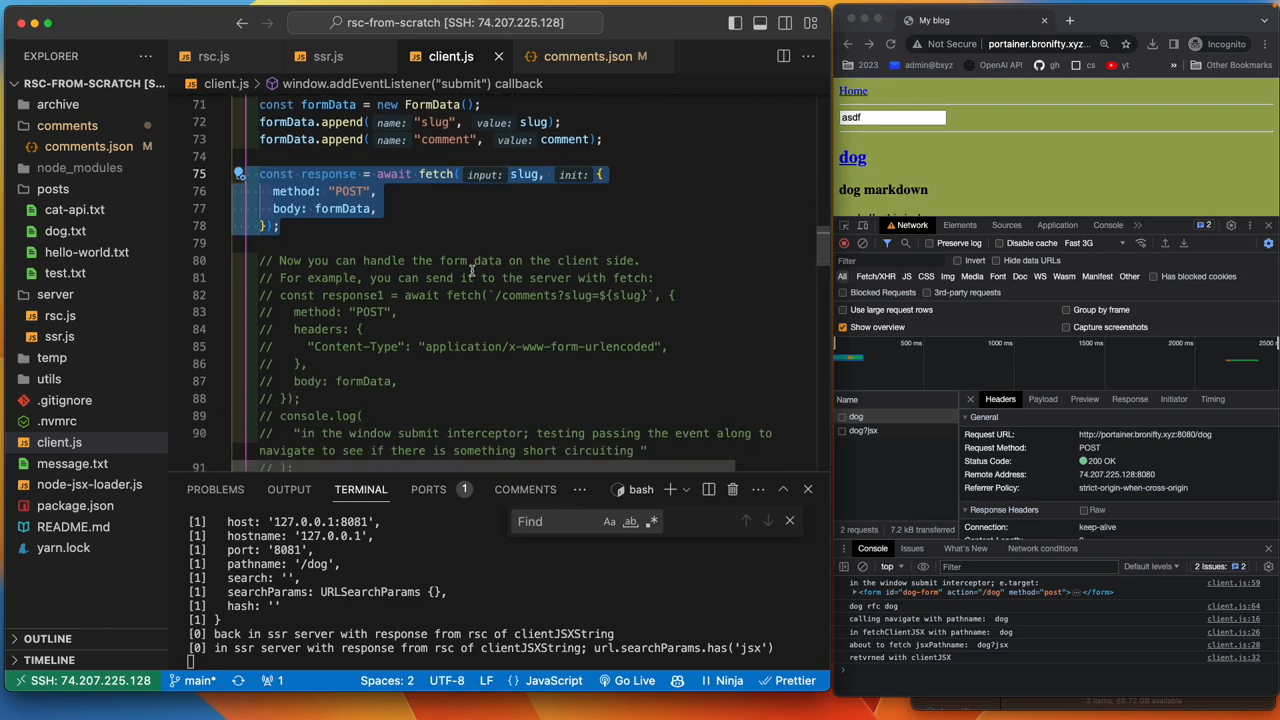
{"action": "scroll", "scroll_direction": "down", "scroll_amount": 3}
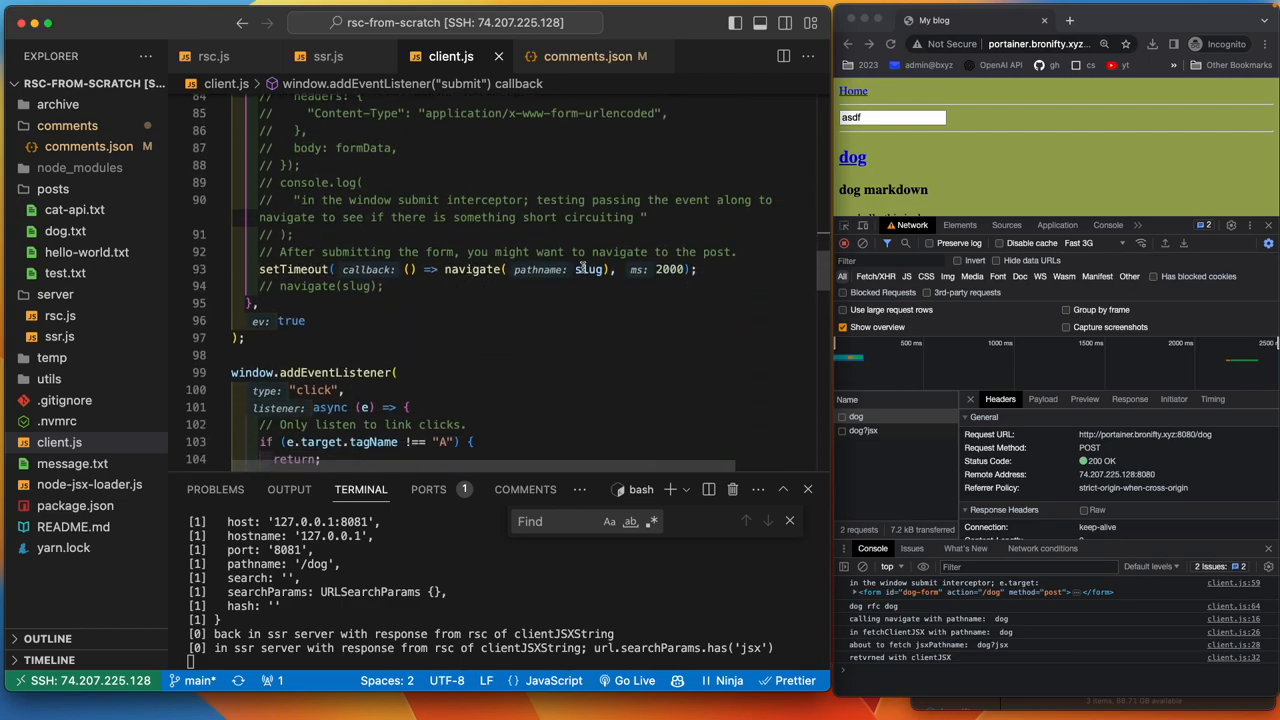
{"action": "mouse_move", "coordinate": [588, 268]}
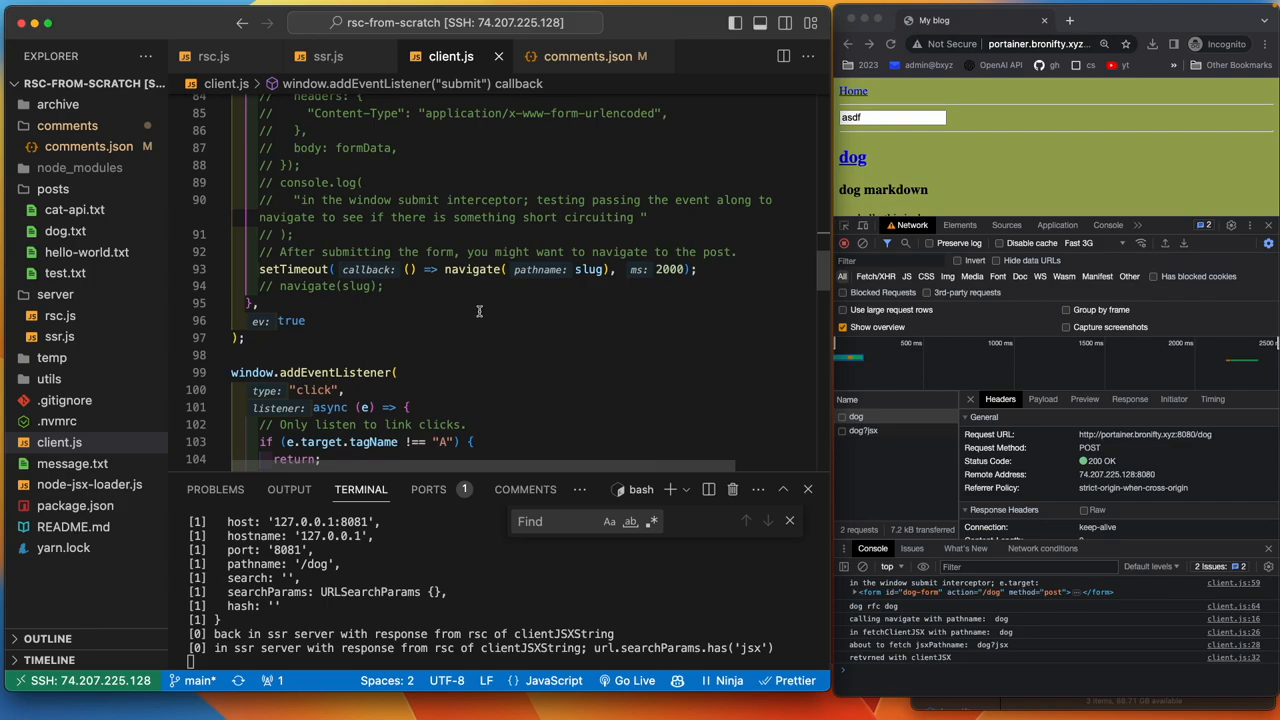
{"action": "mouse_move", "coordinate": [470, 270]}
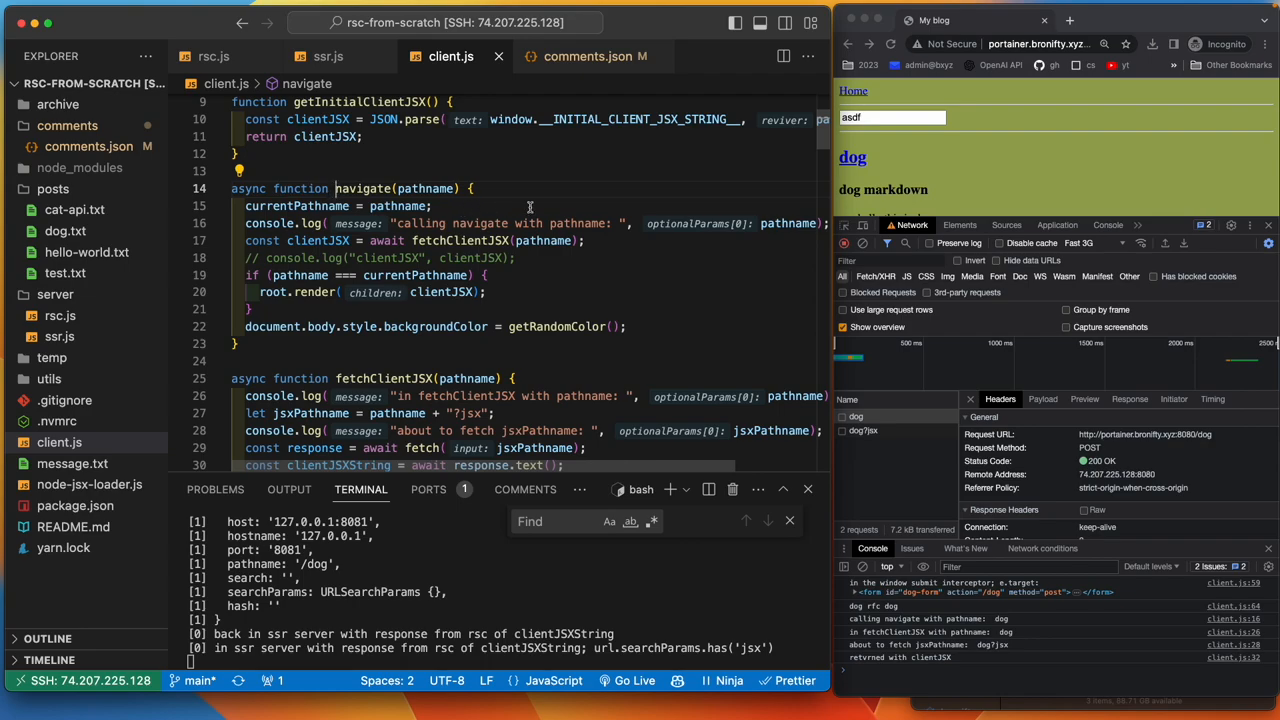
{"action": "mouse_move", "coordinate": [430, 188]}
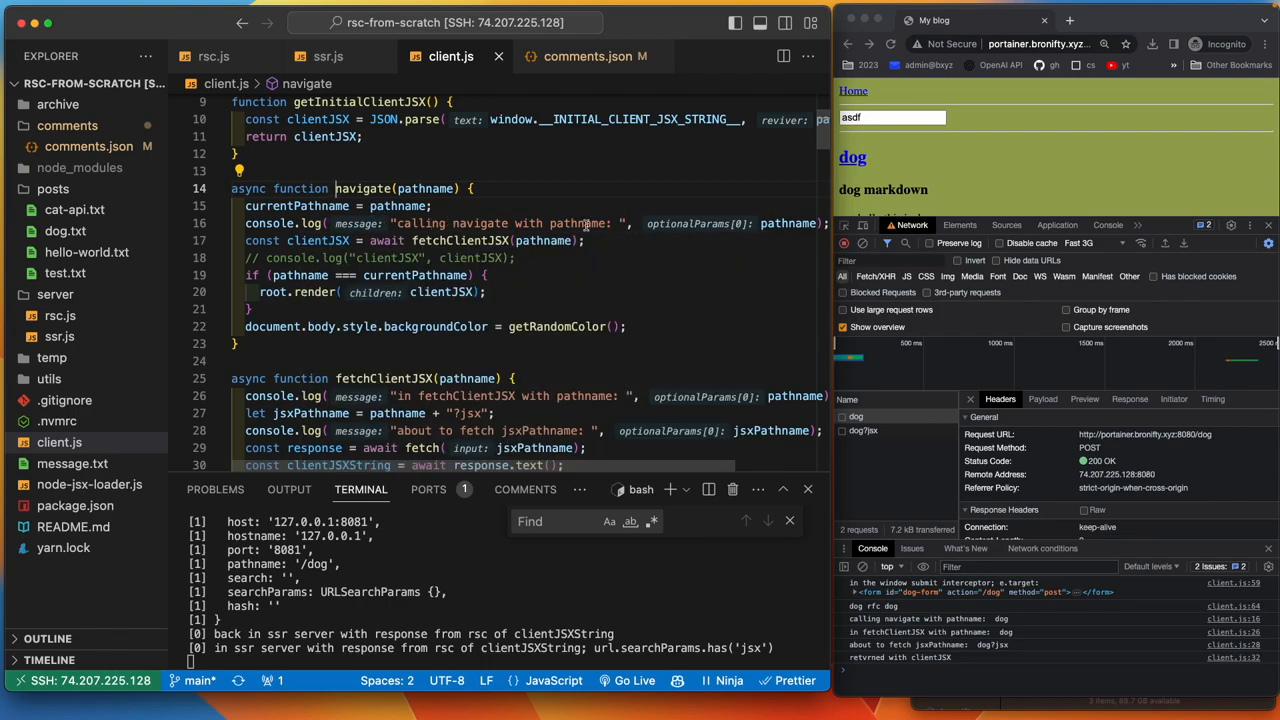
{"action": "mouse_move", "coordinate": [560, 244]}
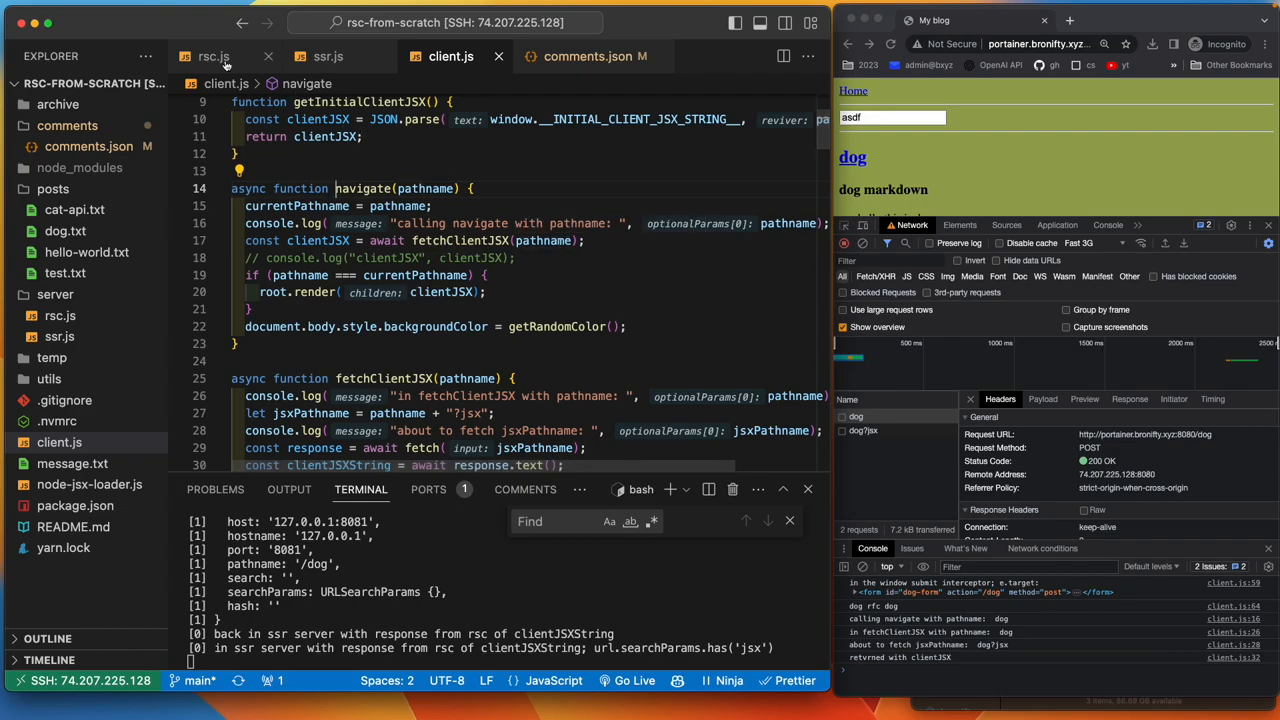
- Scroll rsc.js to renderJSXToClientJSX's function branch awaiting Component(props) and the 'Not implemented' throw
{"action": "left_click", "coordinate": [212, 56]}
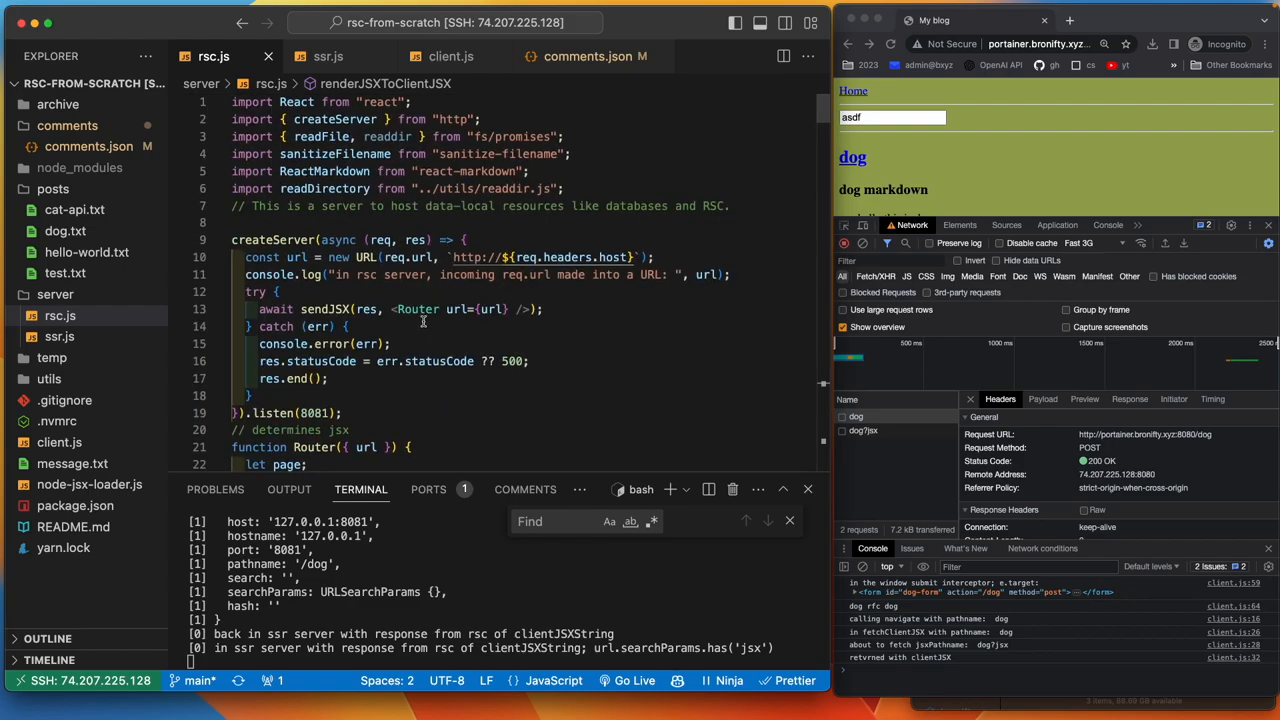
{"action": "scroll", "scroll_direction": "down", "scroll_amount": 3}
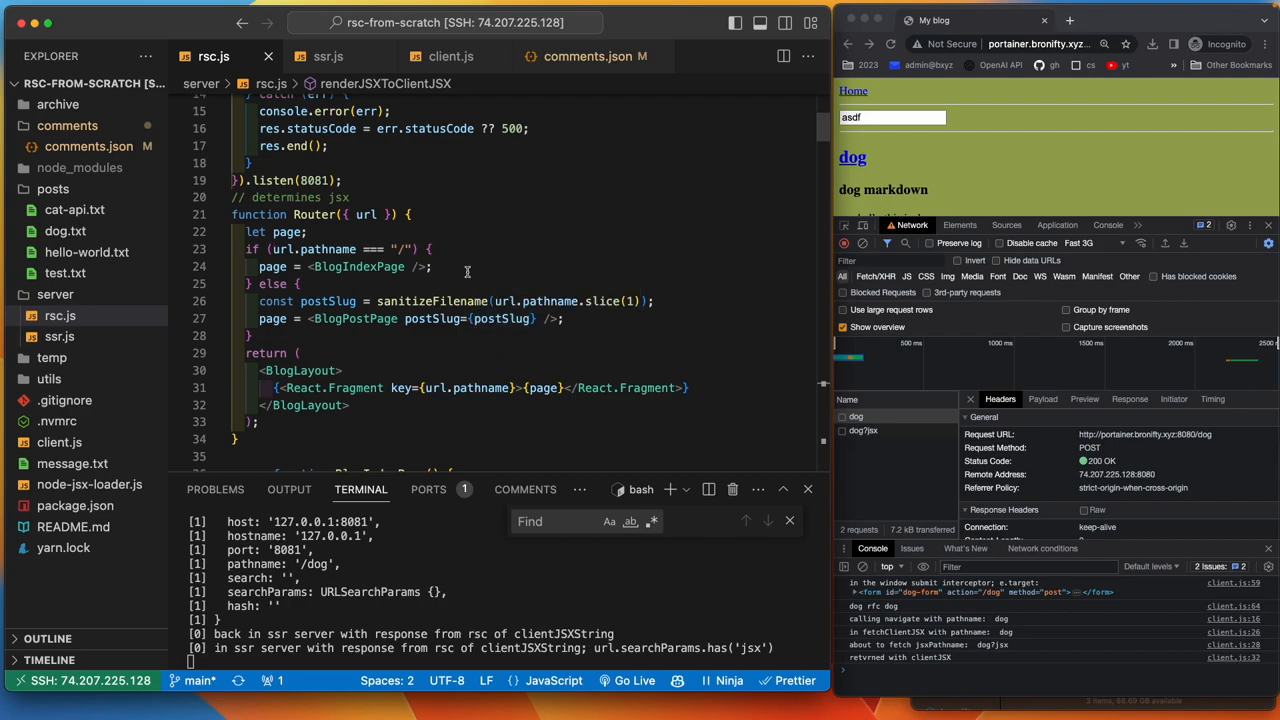
{"action": "scroll", "scroll_direction": "up", "scroll_amount": 3}
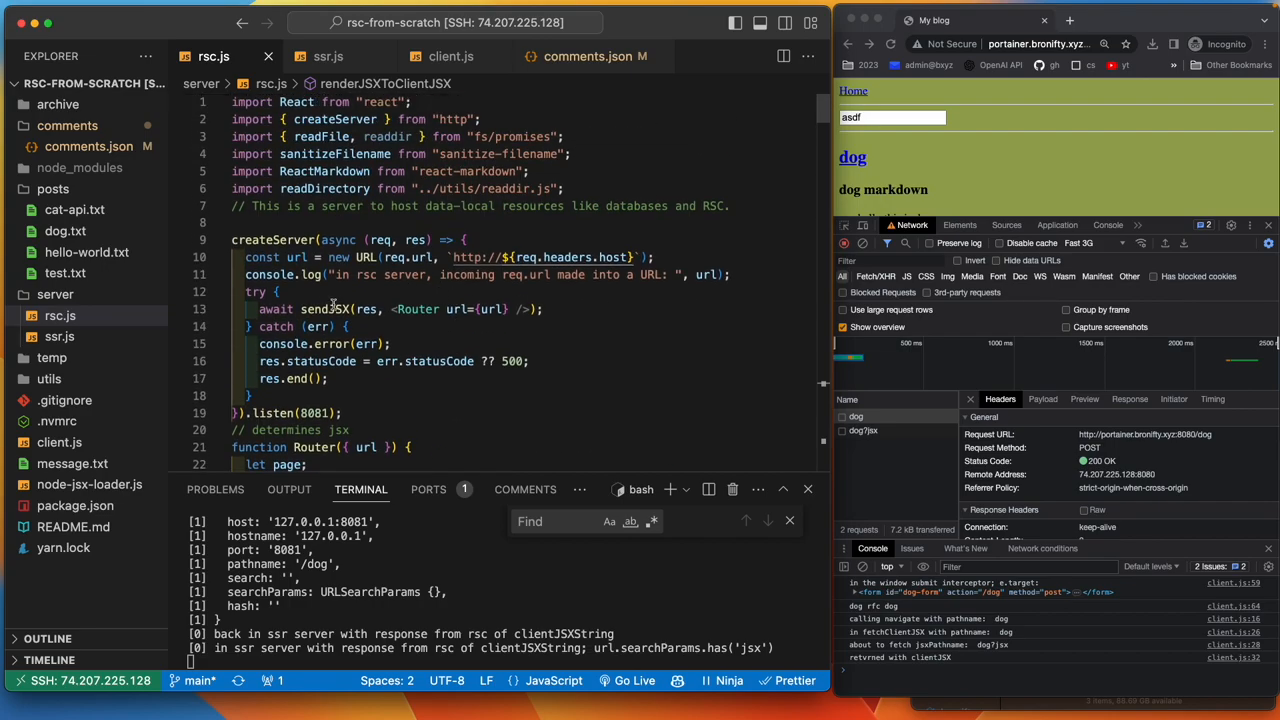
{"action": "scroll", "scroll_direction": "down", "scroll_amount": 3}
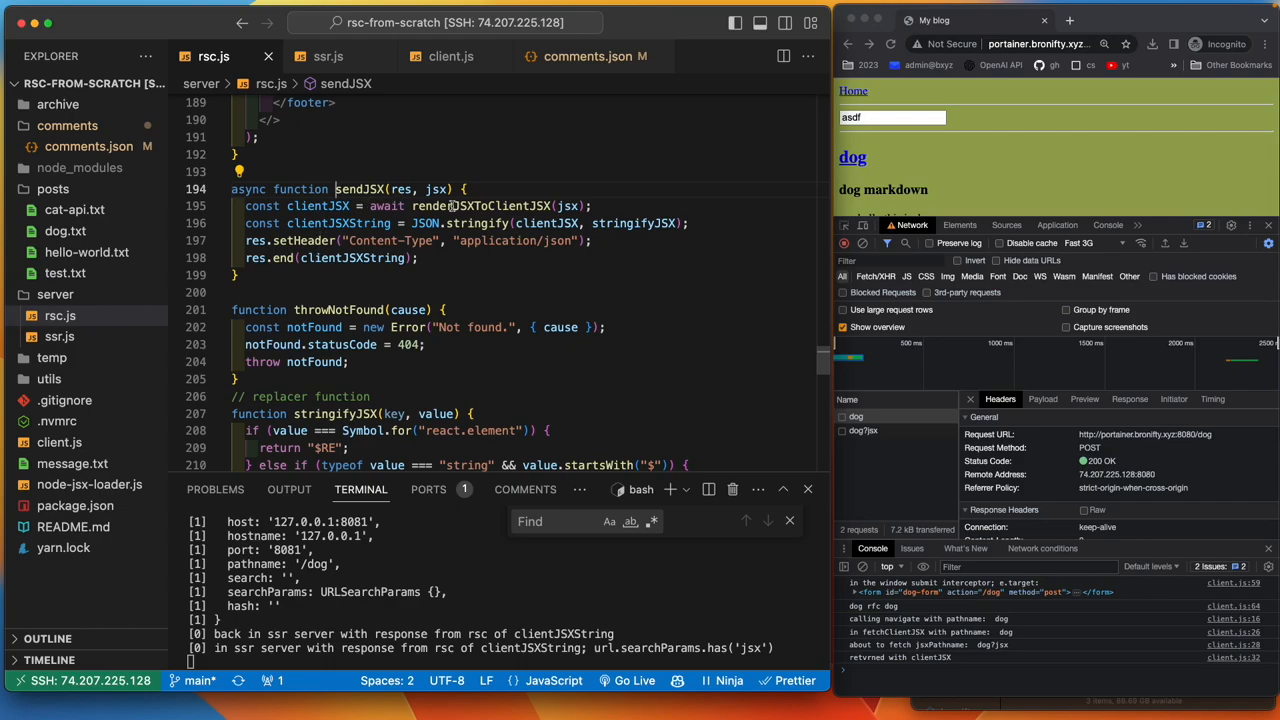
{"action": "scroll", "scroll_direction": "down", "scroll_amount": 3}
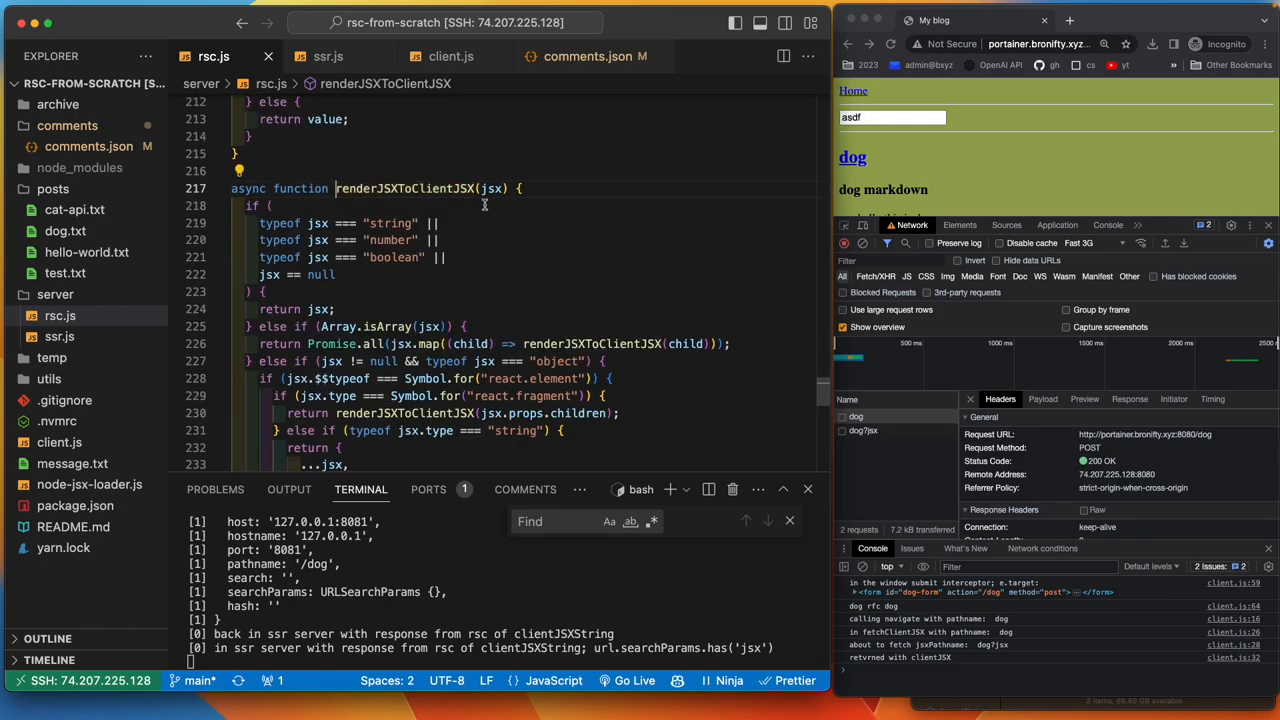
{"action": "scroll", "scroll_direction": "down", "scroll_amount": 3}
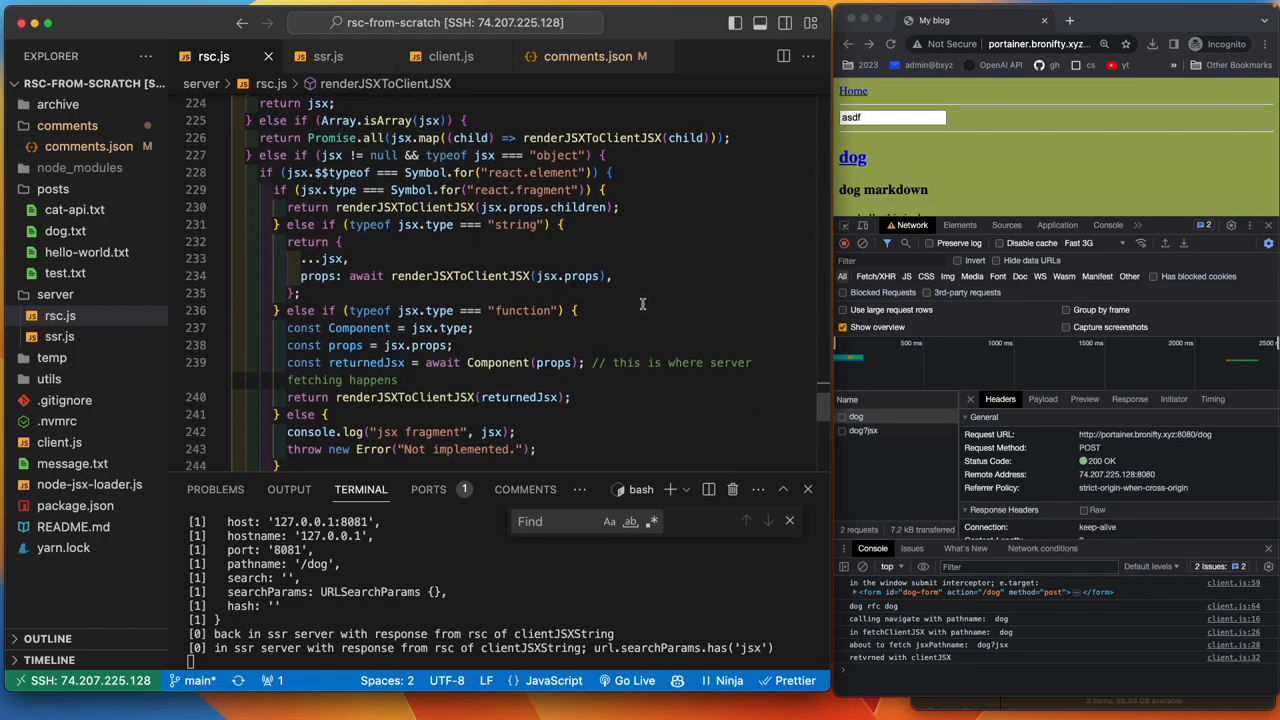
{"action": "scroll", "scroll_direction": "down", "scroll_amount": 3}
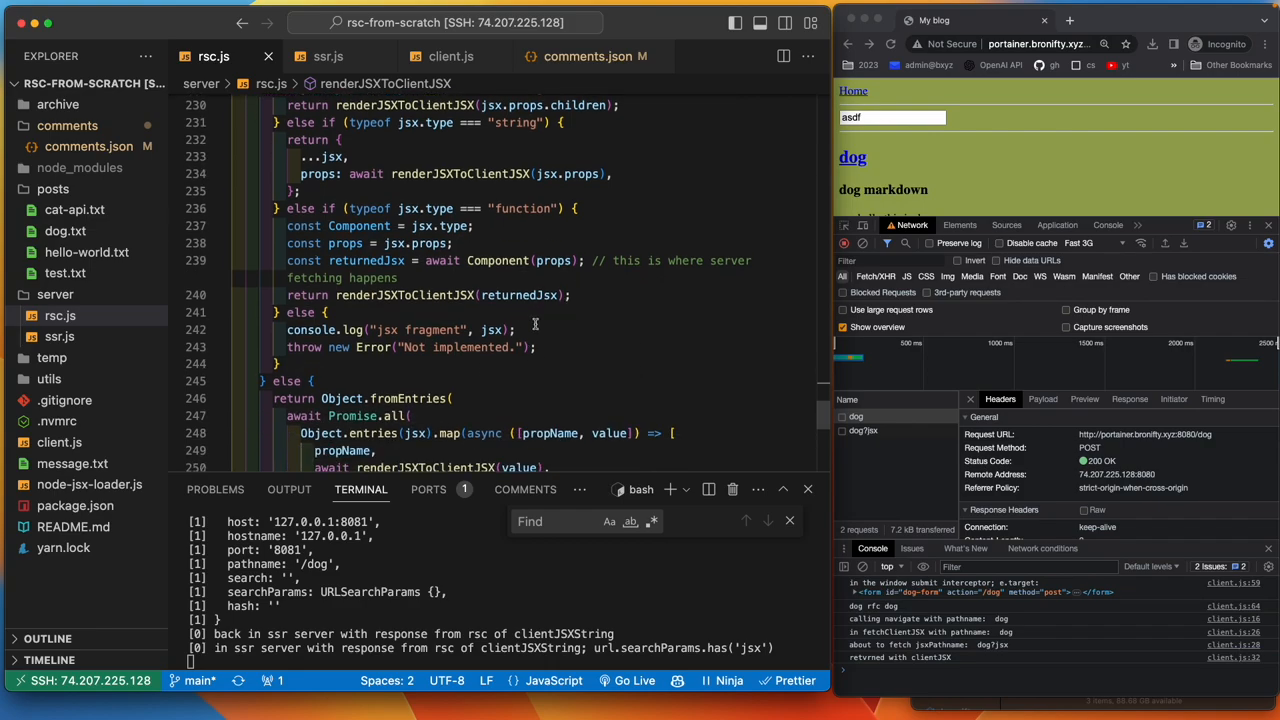
- View client.js's navigate and fetchClientJSX beside the dog and dog?jsx GET 200 requests in DevTools
{"action": "left_click", "coordinate": [452, 56]}
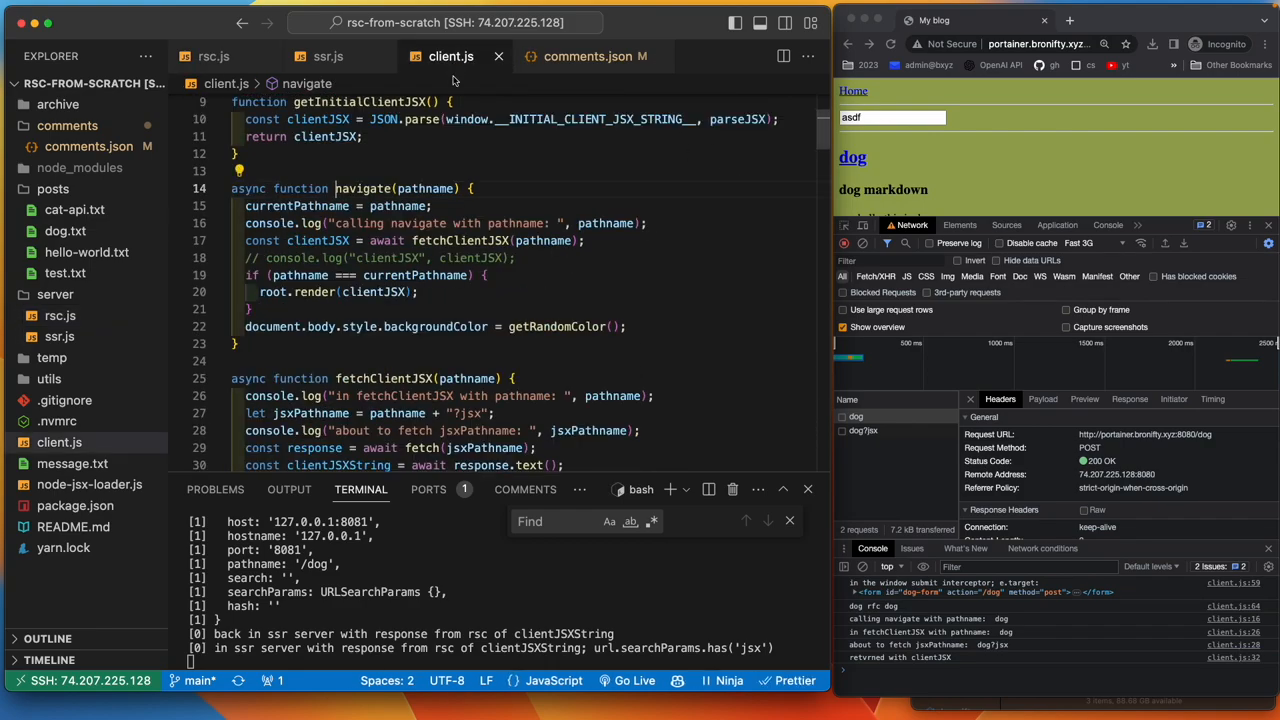
{"action": "mouse_move", "coordinate": [308, 300]}
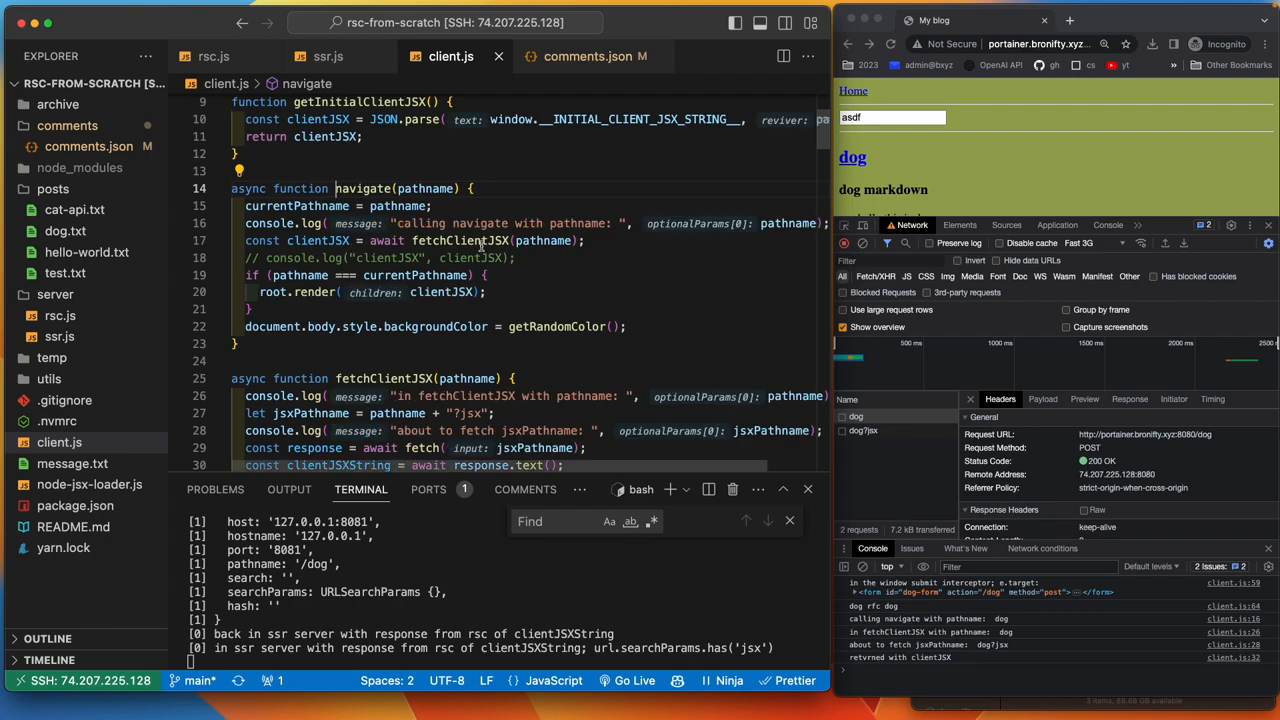
{"action": "mouse_move", "coordinate": [444, 292]}
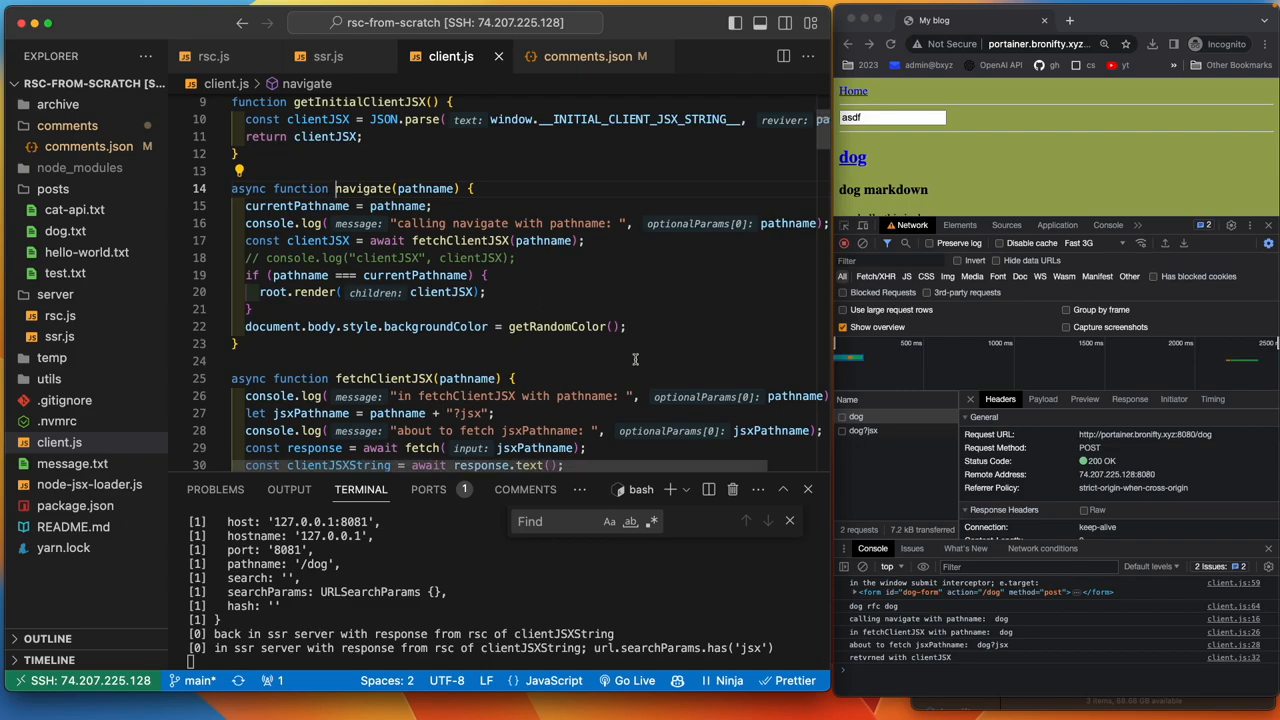
{"action": "left_click", "coordinate": [860, 432]}
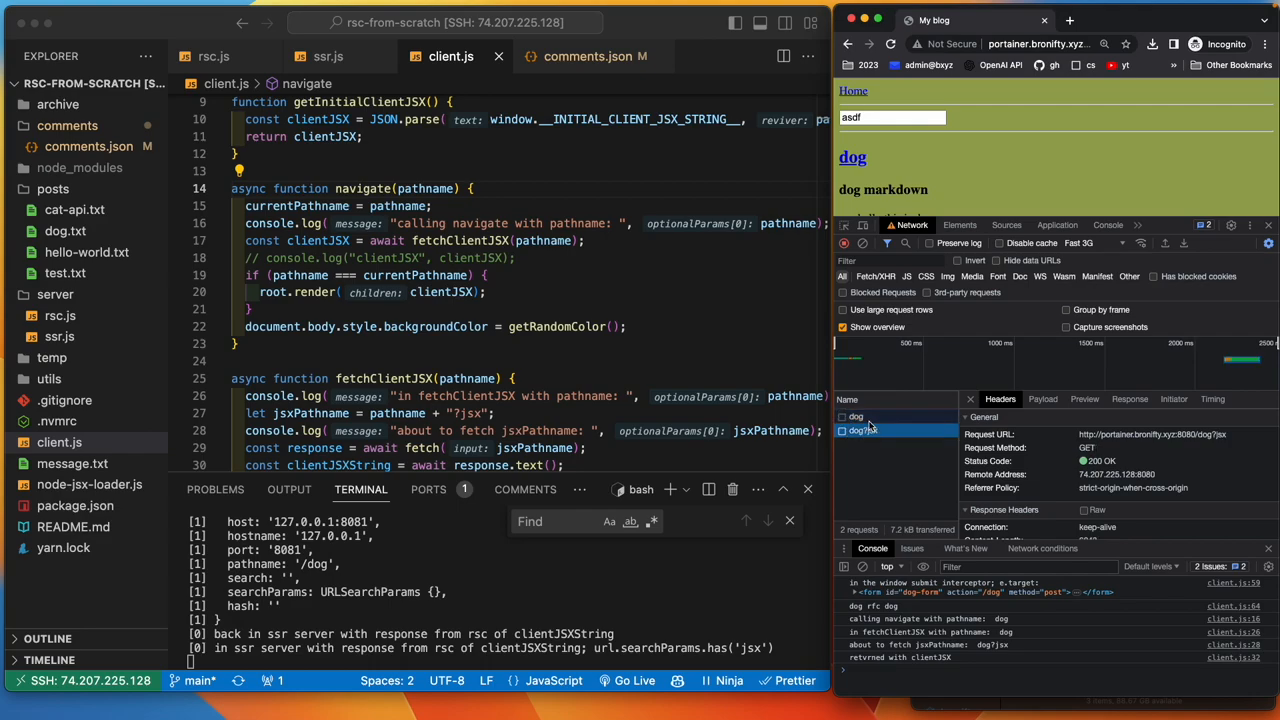
{"action": "left_click", "coordinate": [856, 416]}
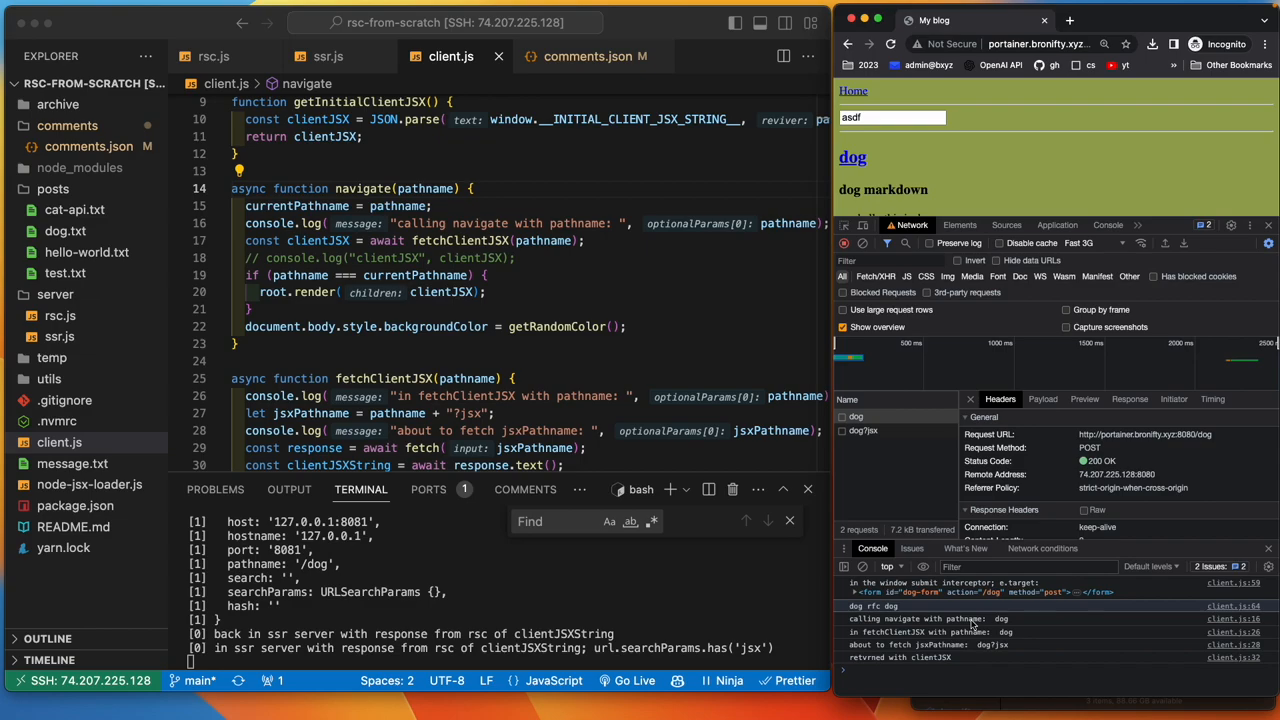
{"action": "mouse_move", "coordinate": [960, 620]}
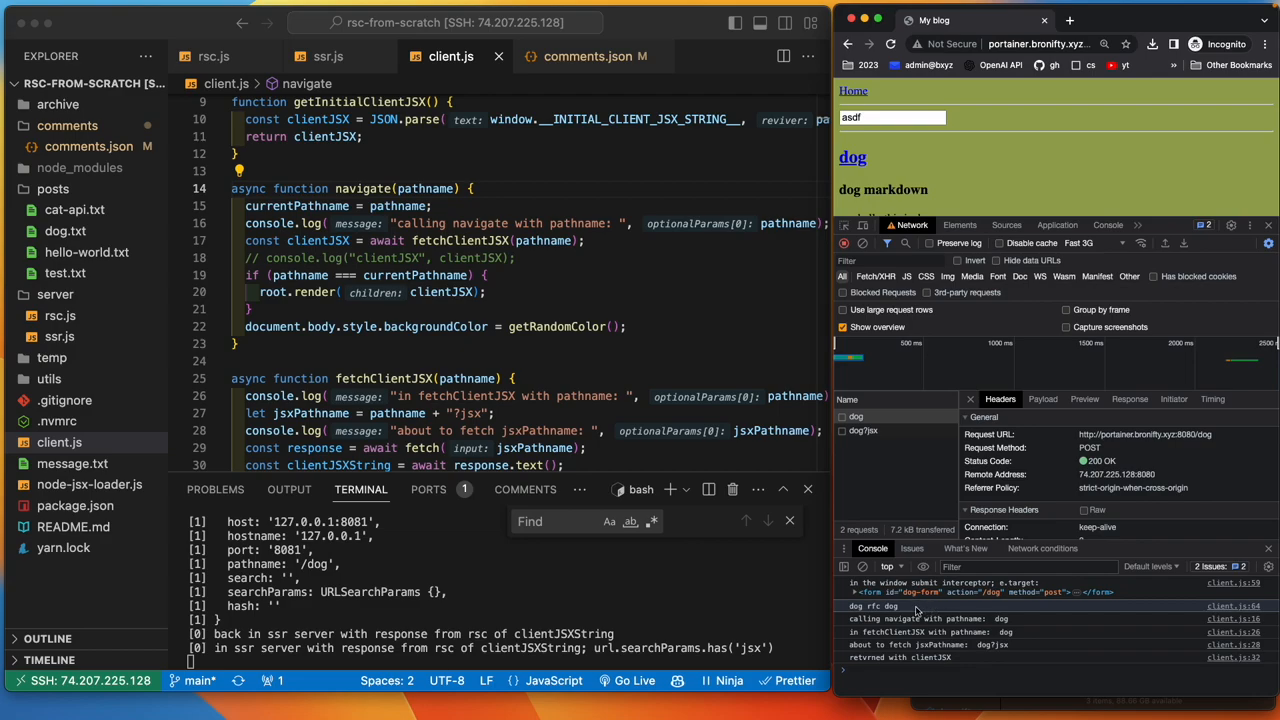
{"action": "mouse_move", "coordinate": [916, 612]}
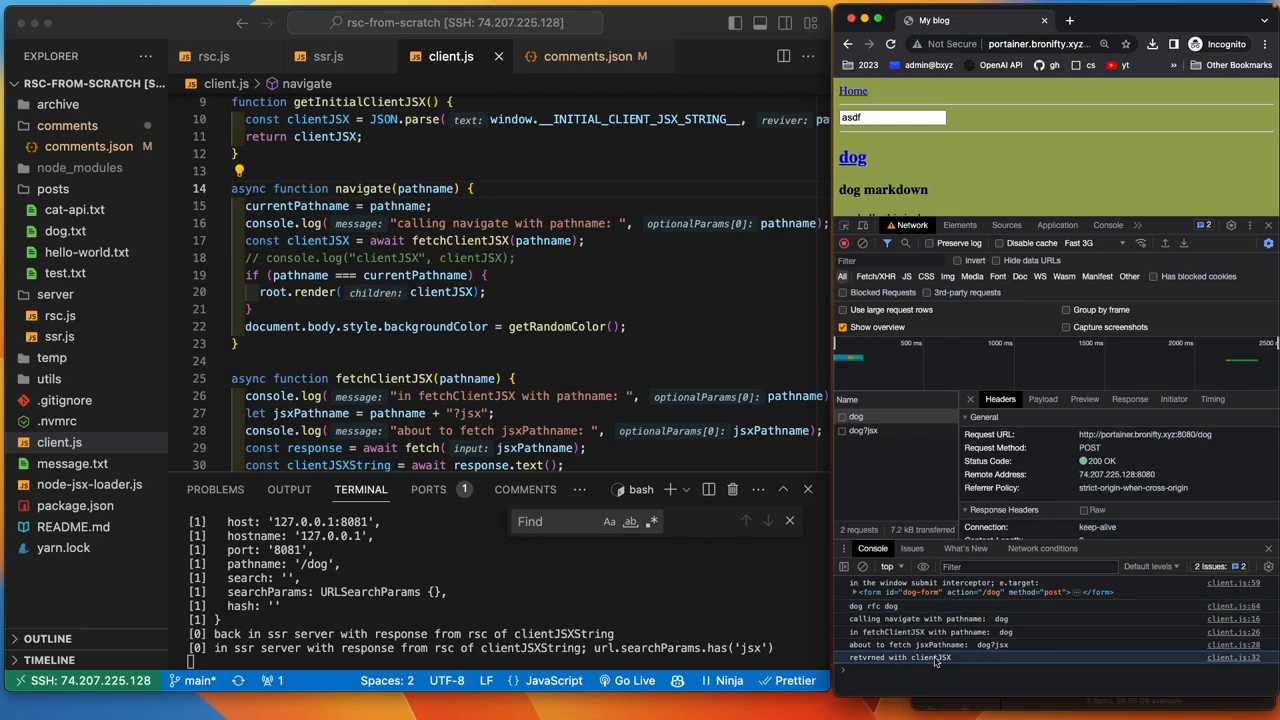
{"action": "mouse_move", "coordinate": [932, 658]}
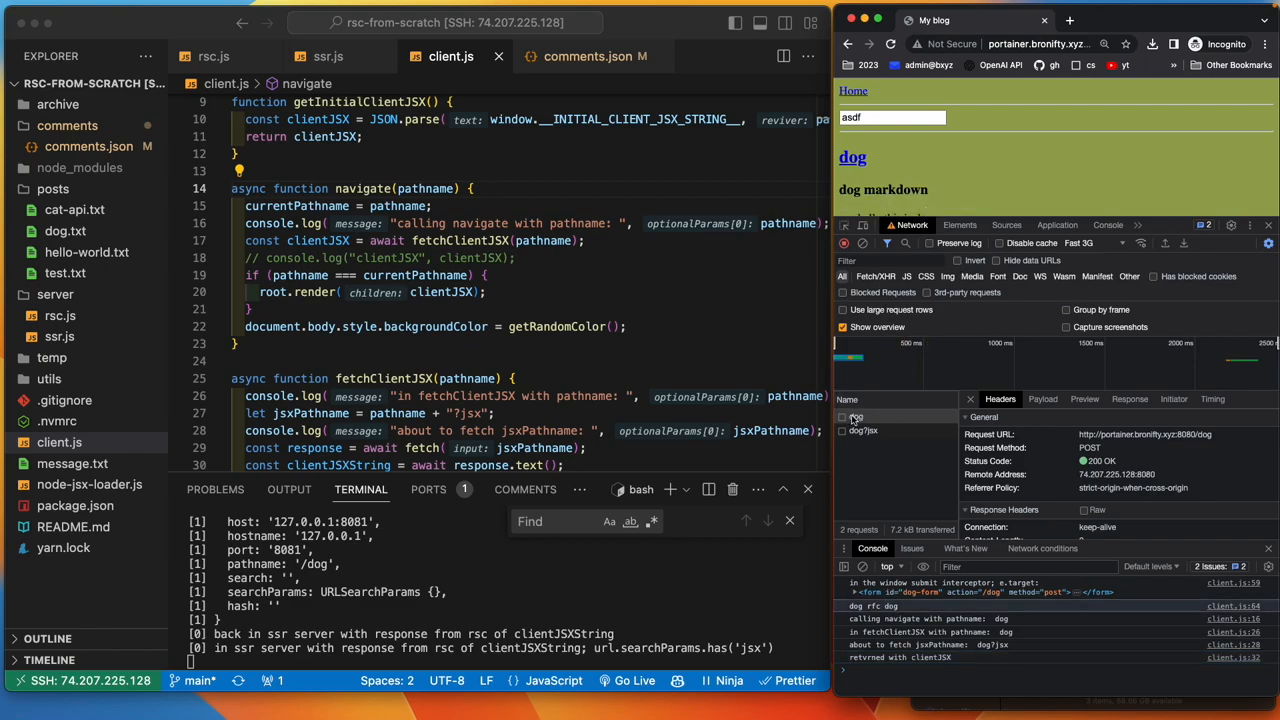
{"action": "left_click", "coordinate": [856, 418]}
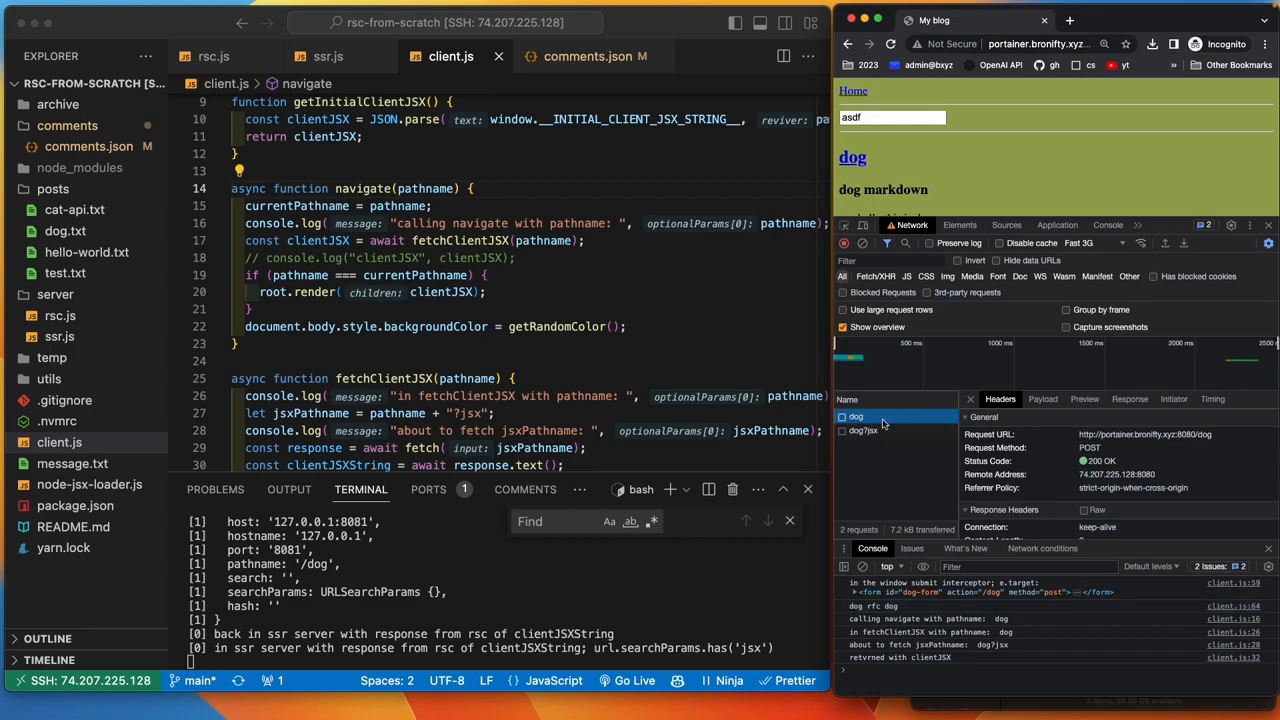
{"action": "left_click", "coordinate": [860, 430]}
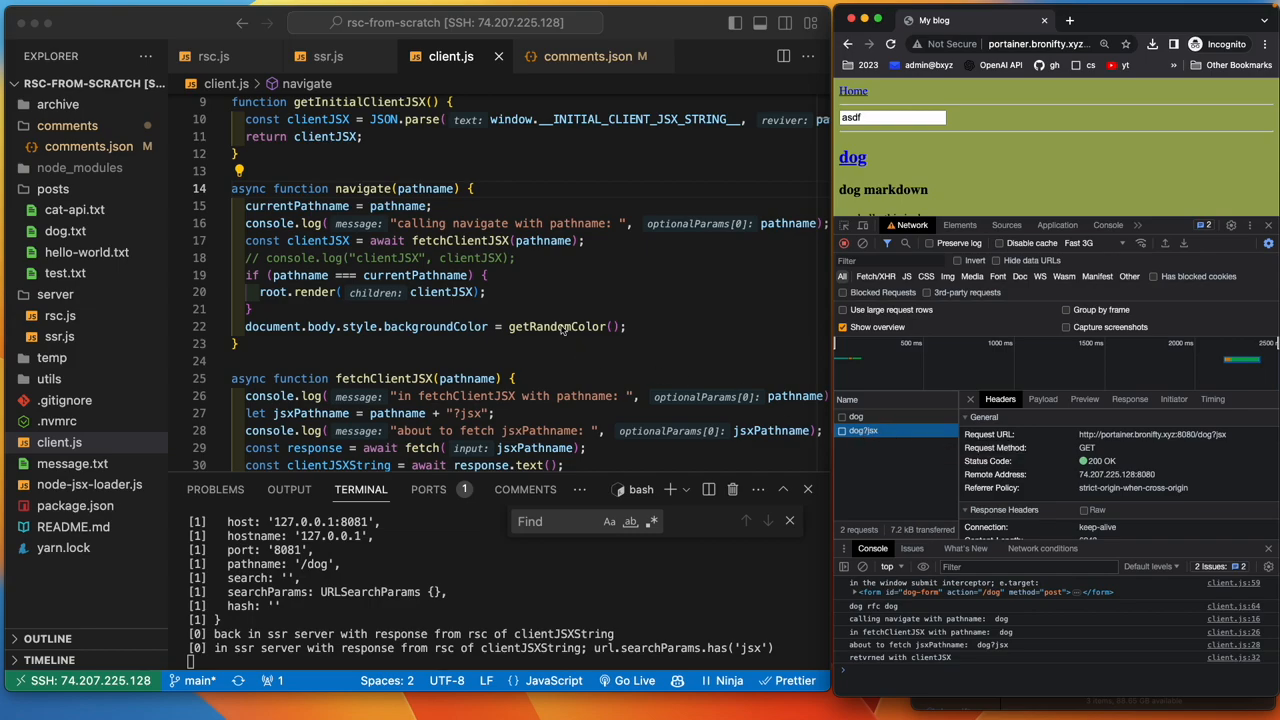
{"action": "mouse_move", "coordinate": [896, 592]}
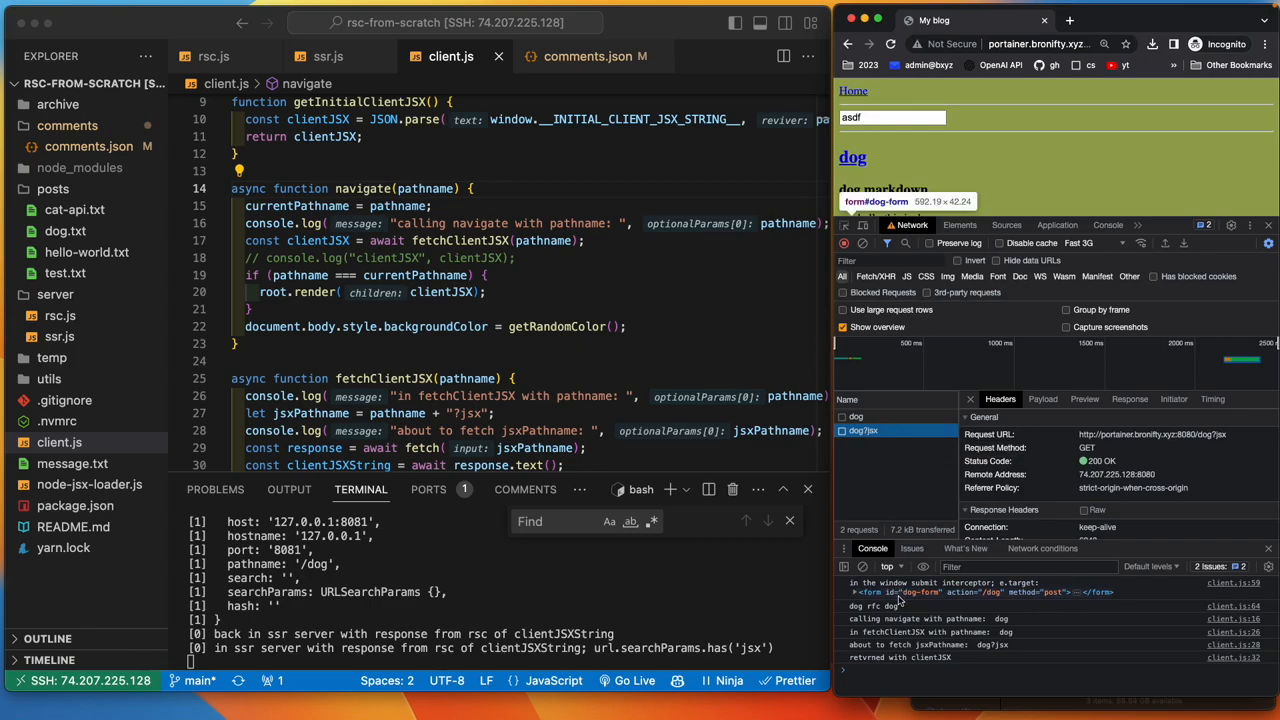
{"action": "mouse_move", "coordinate": [712, 496]}
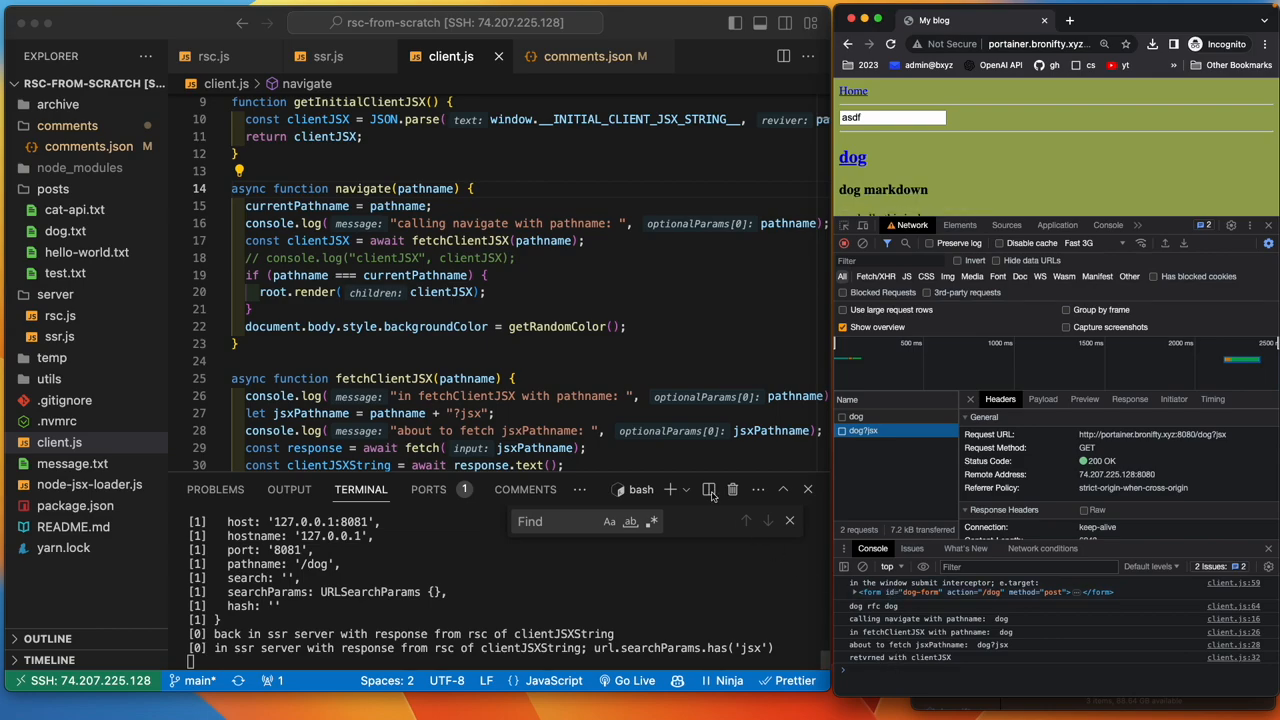
- Scroll client.js to the submit listener's setTimeout calling navigate(slug) after 2000 ms
{"action": "scroll", "scroll_direction": "down", "scroll_amount": 3}
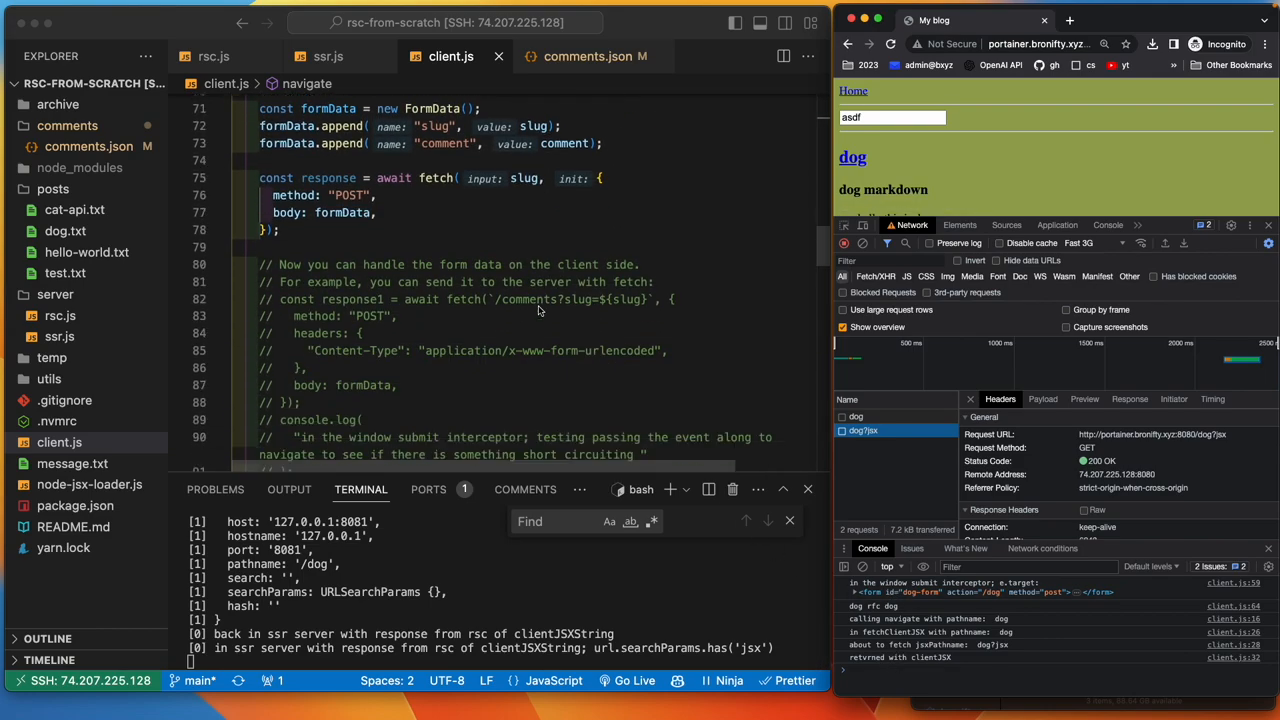
{"action": "scroll", "scroll_direction": "down", "scroll_amount": 3}
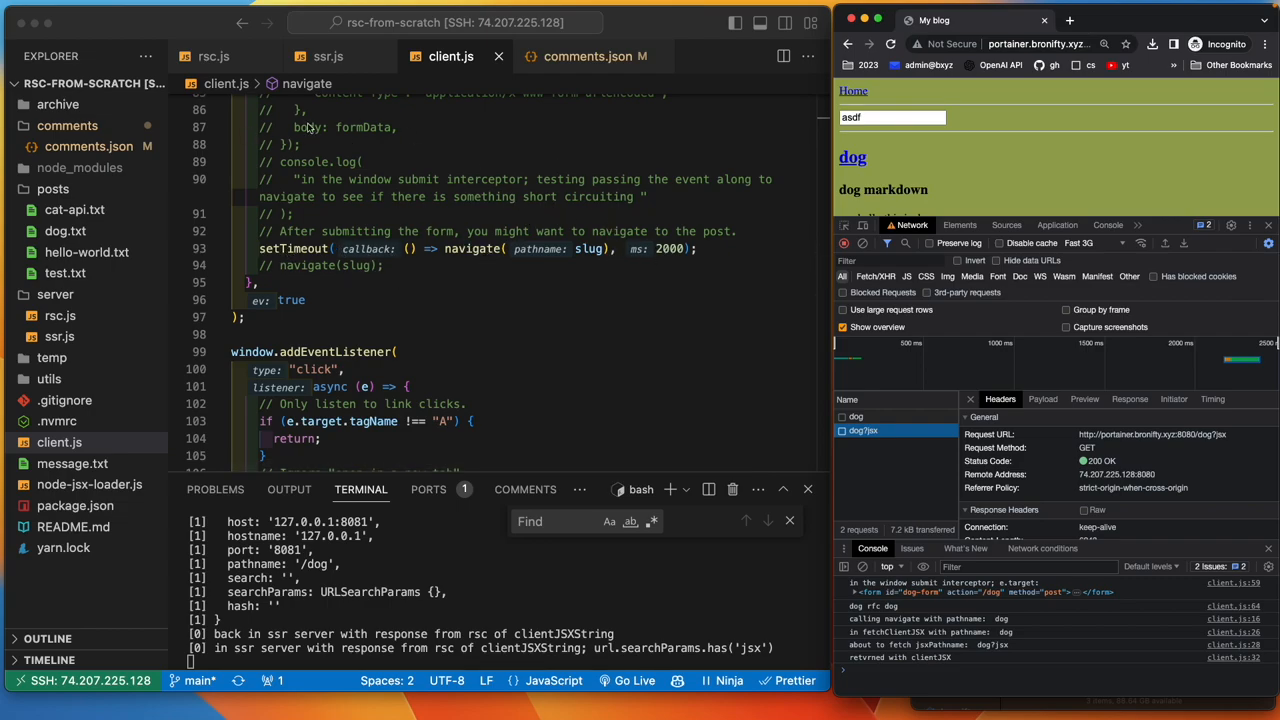
{"action": "mouse_move", "coordinate": [638, 170]}
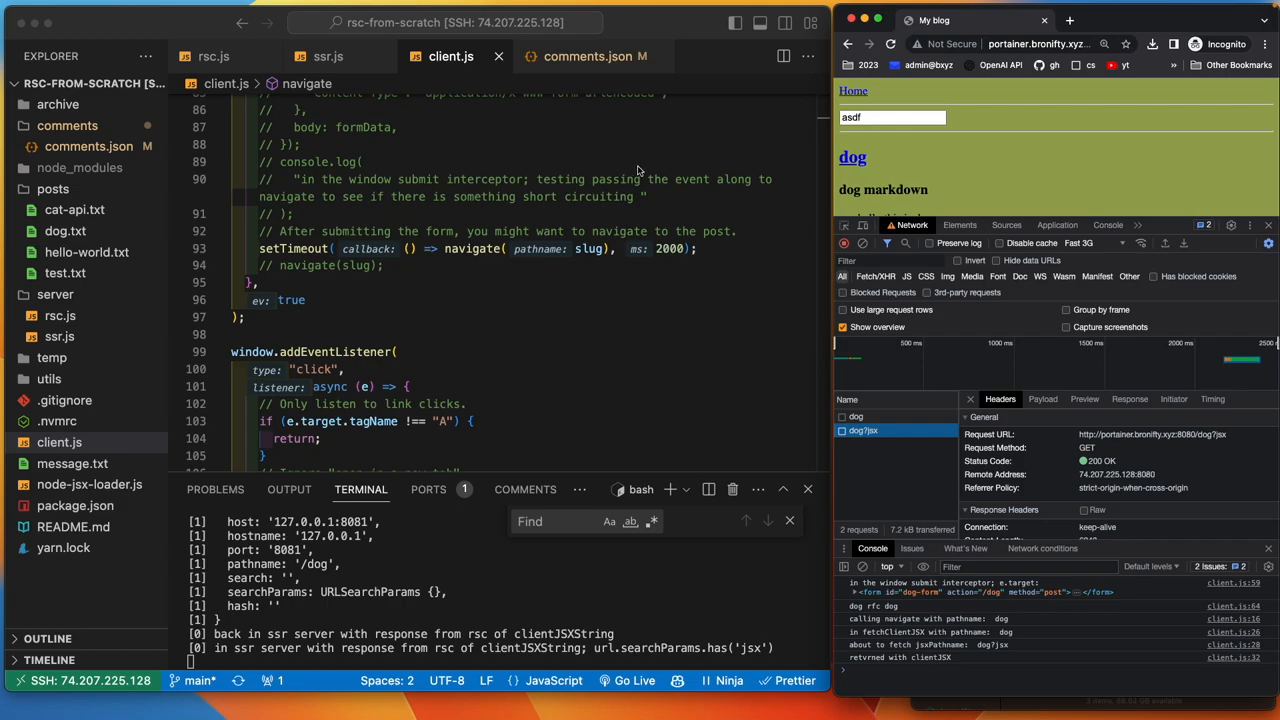
{"action": "mouse_move", "coordinate": [444, 132]}
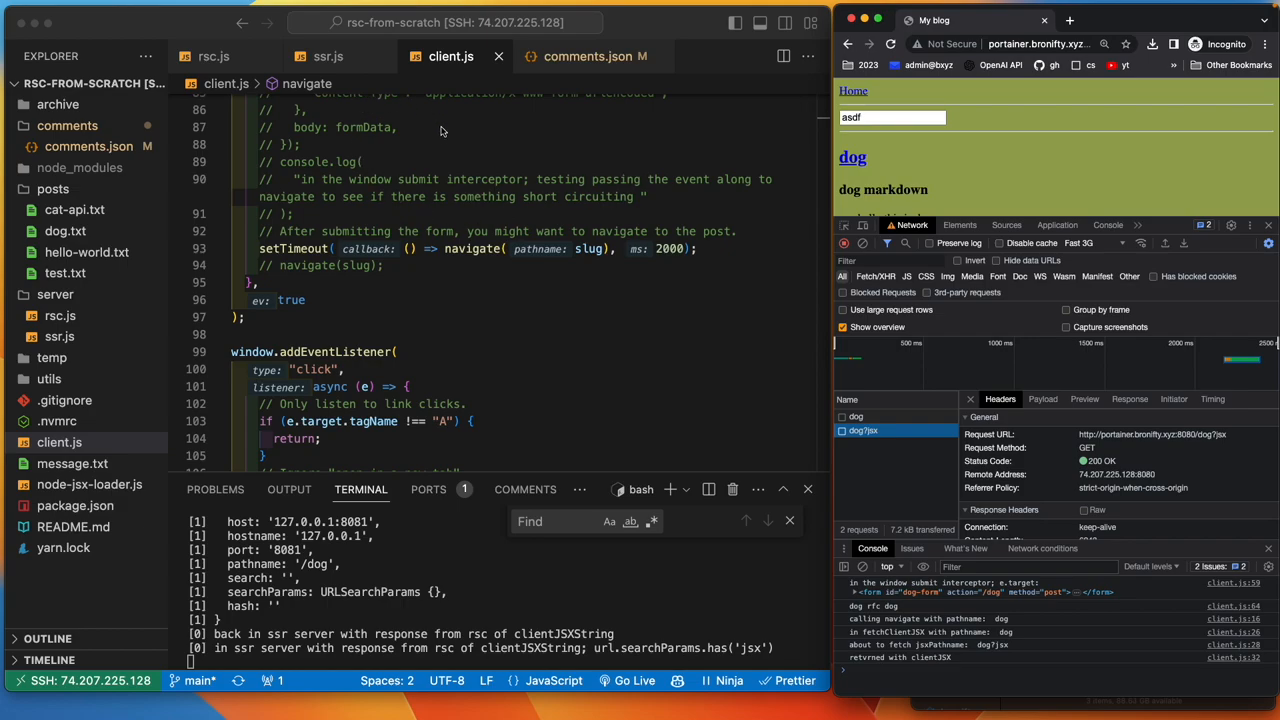
{"action": "mouse_move", "coordinate": [364, 126]}
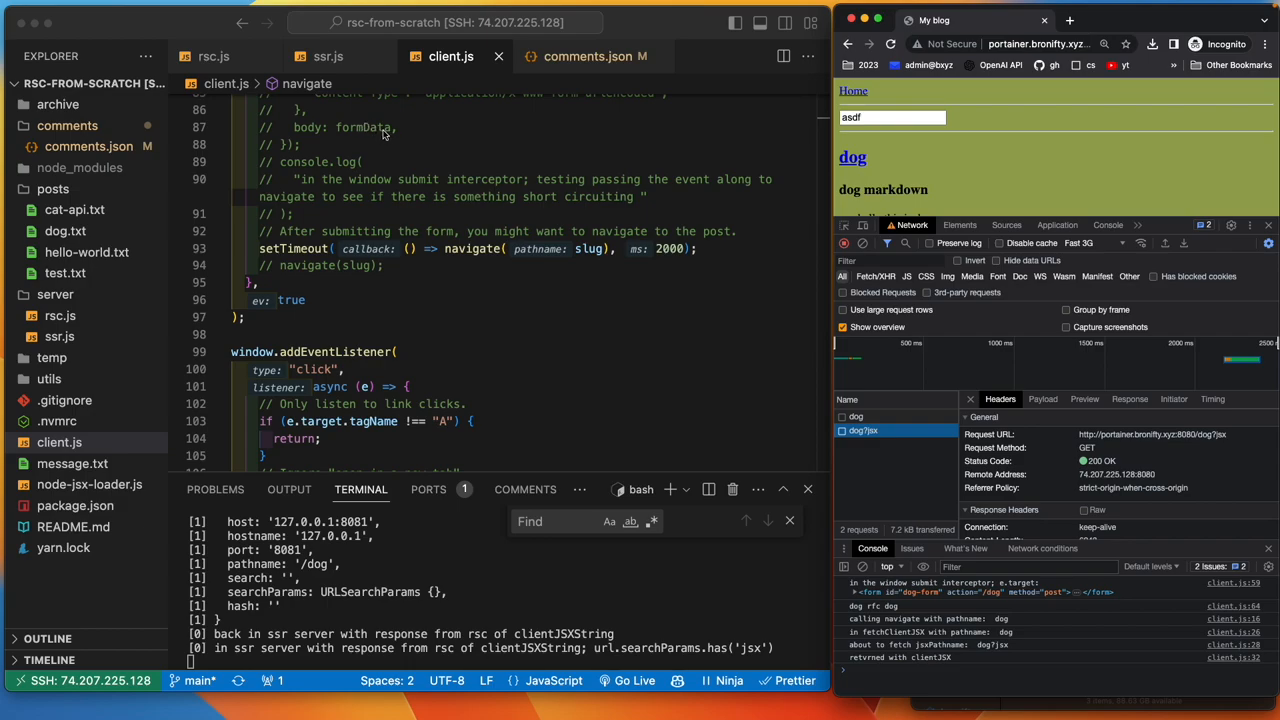
{"action": "mouse_move", "coordinate": [376, 152]}
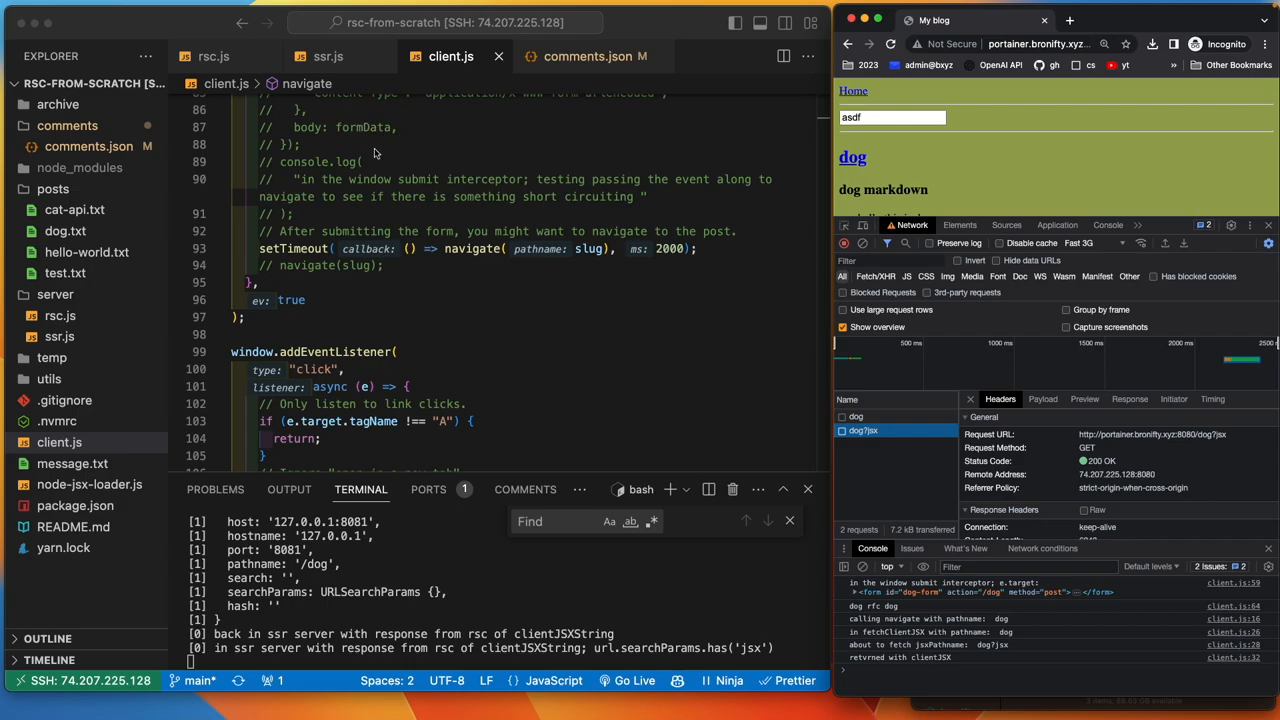
{"action": "mouse_move", "coordinate": [372, 156]}
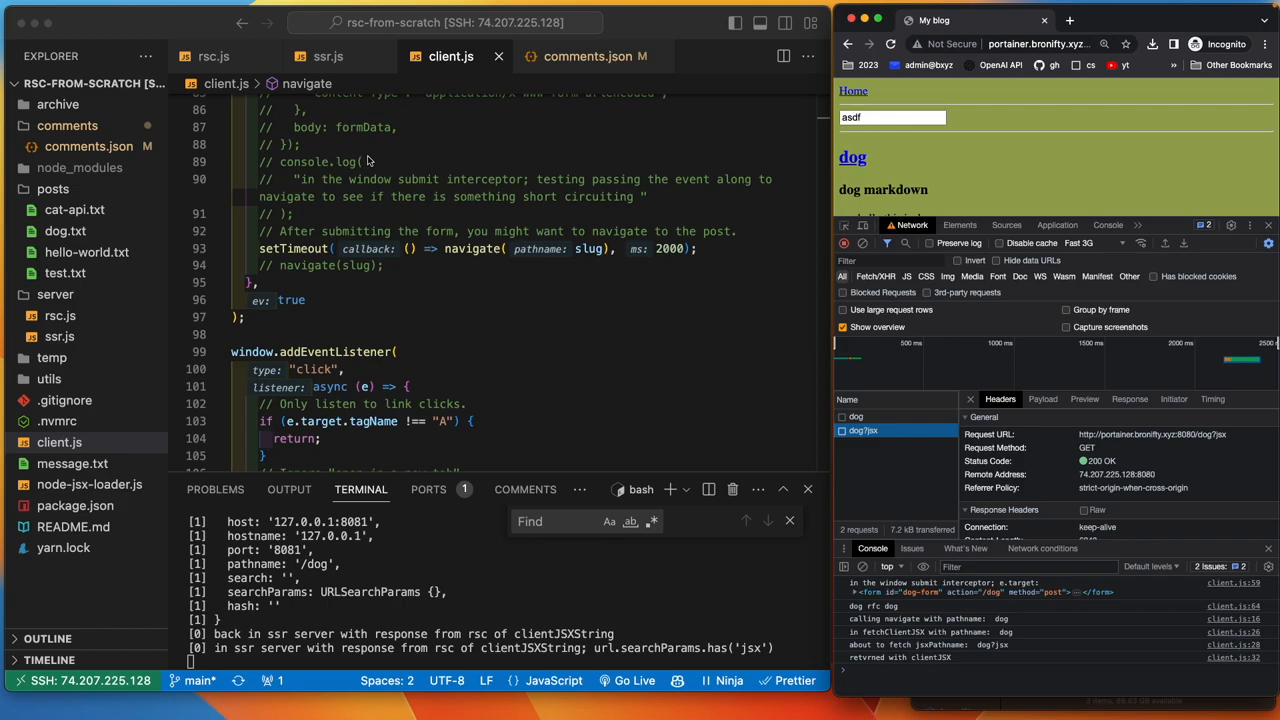
{"action": "mouse_move", "coordinate": [364, 158]}
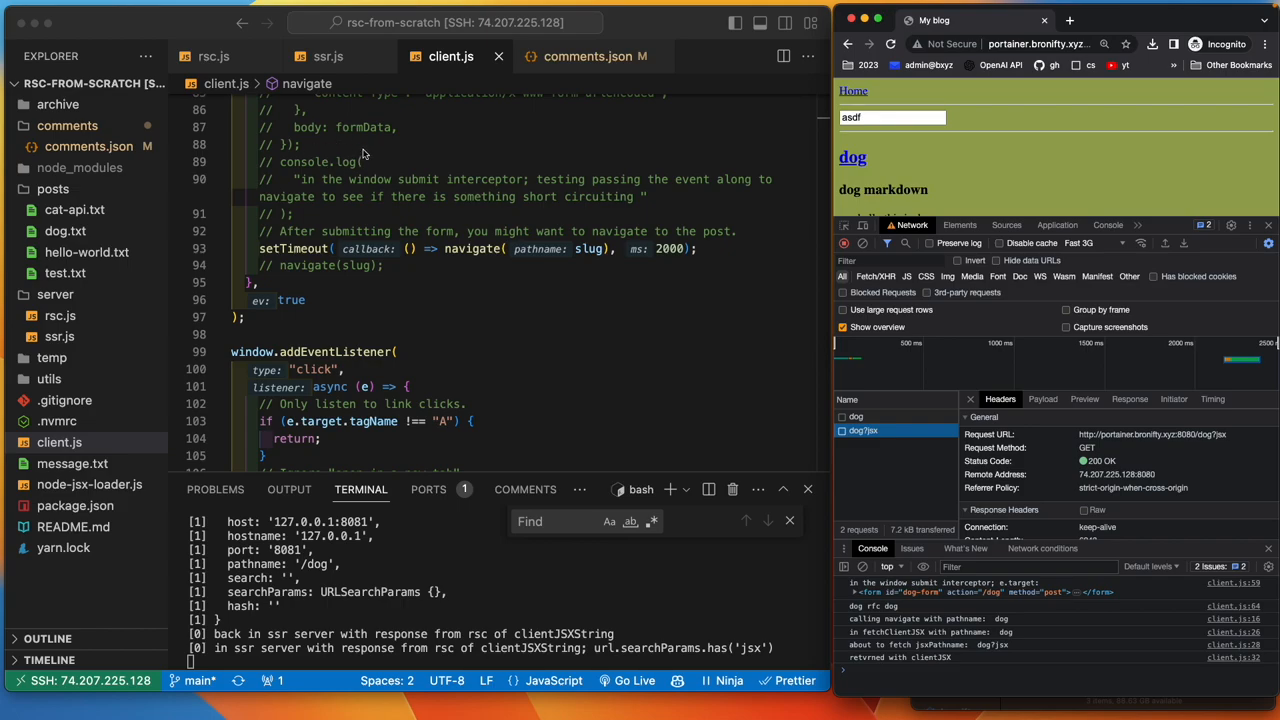
{"action": "mouse_move", "coordinate": [390, 160]}
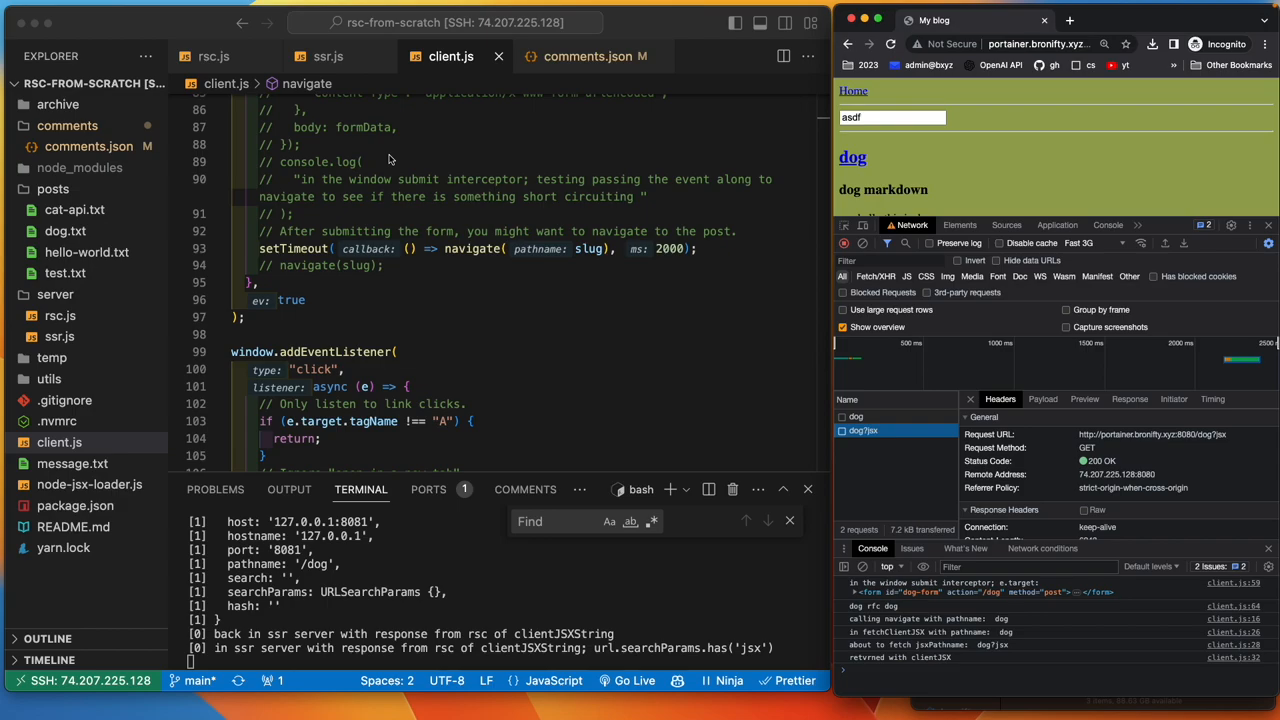
{"action": "mouse_move", "coordinate": [270, 78]}
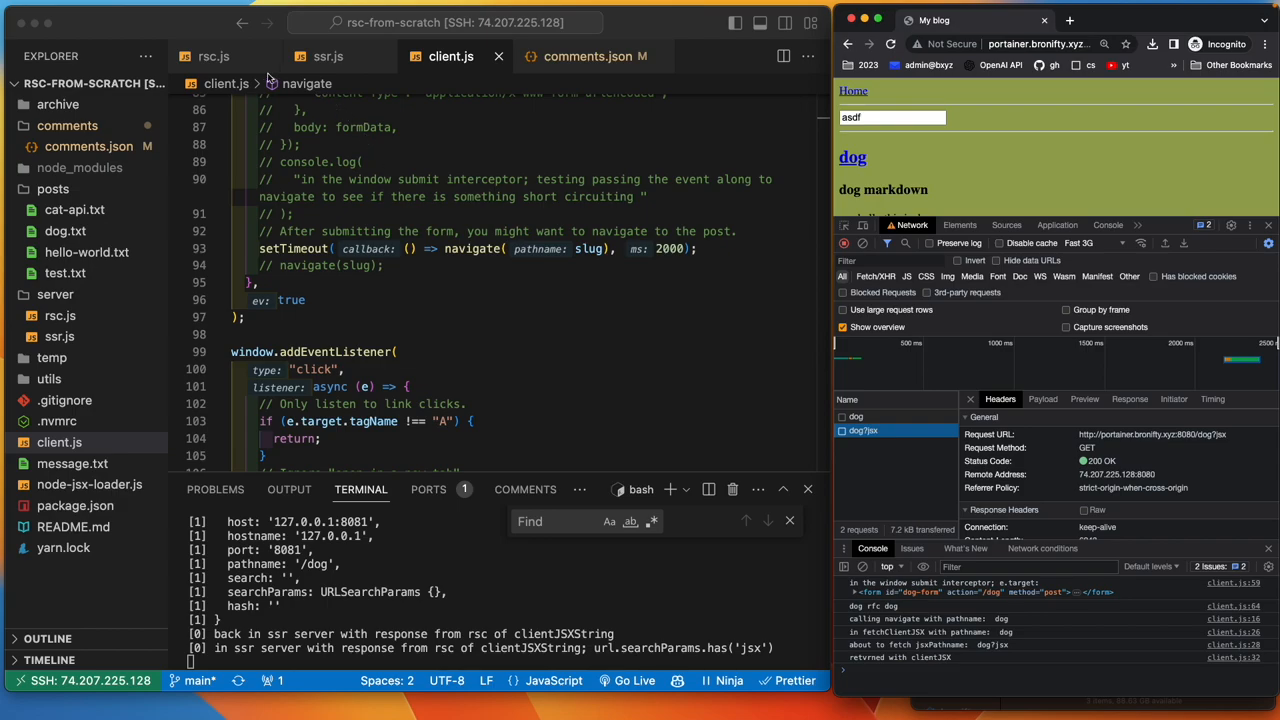
- Scroll rsc.js to renderJSXToClientJSX's object-props branch and final not-implemented error
{"action": "left_click", "coordinate": [212, 56]}
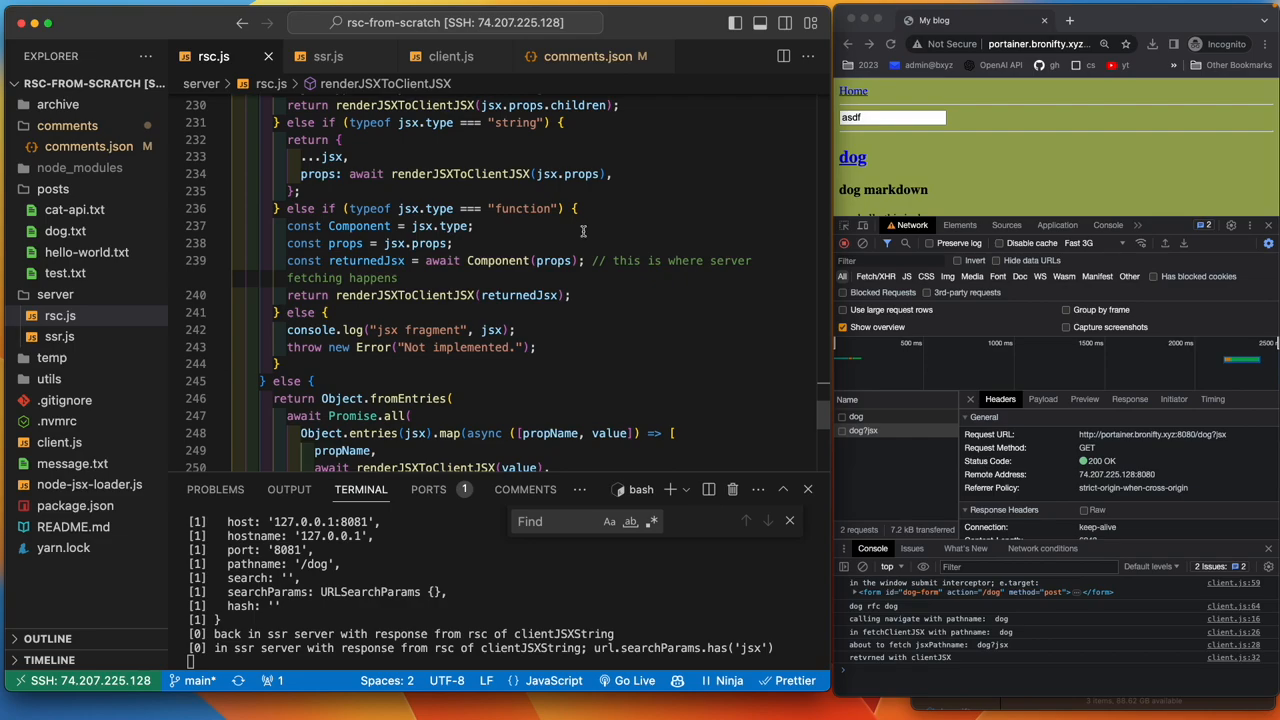
{"action": "mouse_move", "coordinate": [586, 232]}
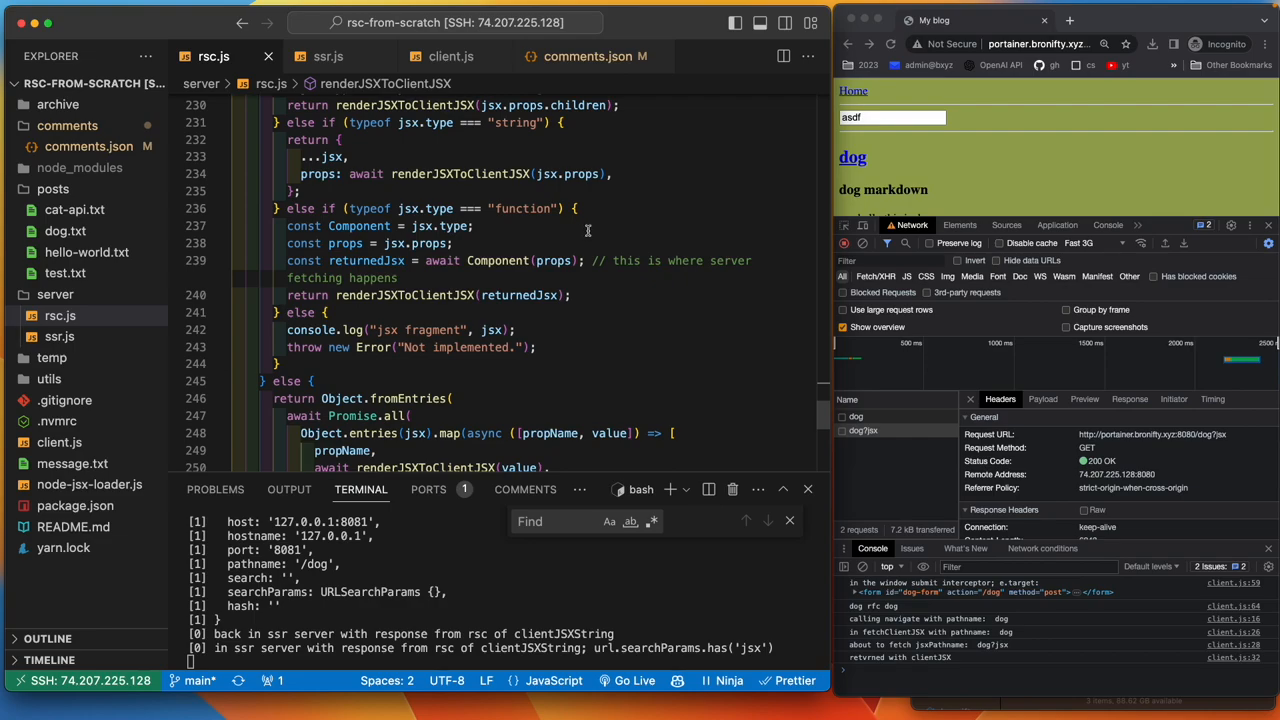
{"action": "scroll", "scroll_direction": "down", "scroll_amount": 3}
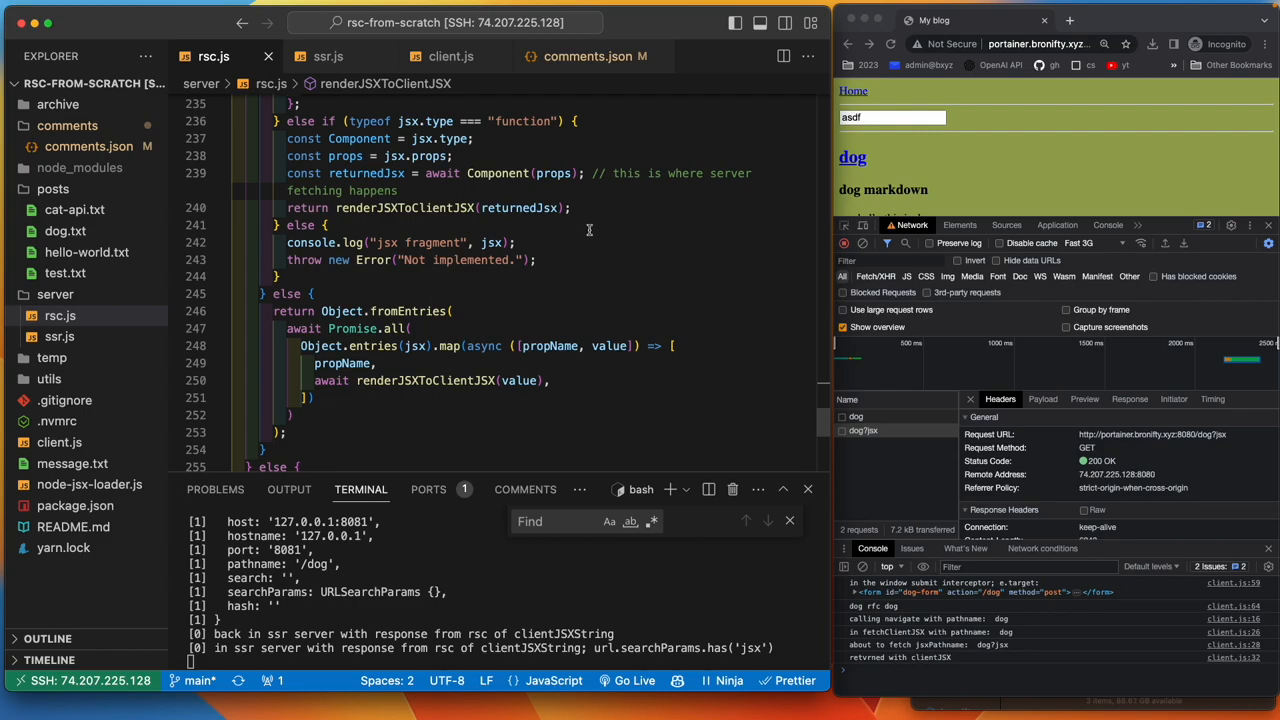
{"action": "mouse_move", "coordinate": [590, 270]}
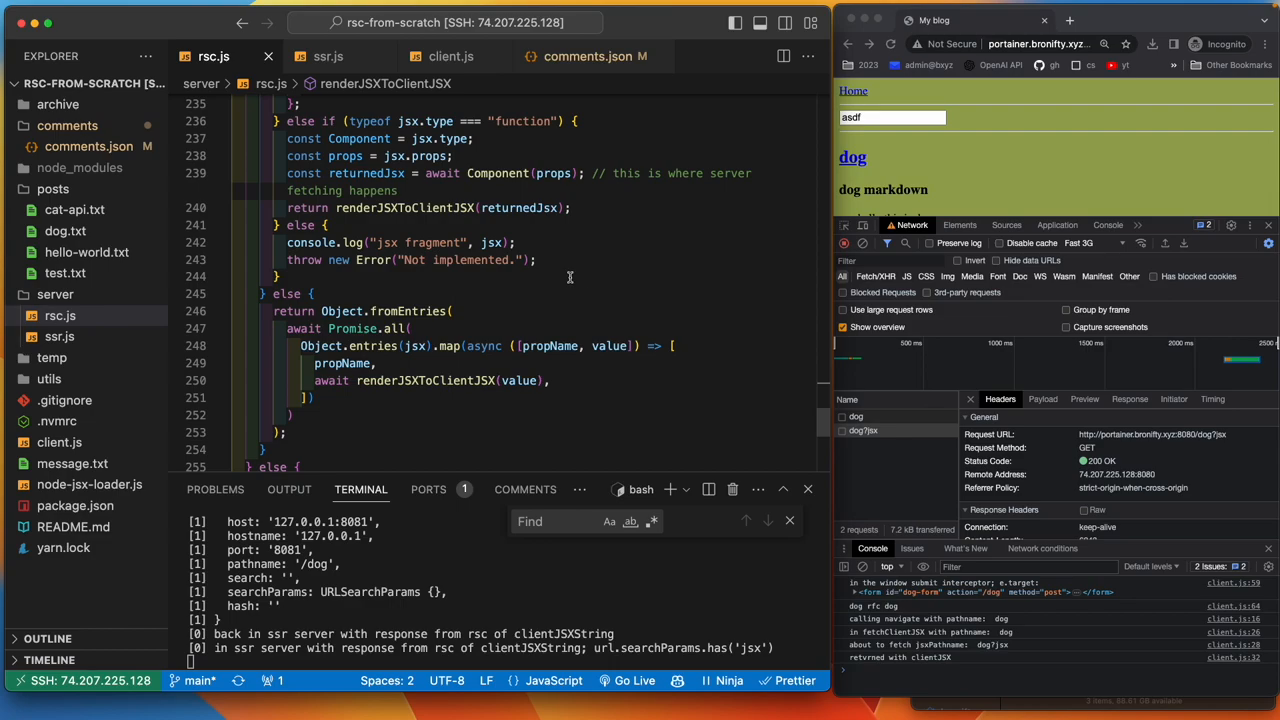
{"action": "scroll", "scroll_direction": "down", "scroll_amount": 3}
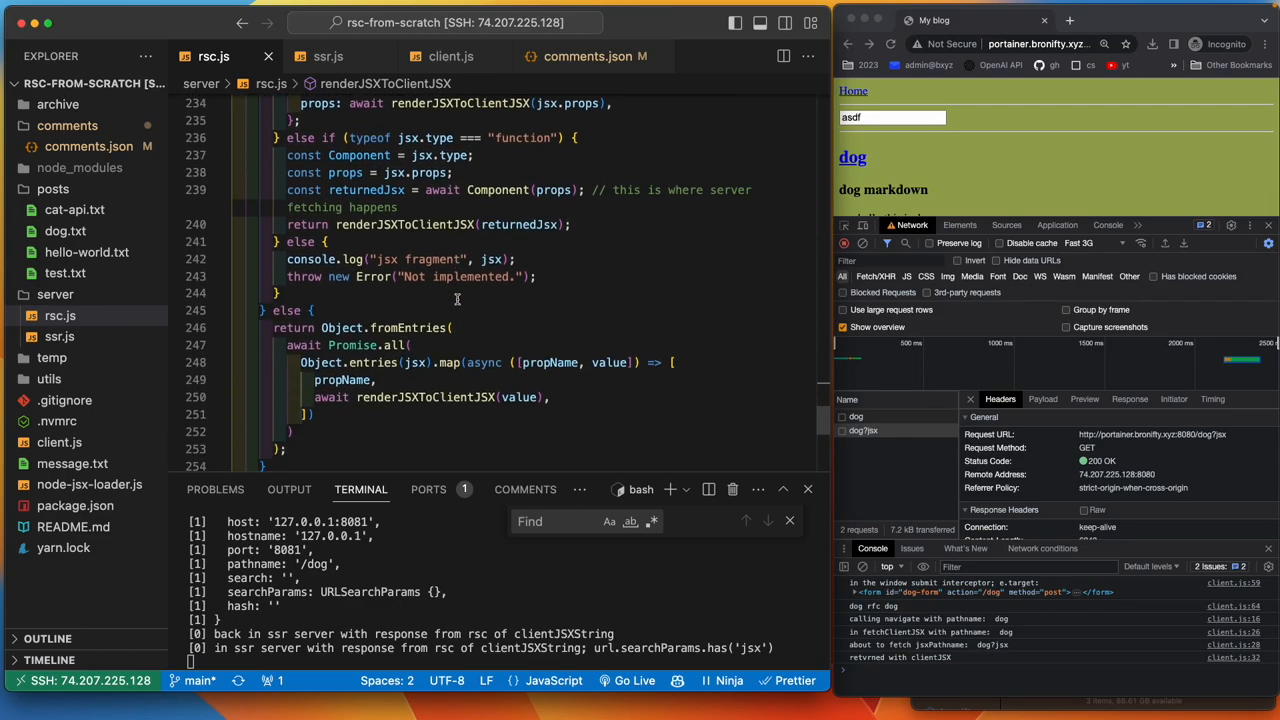
{"action": "scroll", "scroll_direction": "down", "scroll_amount": 3}
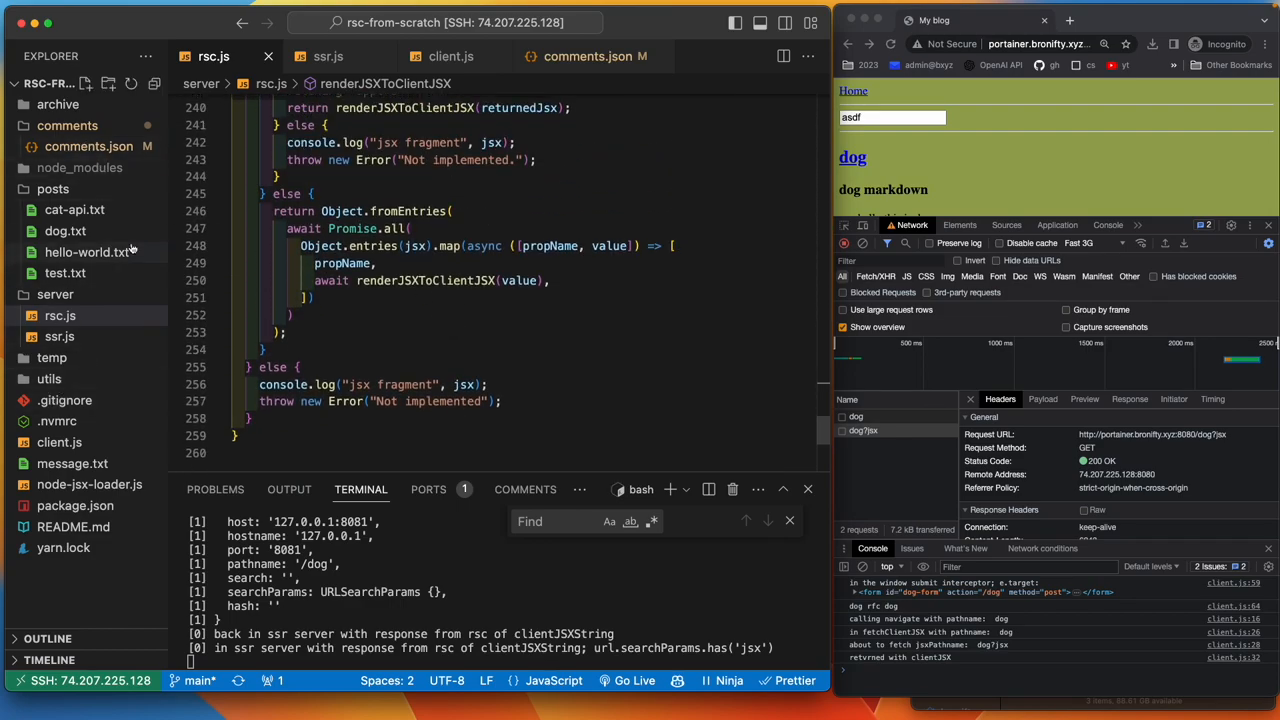